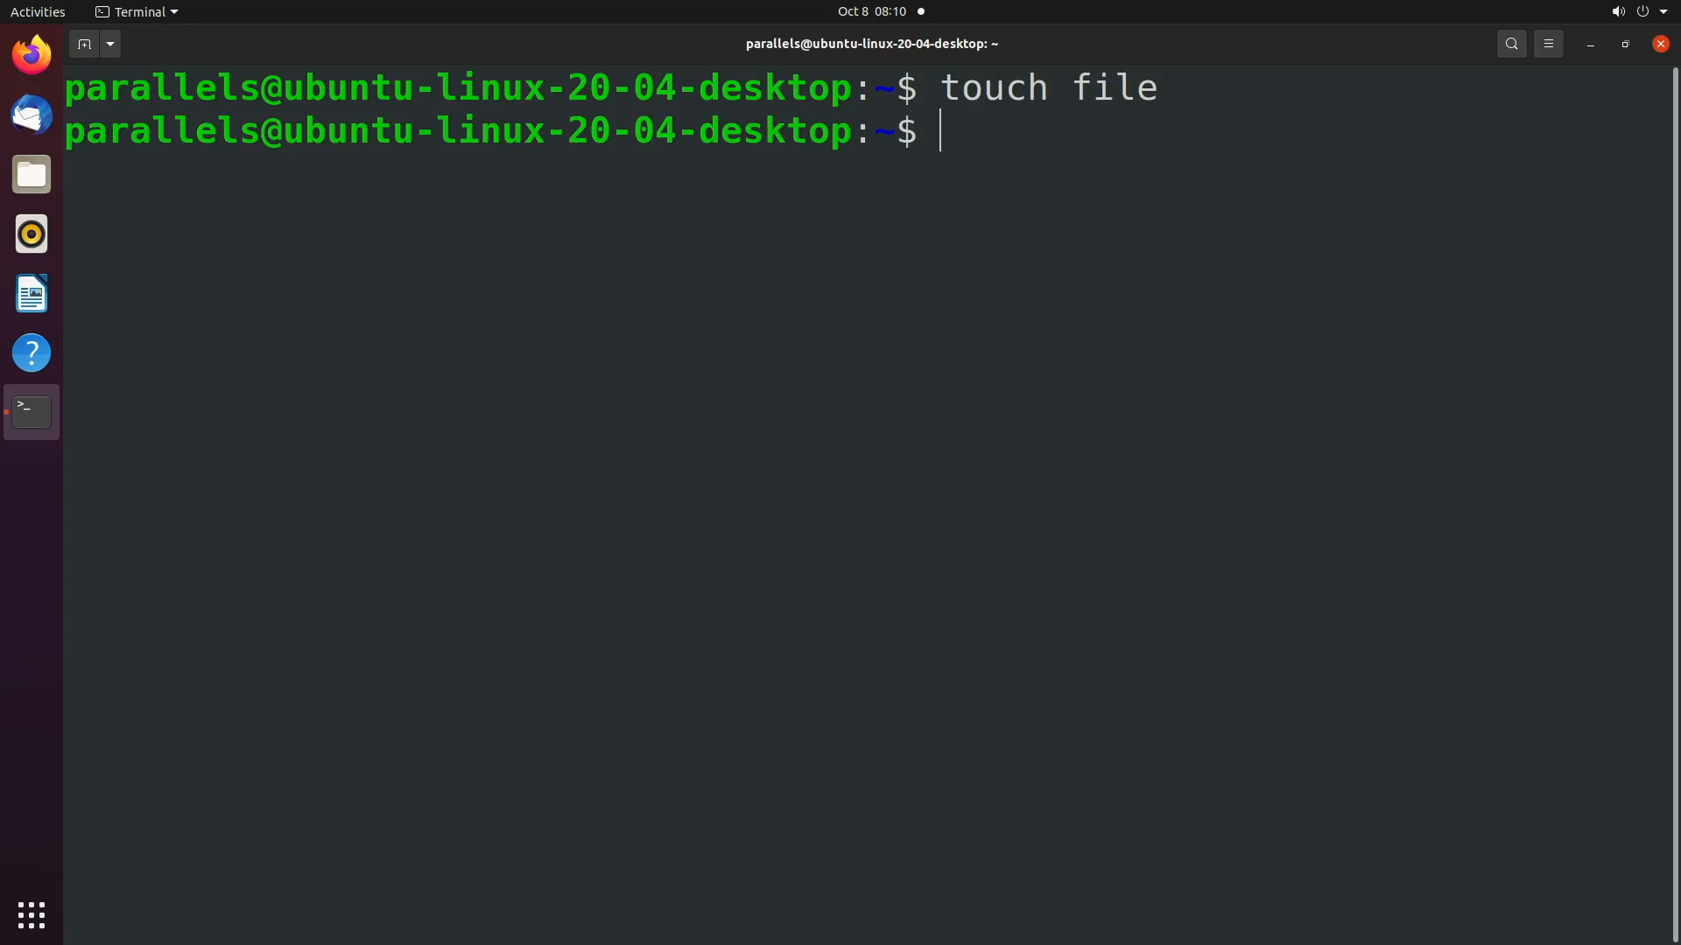
Step: Create an empty file named file and list its default permissions
text(ls -l)
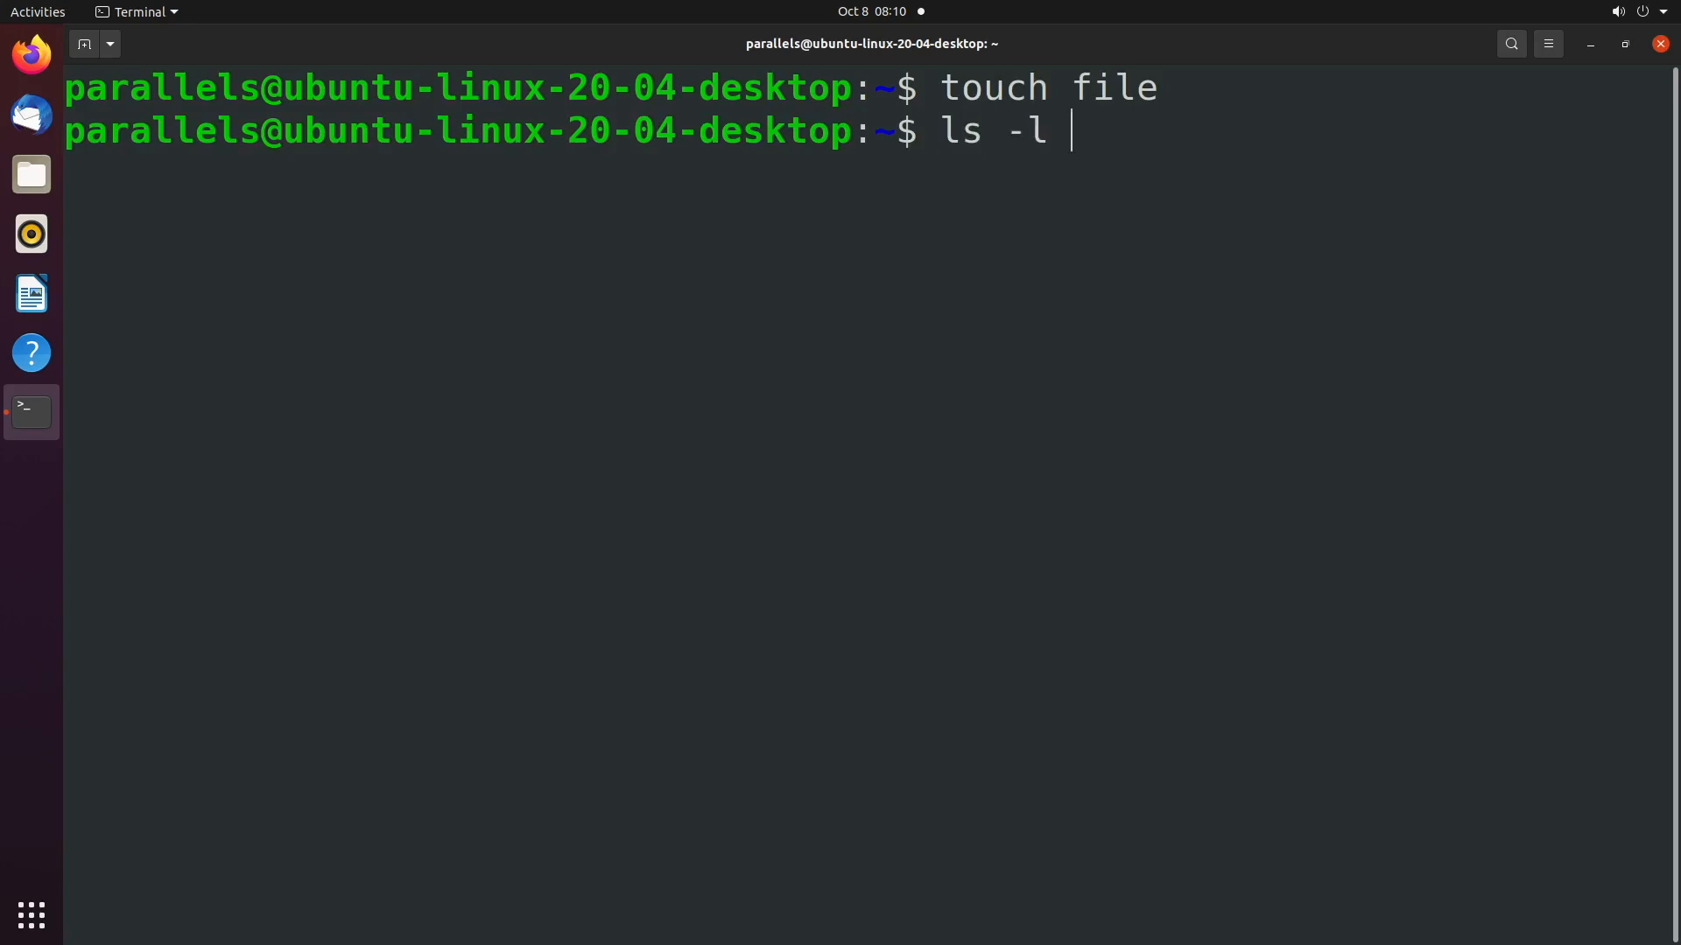
text(file)
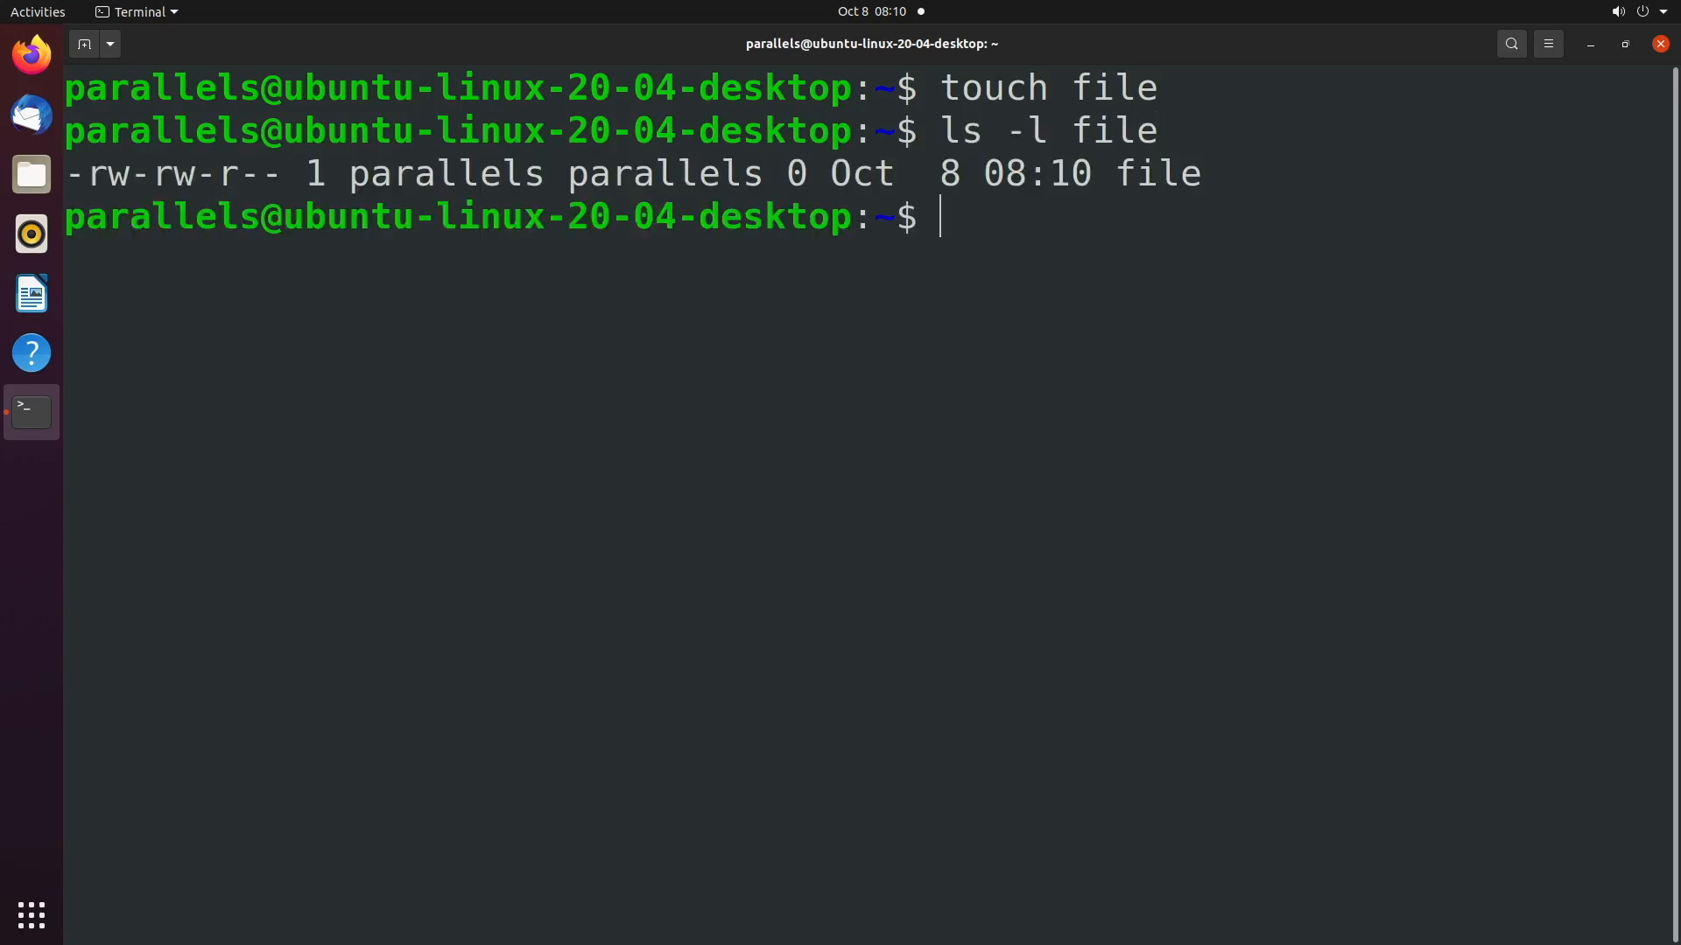
double_click(161, 174)
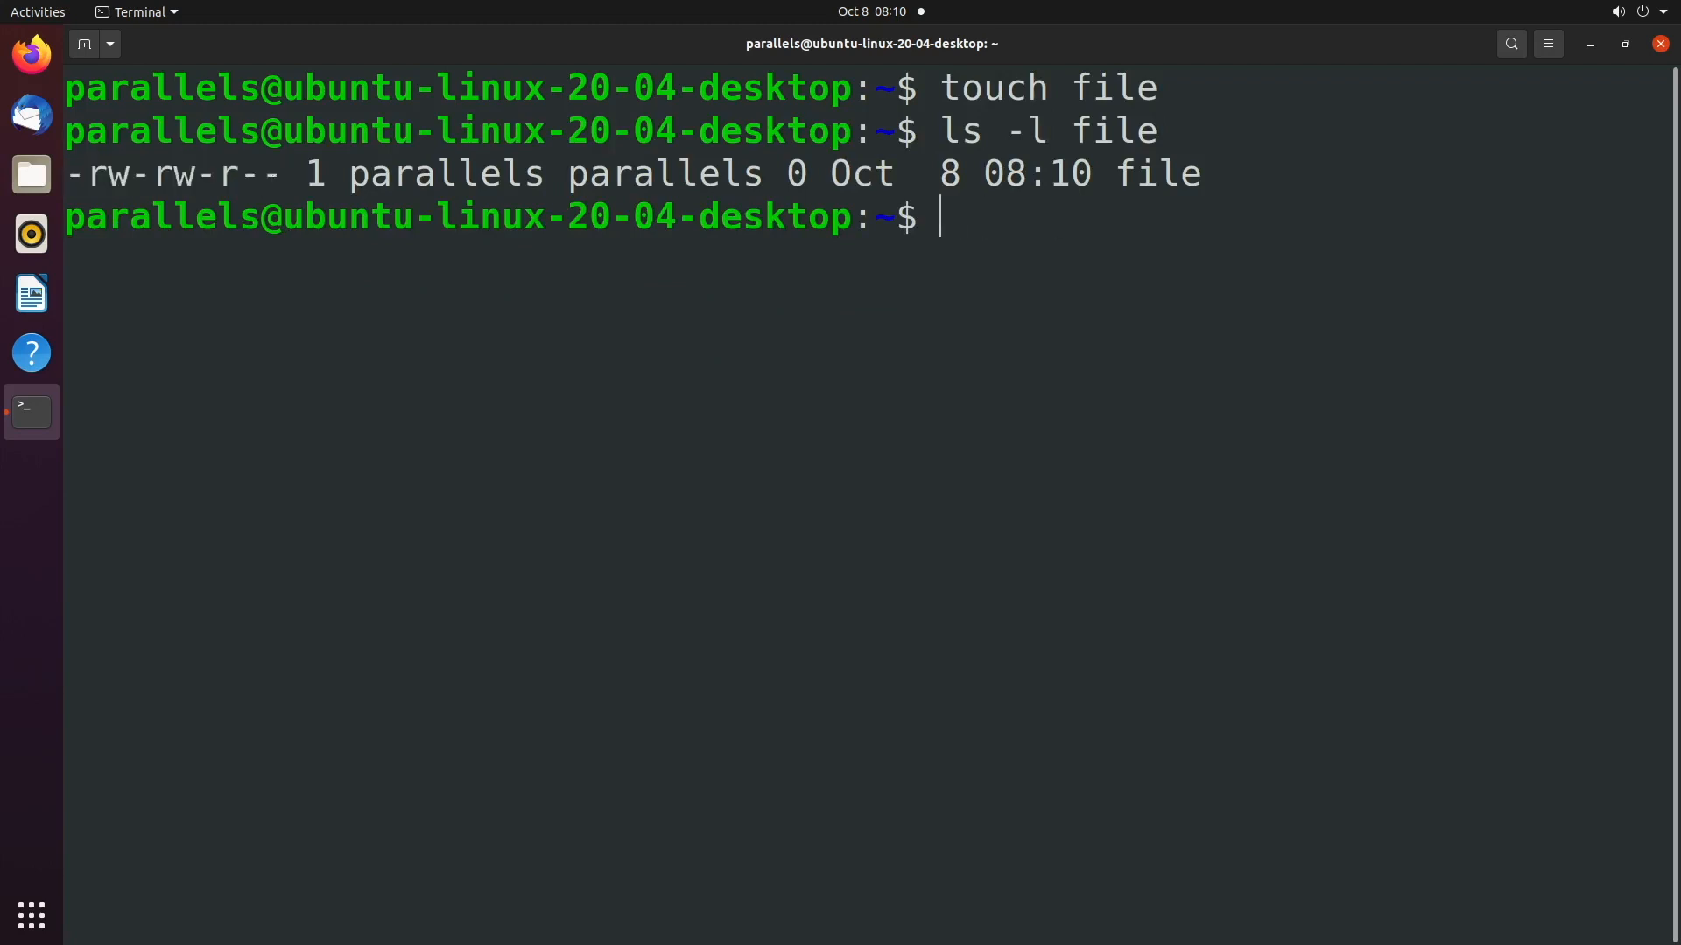
Step: Create the files directory, long-list it and the home directory, then clear the screen
text(mkdir)
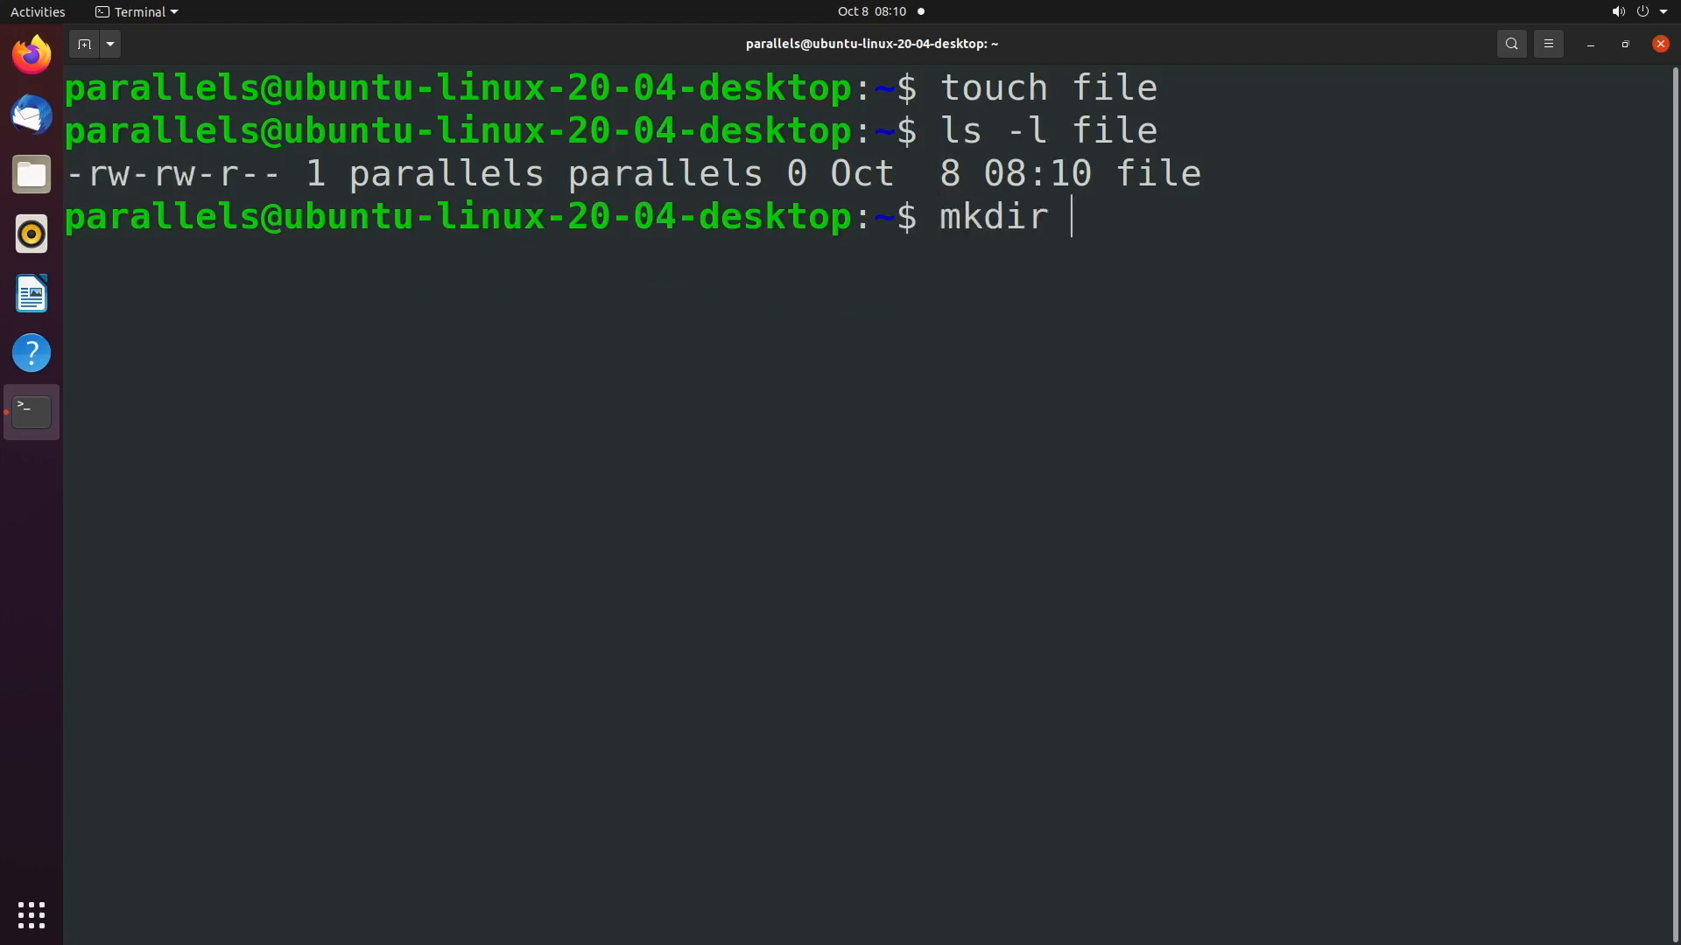
text(files)
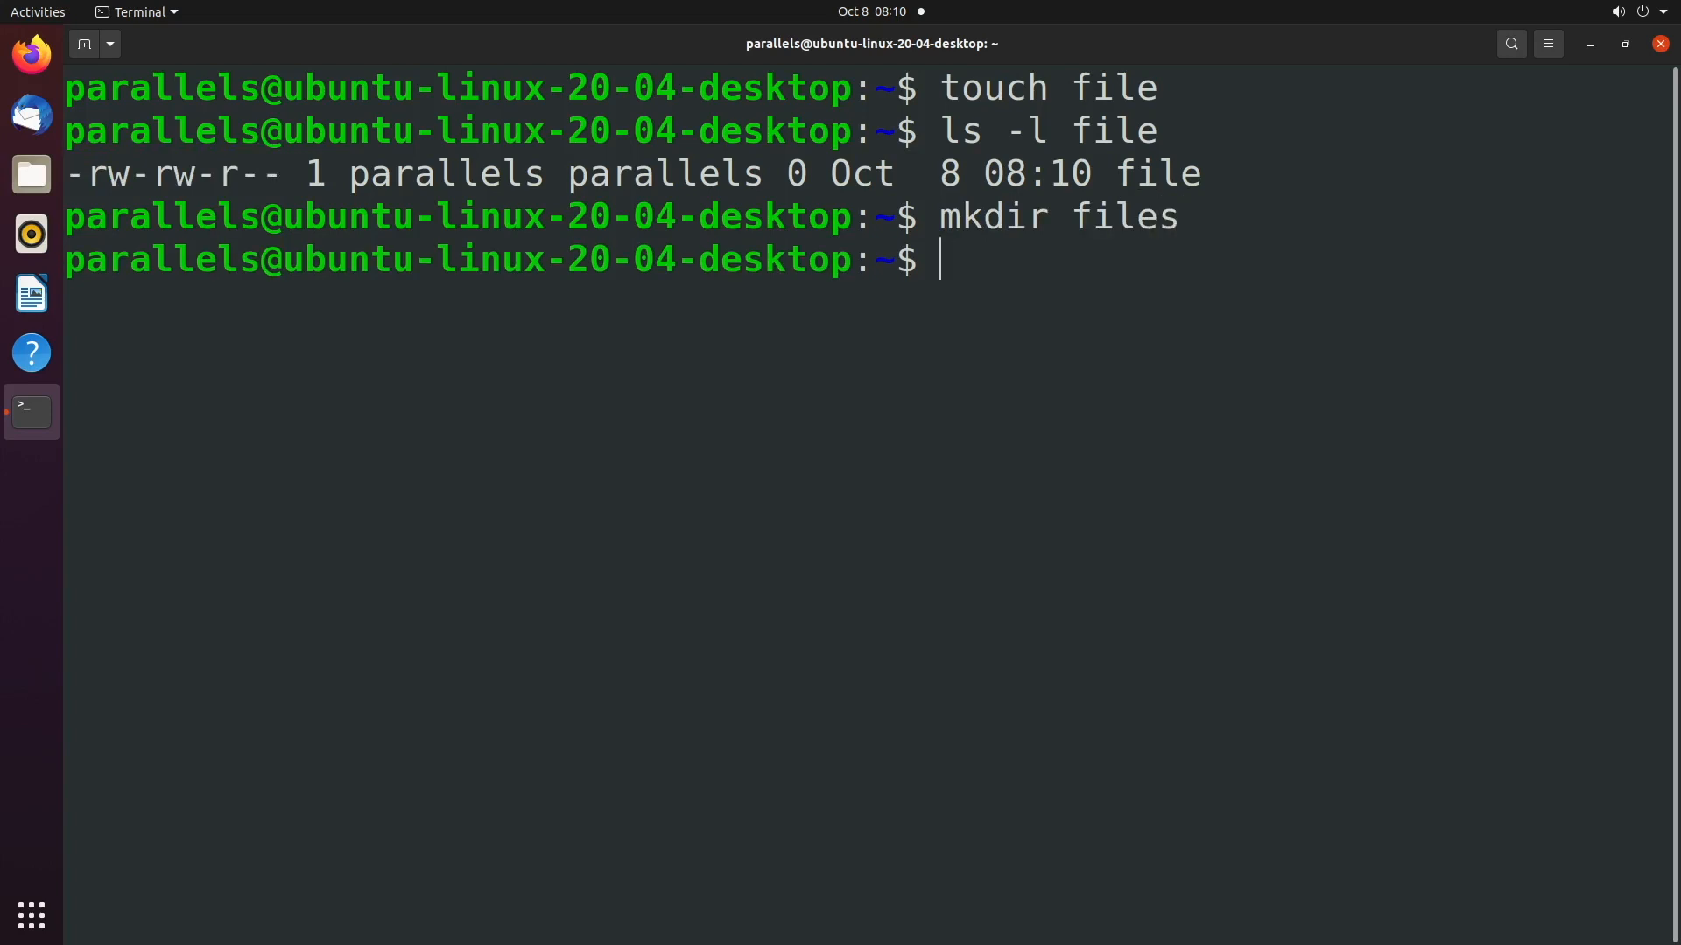
text(ls -l files)
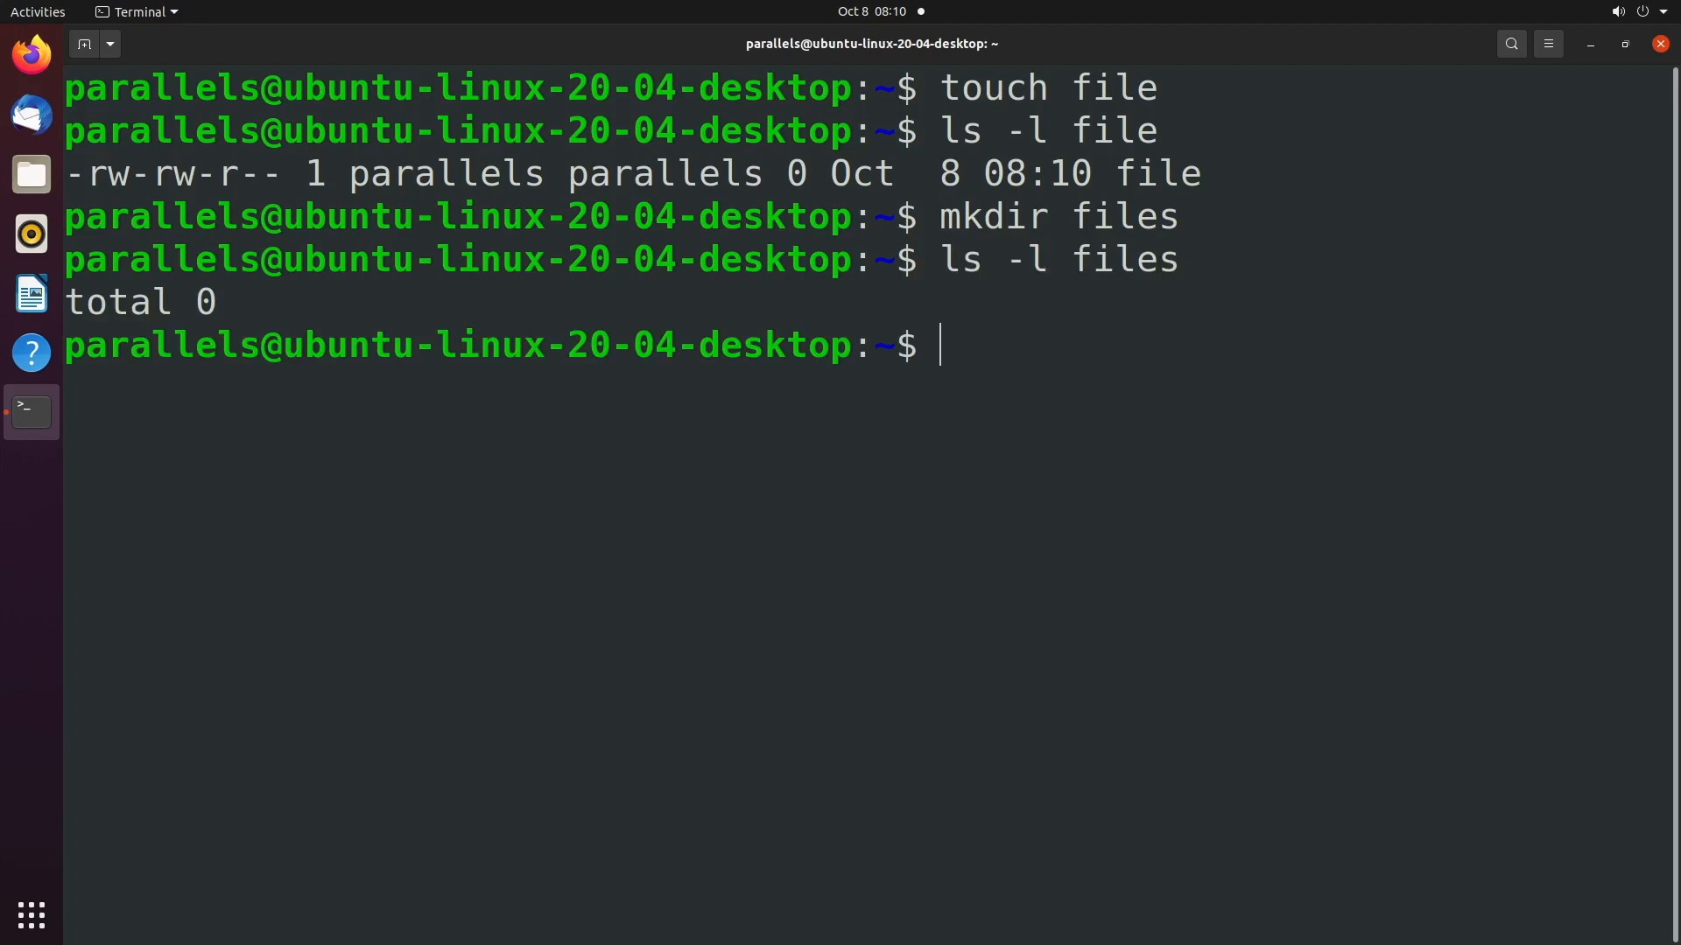
text(ls -l .)
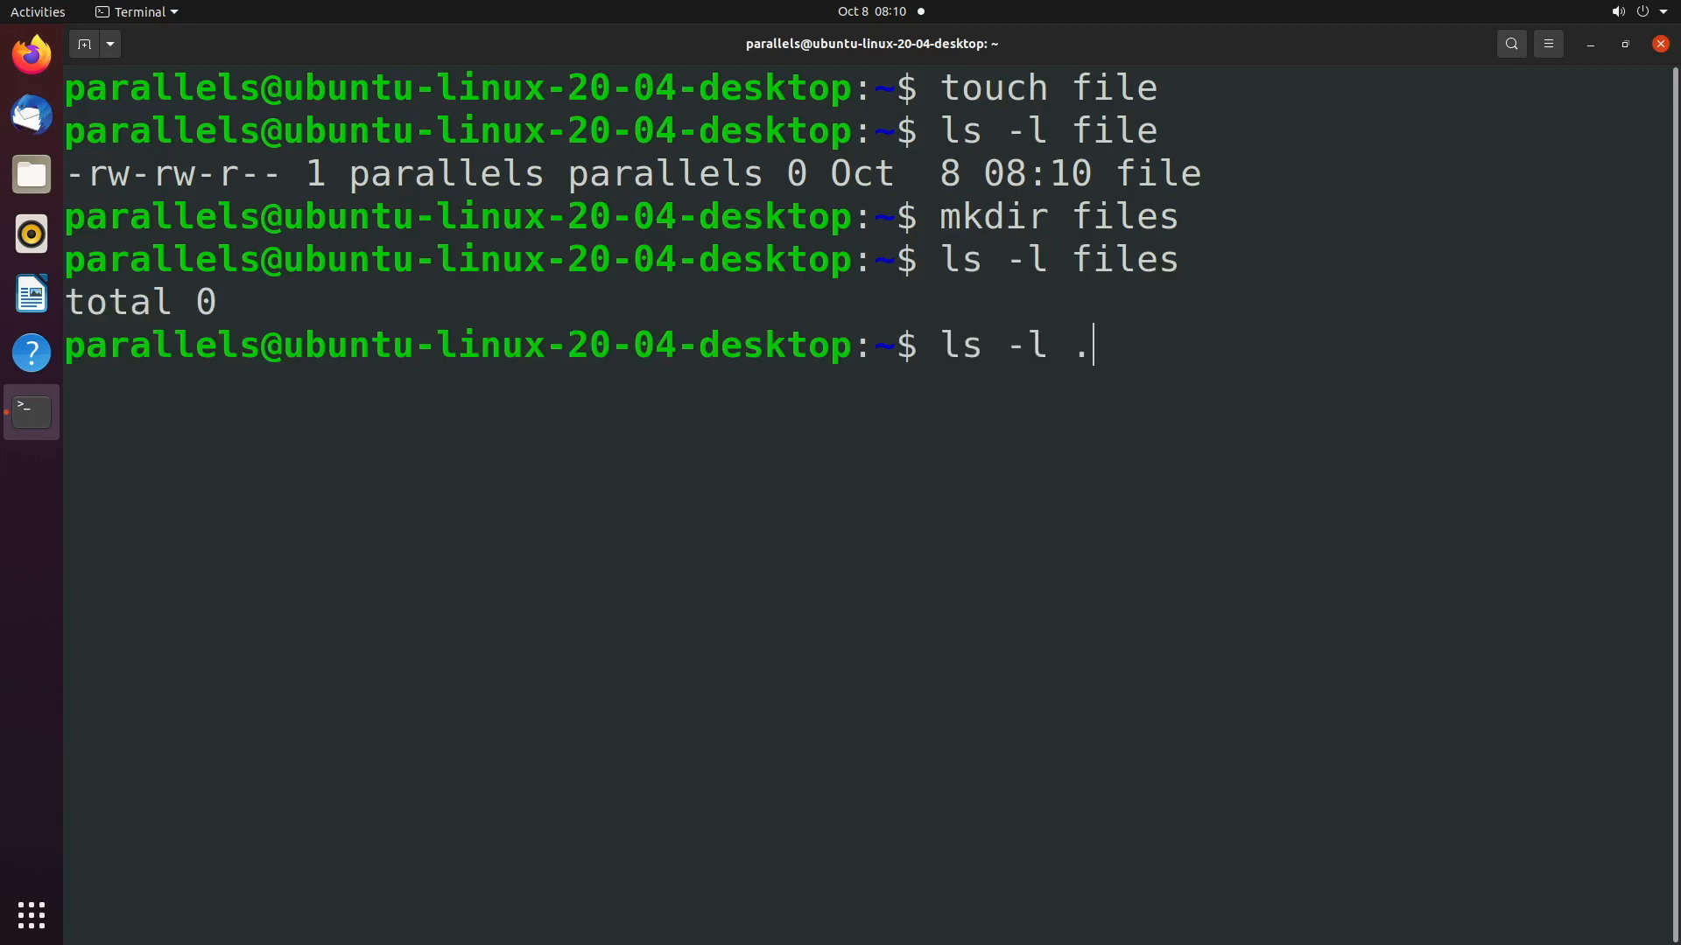
key(BackSpace)
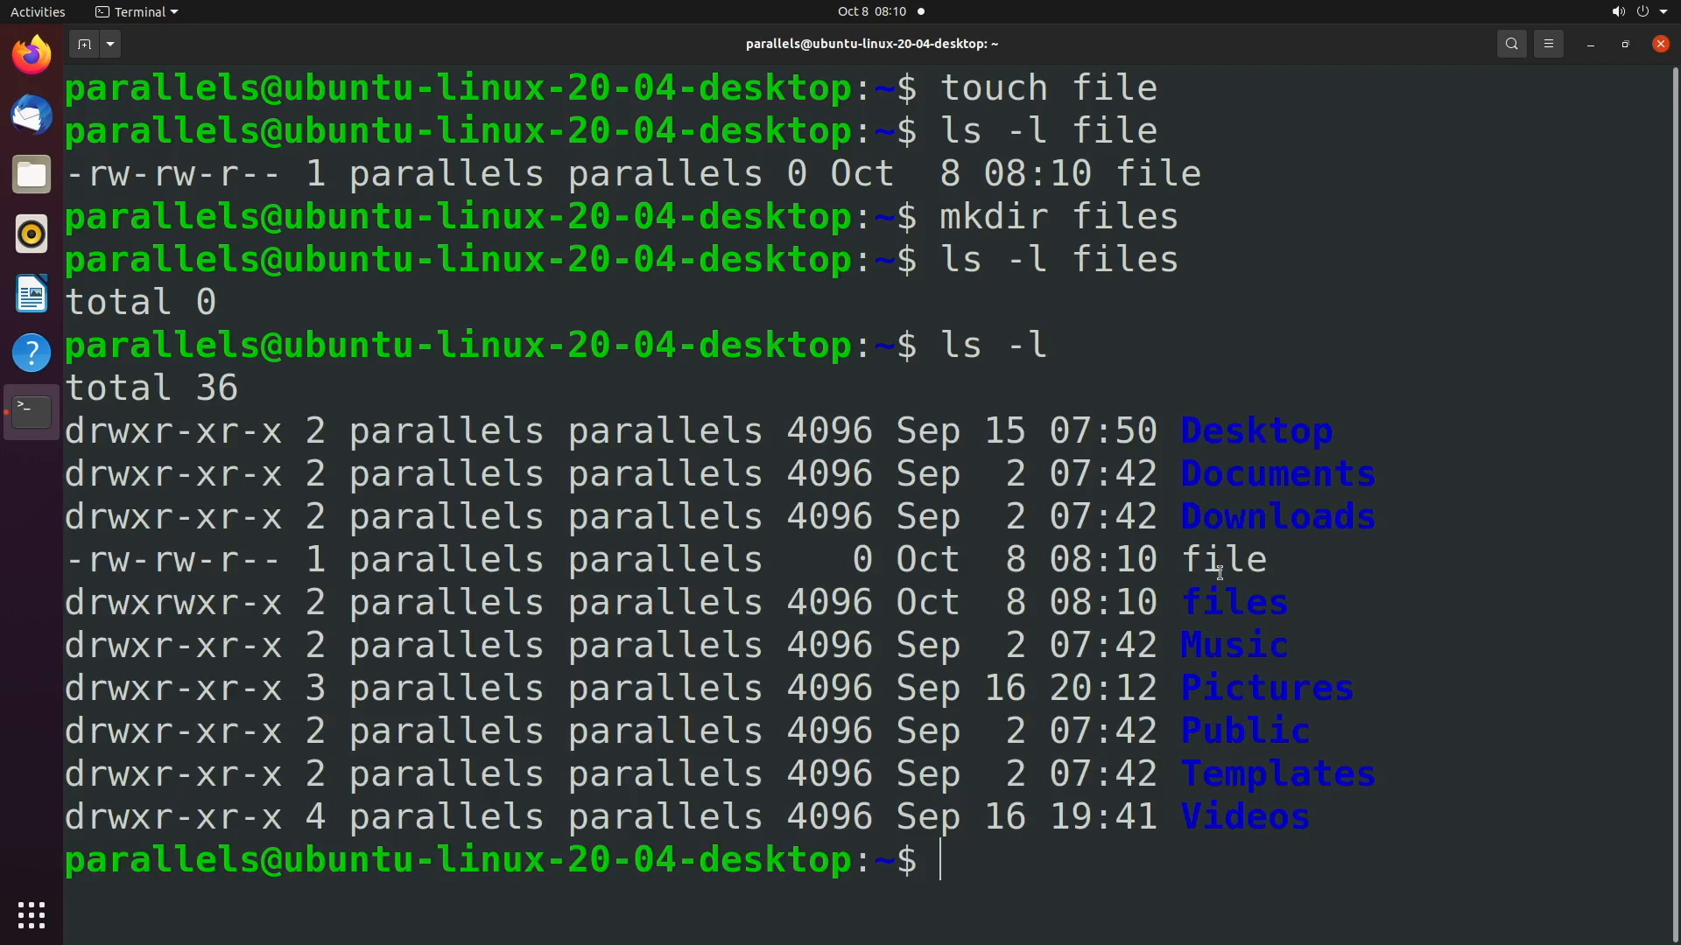
mouse_move(1297, 603)
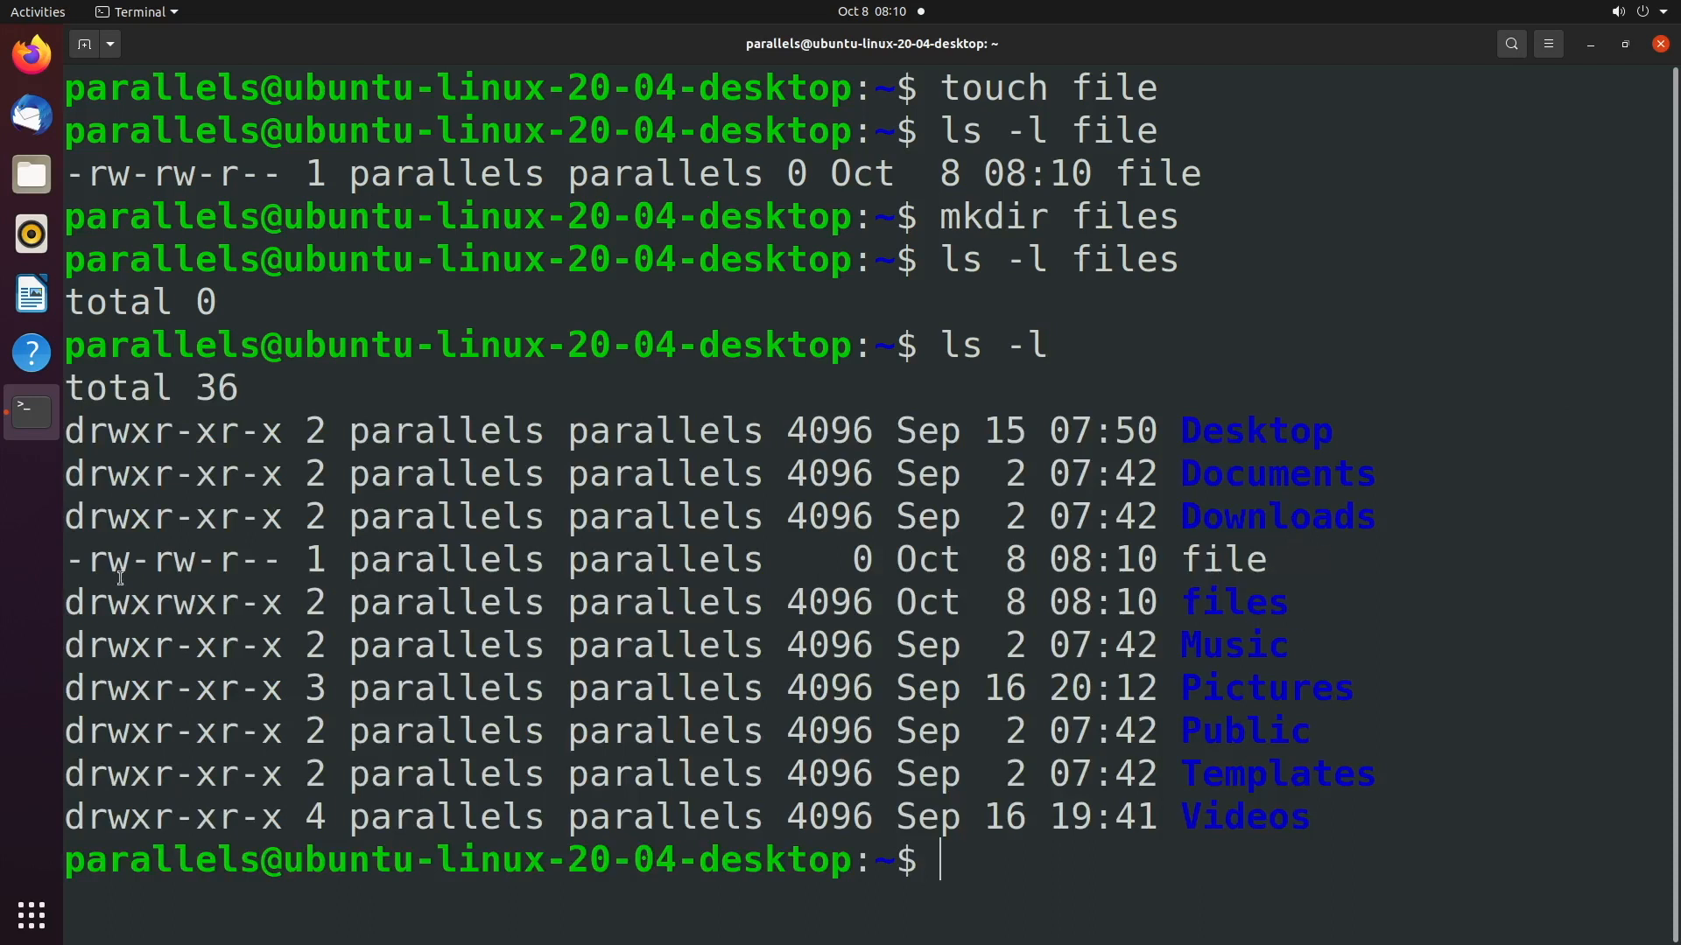
double_click(172, 603)
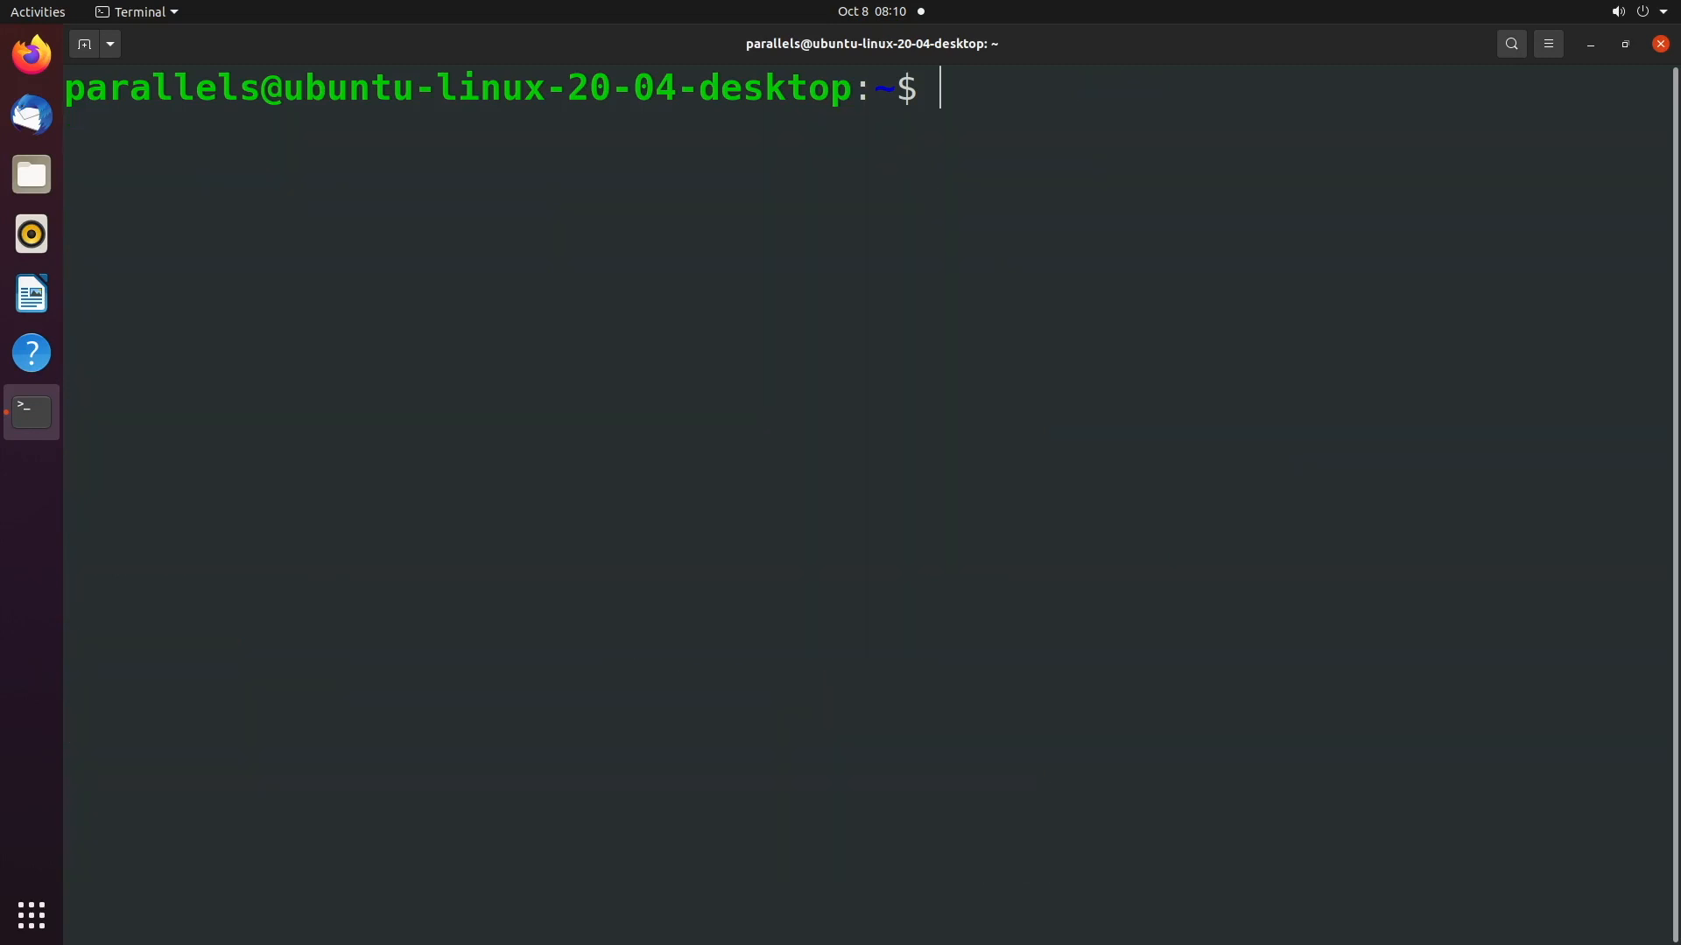
Step: Show umask 0002 and file's -rw-rw-r-- permissions with ls -l file
text(umask)
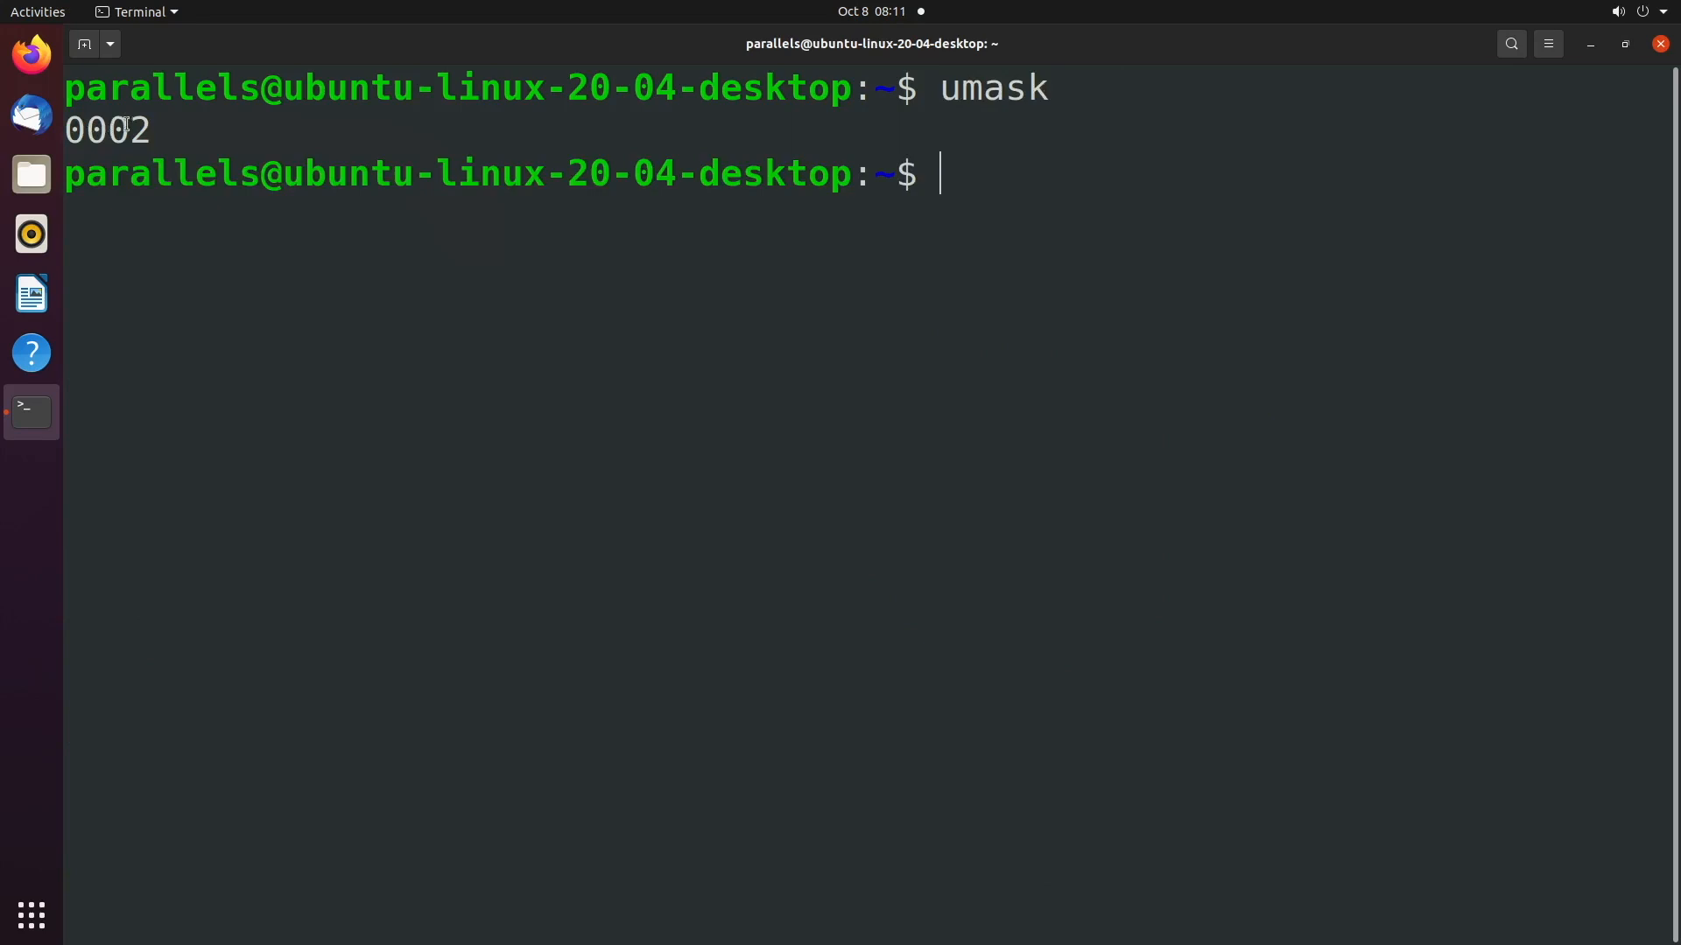
double_click(105, 129)
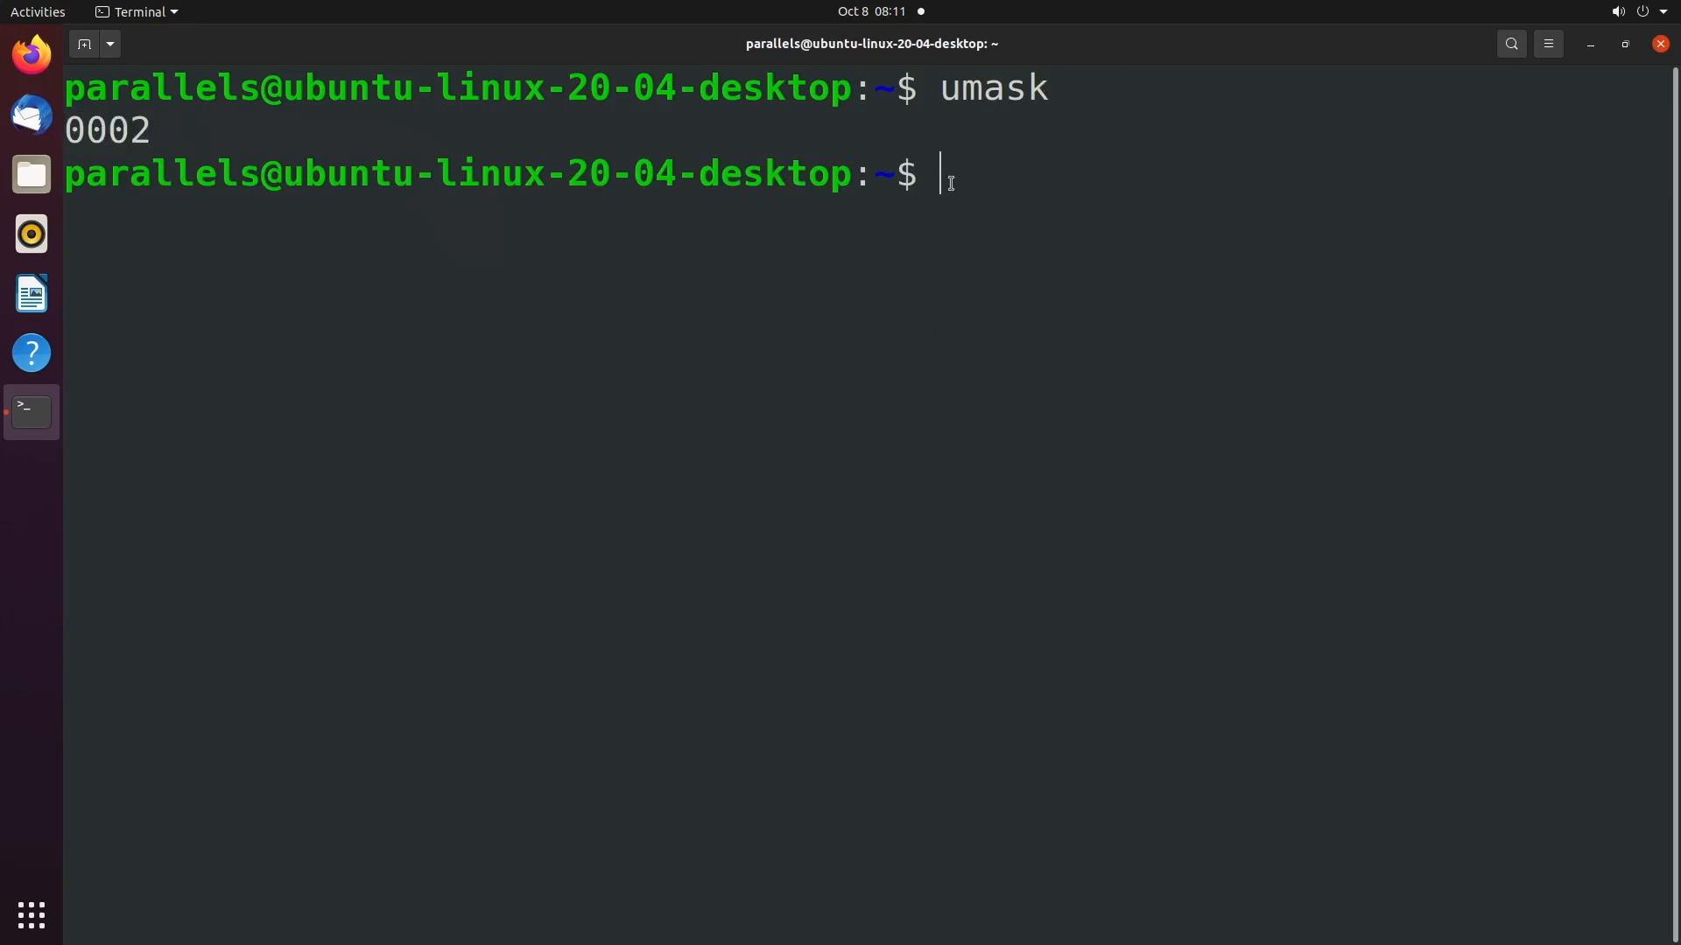
text(ls -l file)
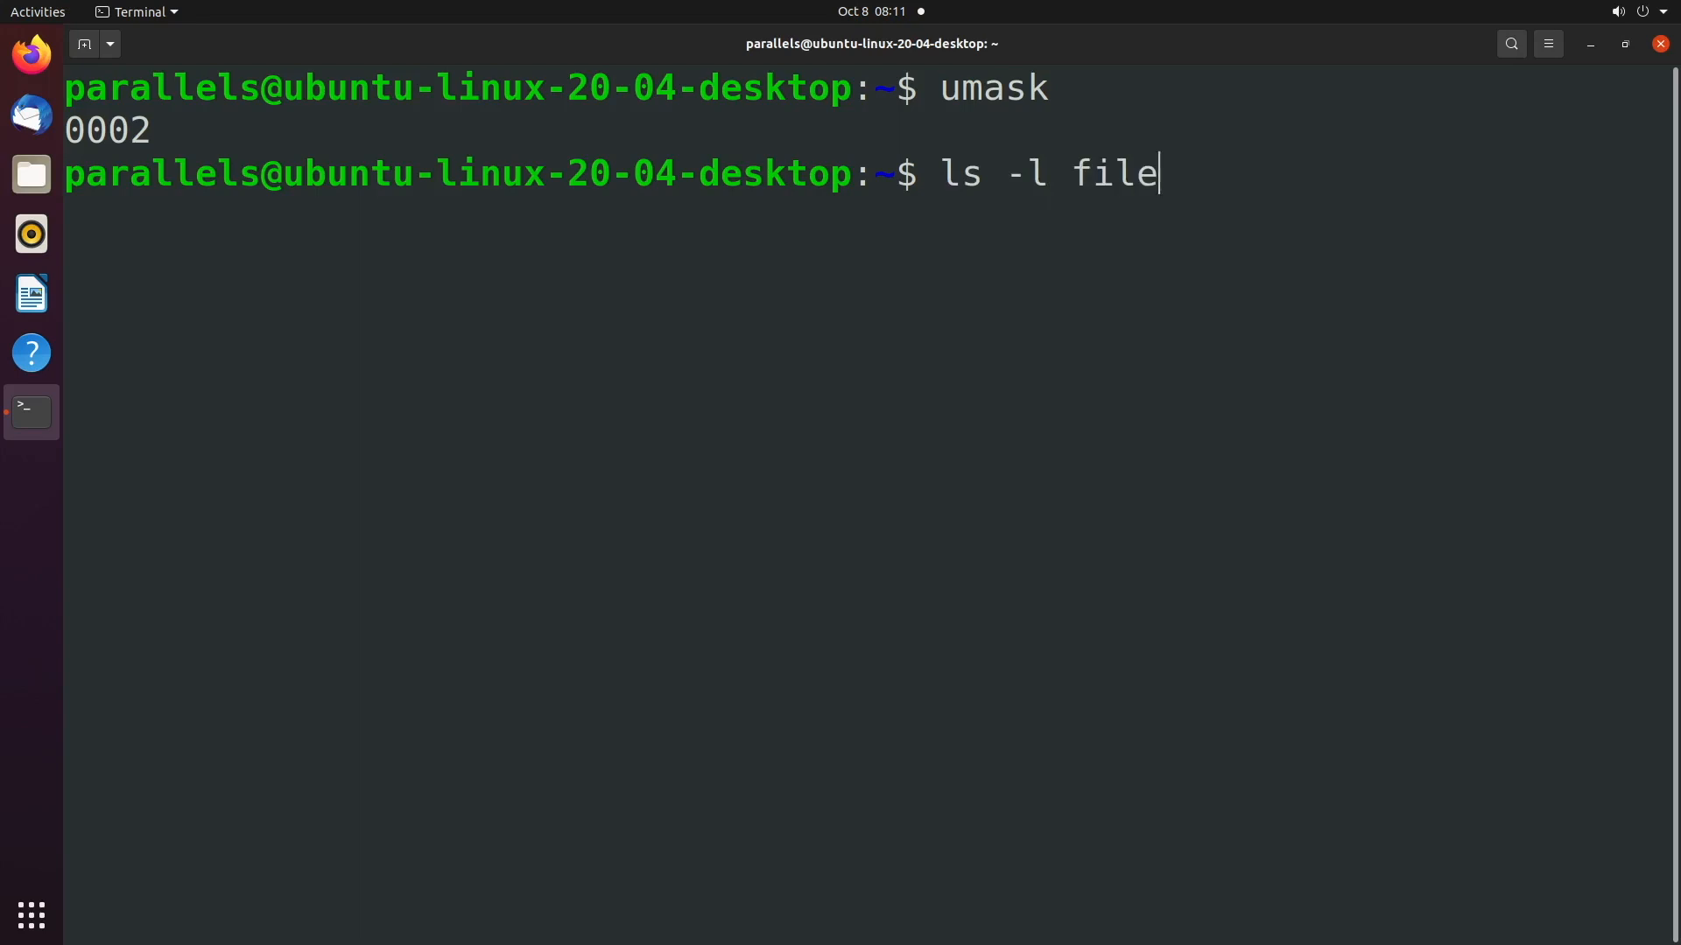
key(Return)
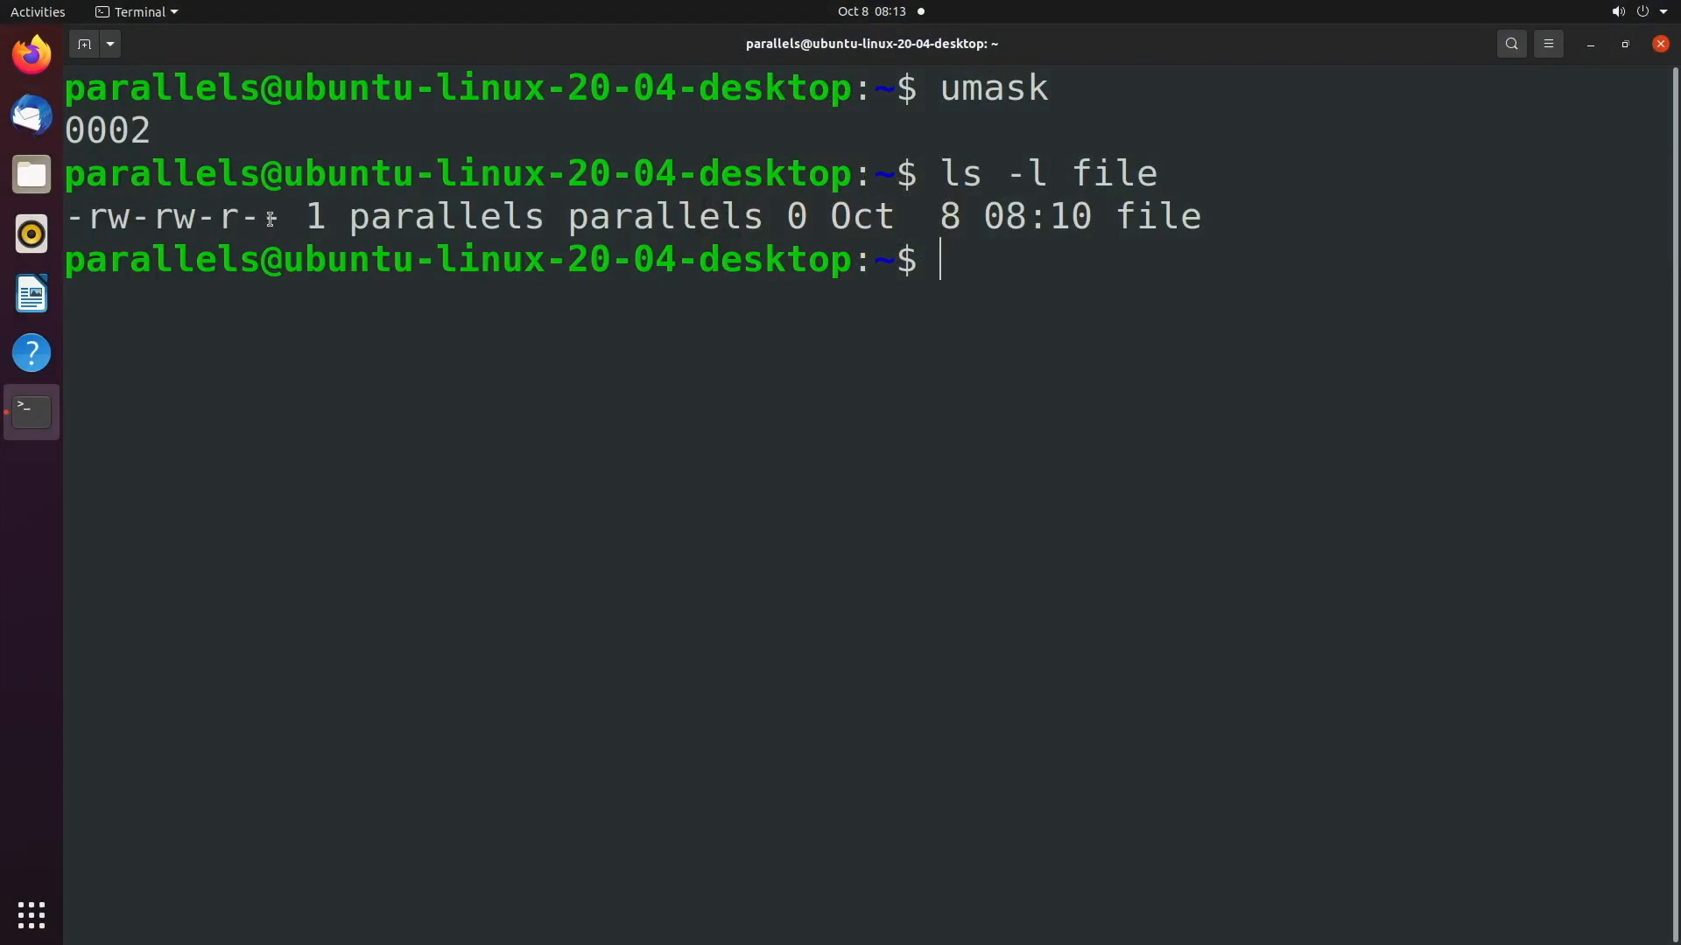
mouse_move(258, 219)
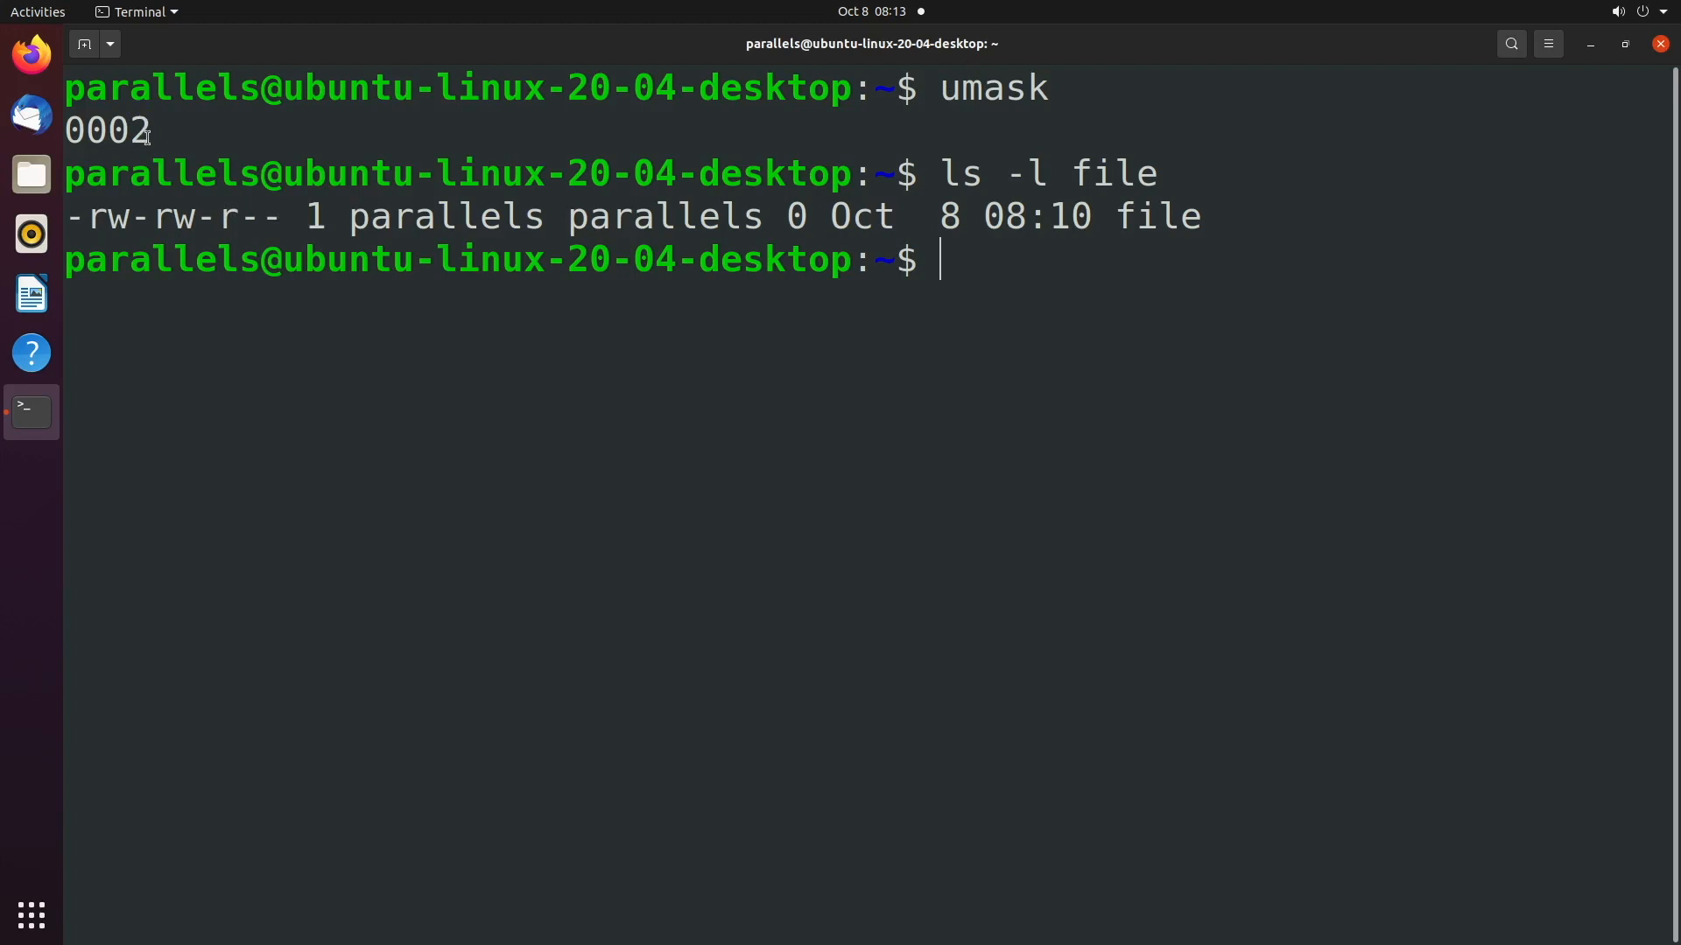
mouse_move(252, 218)
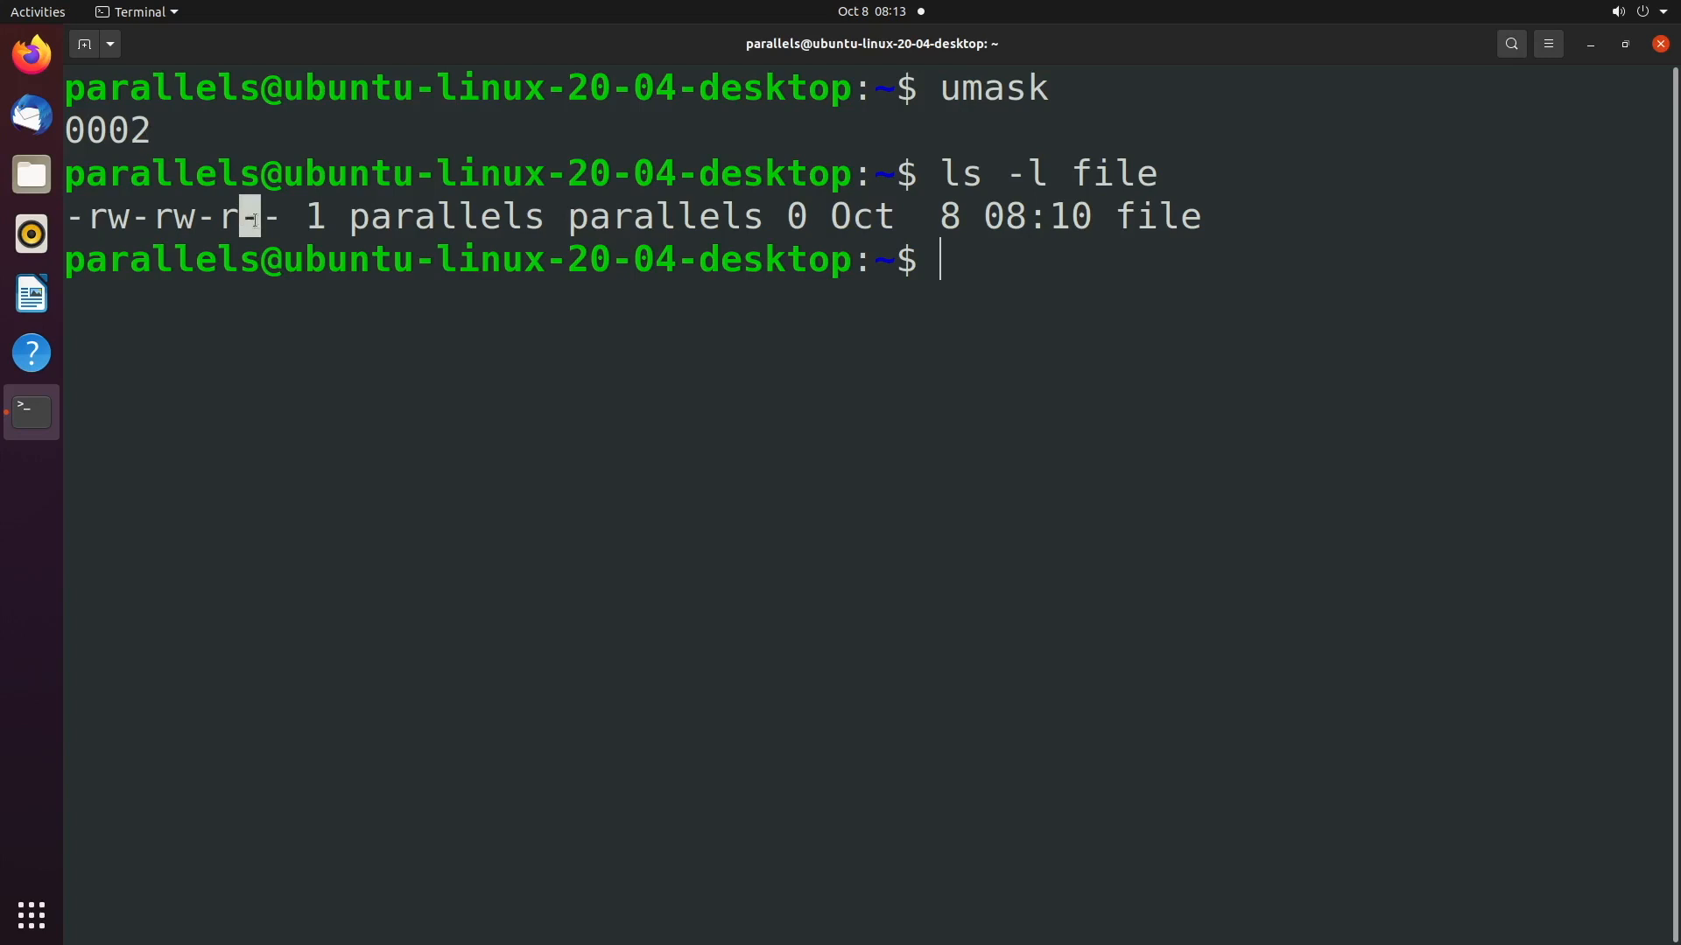
text(umask)
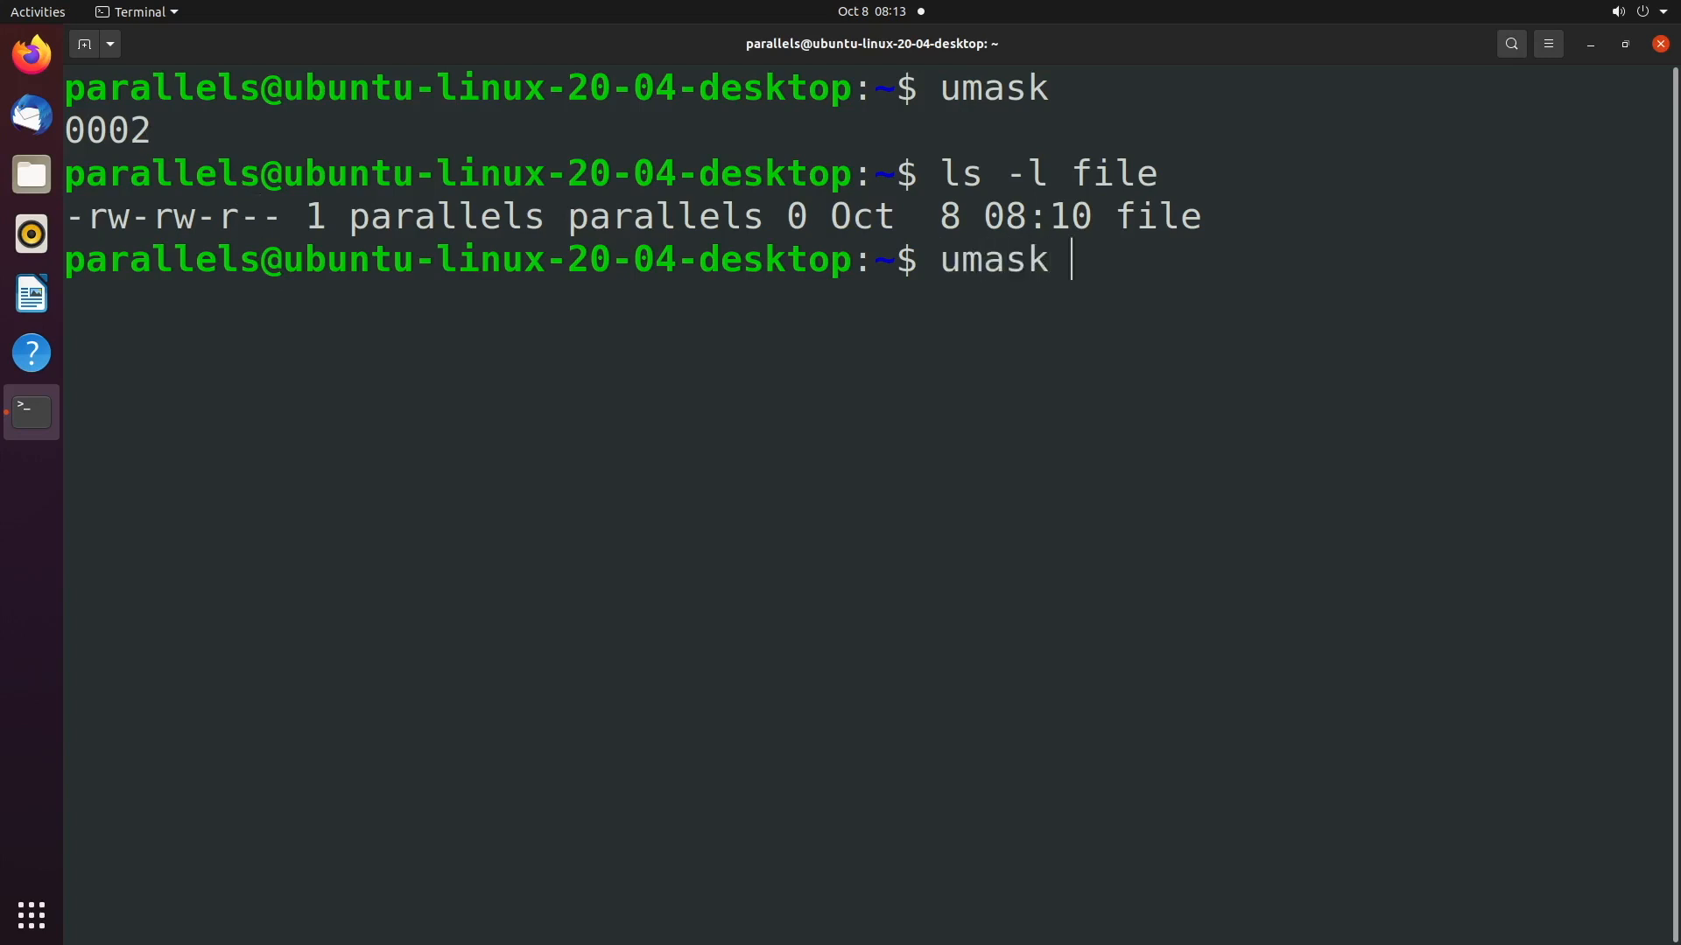
Step: Set umask 0000, create file2 with -rw-rw-rw- permissions, and confirm umask reports 0000
text(00)
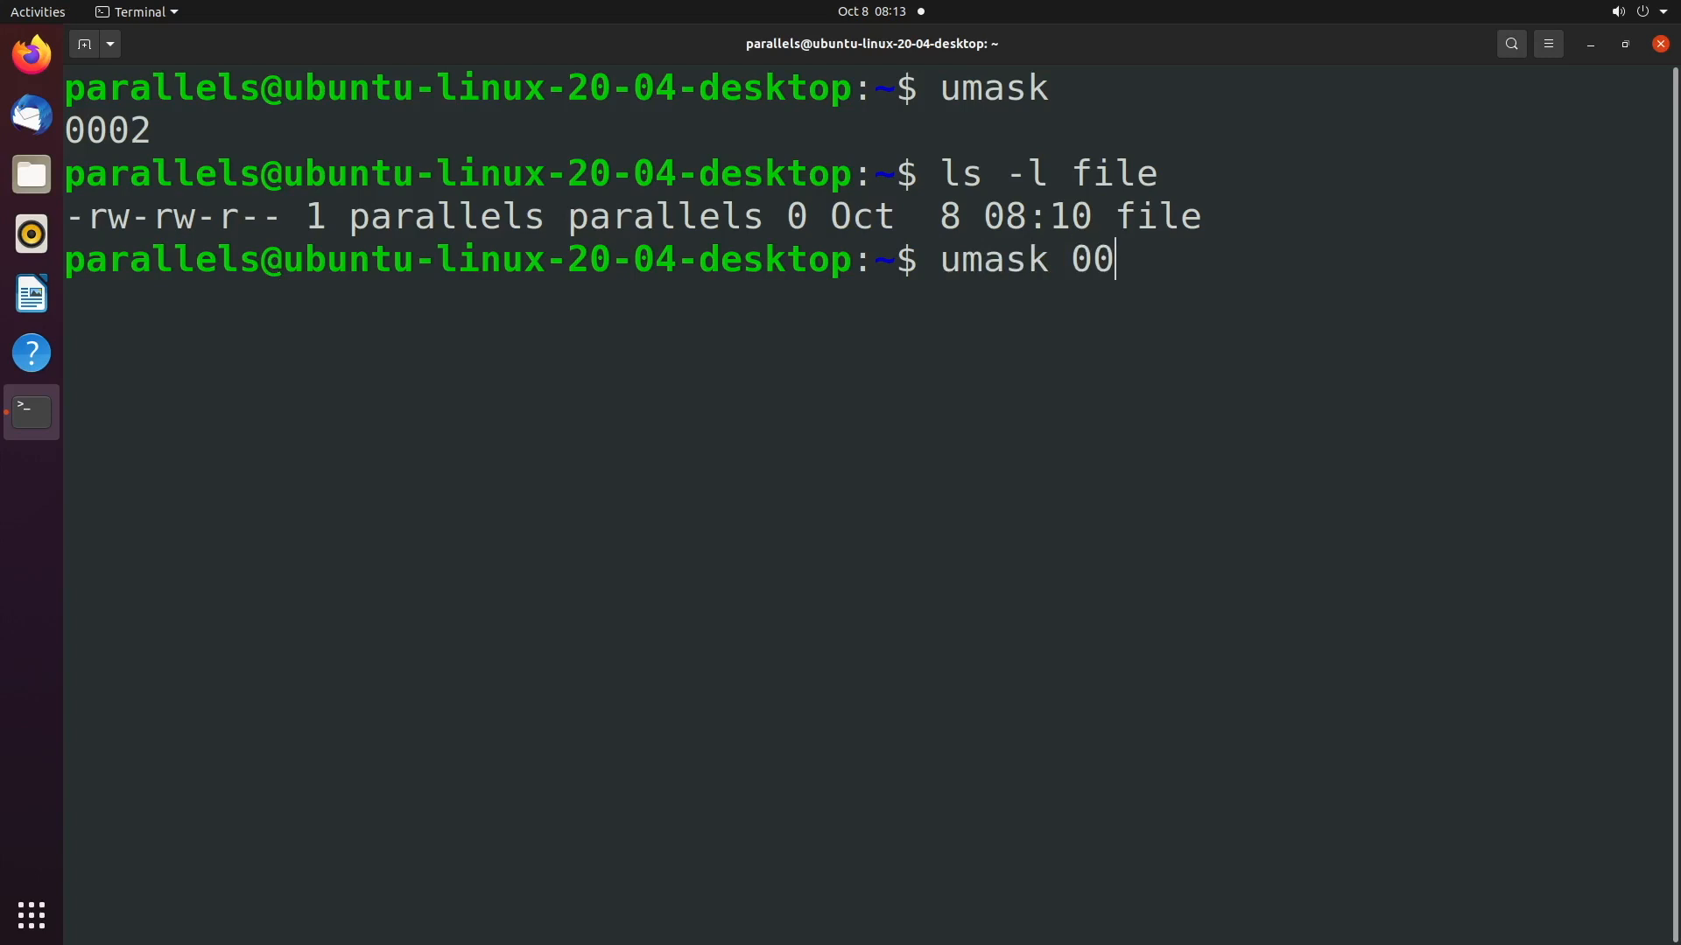
text(00)
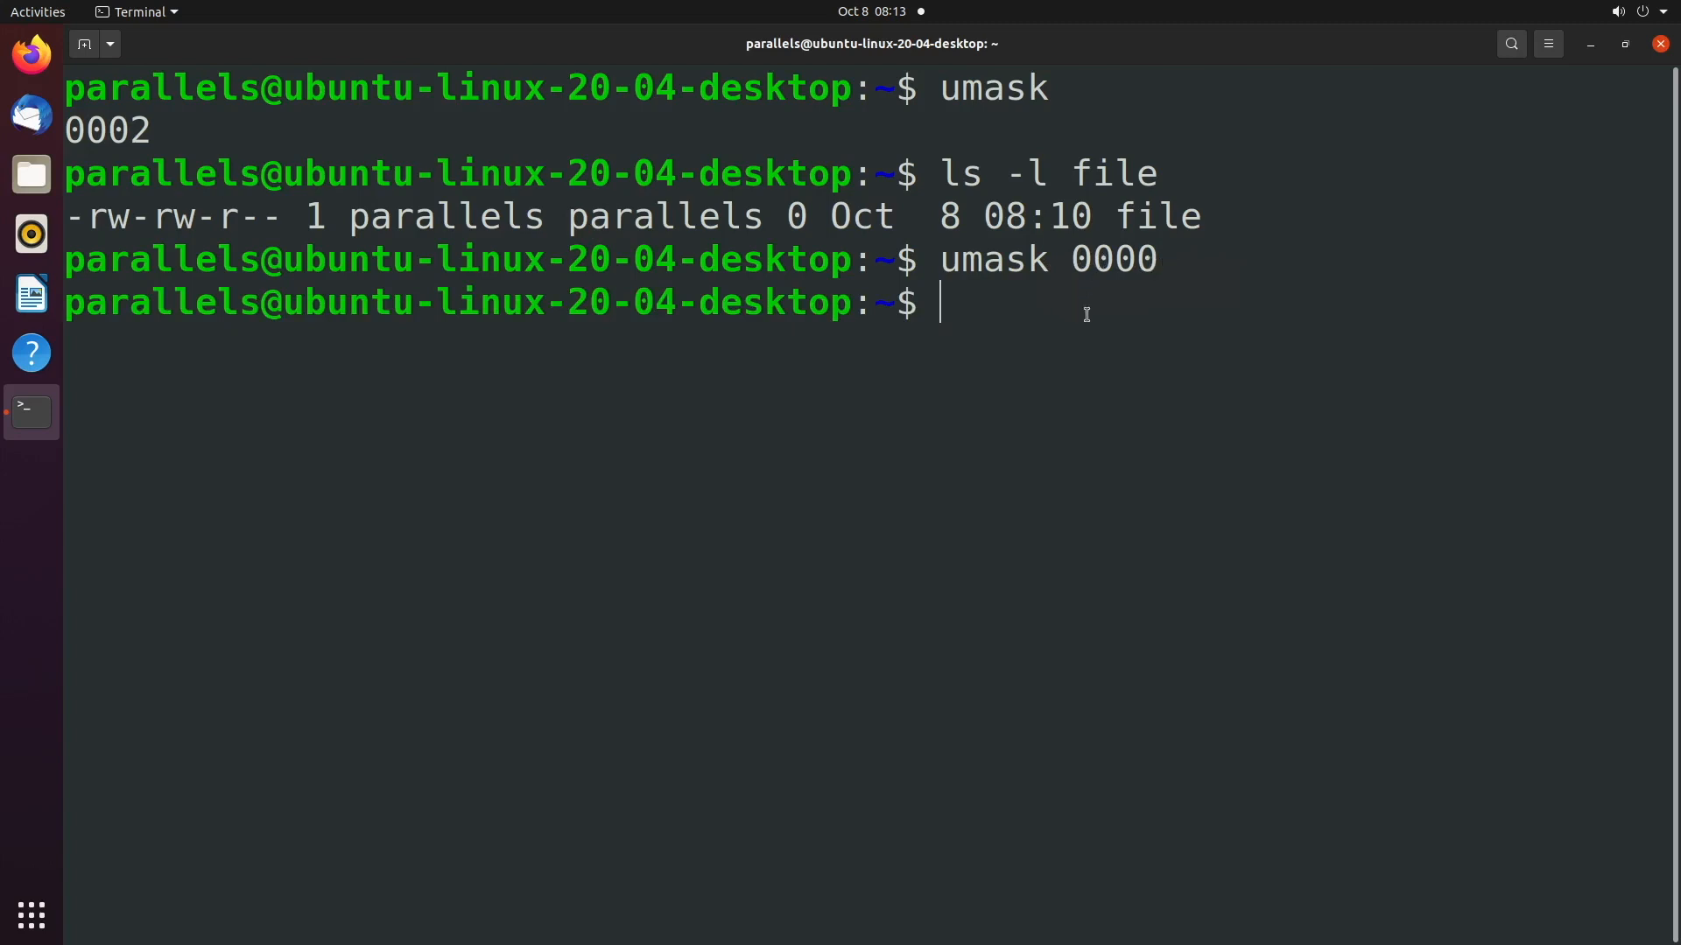
text(touch file2)
text(ls -l file2)
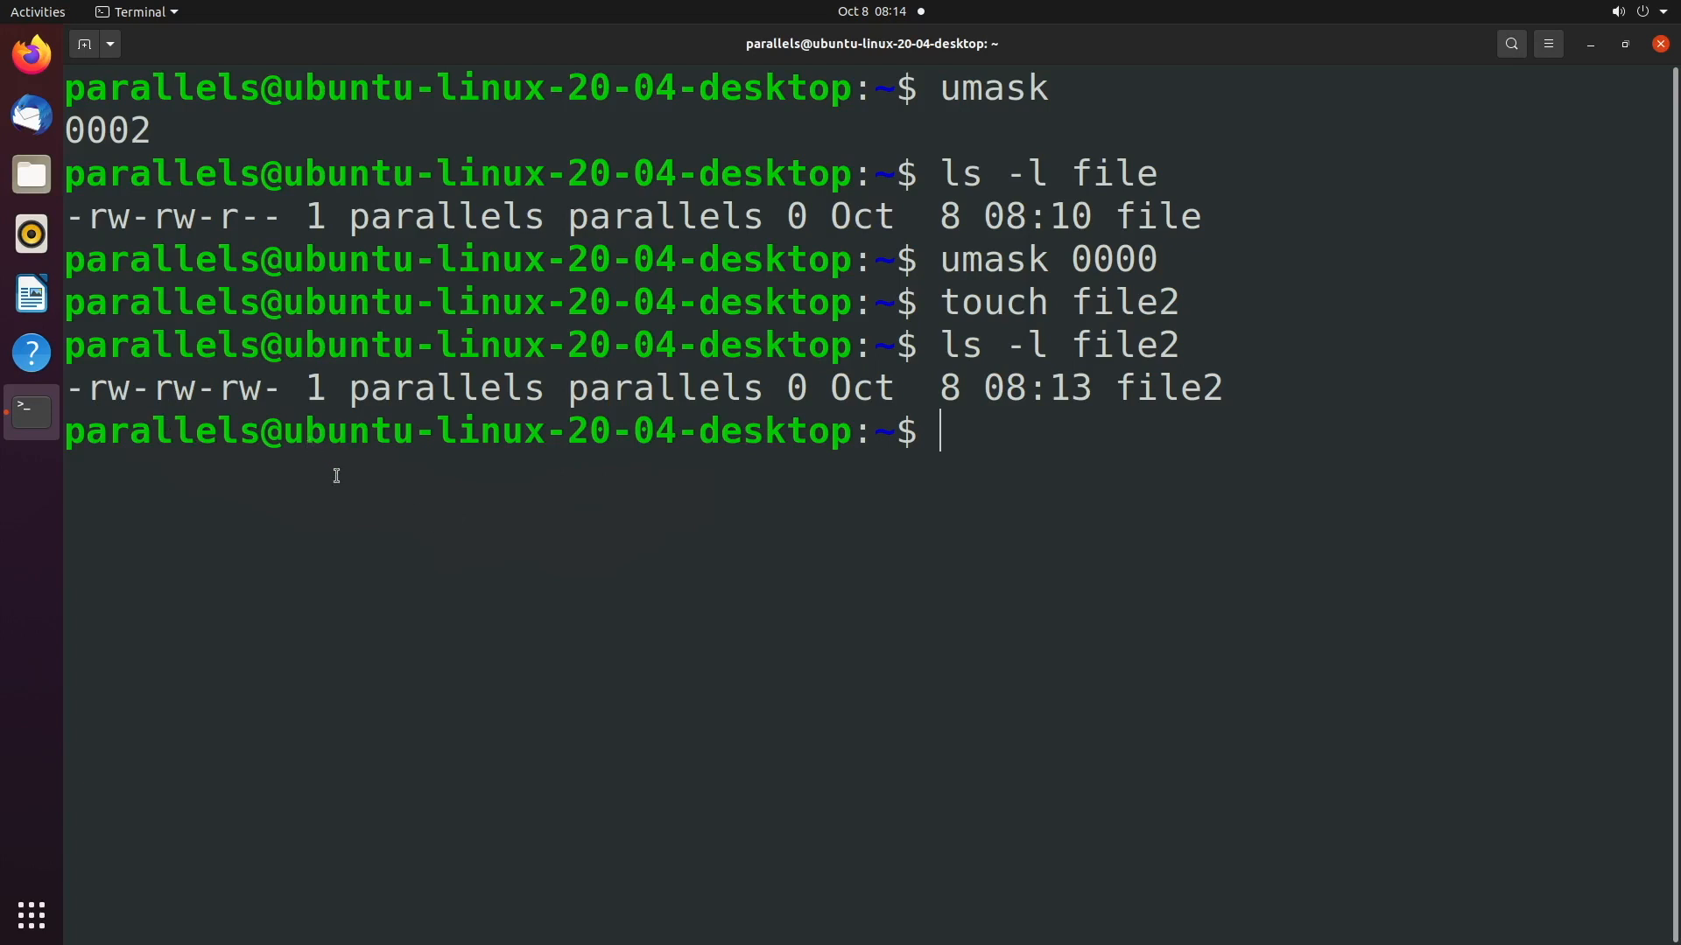
text(umask)
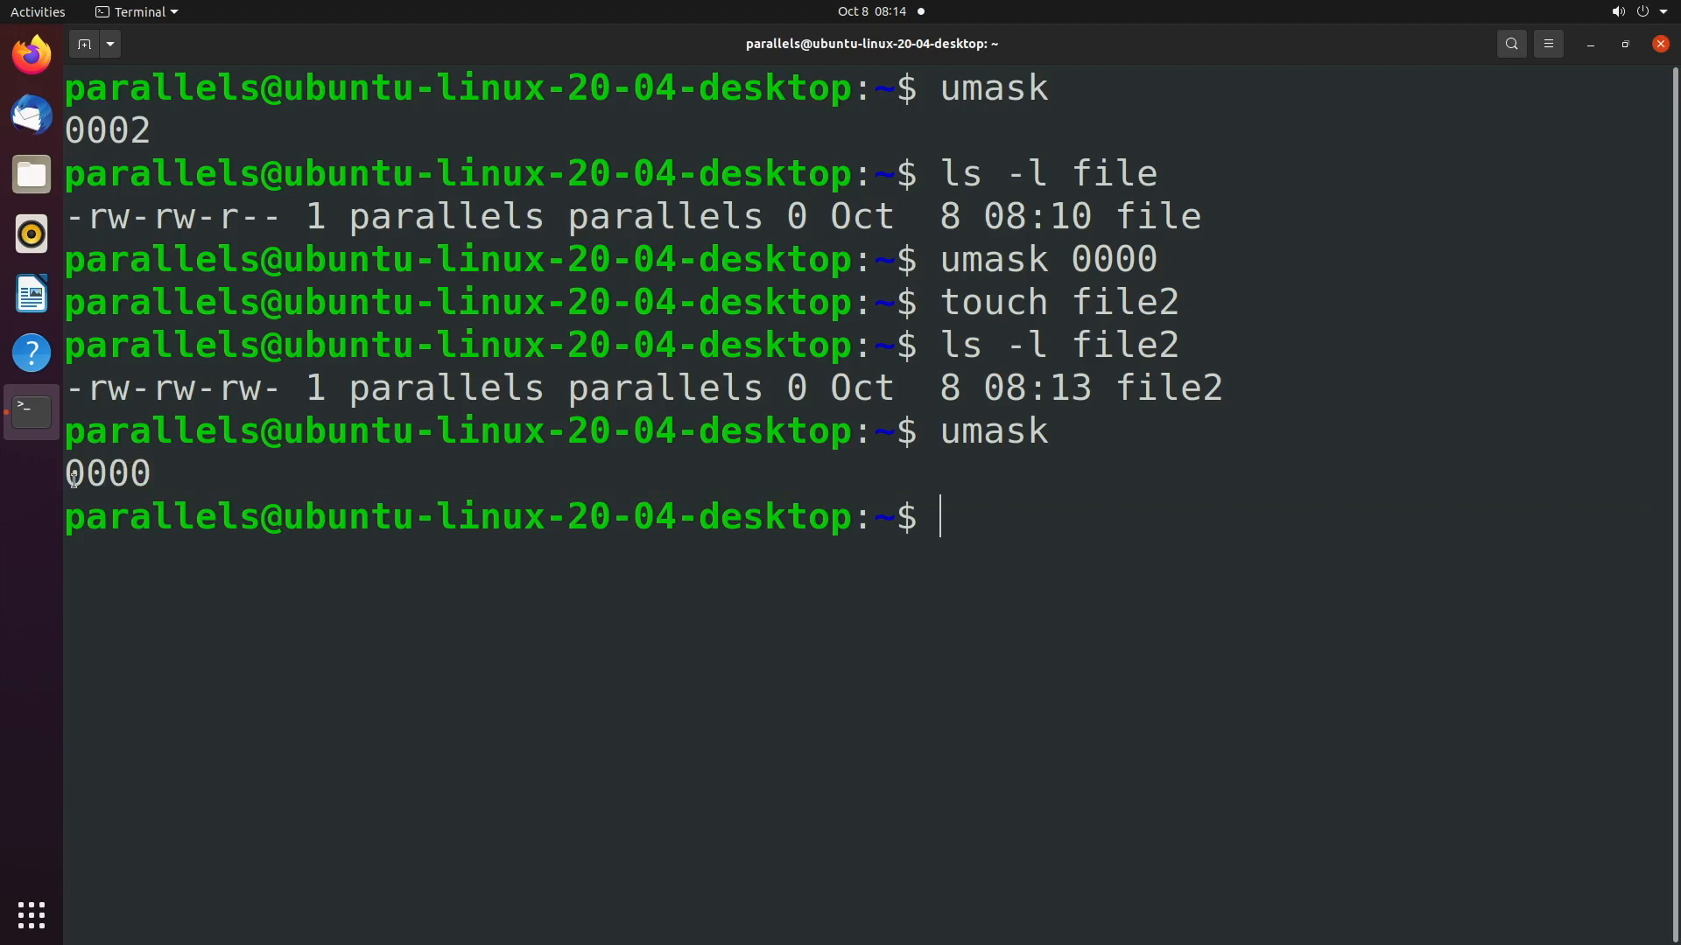
double_click(177, 387)
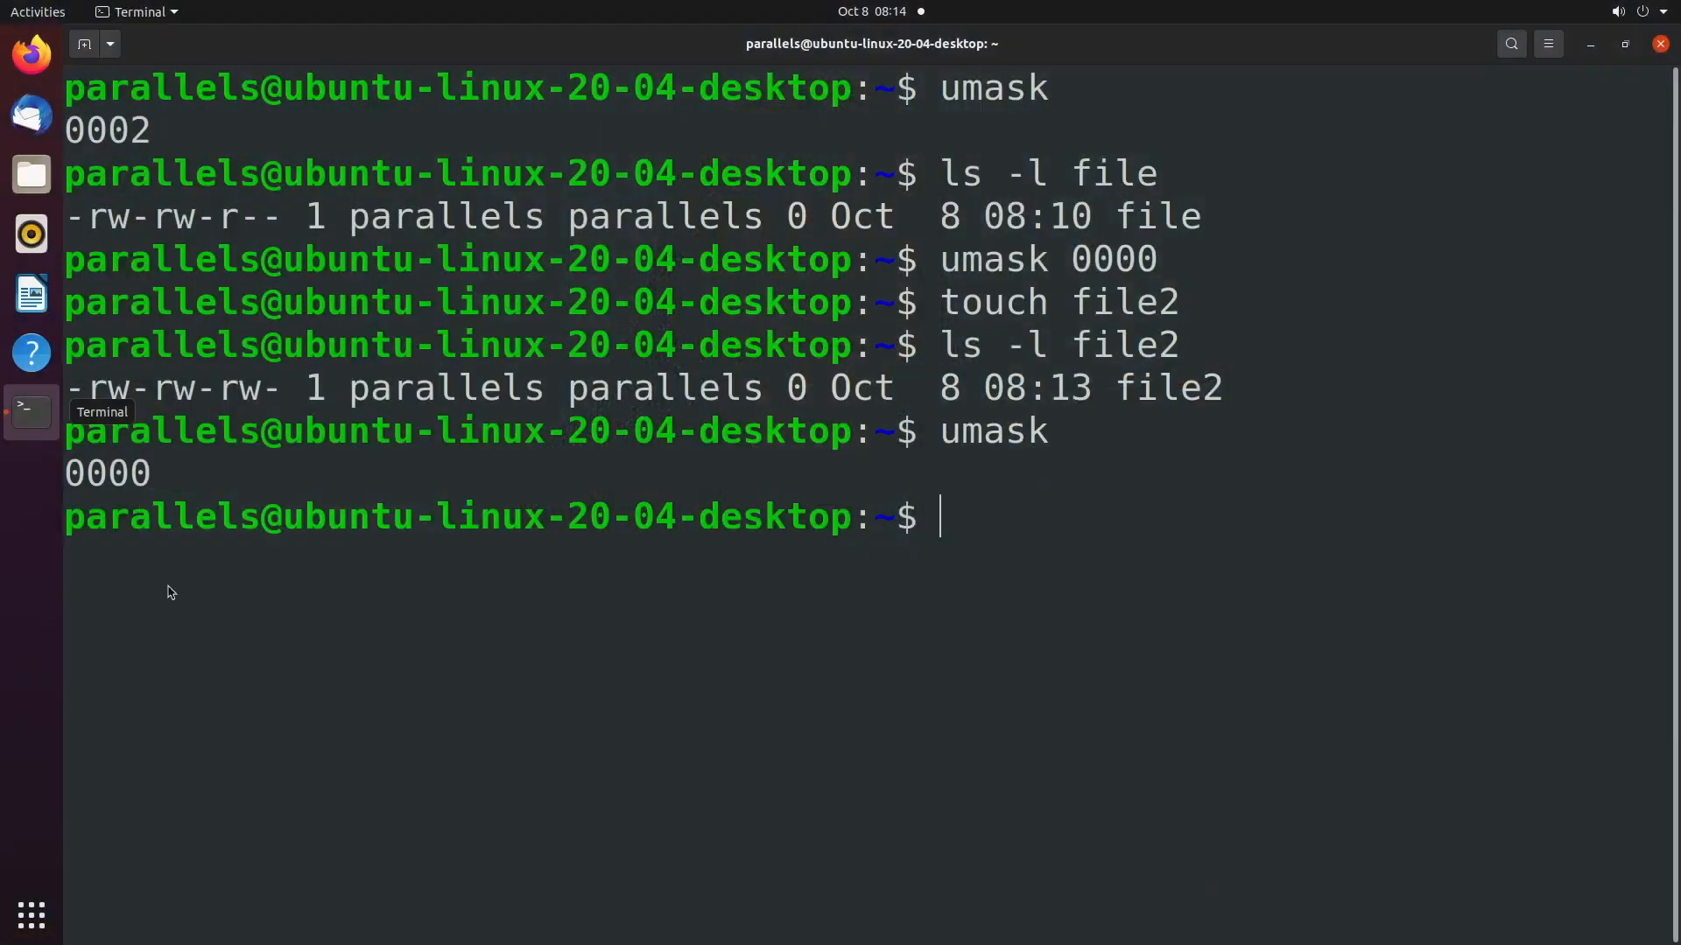
mouse_move(171, 474)
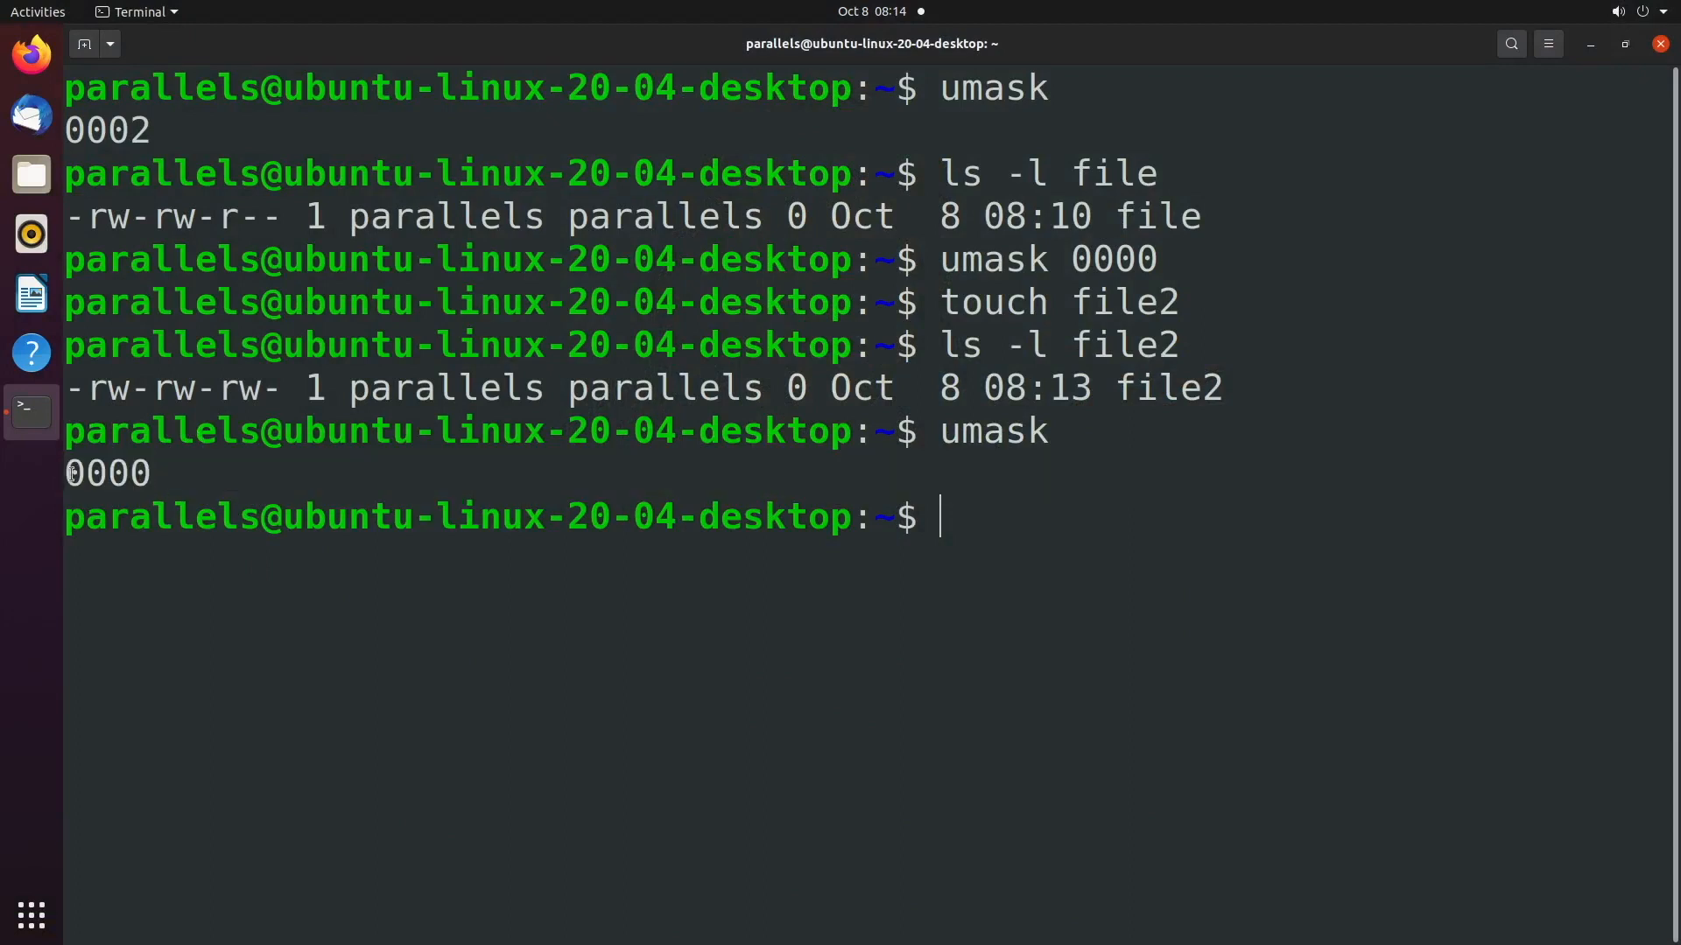
mouse_move(196, 475)
text(uma)
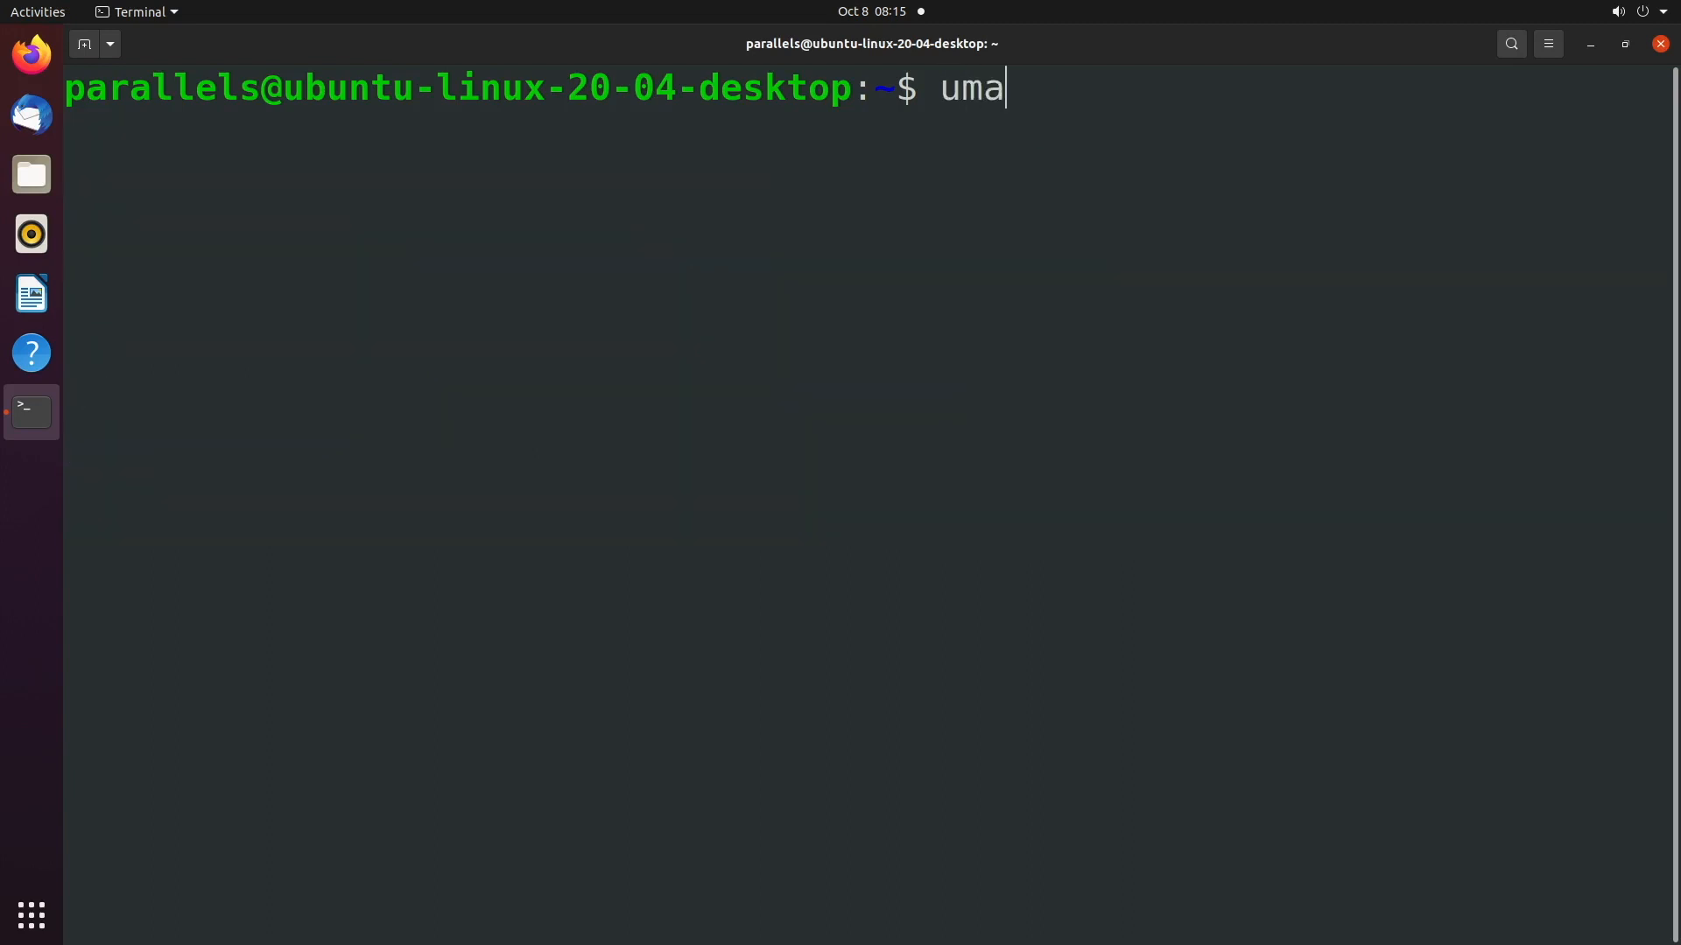
Step: Set umask 0444, create write-only file3, and long-list the home directory
text(sk 0444)
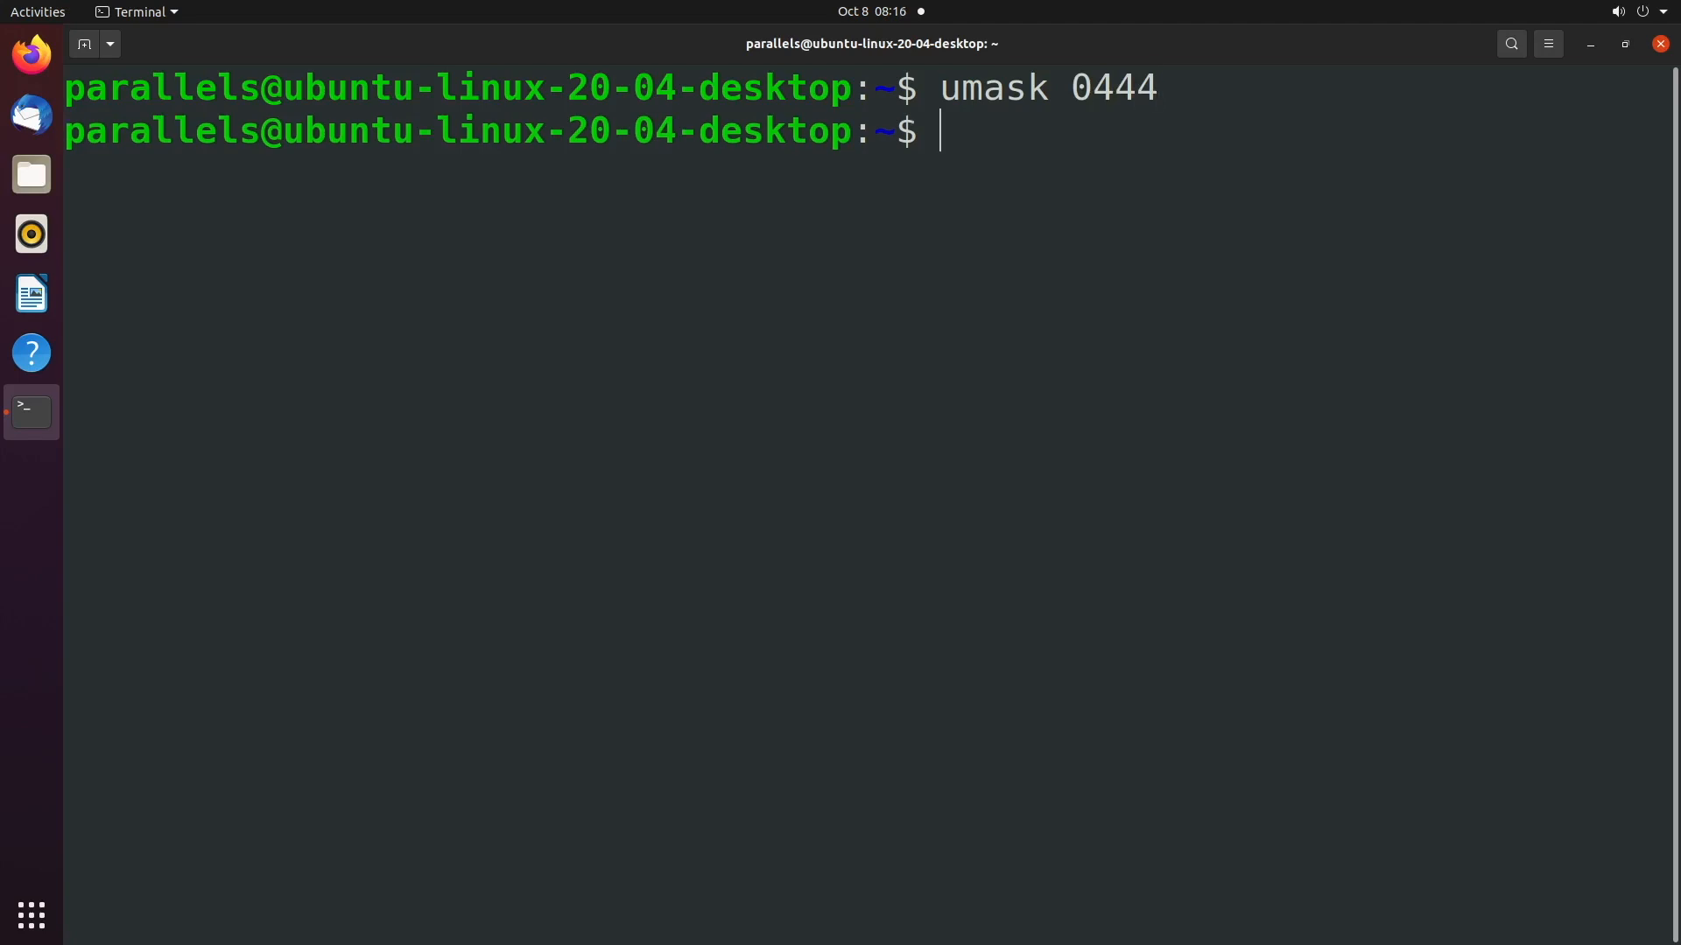
text(touch file3)
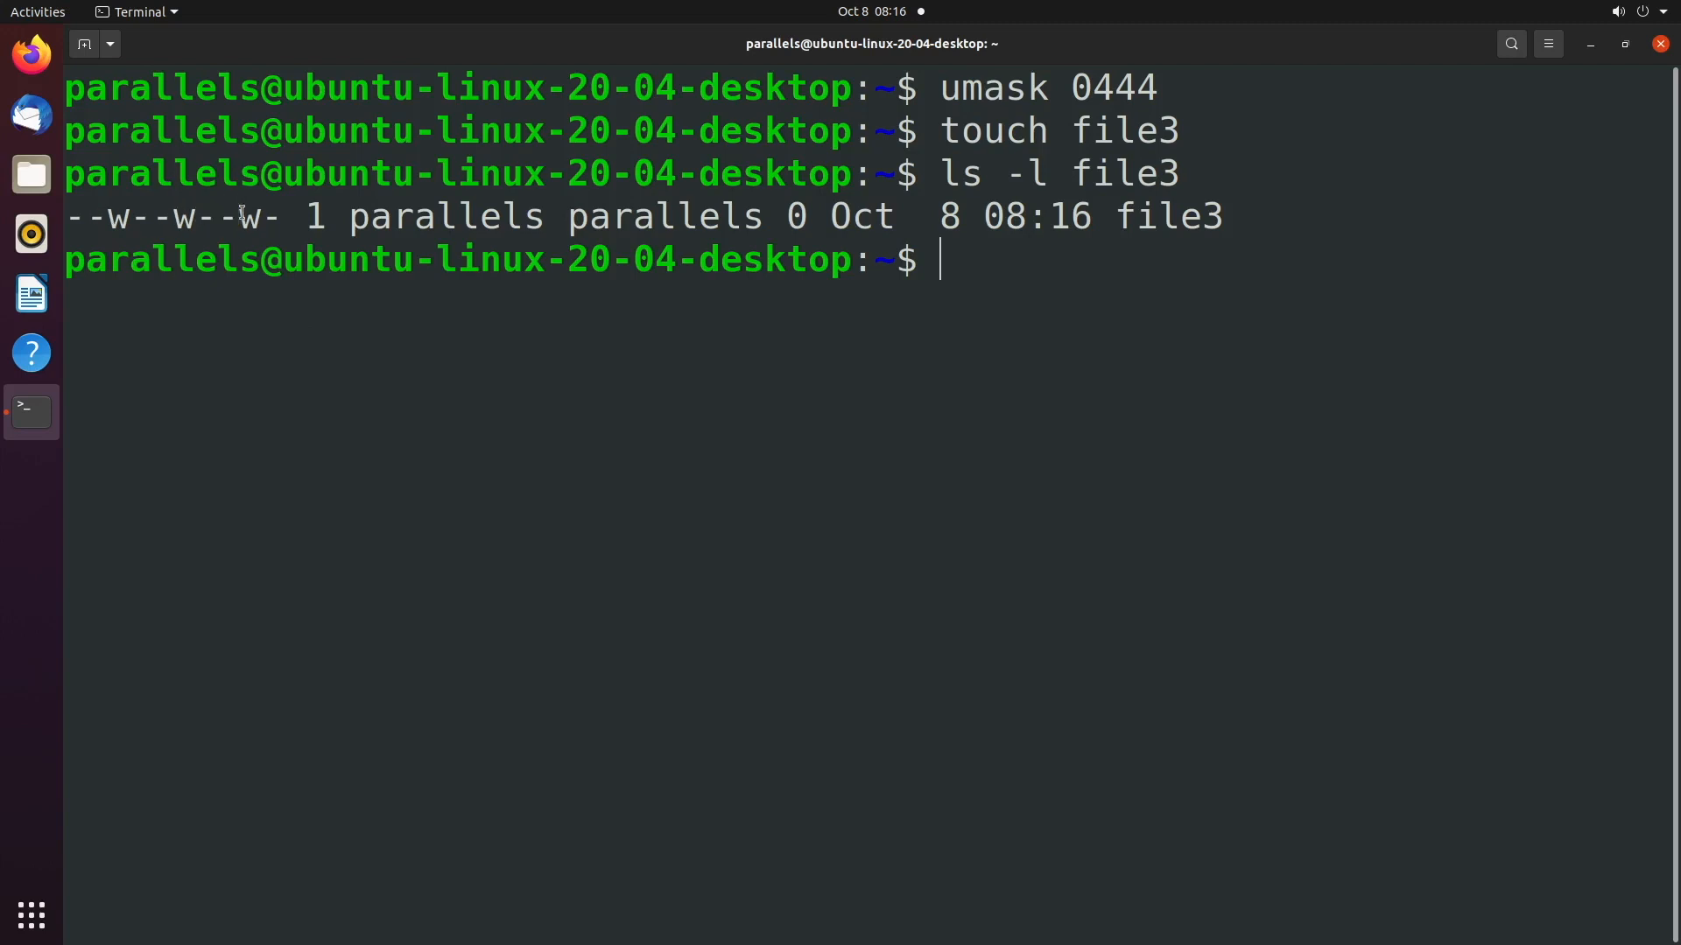
text(ls -l)
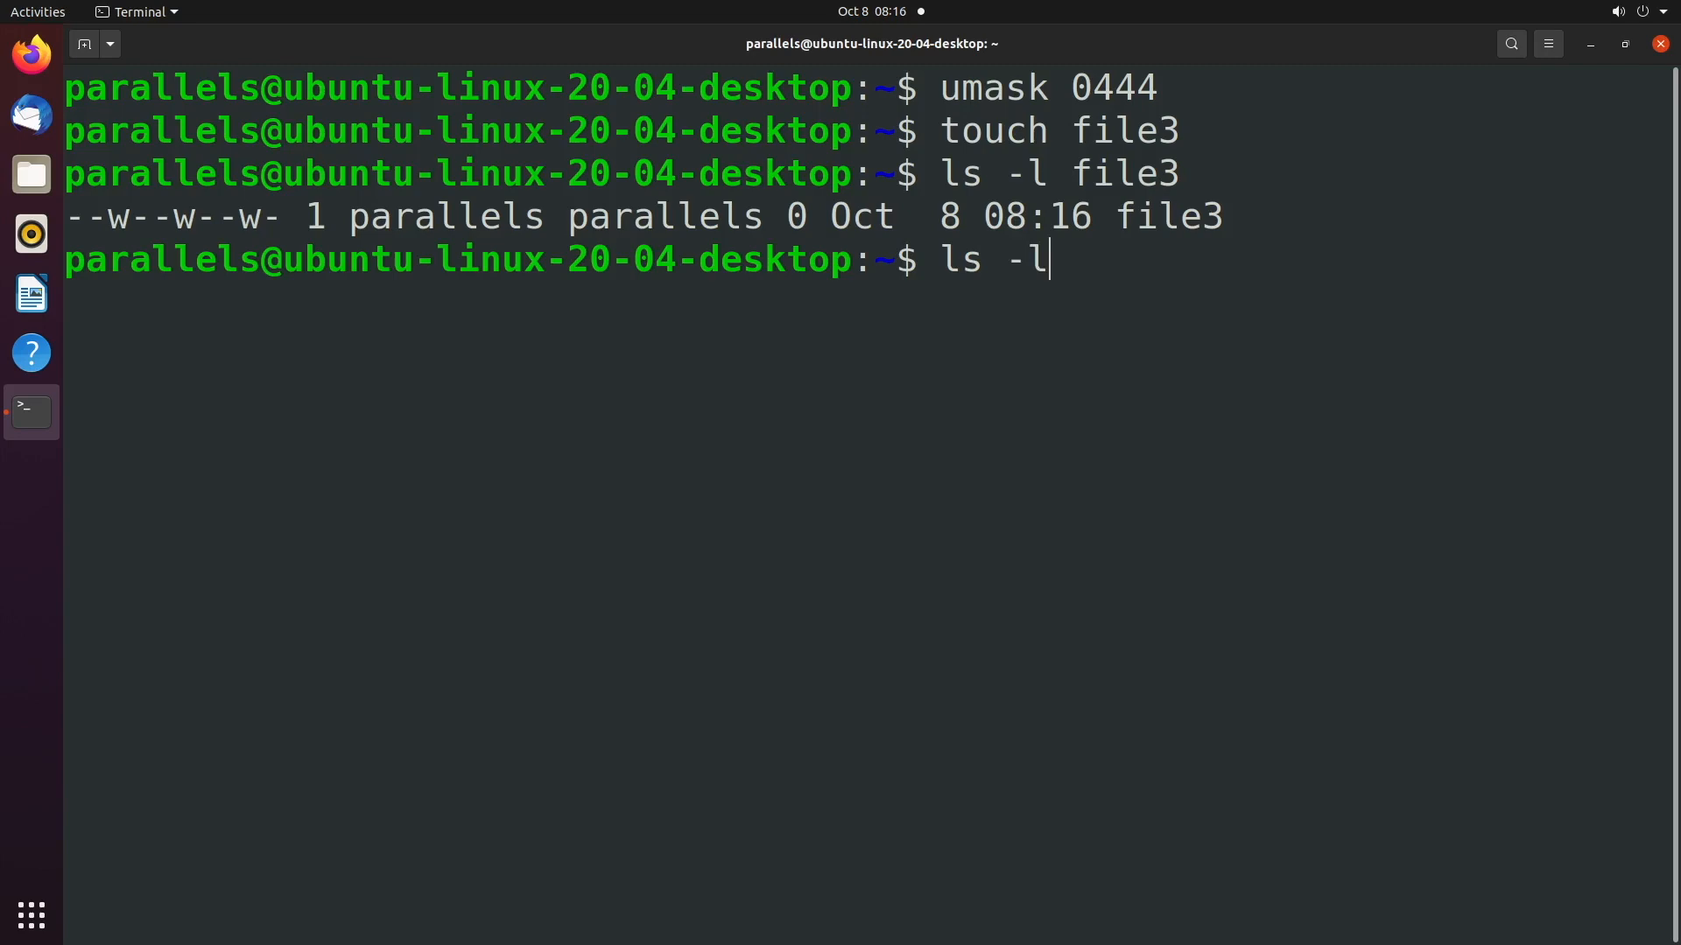
key(Return)
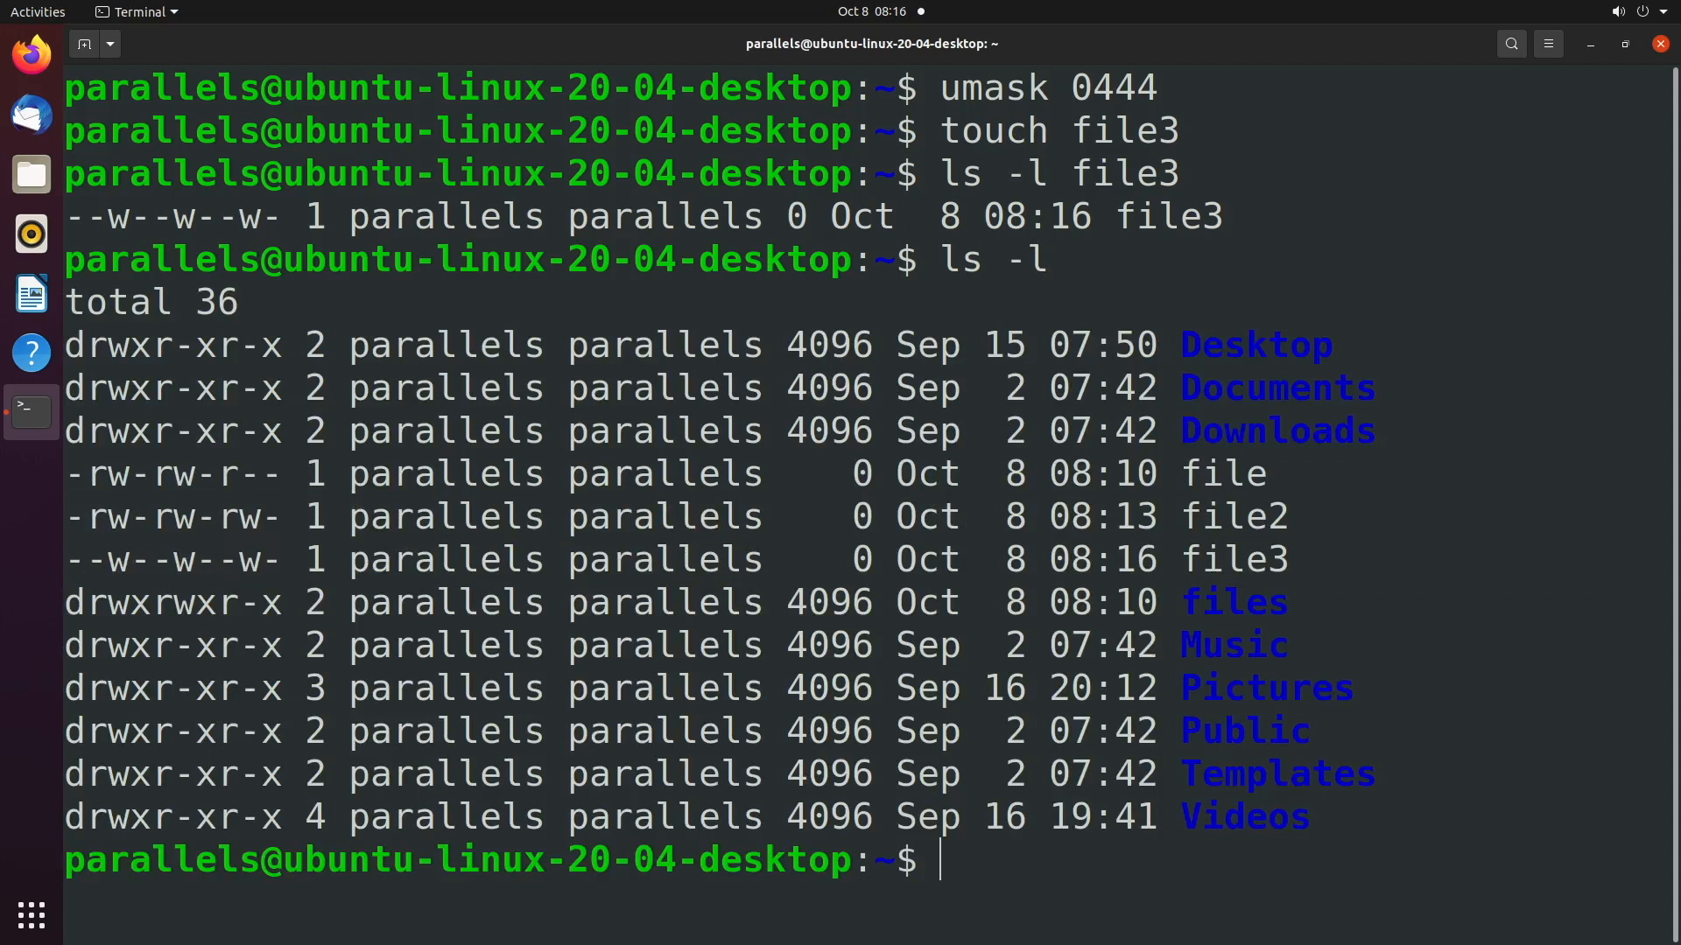
Step: Set umask 0777 and create file4 with no permissions, then clear the screen
text(umask)
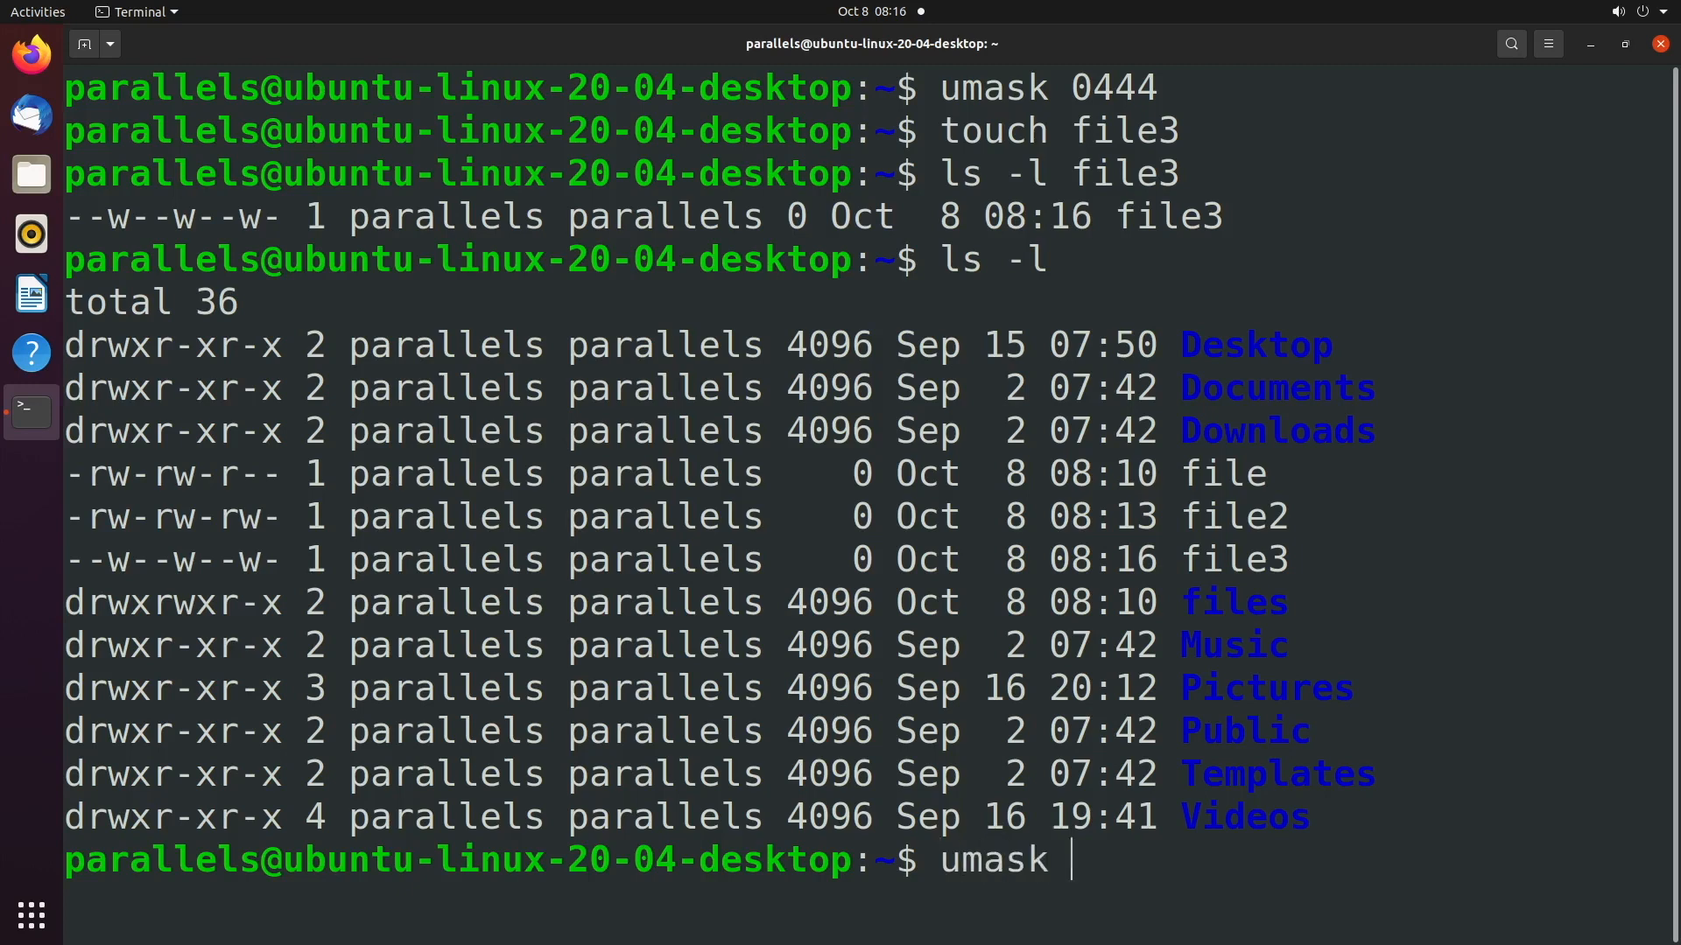
text(0777)
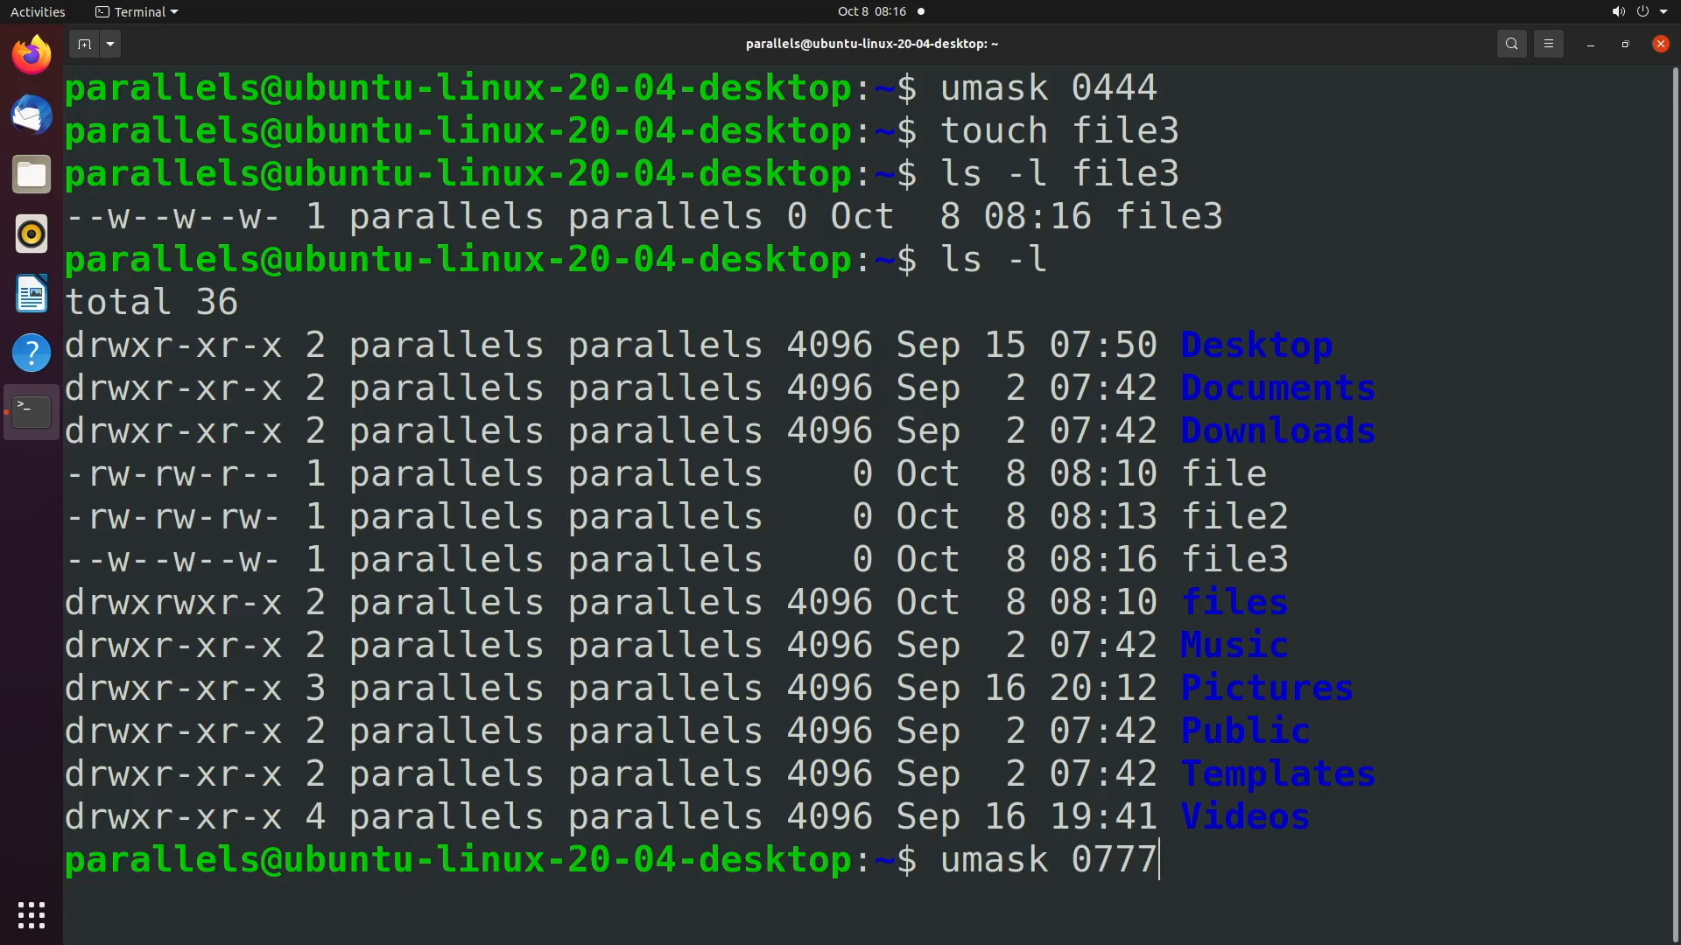
text(touch file4)
text(ls -l)
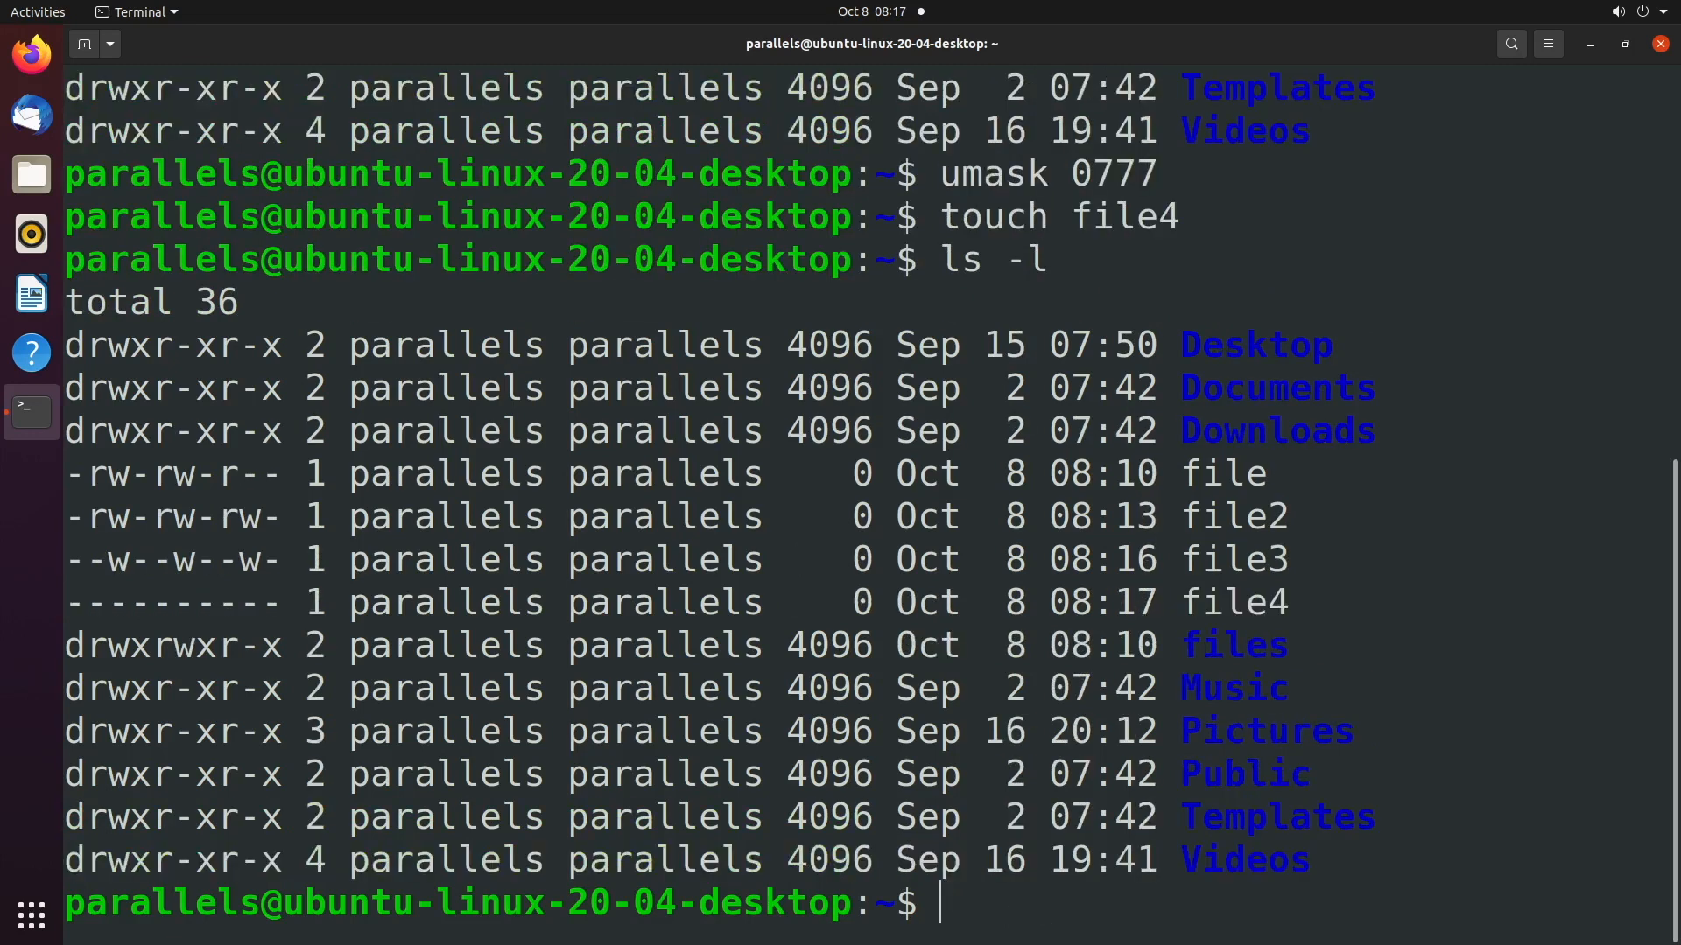
drag(64, 516, 279, 602)
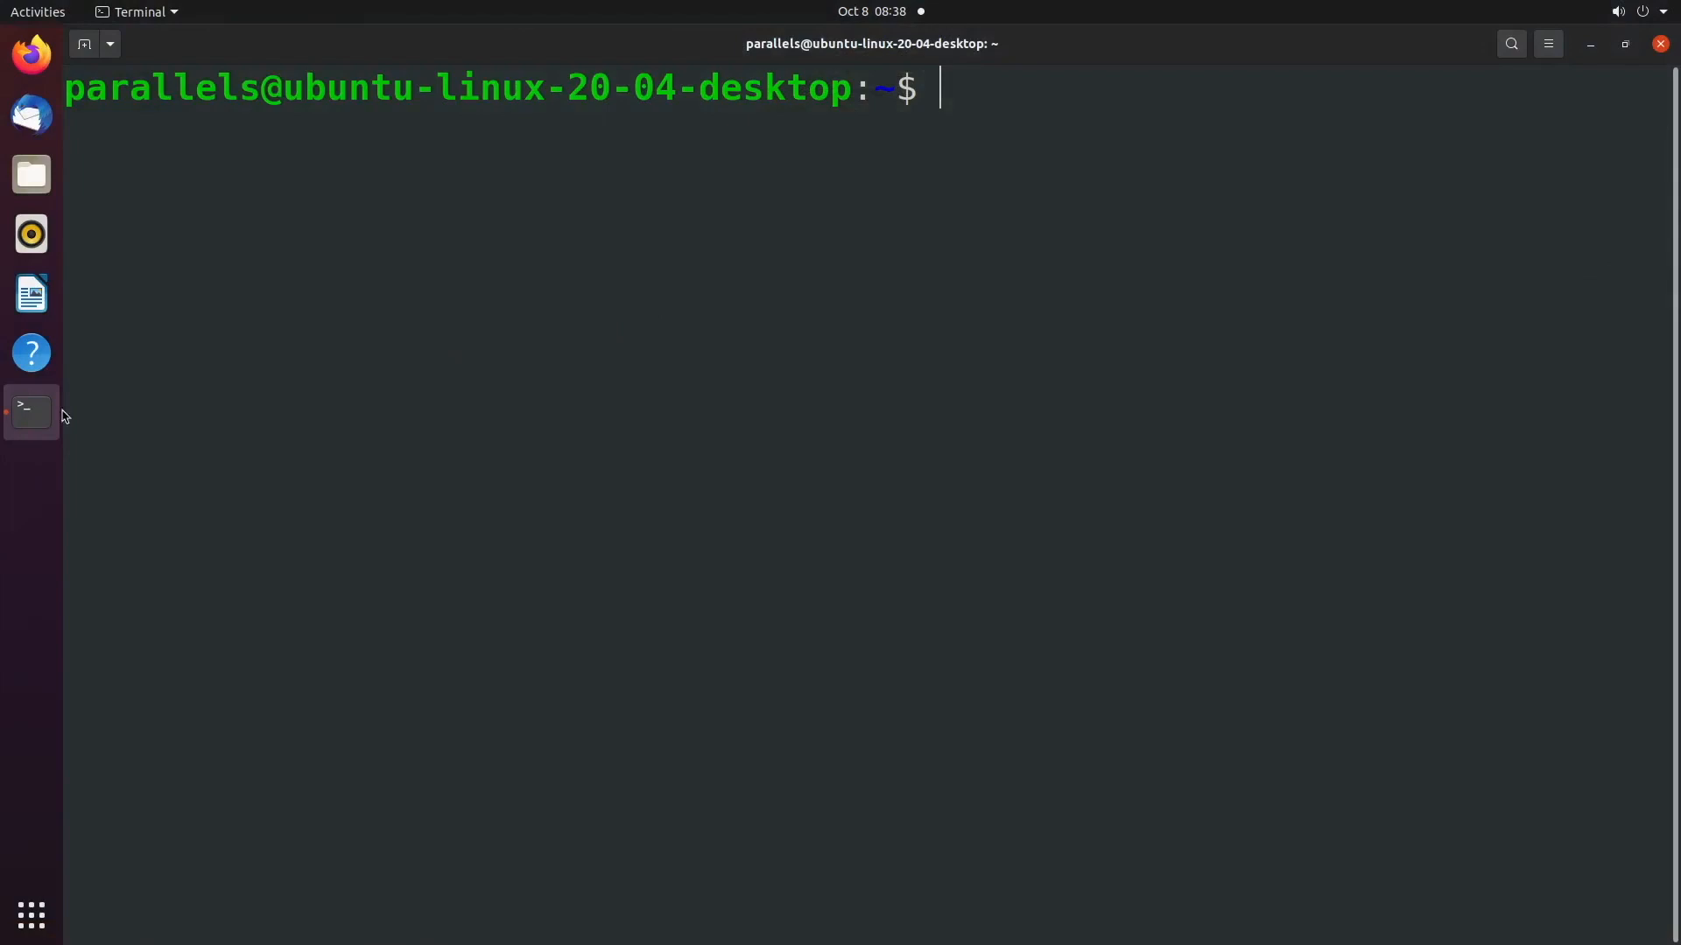
Step: Apply umask 000, create file5 and list it showing -rw-rw-r--
text(umas)
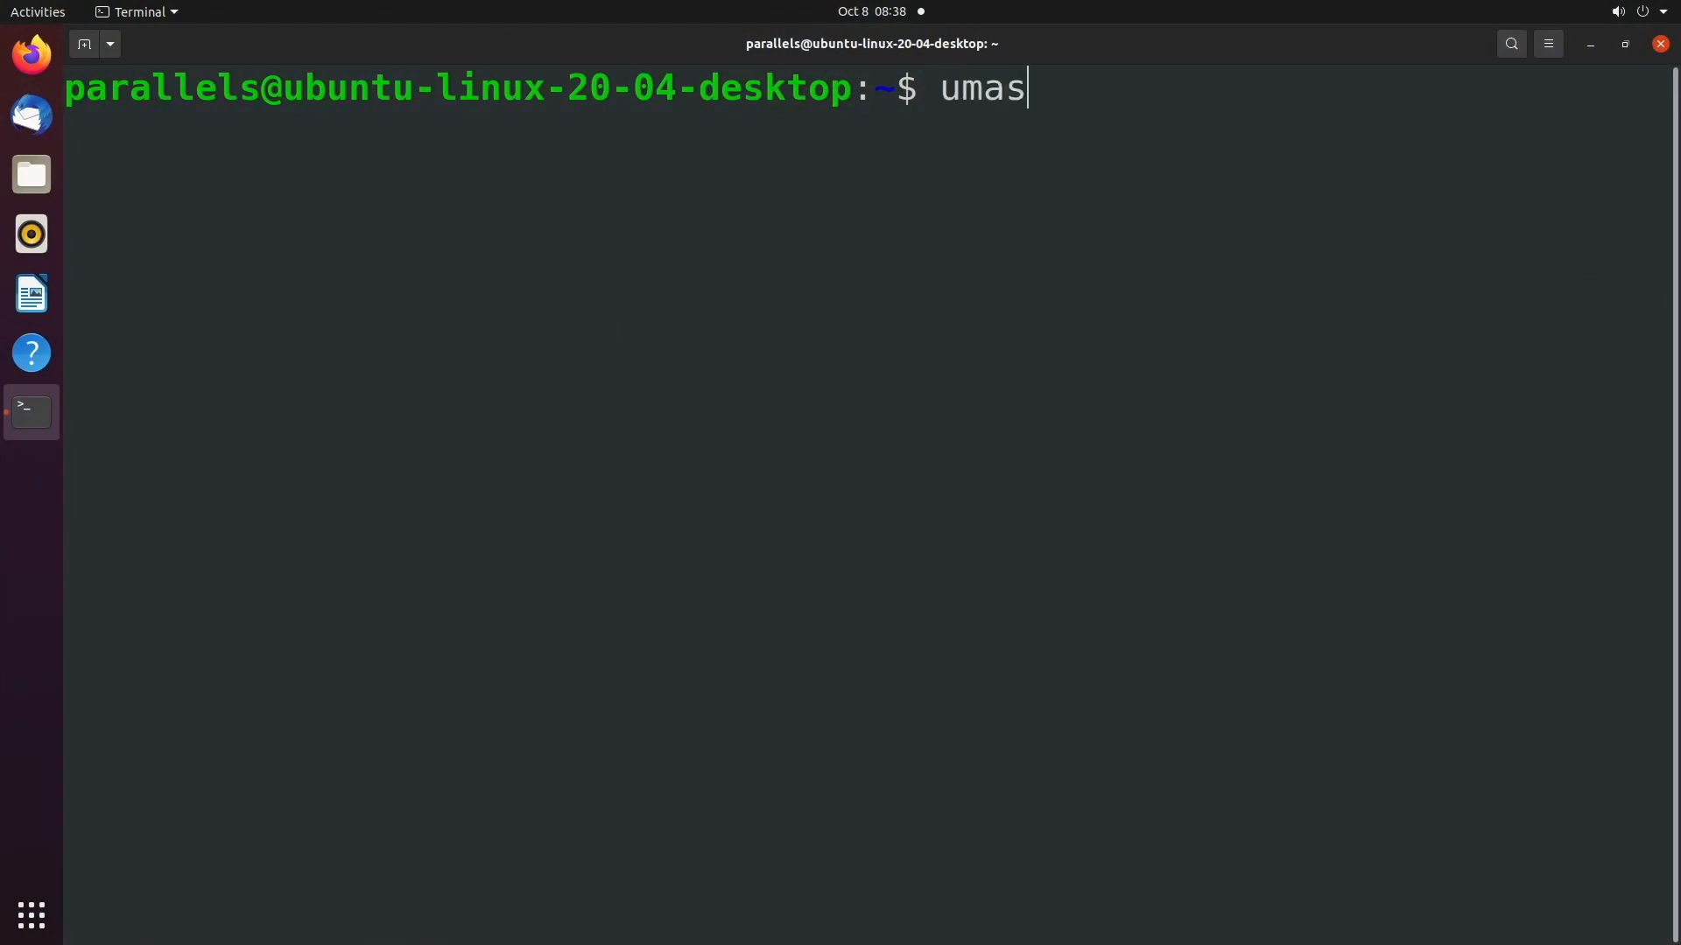
text(k 000)
text(touch file5)
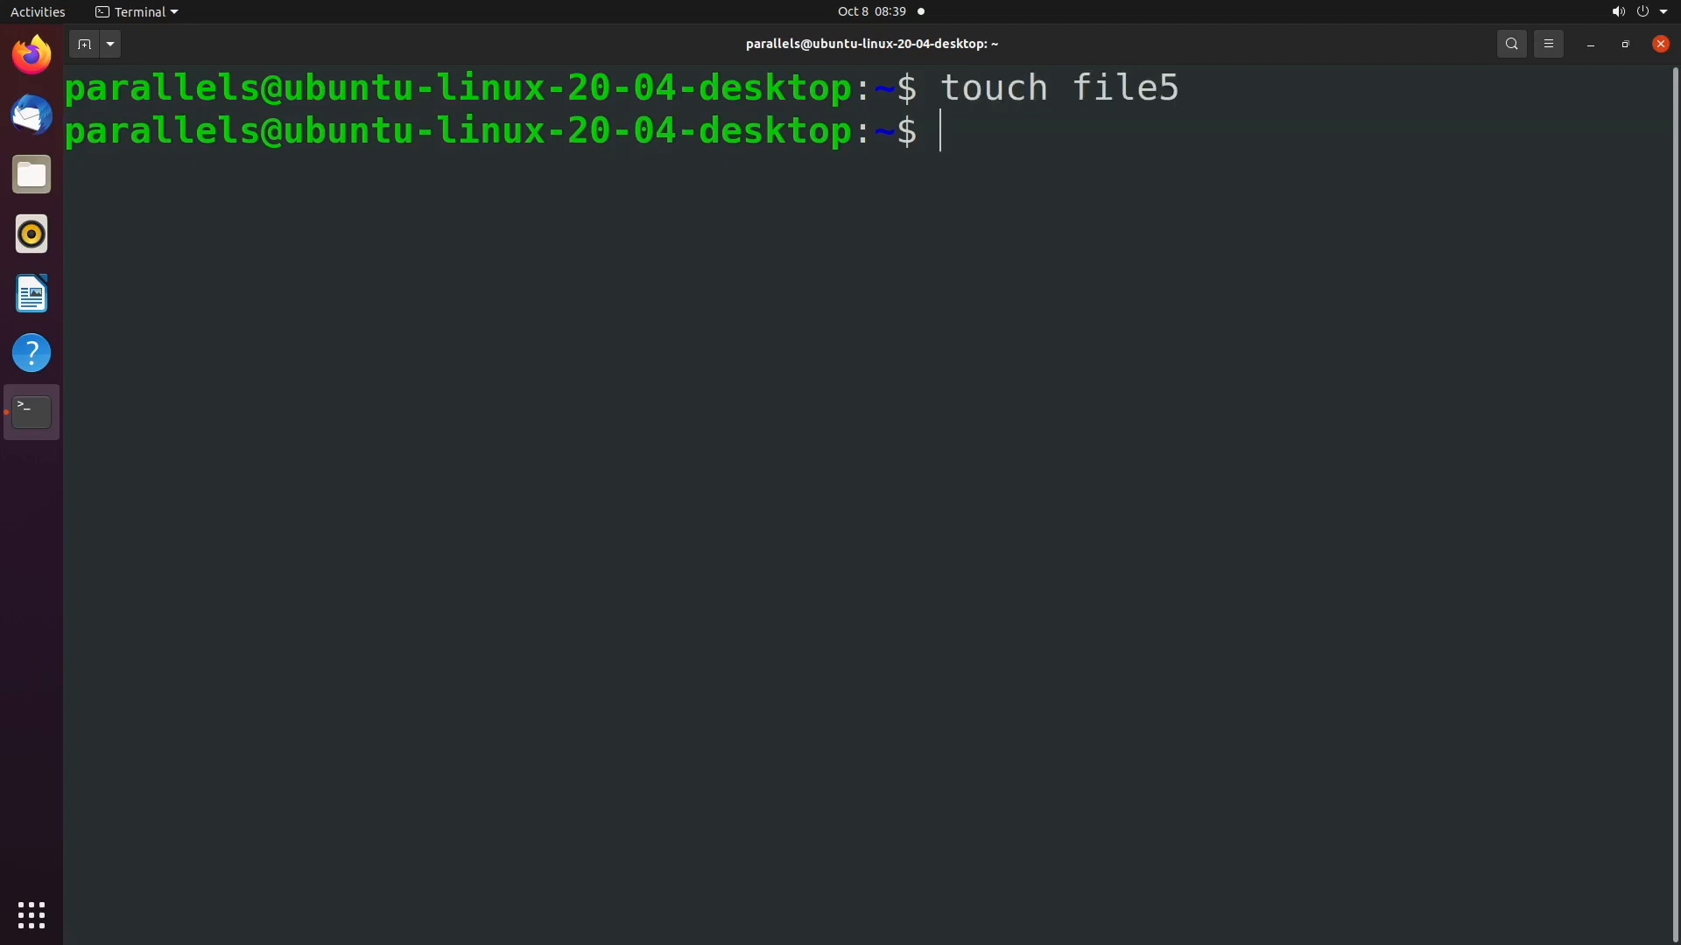
text(ls -l file5)
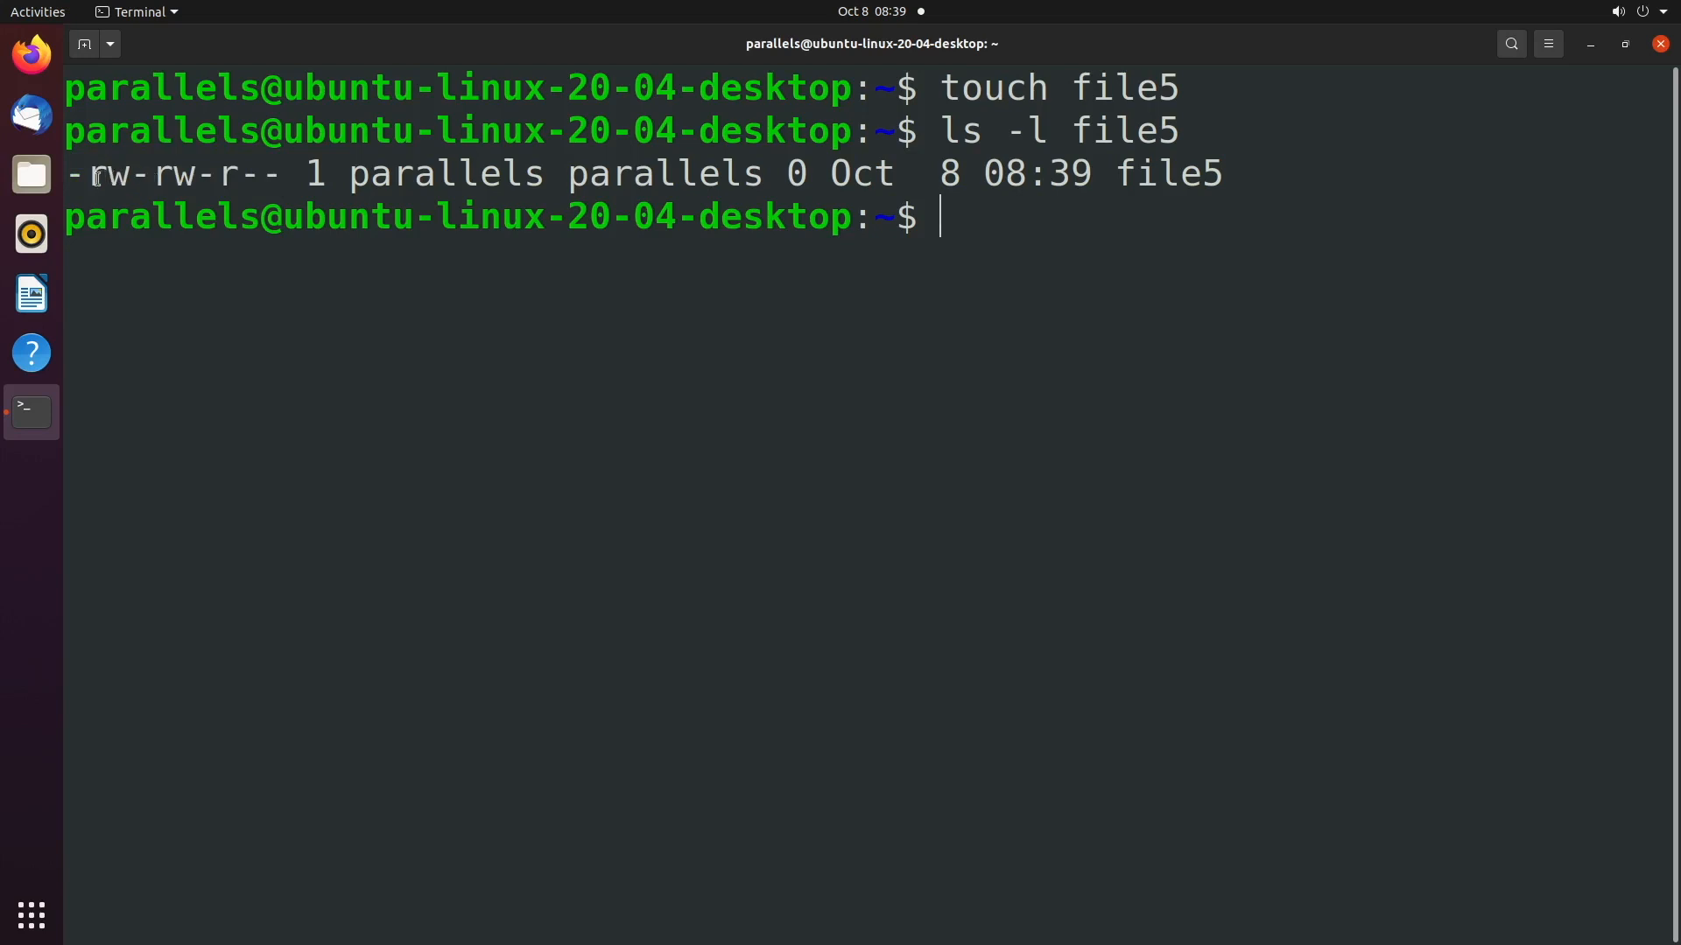
double_click(172, 173)
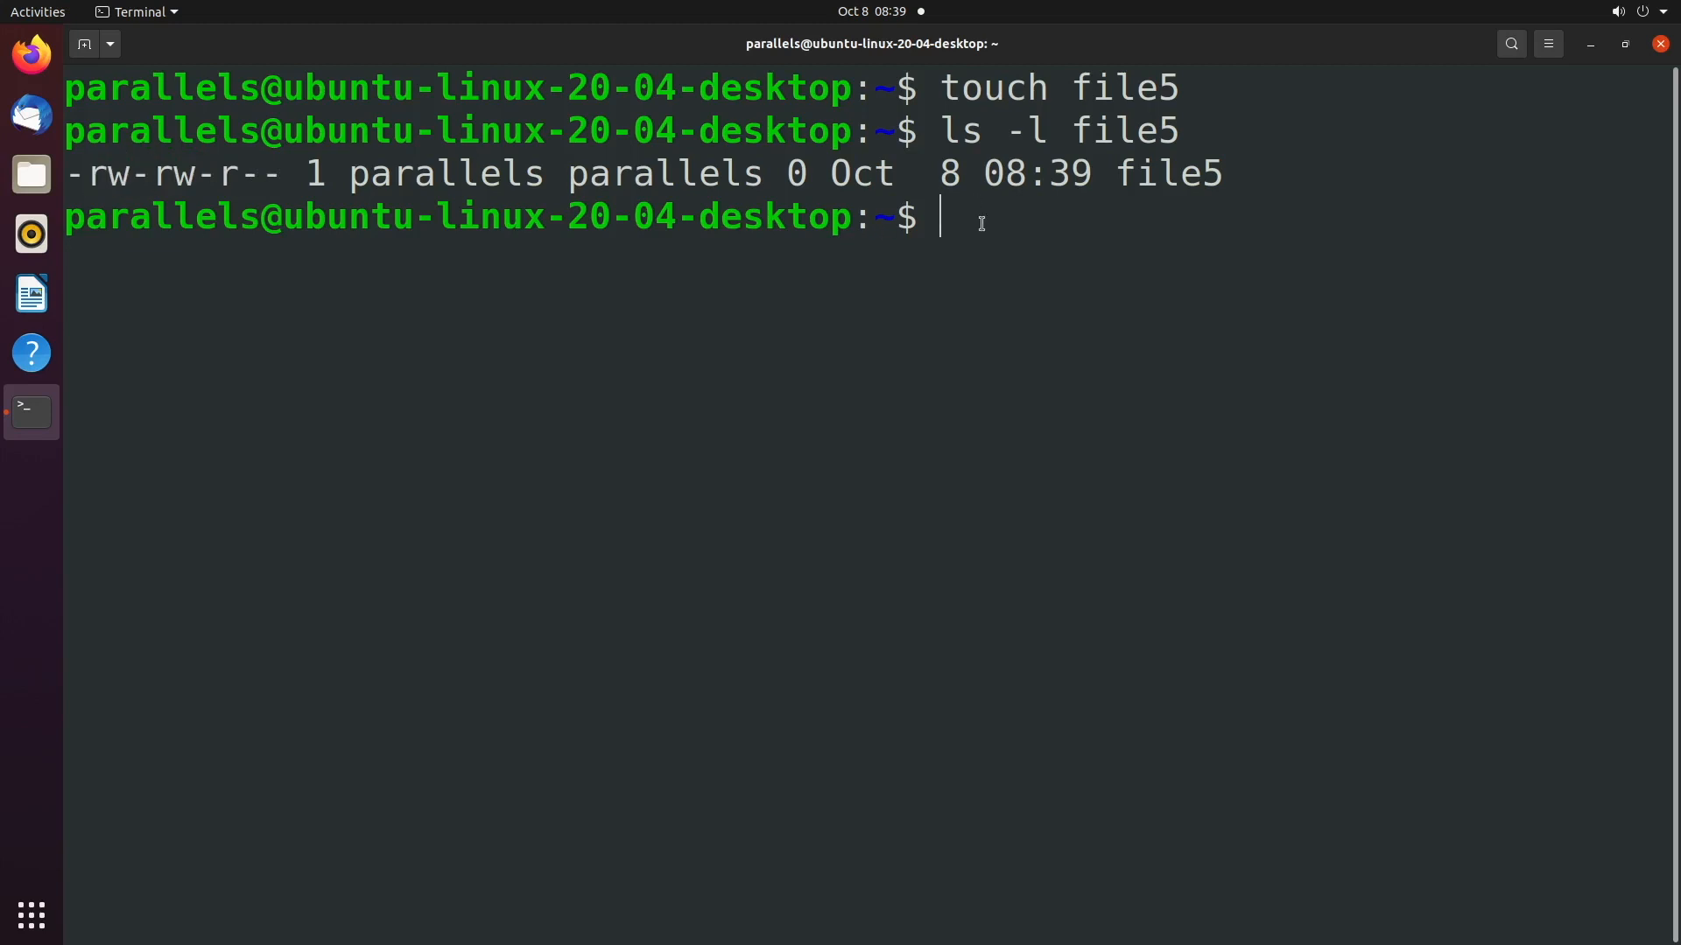
Step: Write file5's permission triplets as binary 110 110 100
text(110)
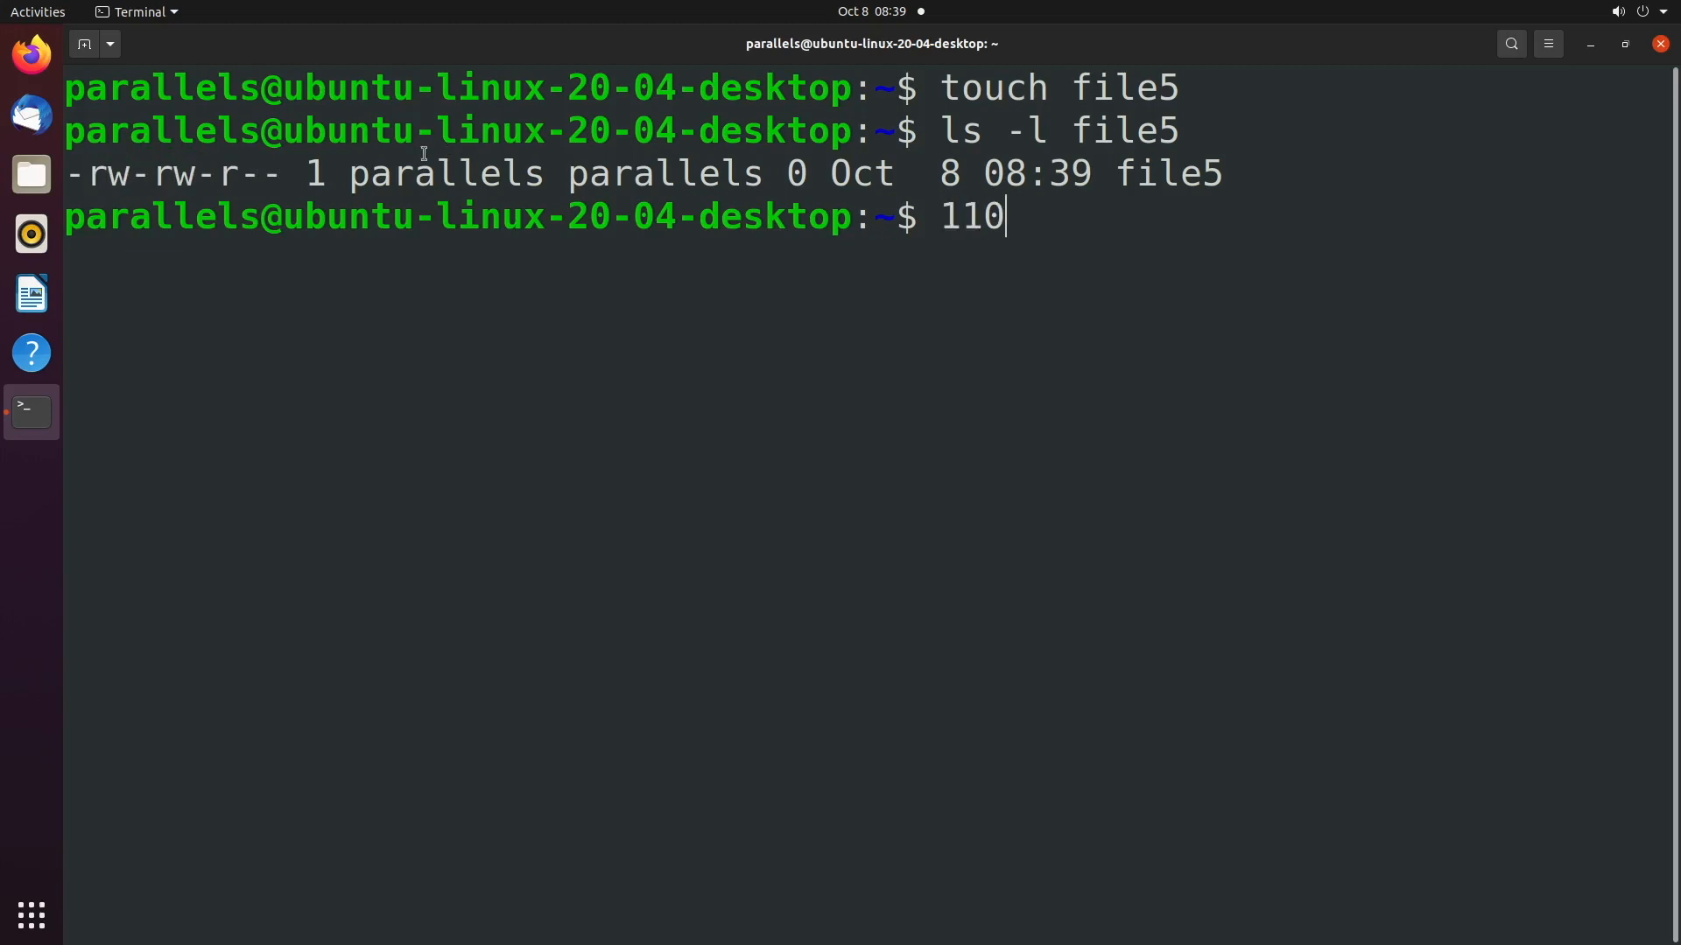
double_click(182, 173)
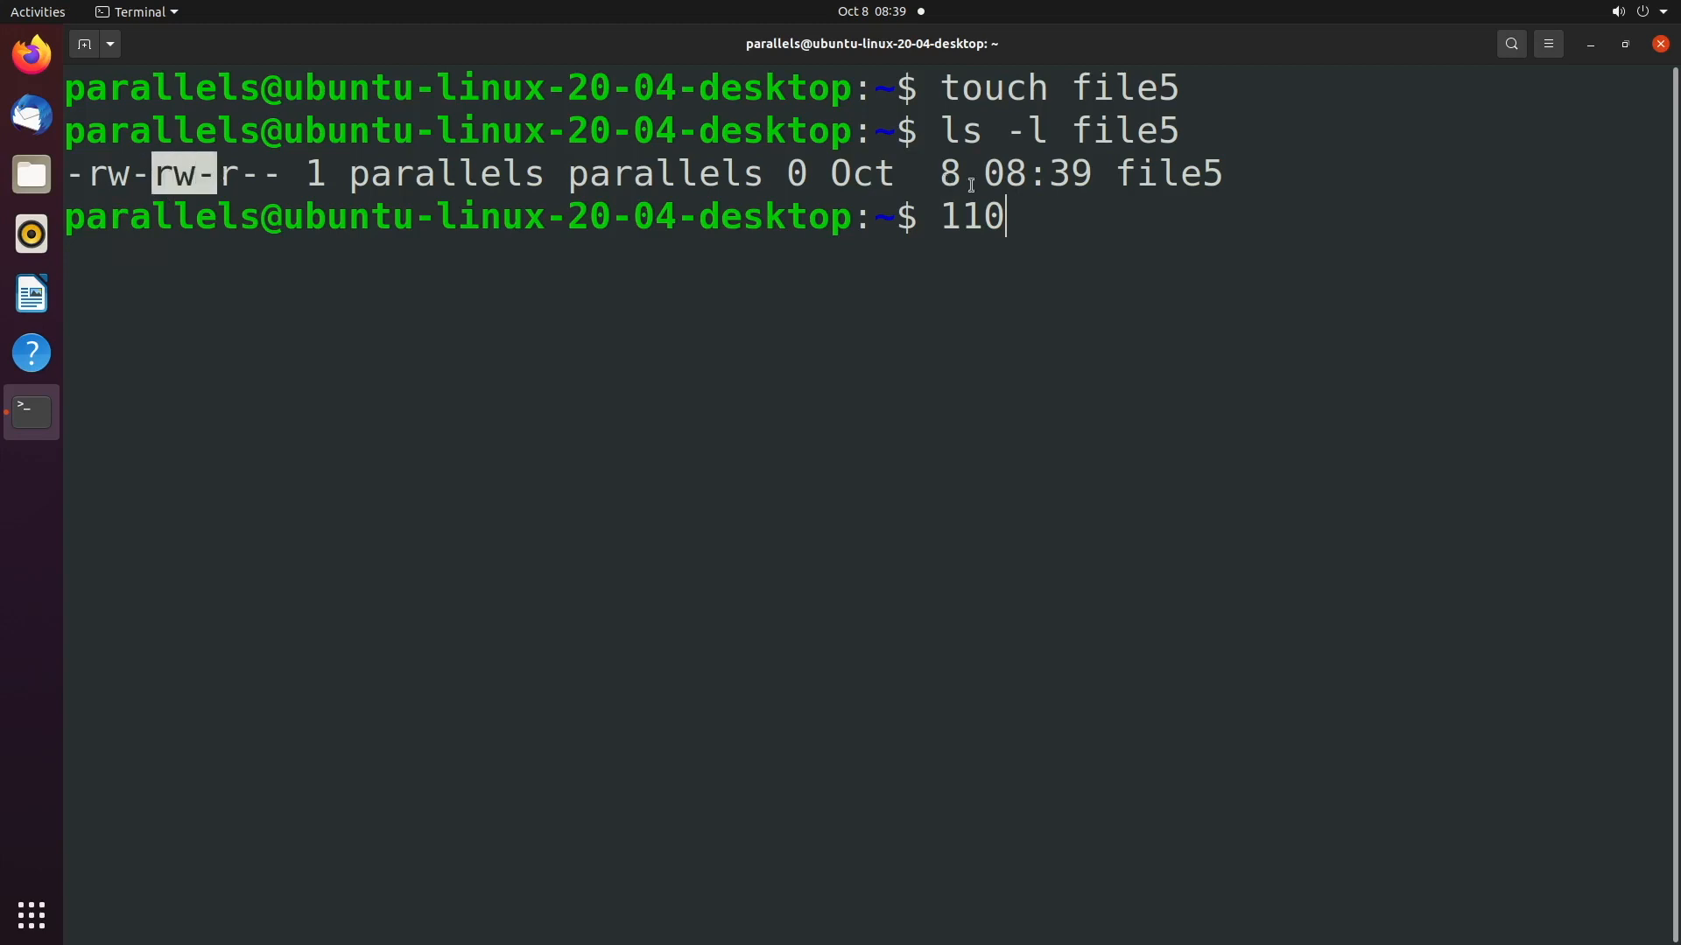
text(110)
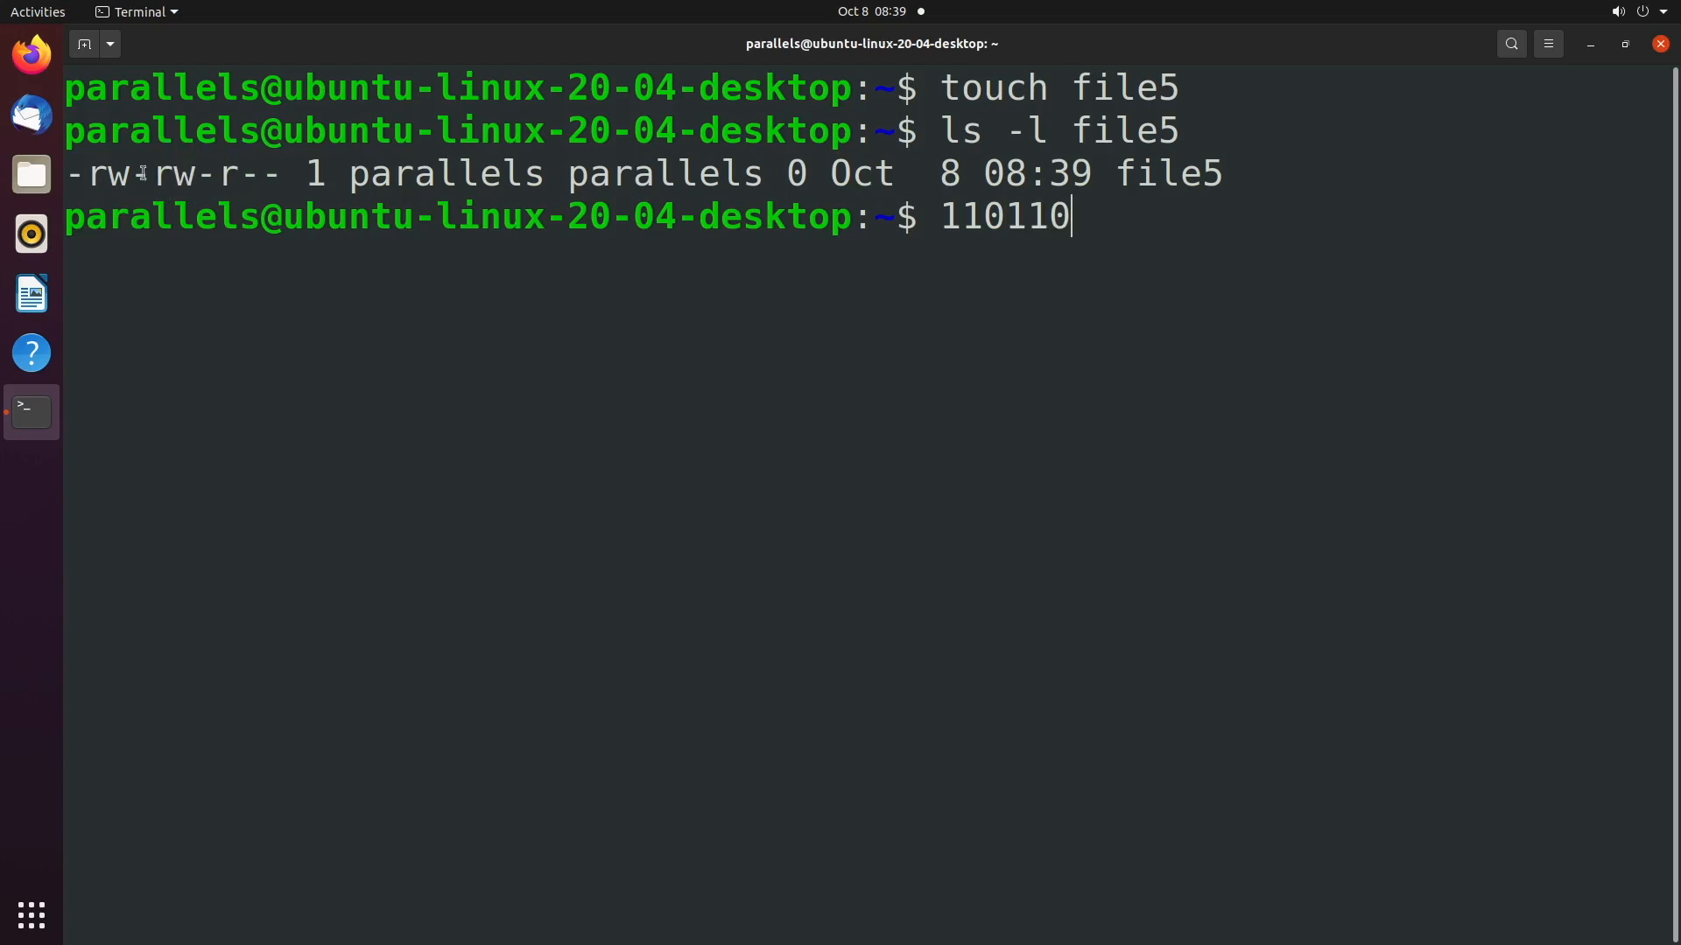
double_click(182, 174)
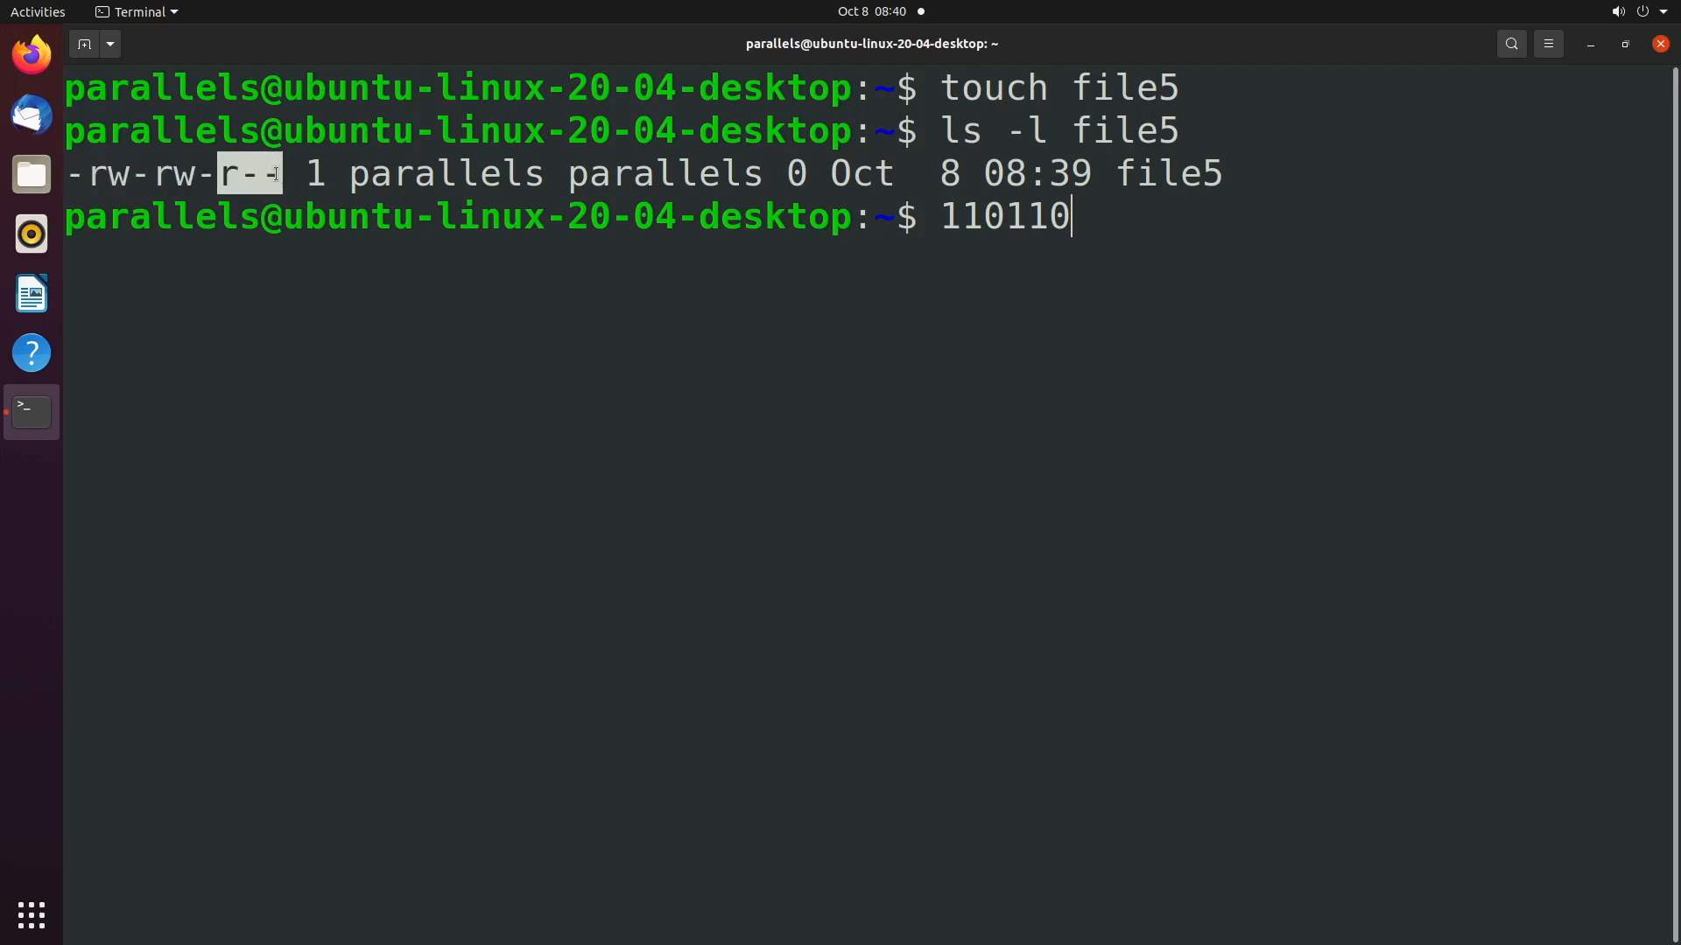
text(100)
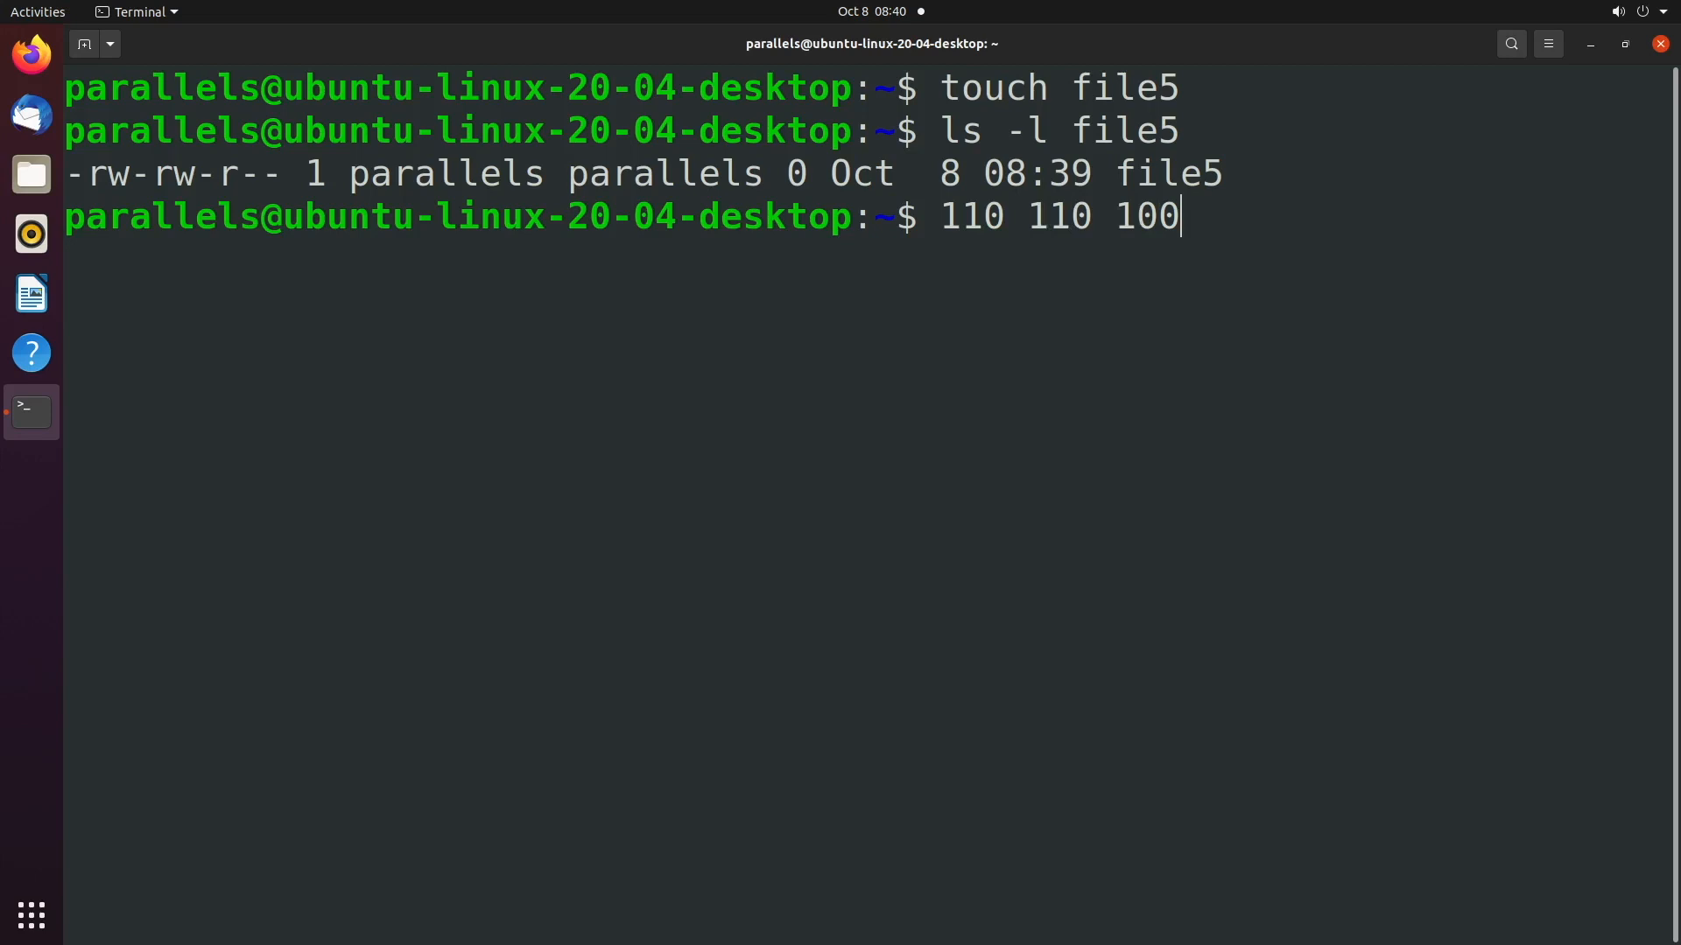
key(Return)
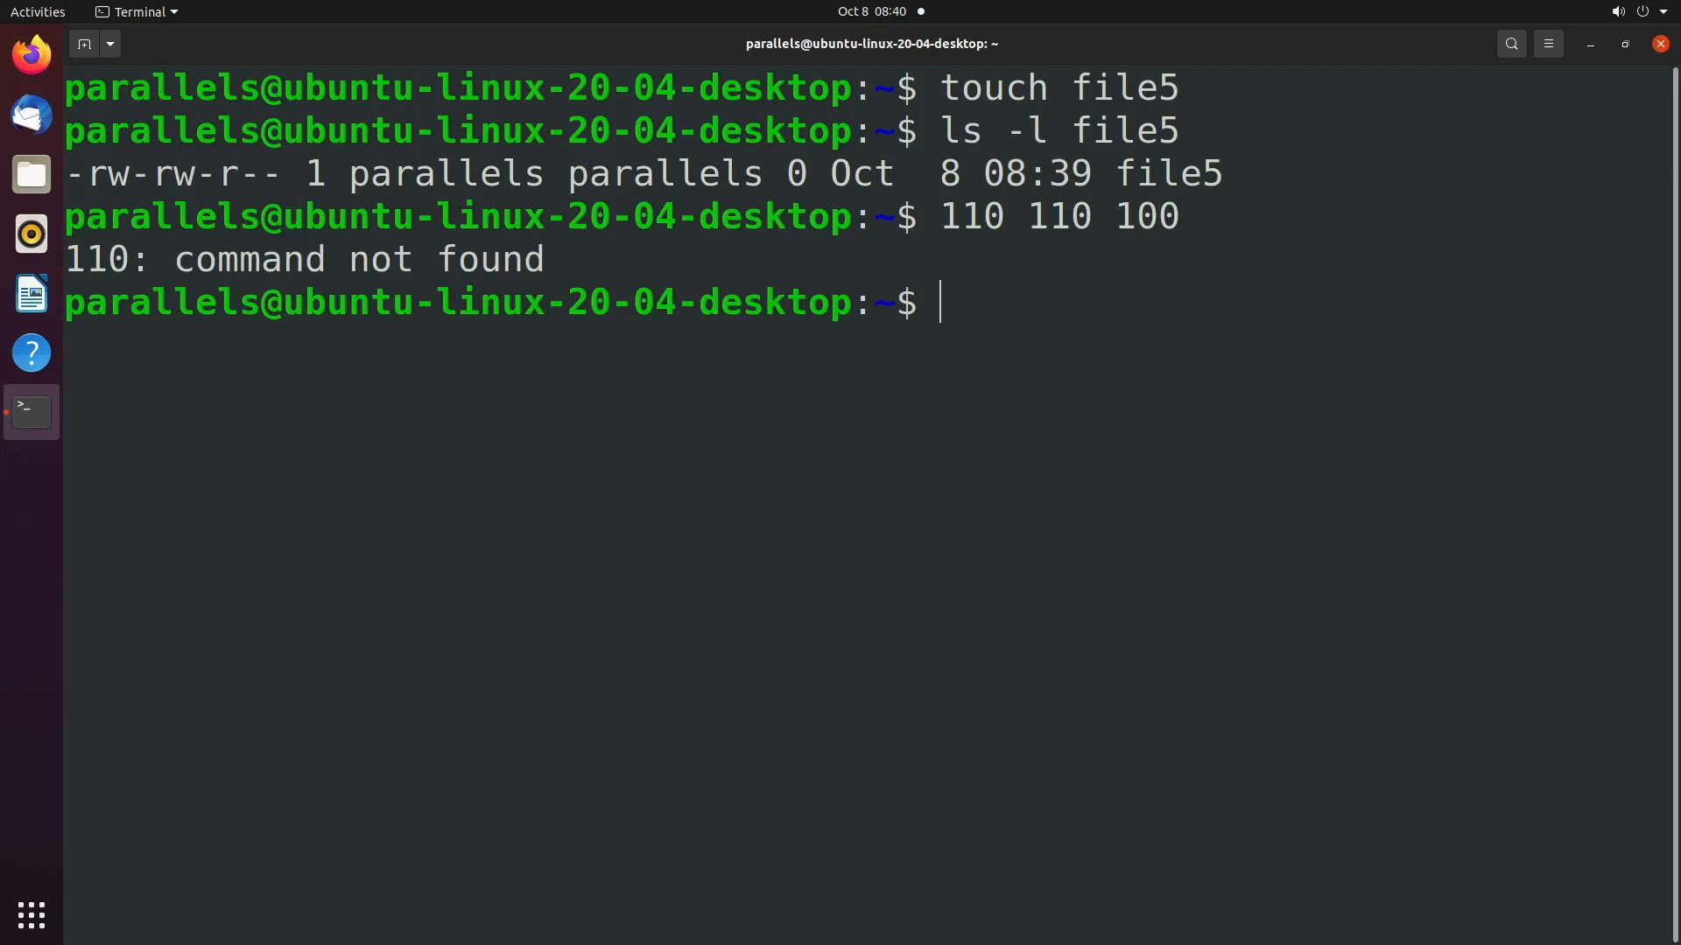
Step: Type the mask pattern 100 010 100 and highlight its first group
text(100 0)
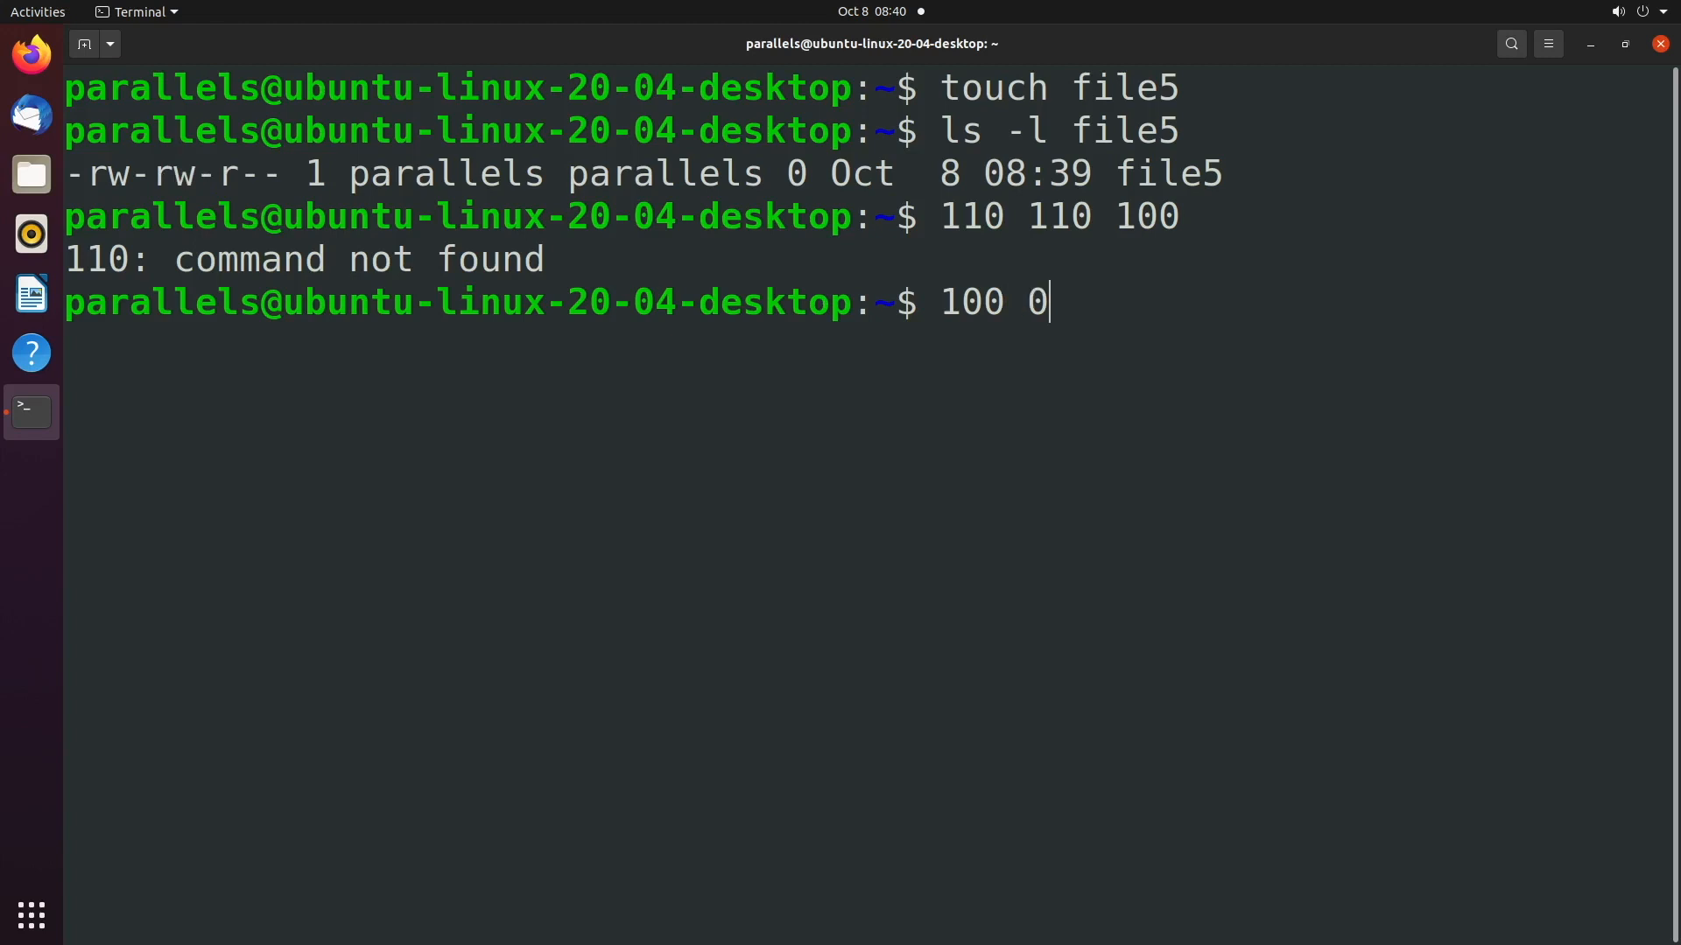
text(10 1)
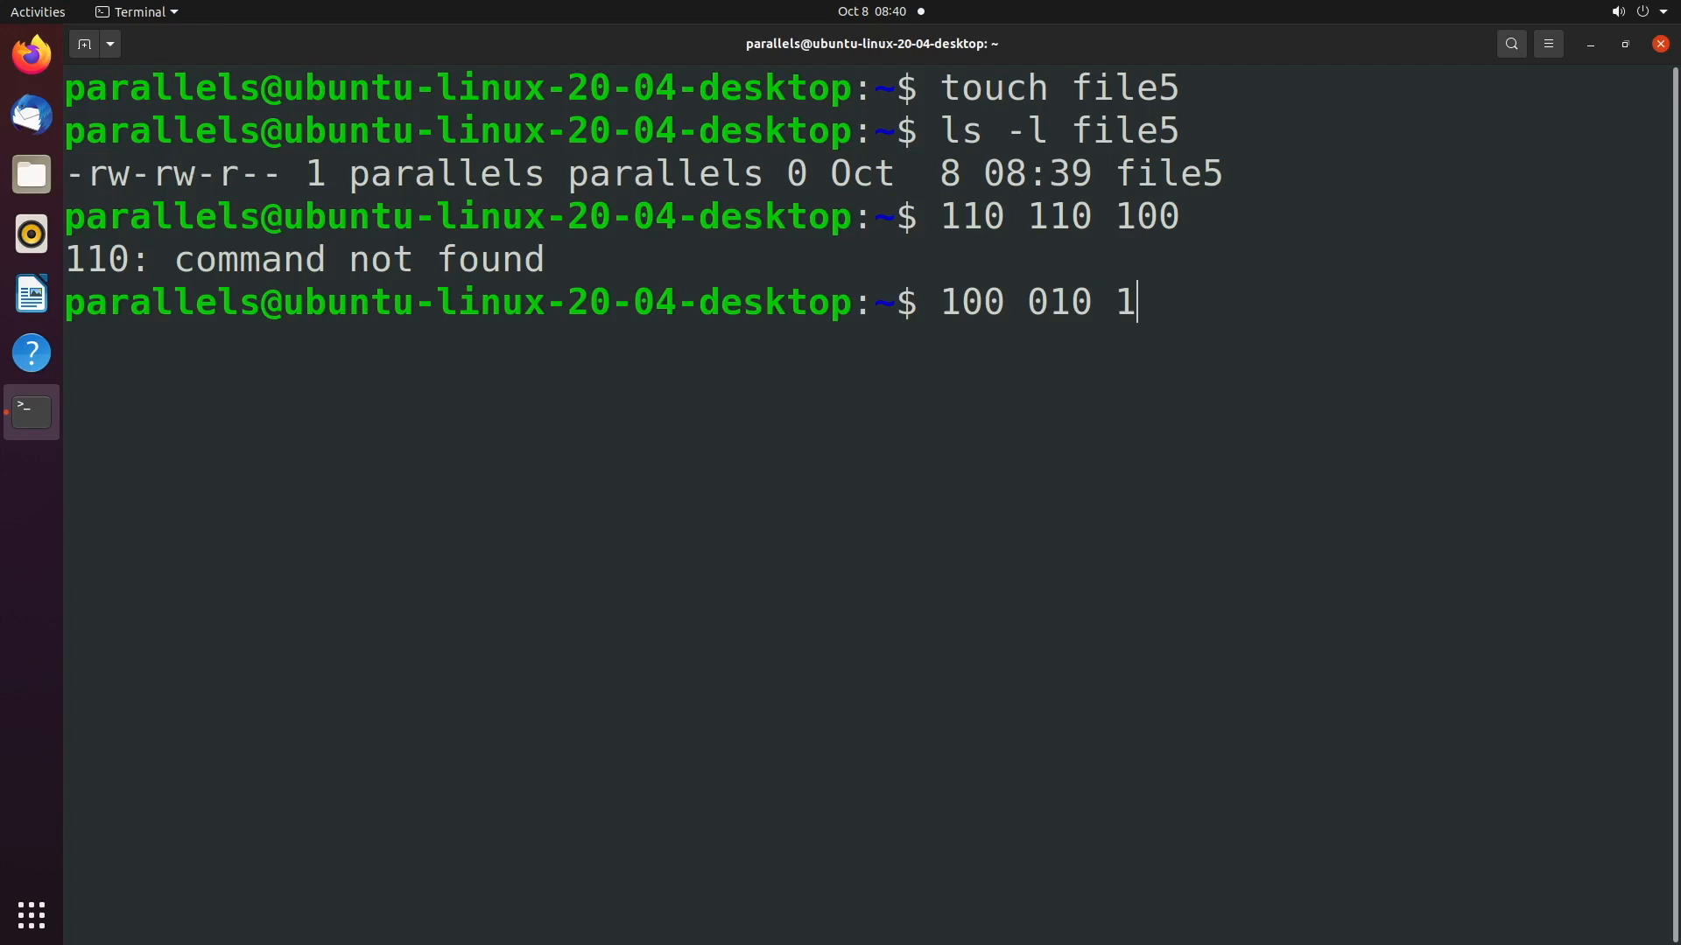
text(00)
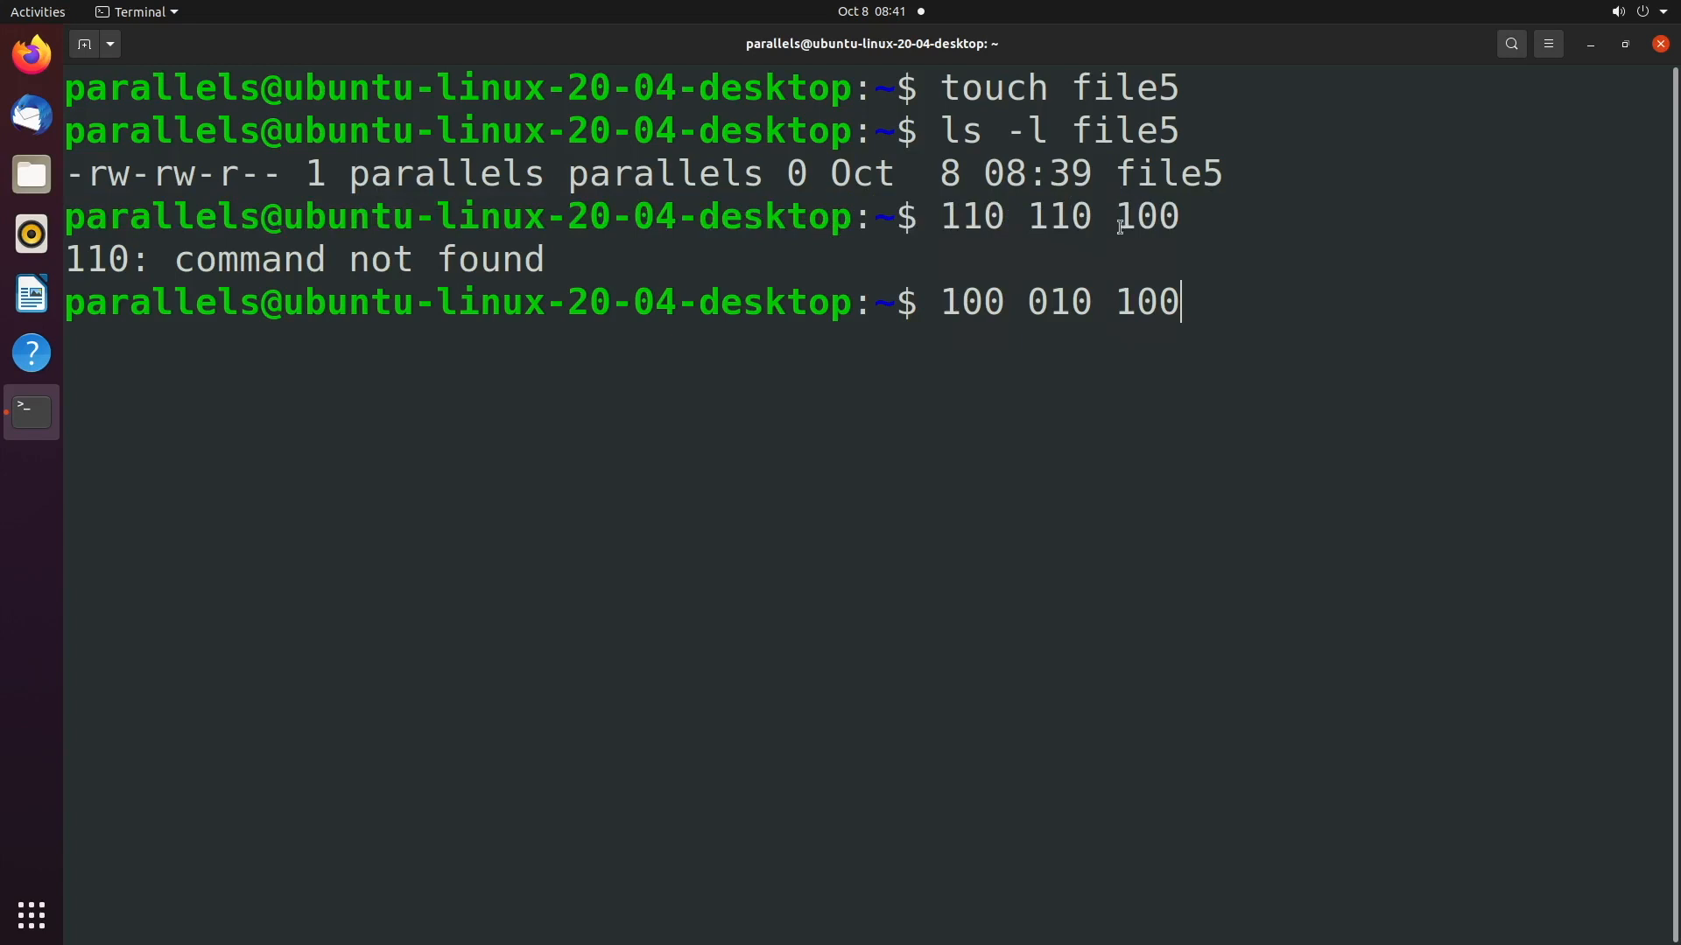
mouse_move(1054, 302)
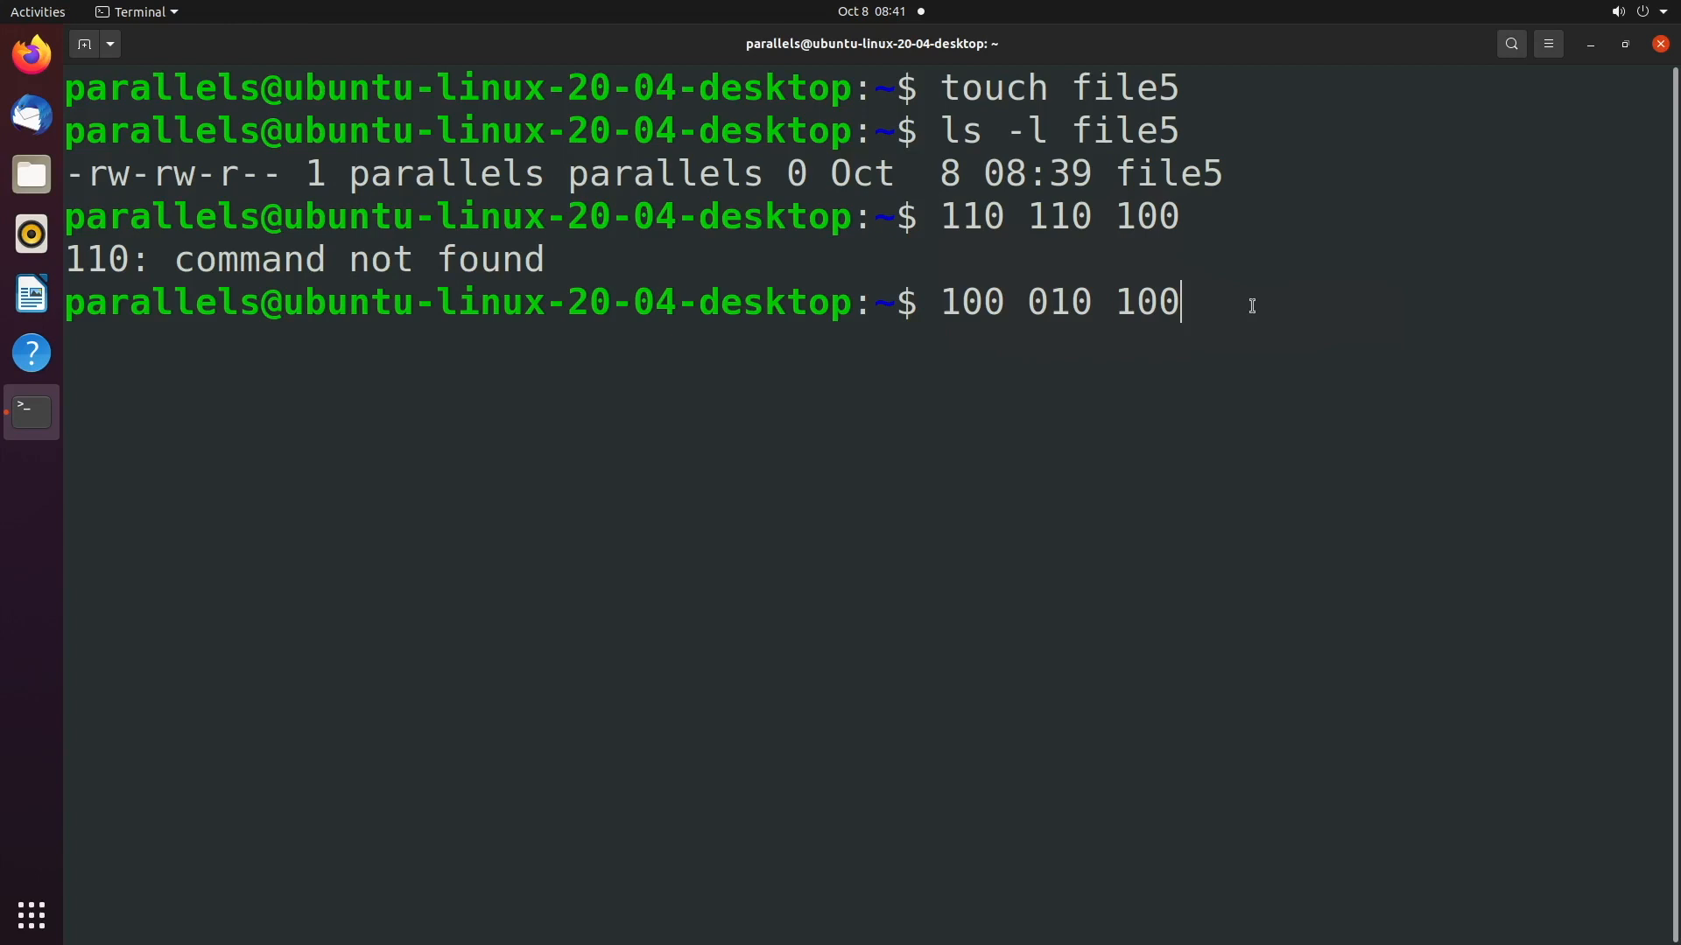
double_click(970, 302)
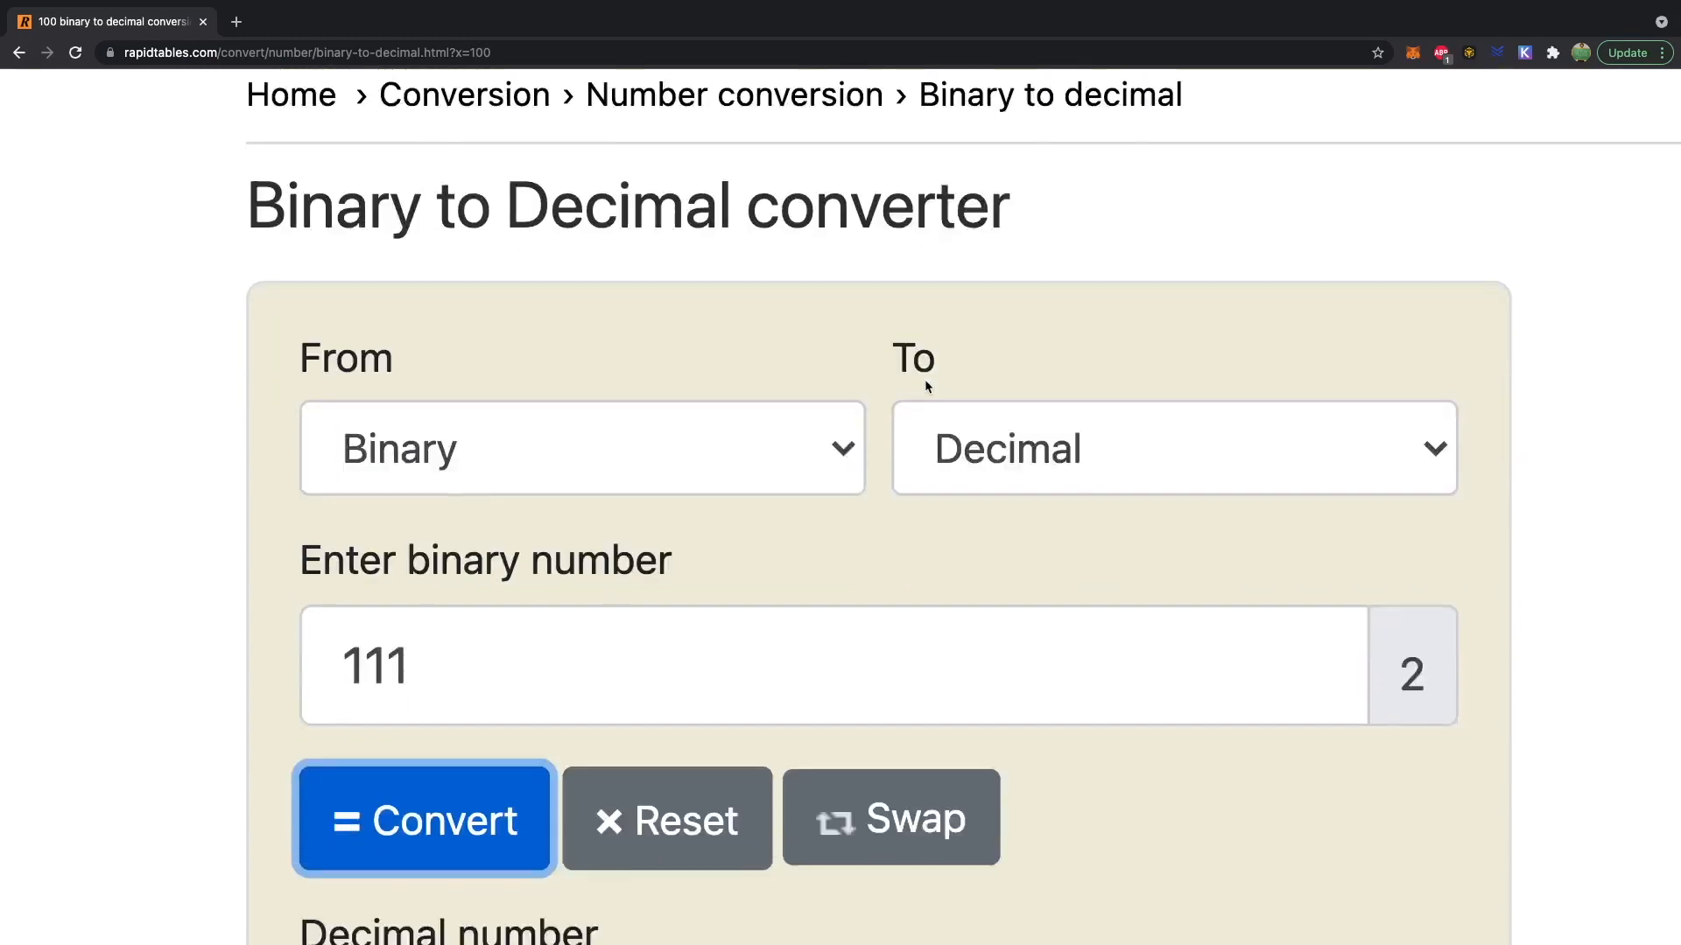
Step: Convert binary 100 to 4 and 01 to 2 in RapidTables, giving mask 0424
click(422, 818)
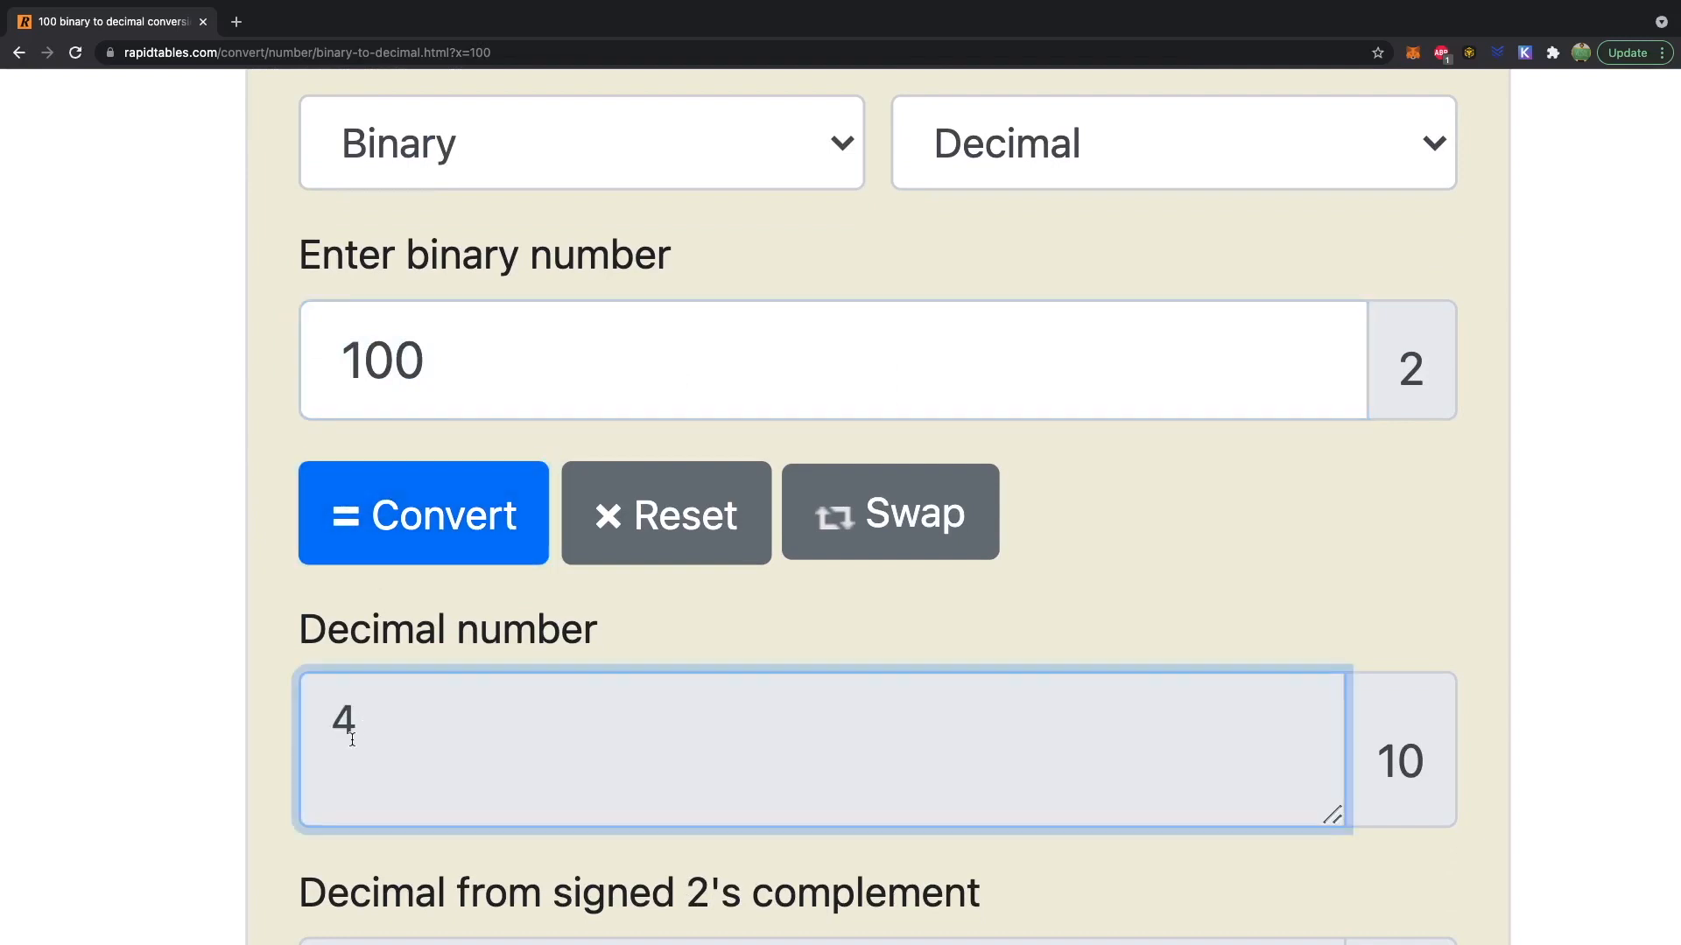
mouse_move(555, 731)
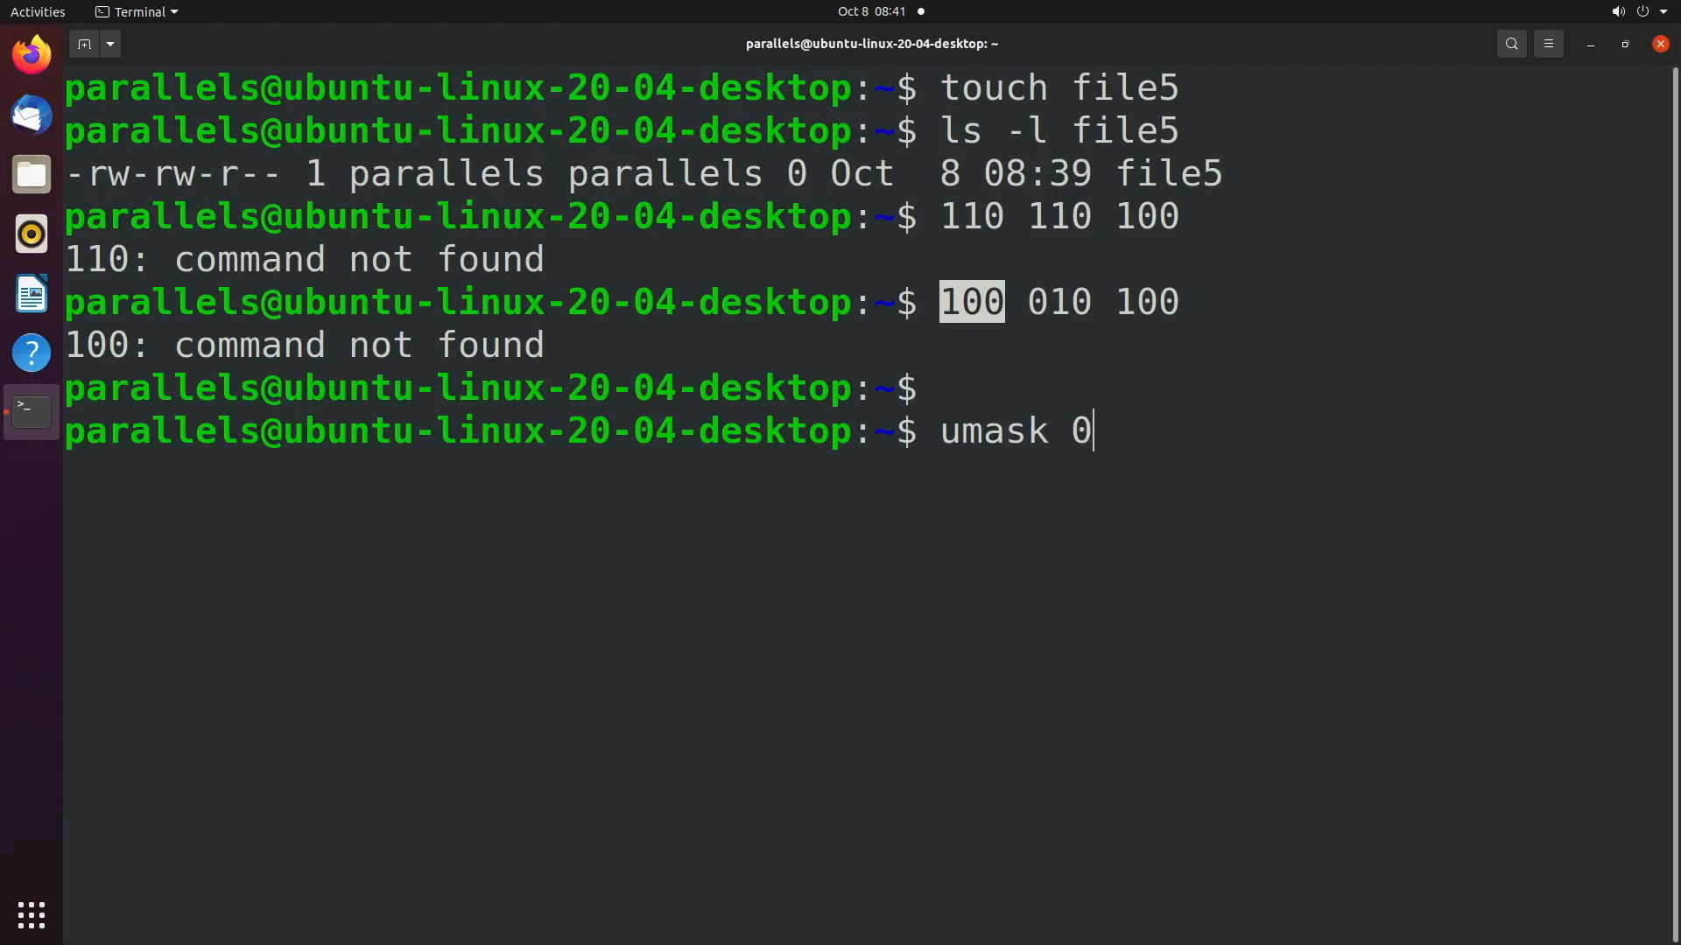
text(4)
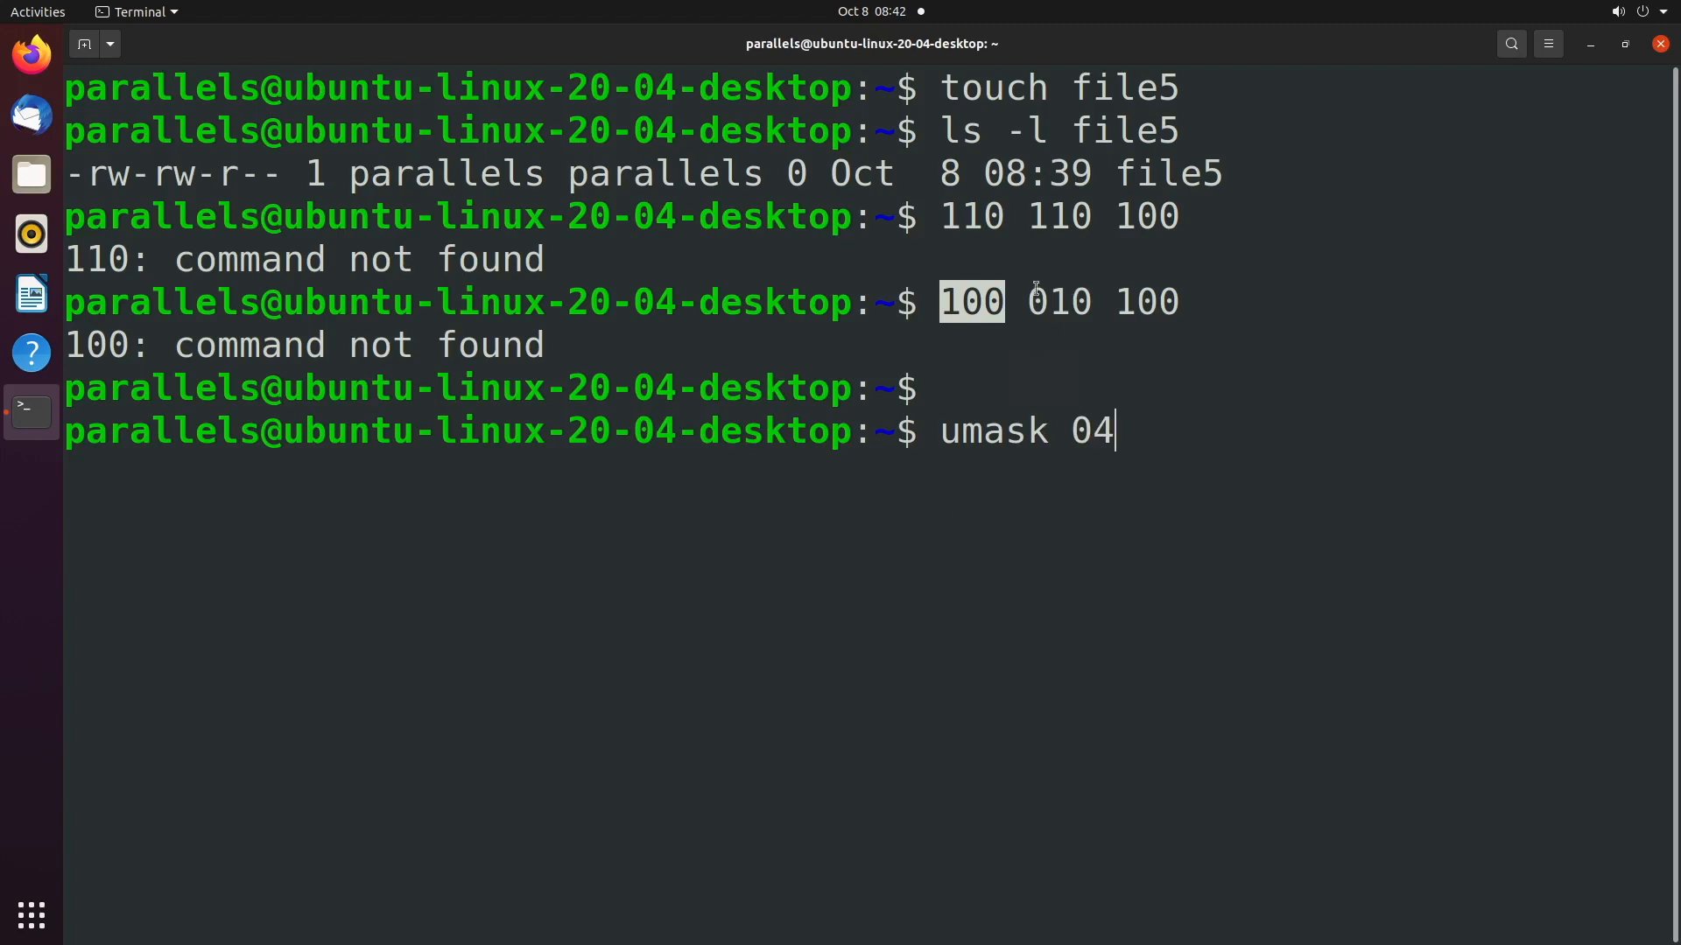
right_click(1061, 302)
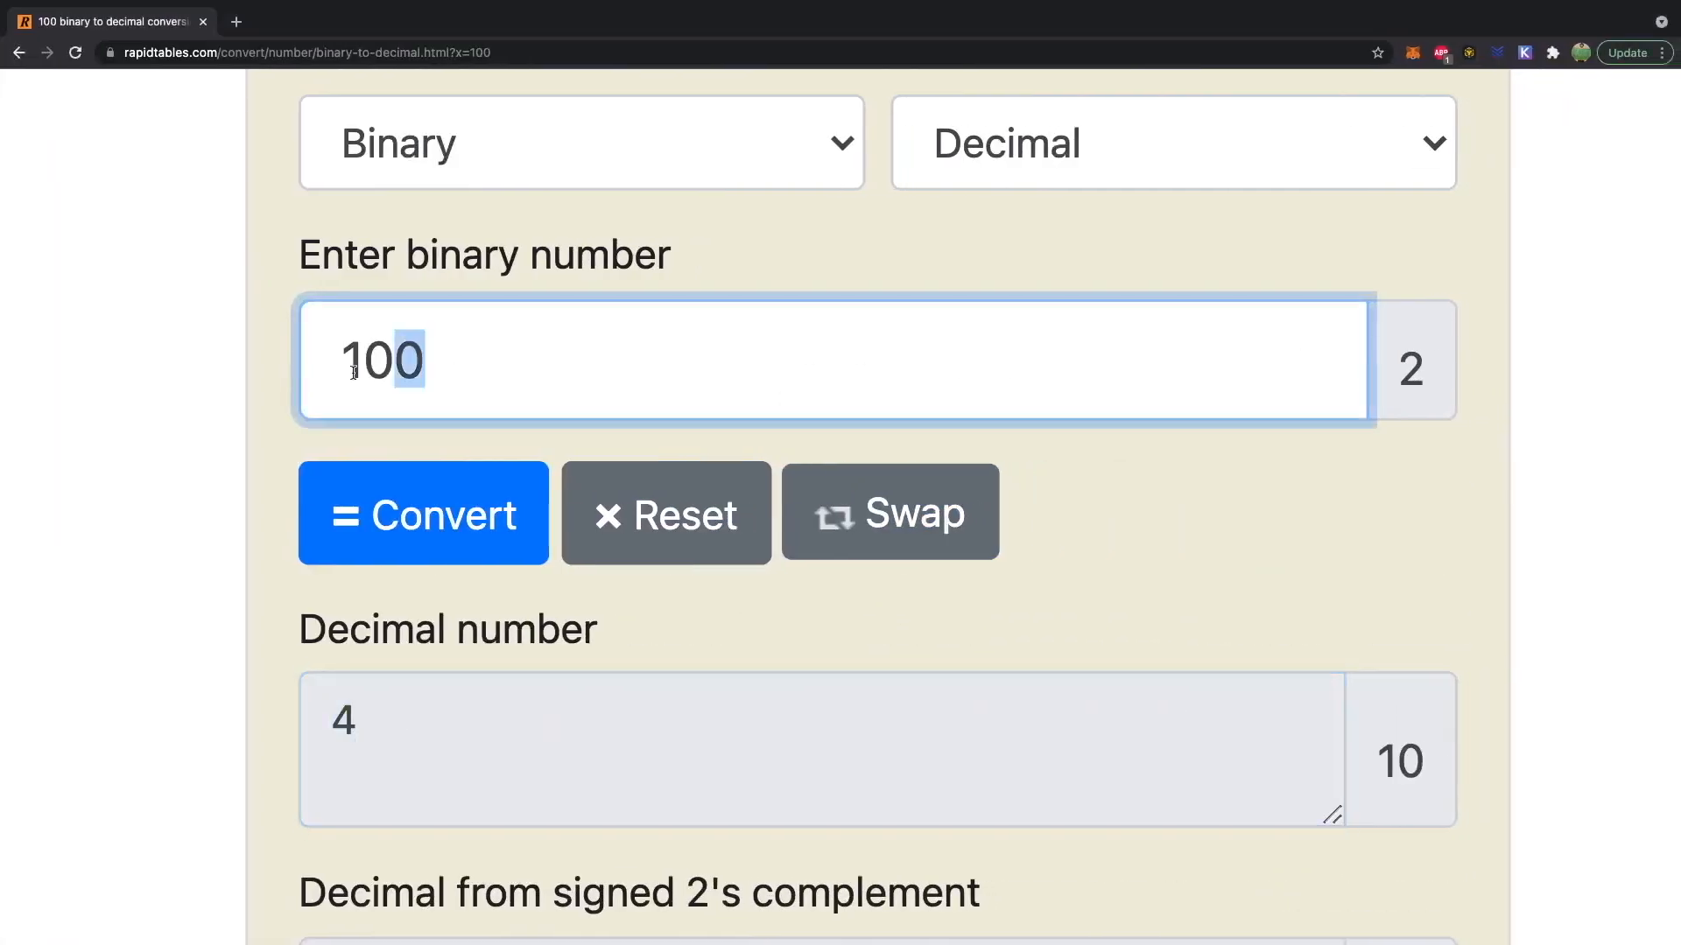
click(421, 512)
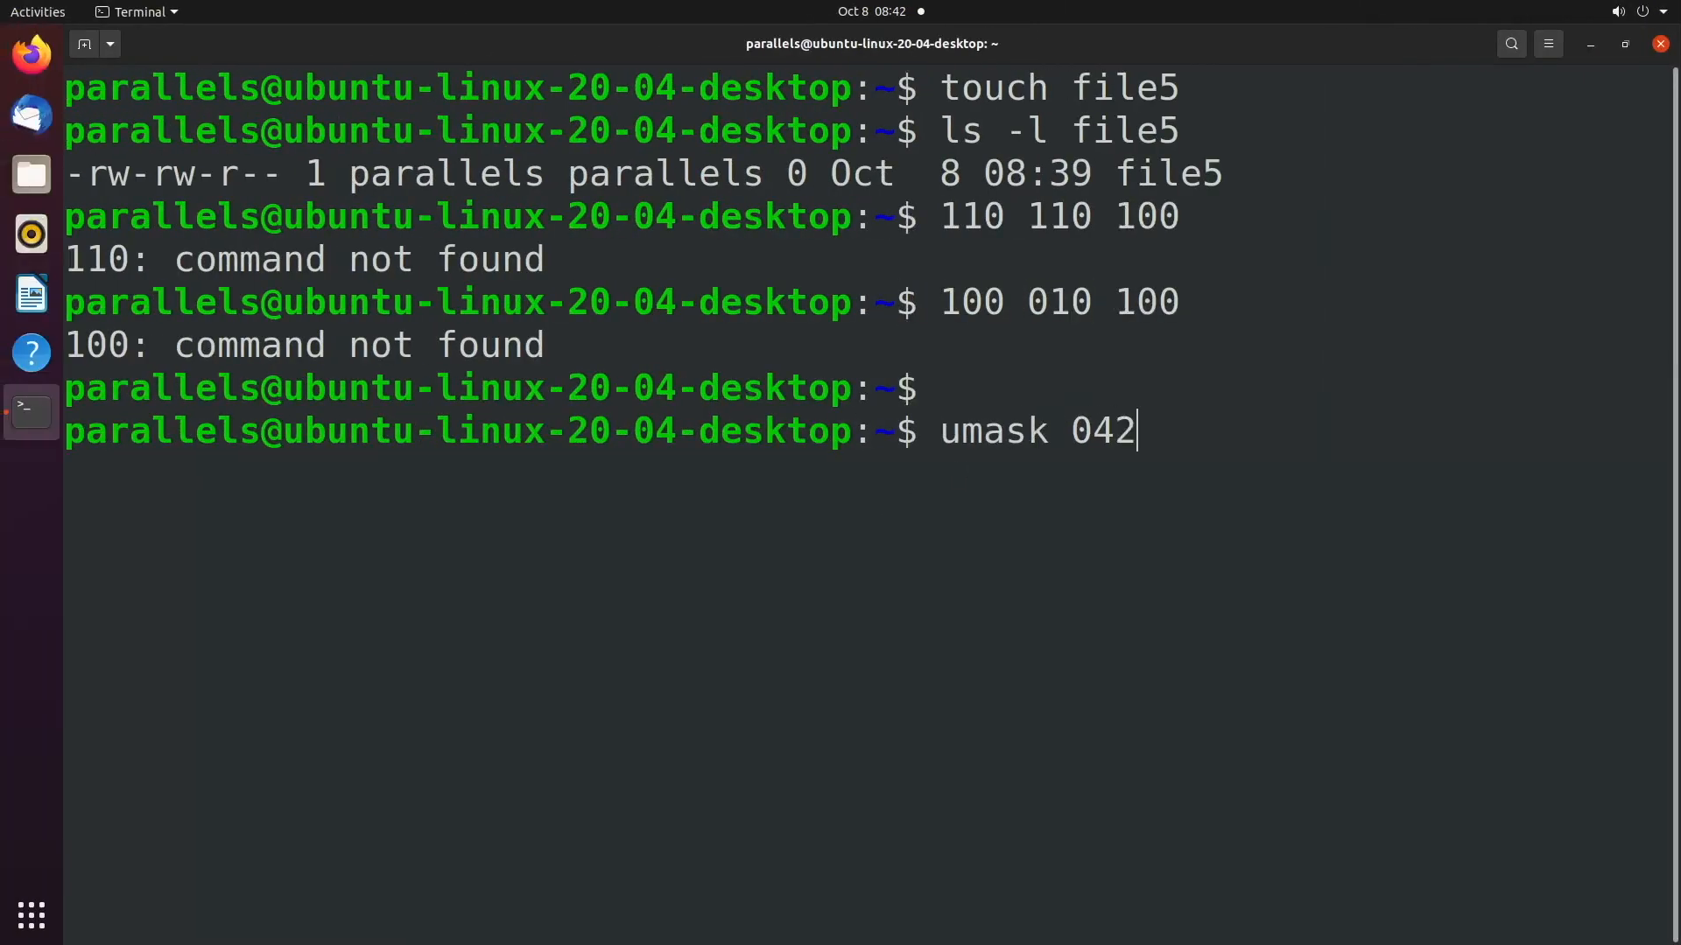
double_click(1145, 302)
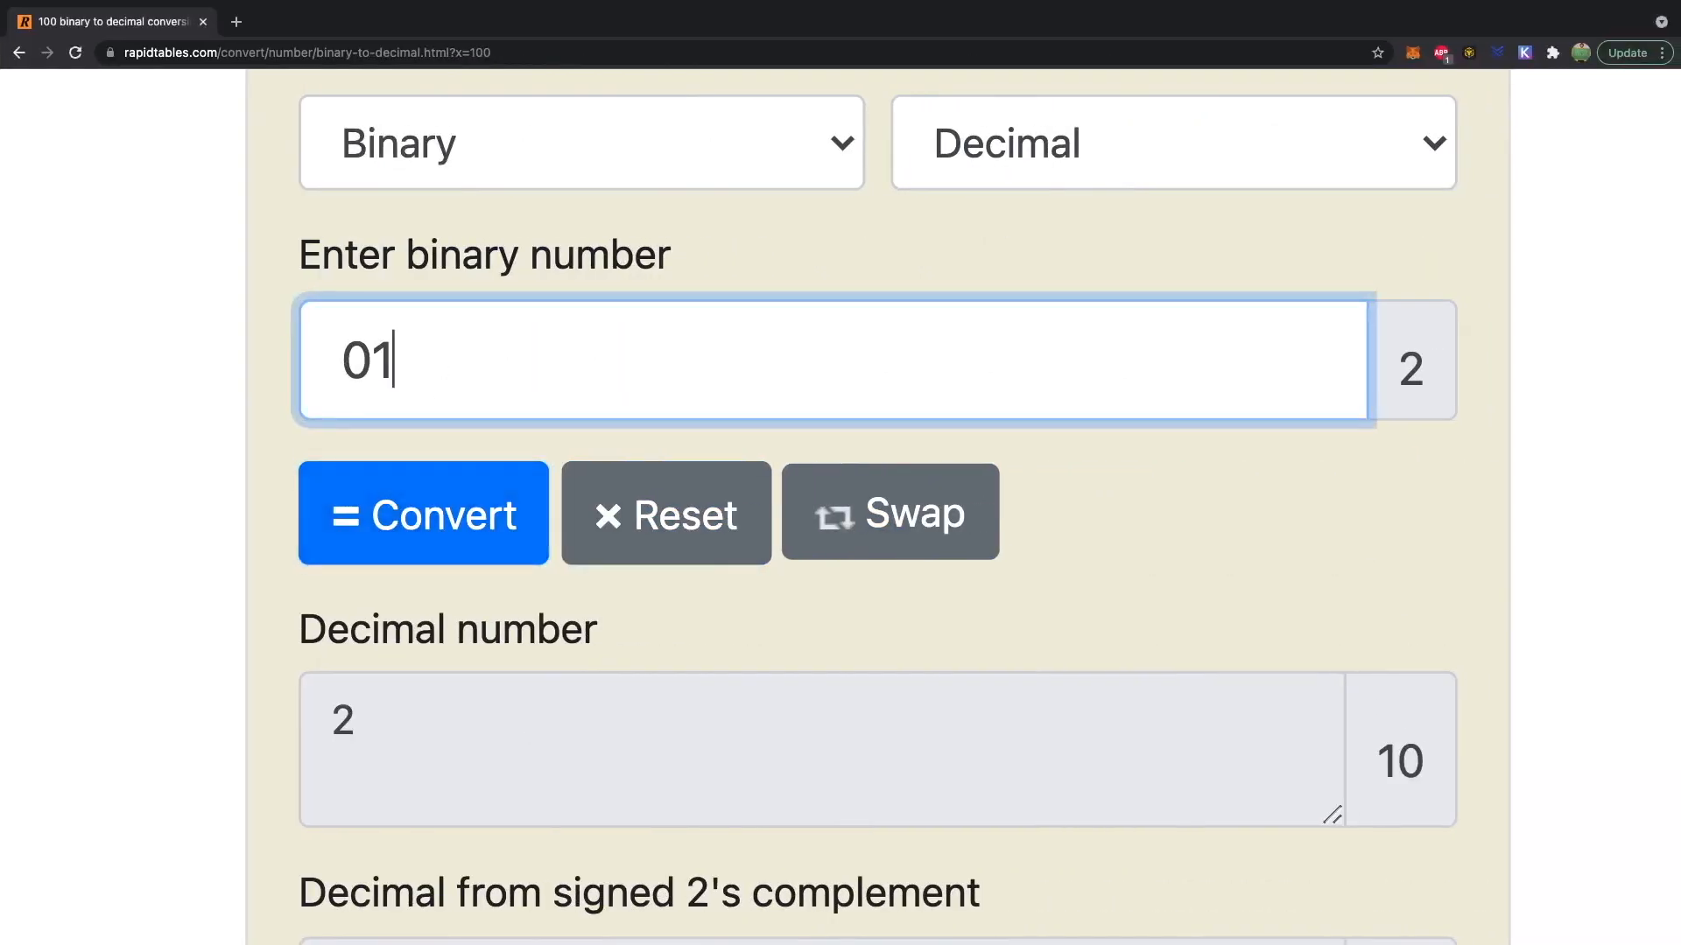
click(422, 512)
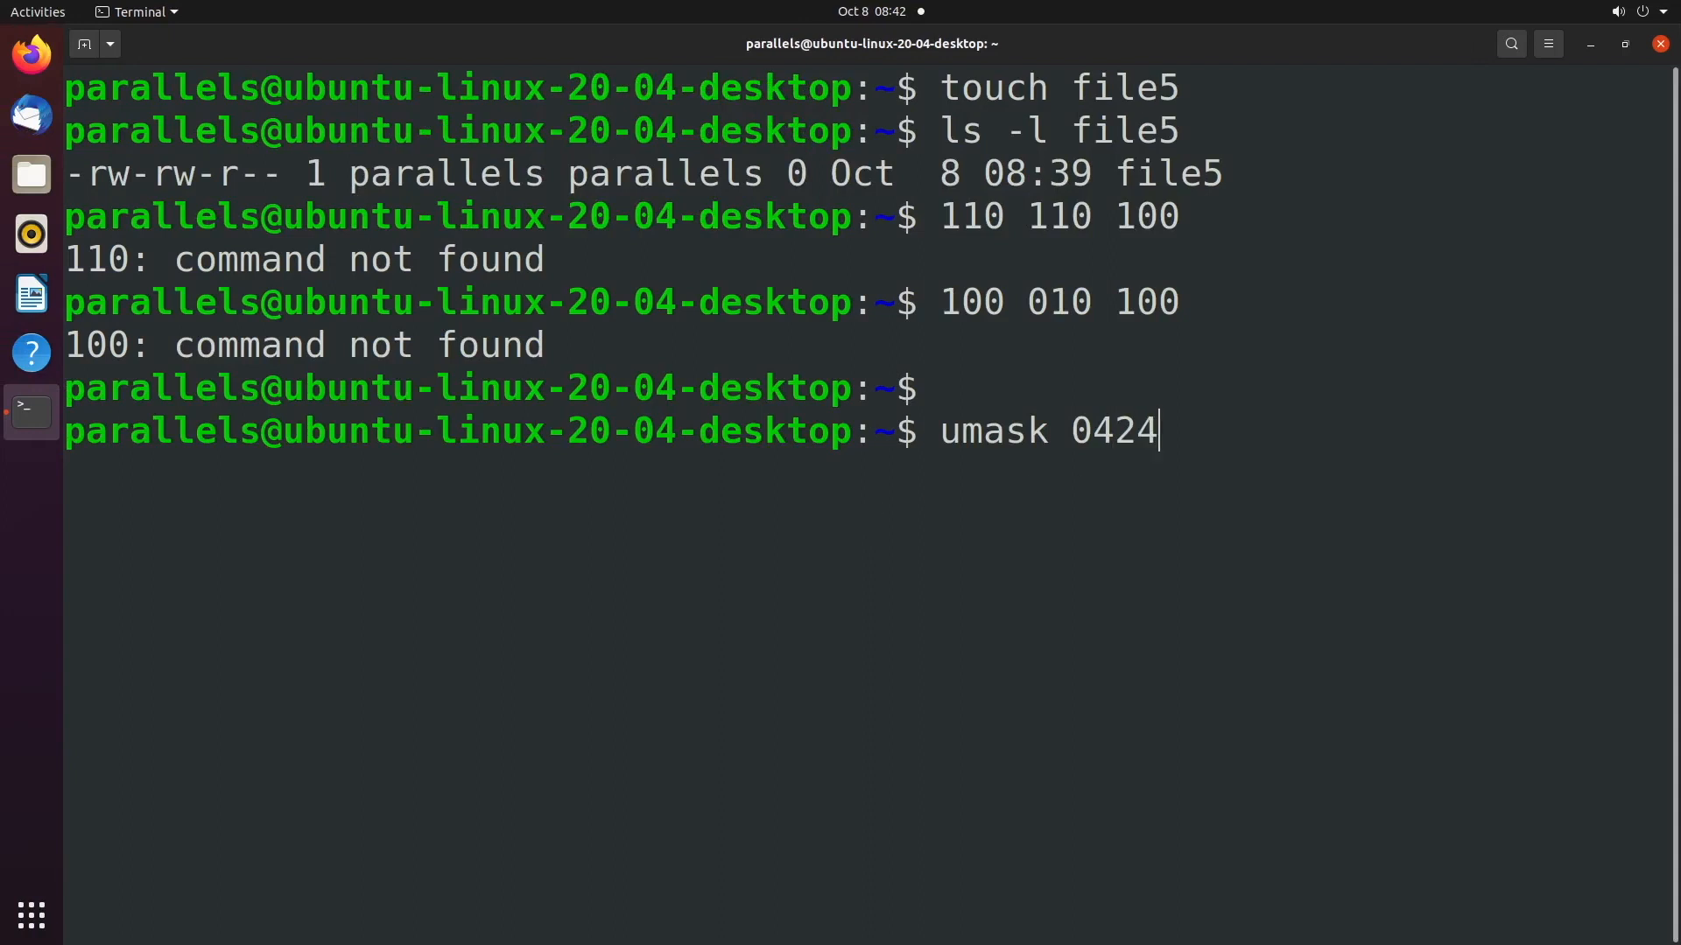
mouse_move(1219, 430)
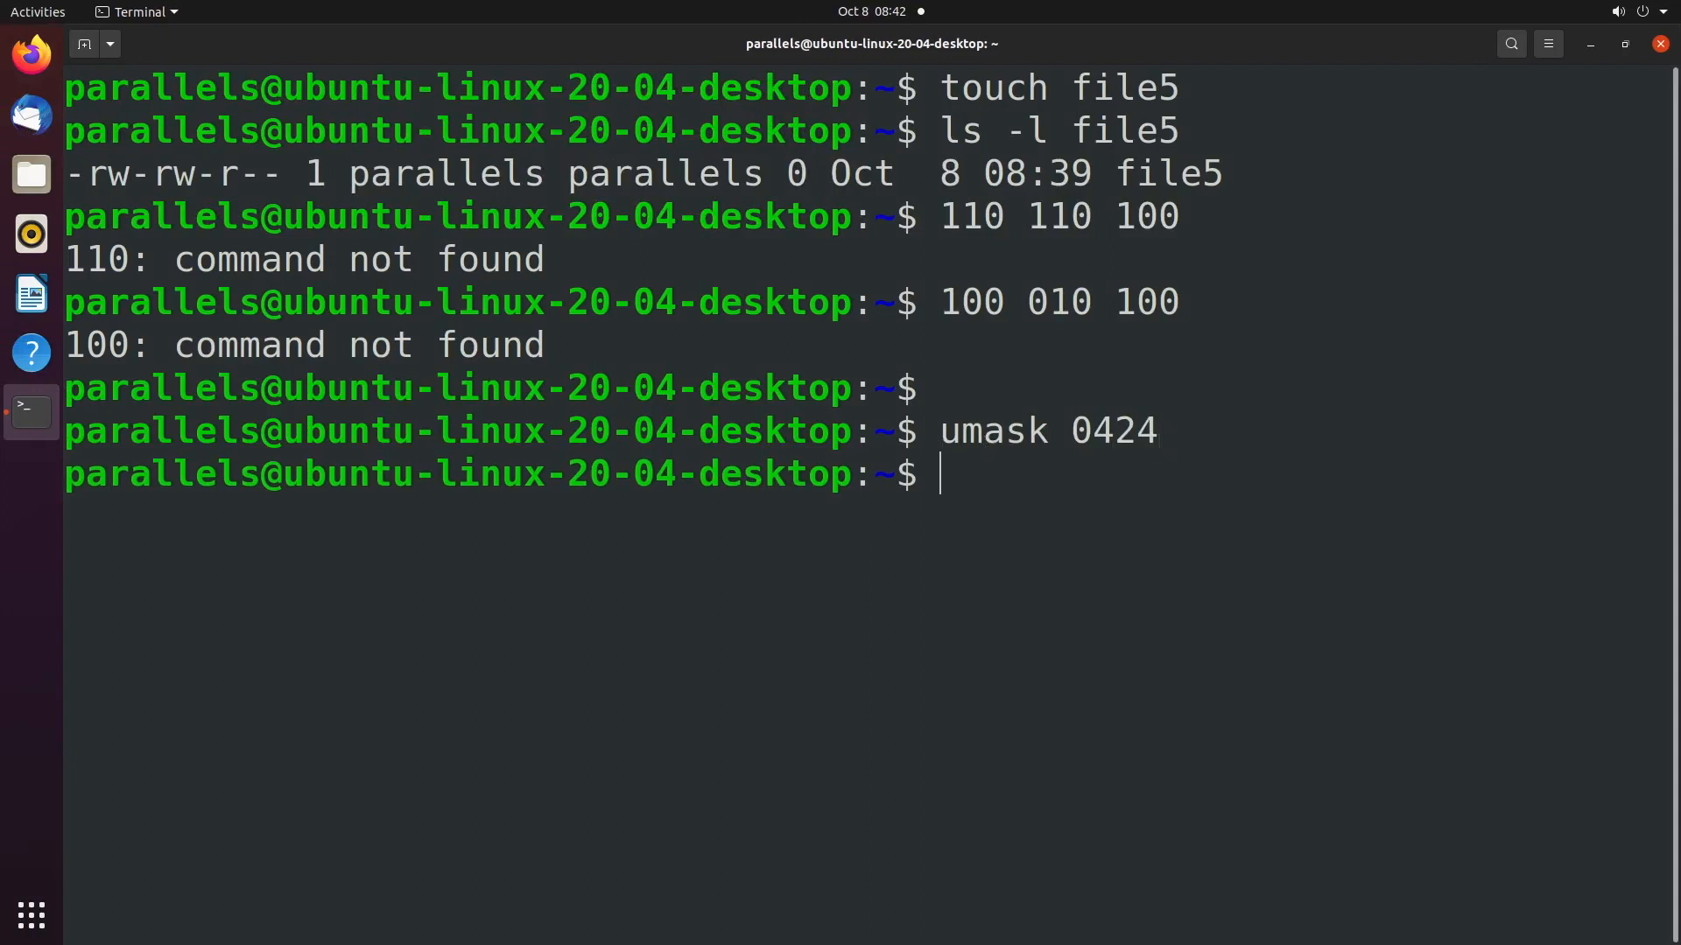
Step: Apply umask 0424, create file6 showing --w-r---w-, and start typing clear
text(touch file6)
text(ls -l file6)
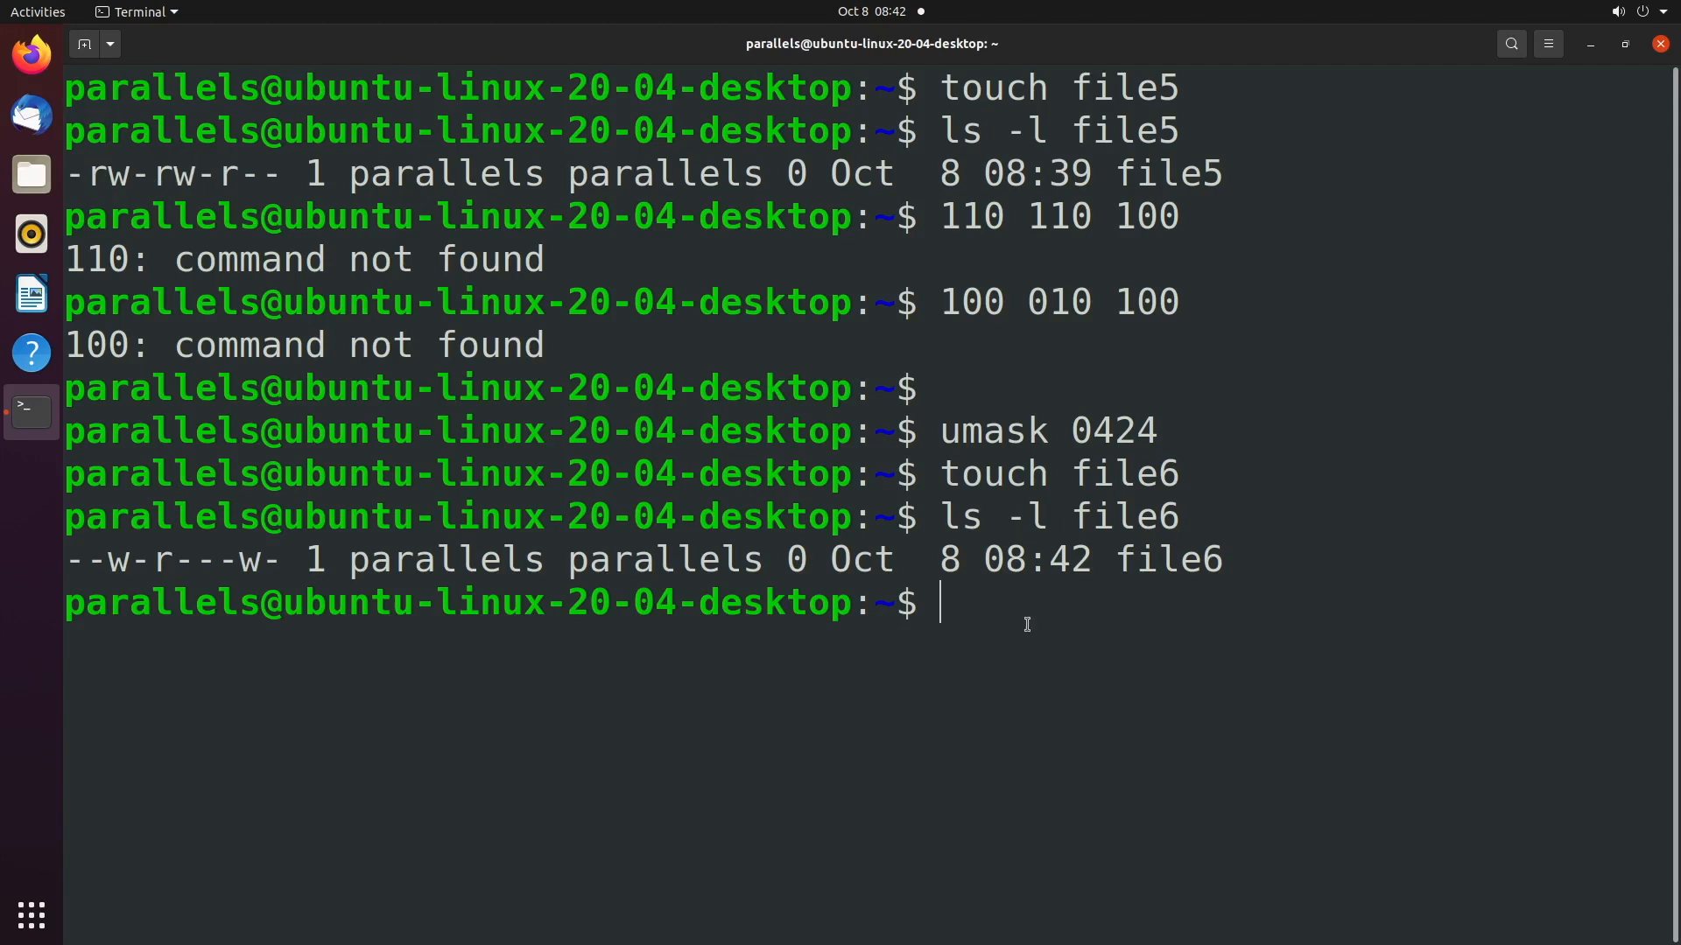
double_click(1113, 430)
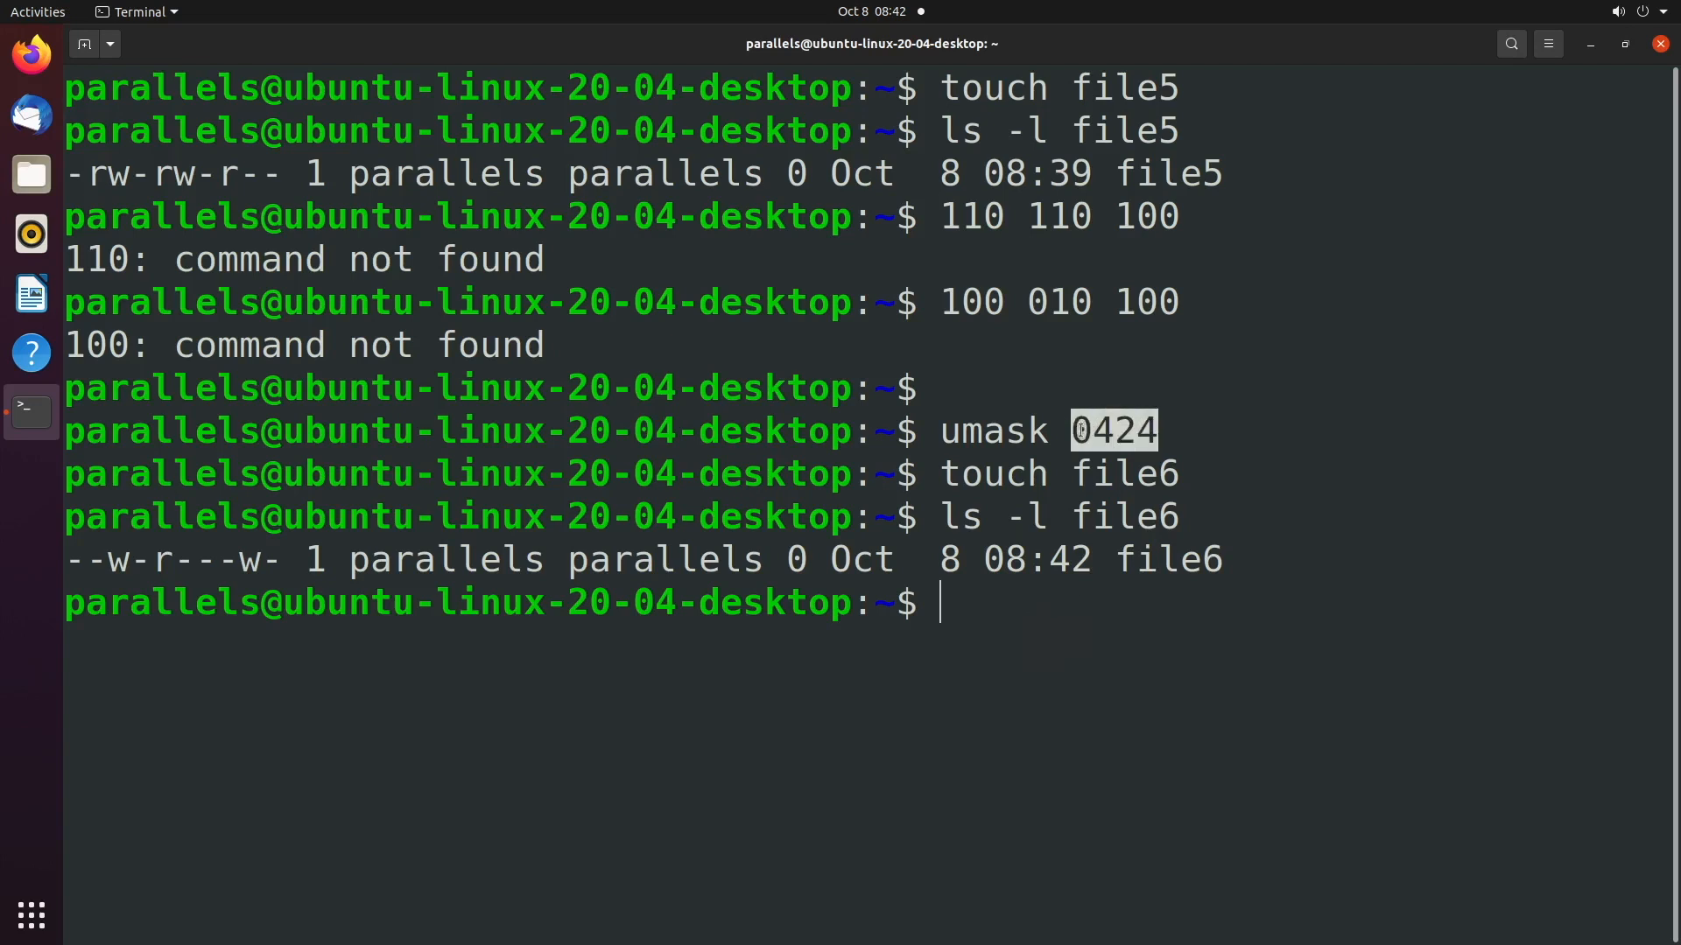
text(clear)
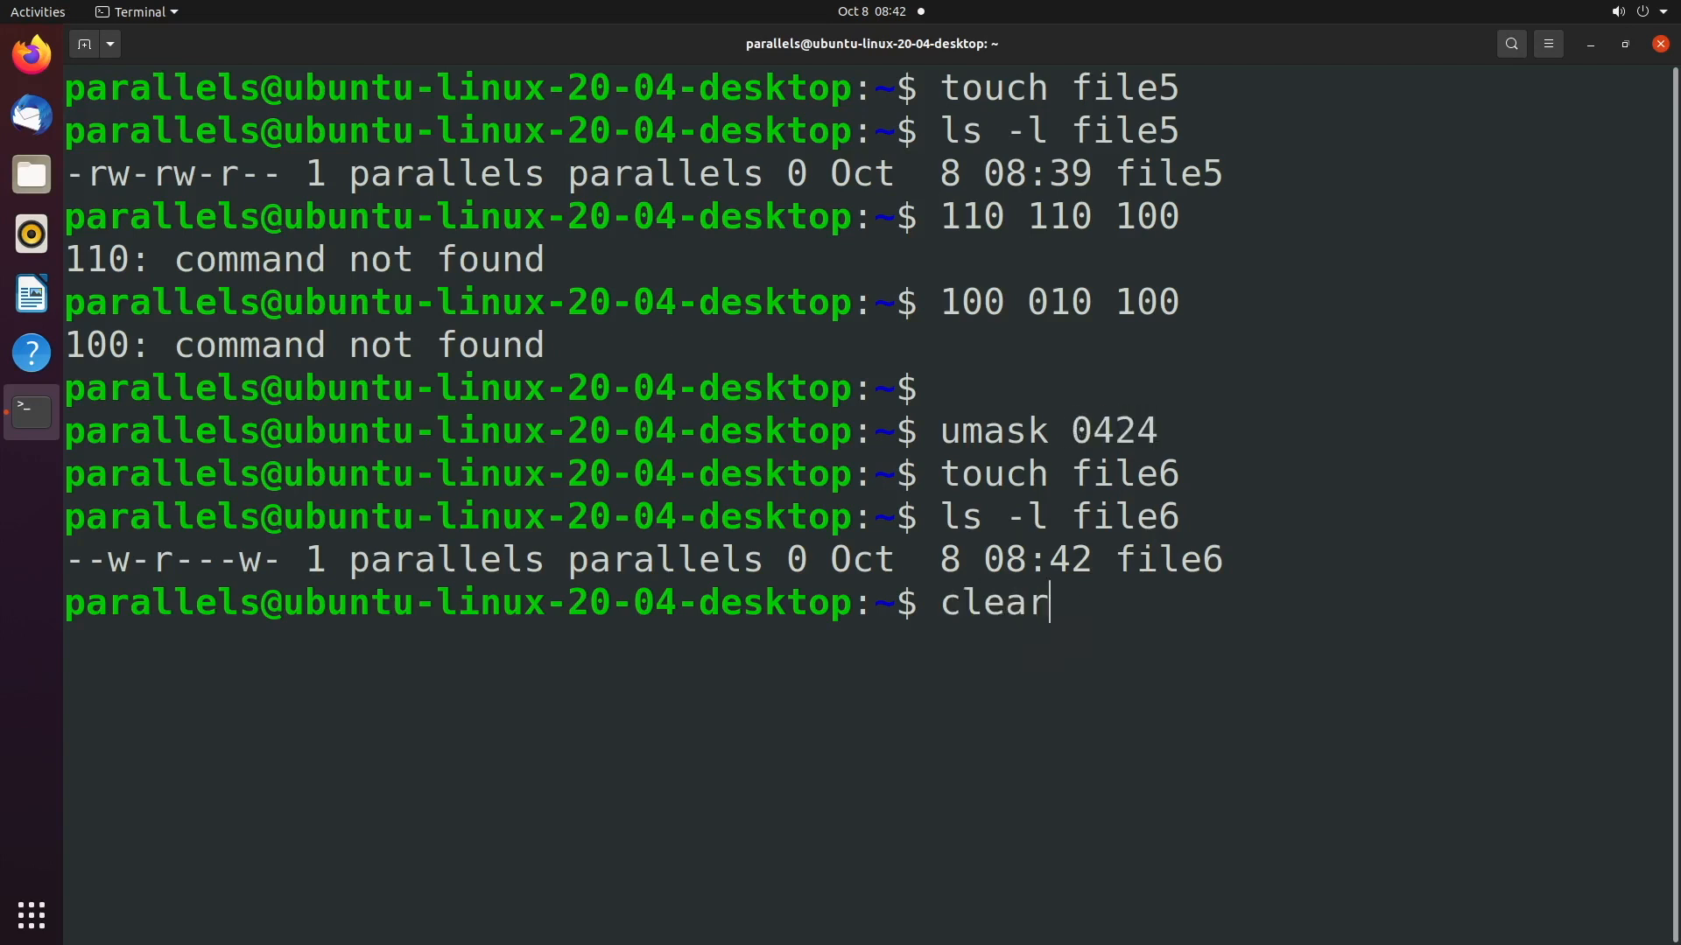
Step: Clear the screen and type chmod 777, inserting a 2 before 777
key(Return)
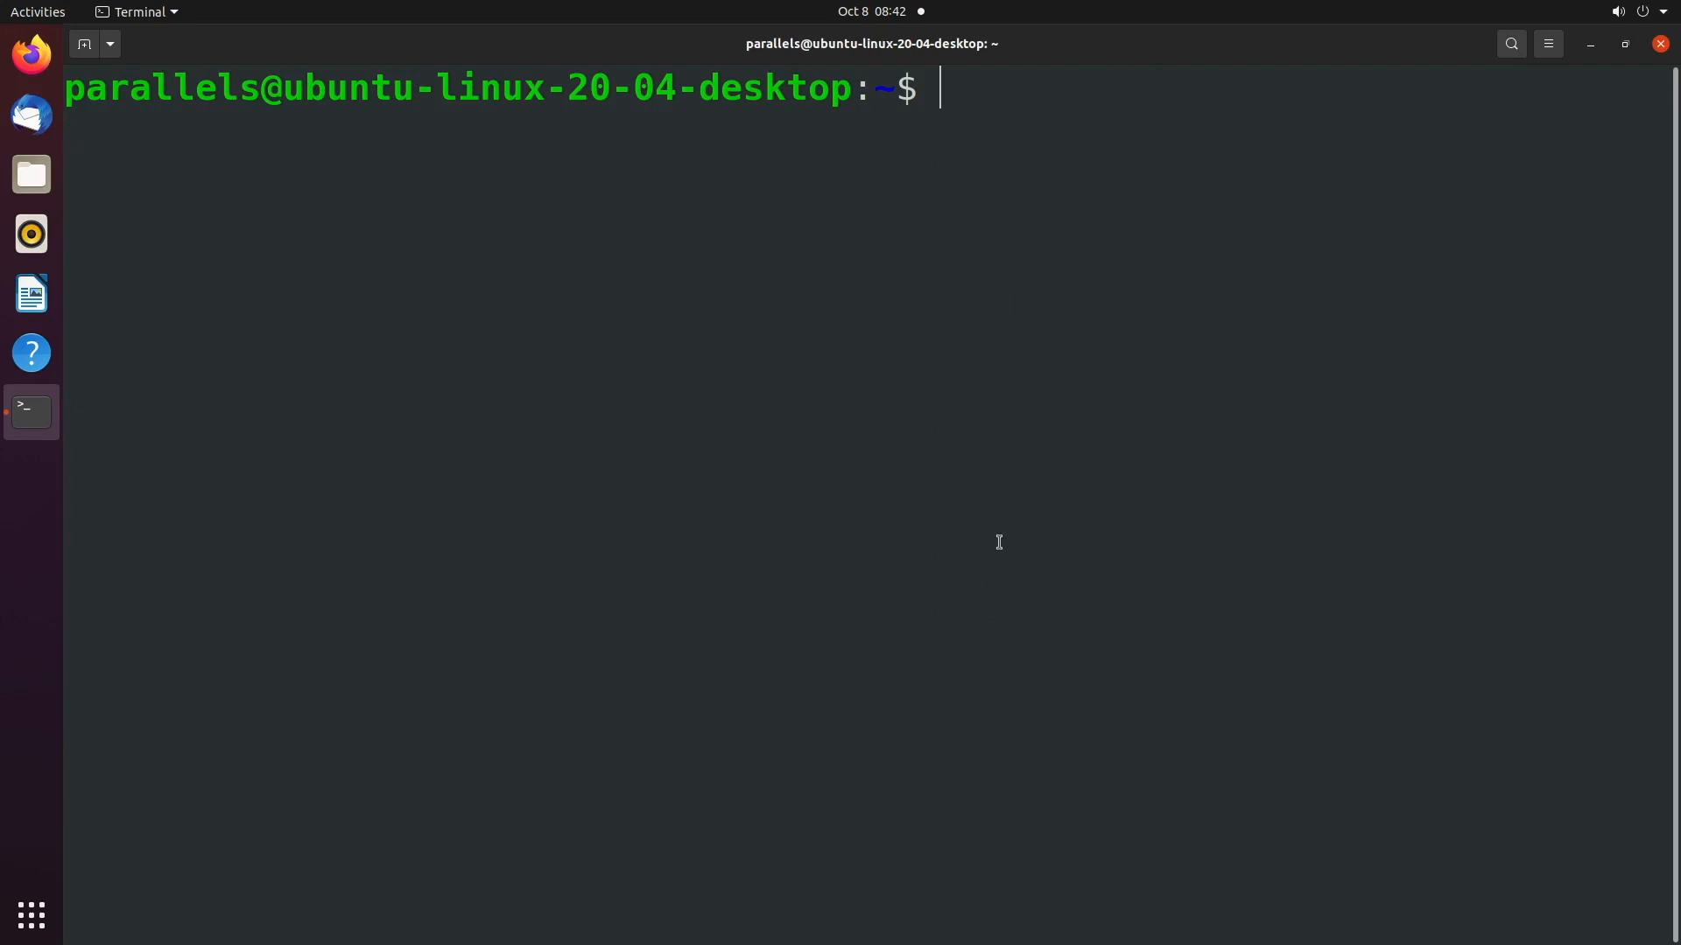
text(ch)
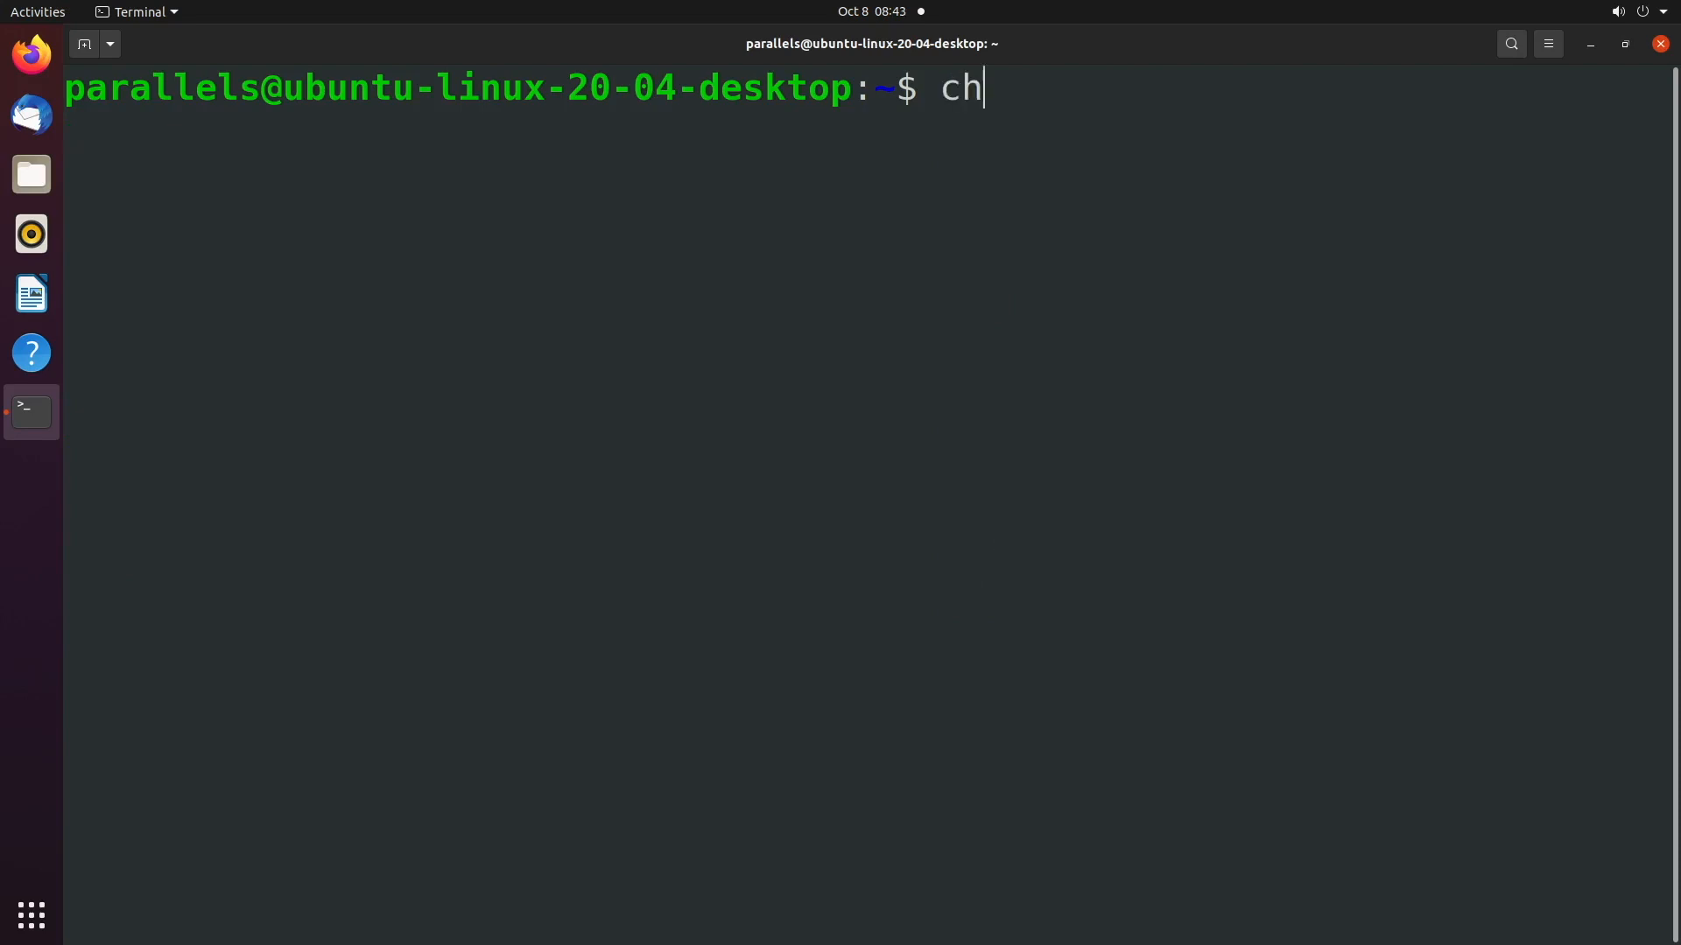
text(mod 777)
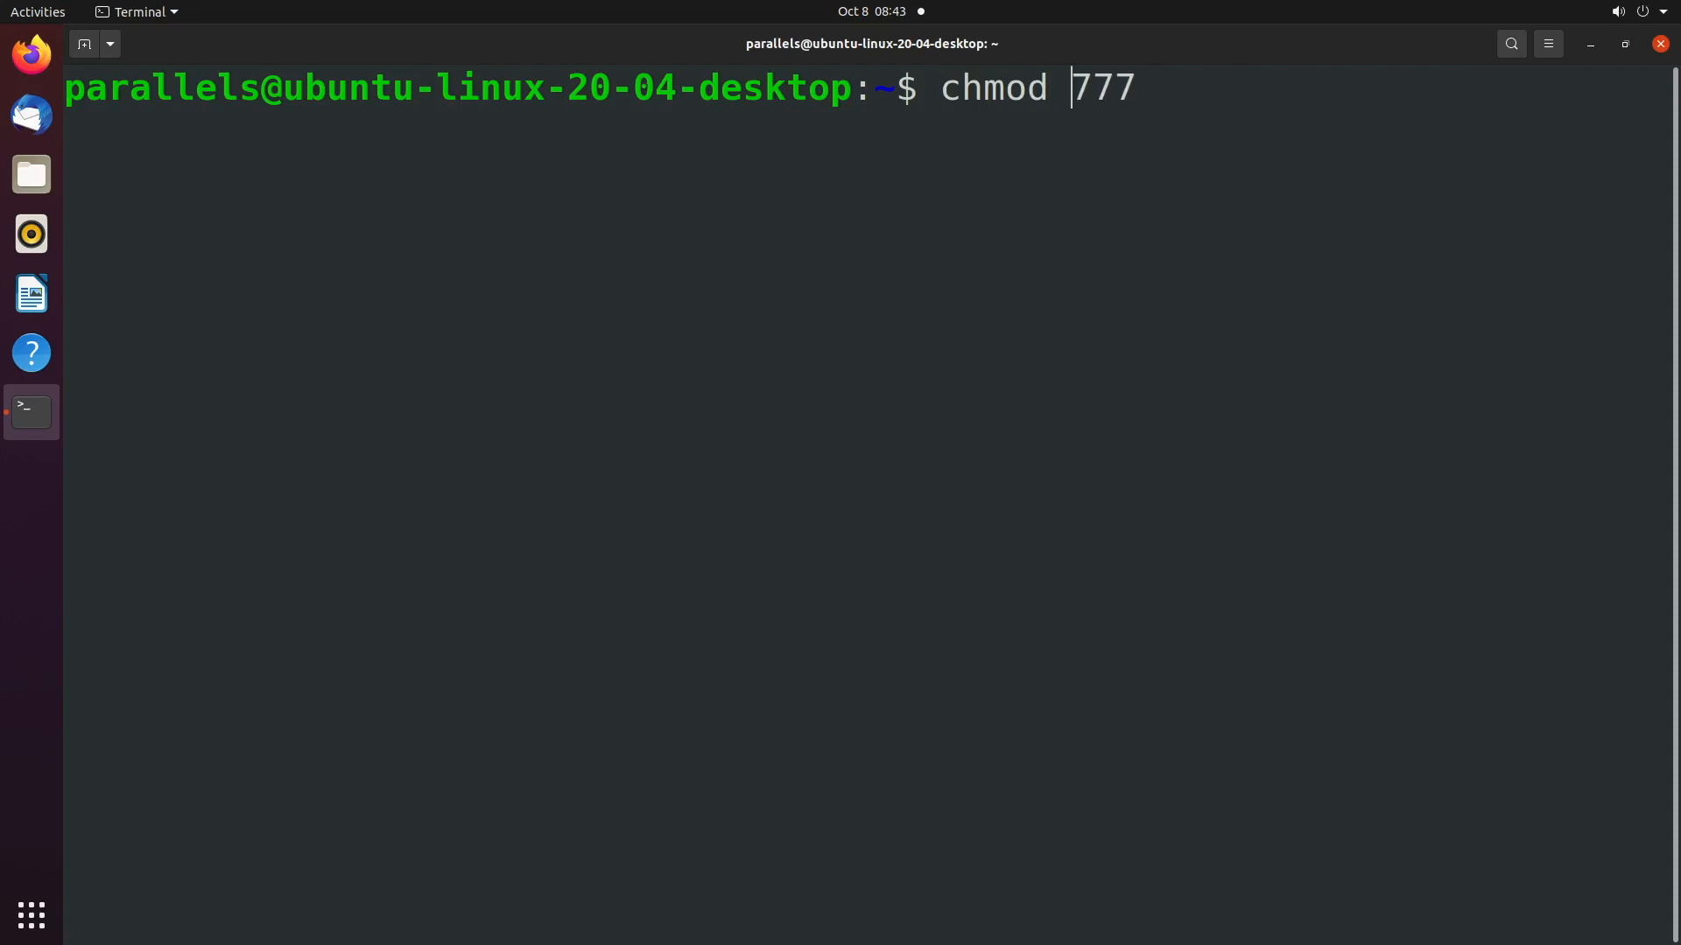
text(2)
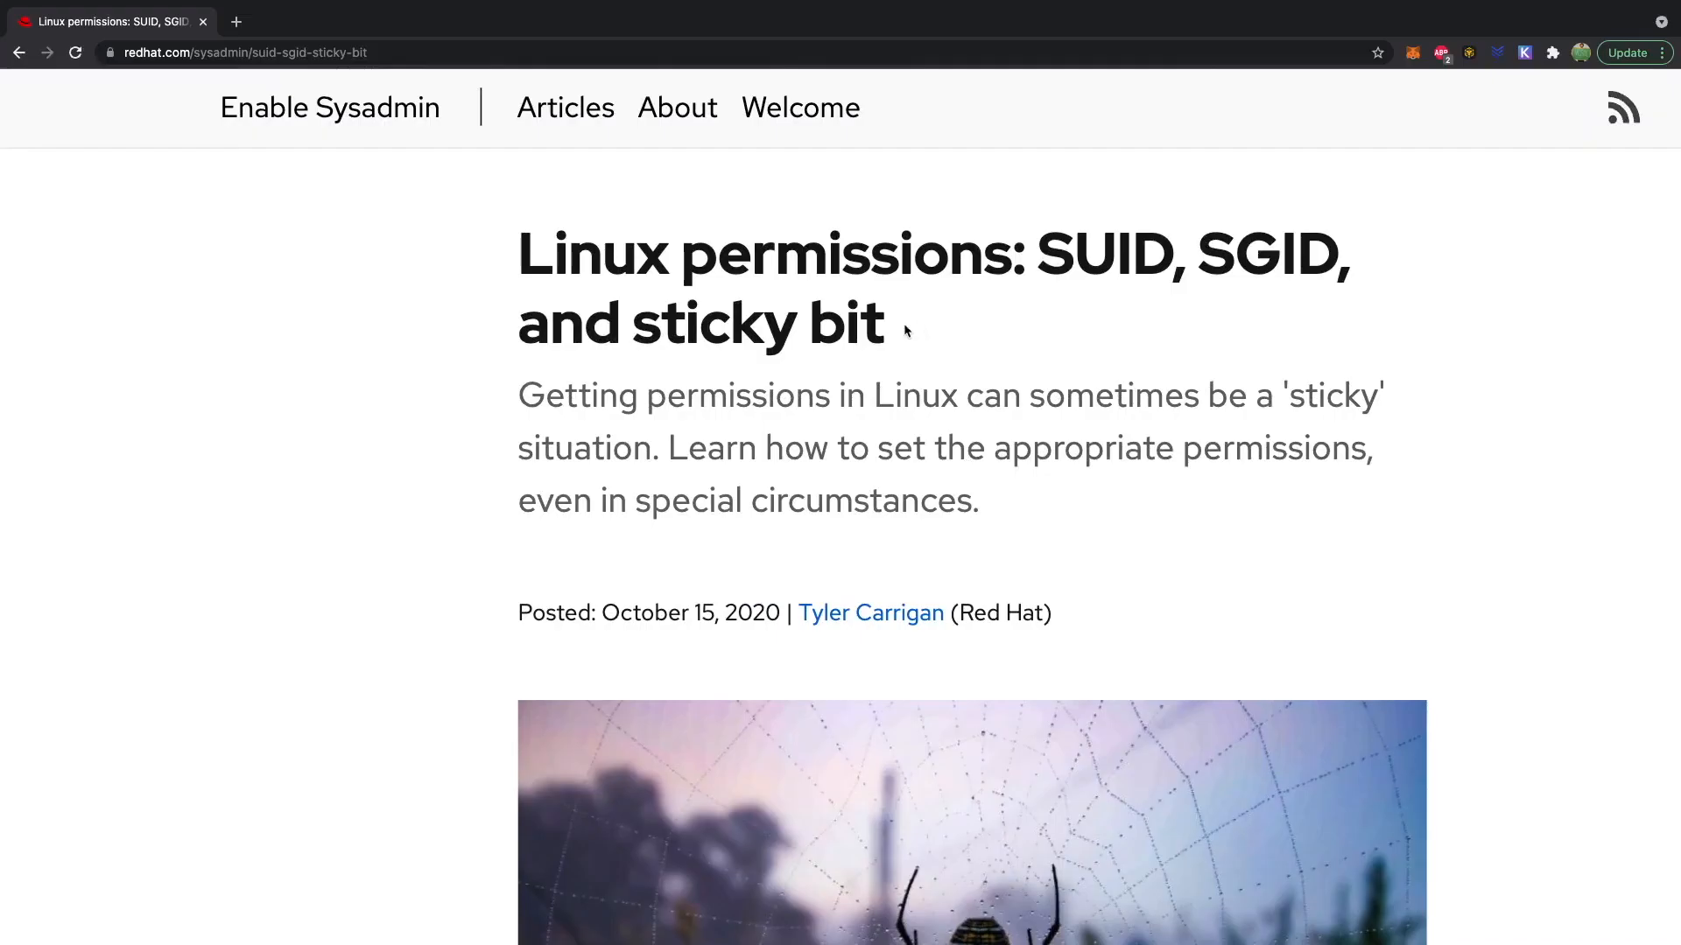
Step: Highlight 'SUID' and then 'SGID' in the Red Hat article's title
drag(632, 324, 884, 324)
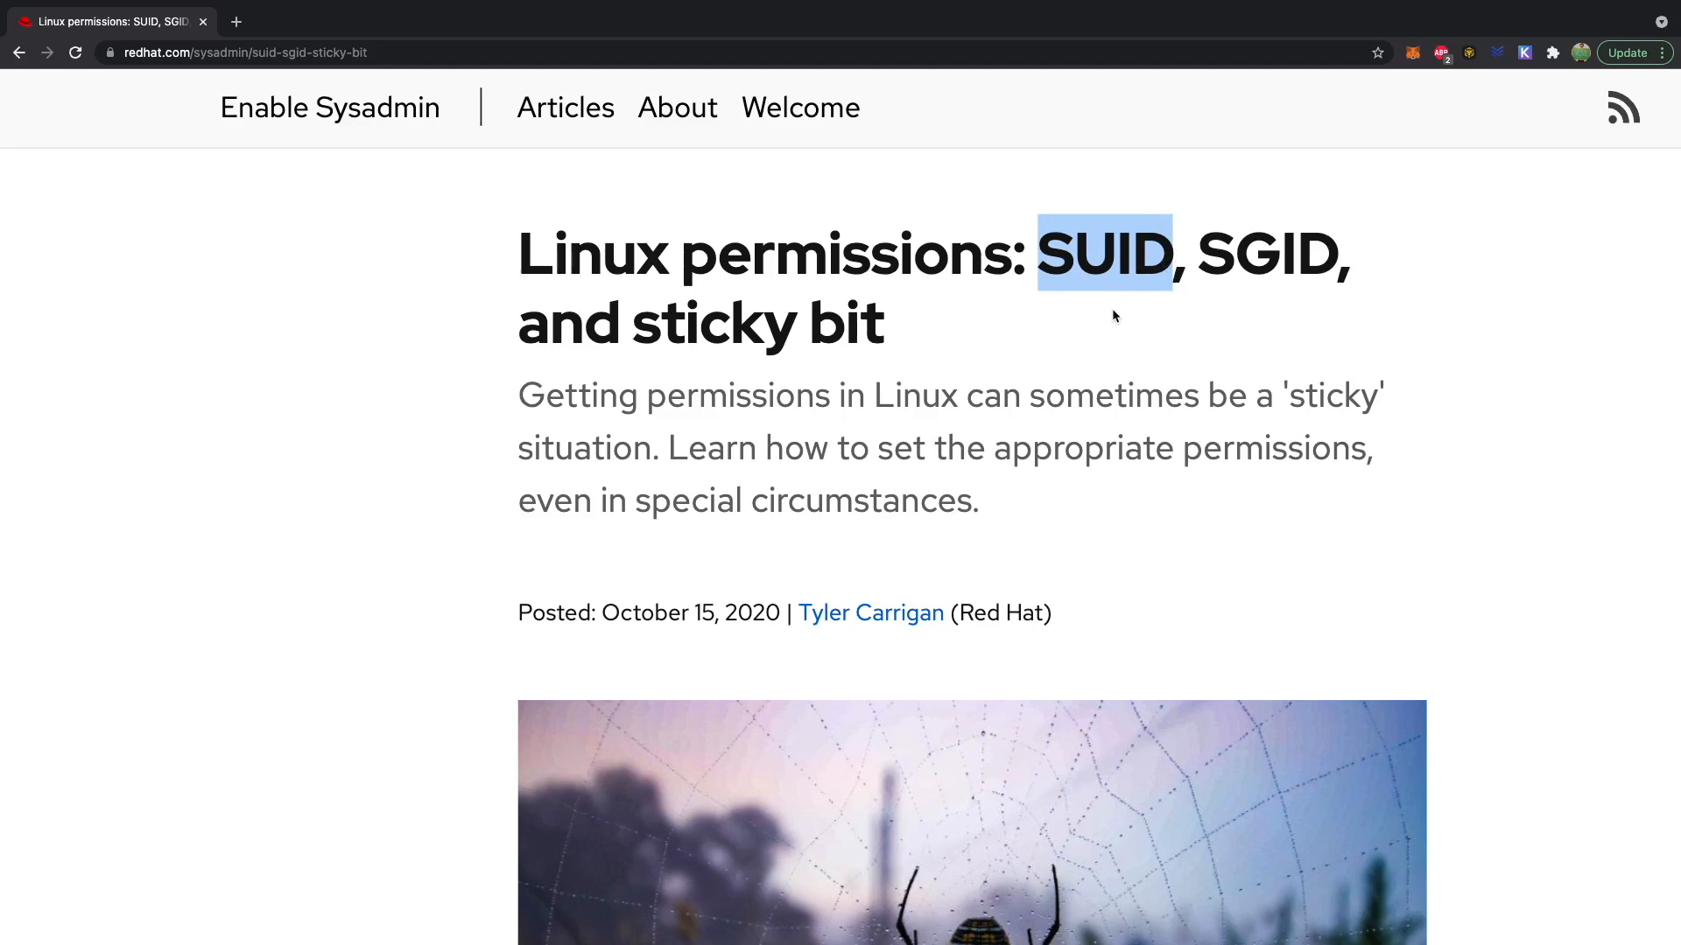
double_click(1269, 254)
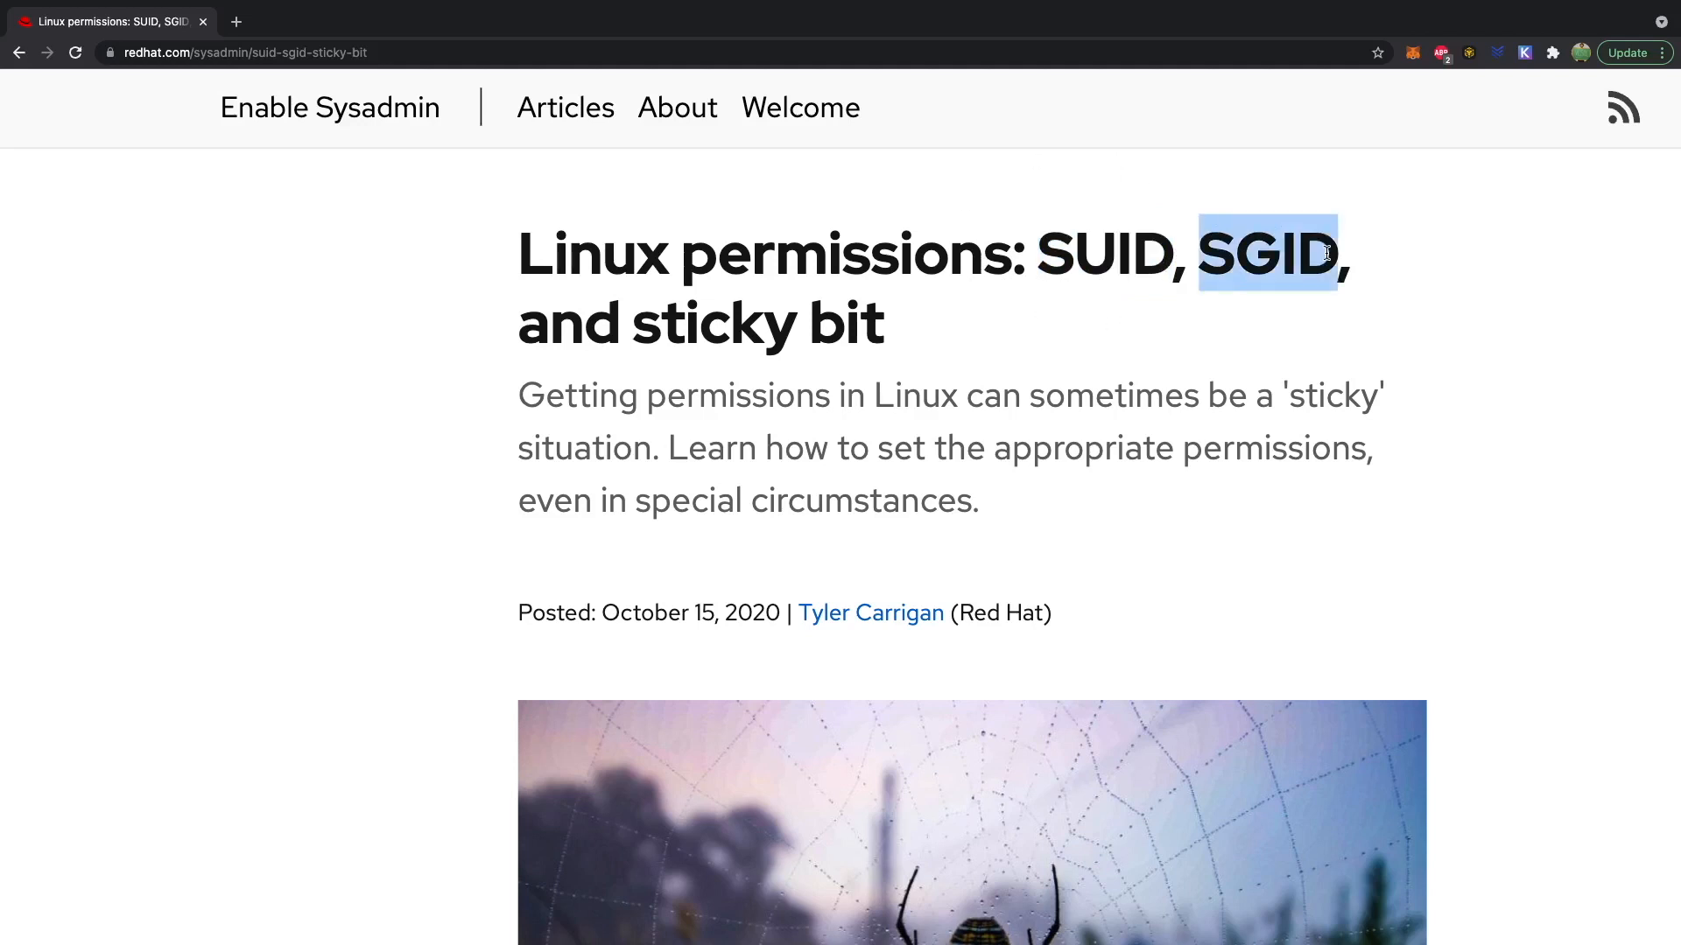
mouse_move(1331, 255)
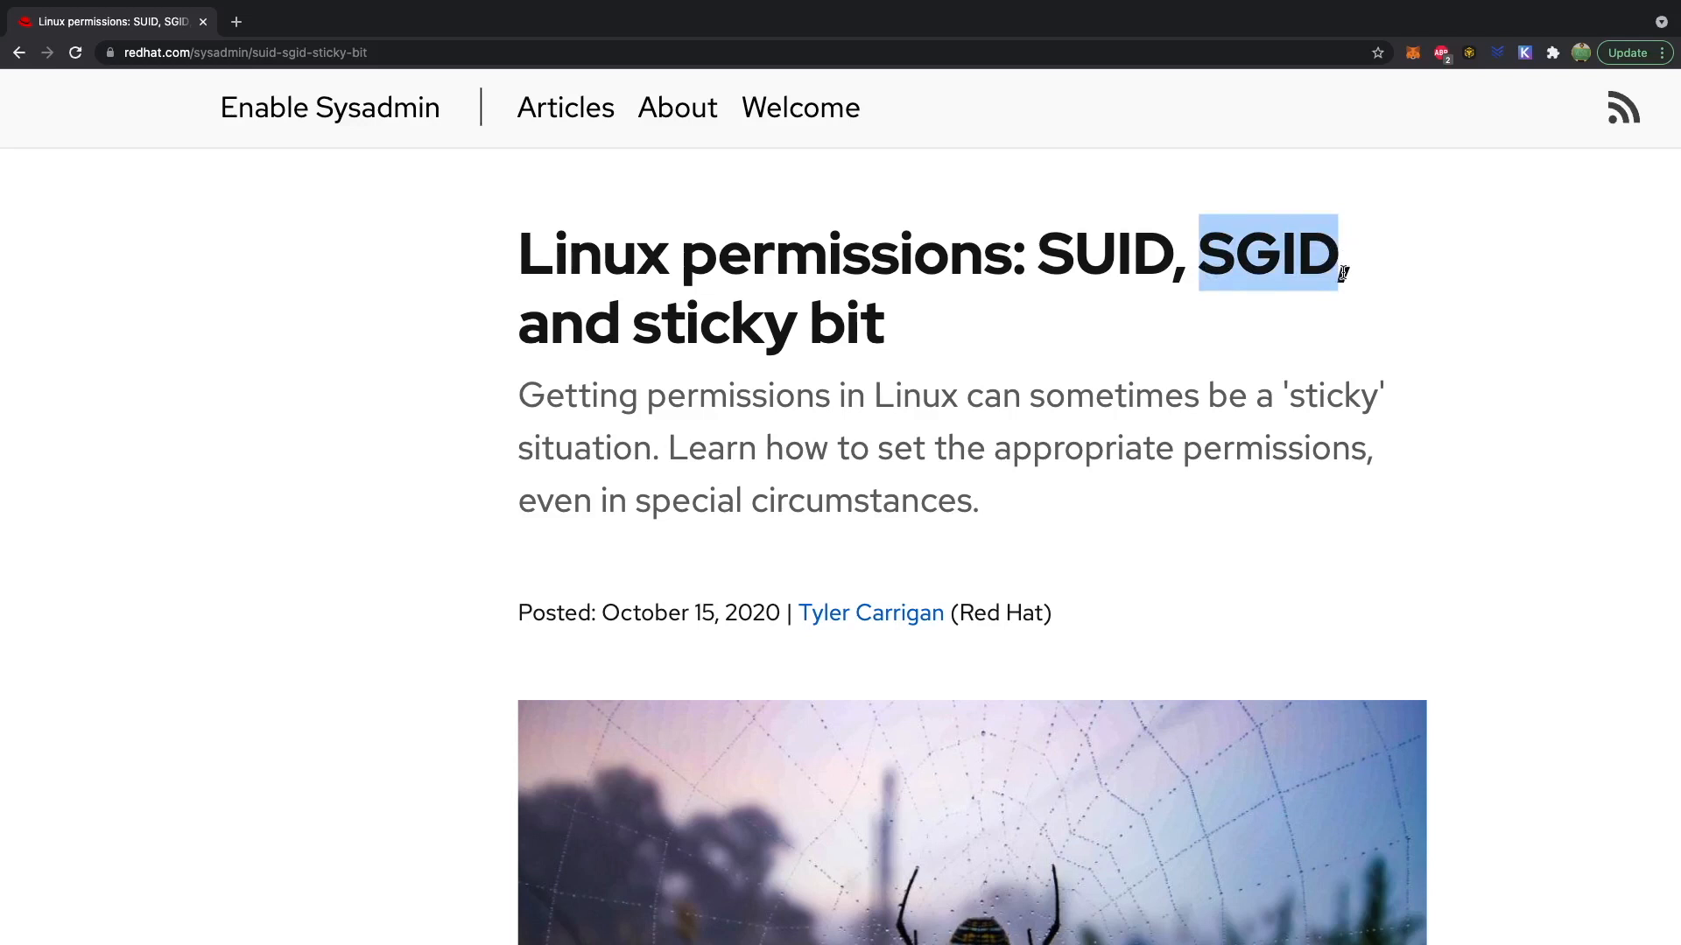
mouse_move(1360, 245)
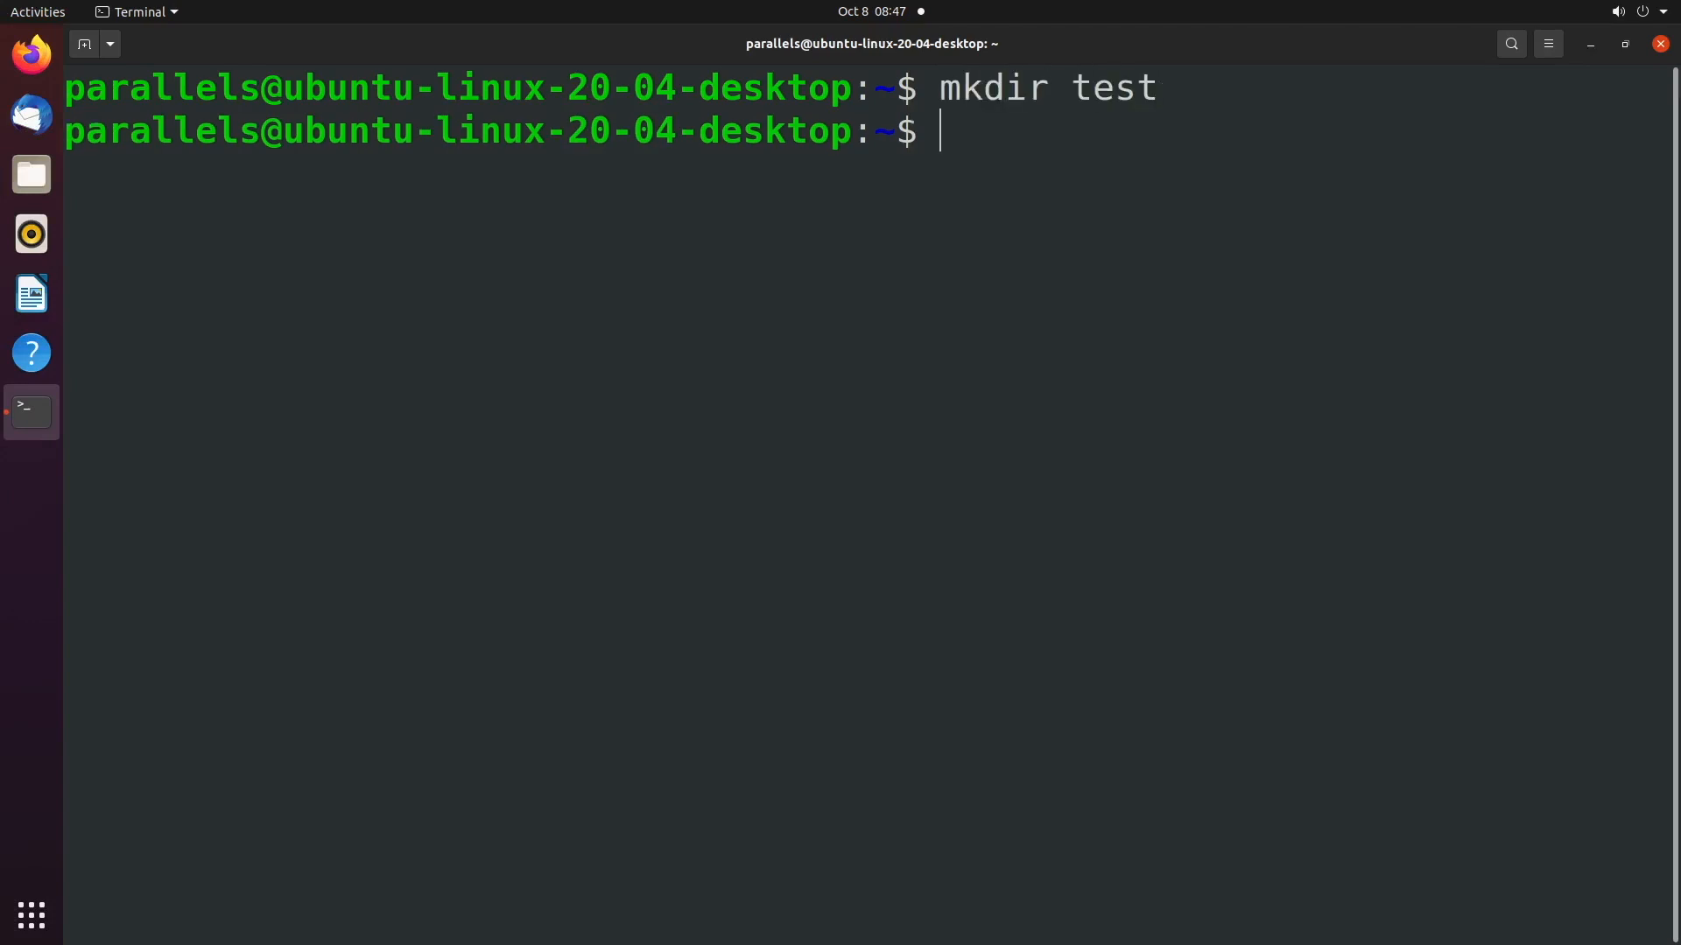
Step: Make the test directory world-writable with chmod 777, enter it, and create testfile1
text(chmod)
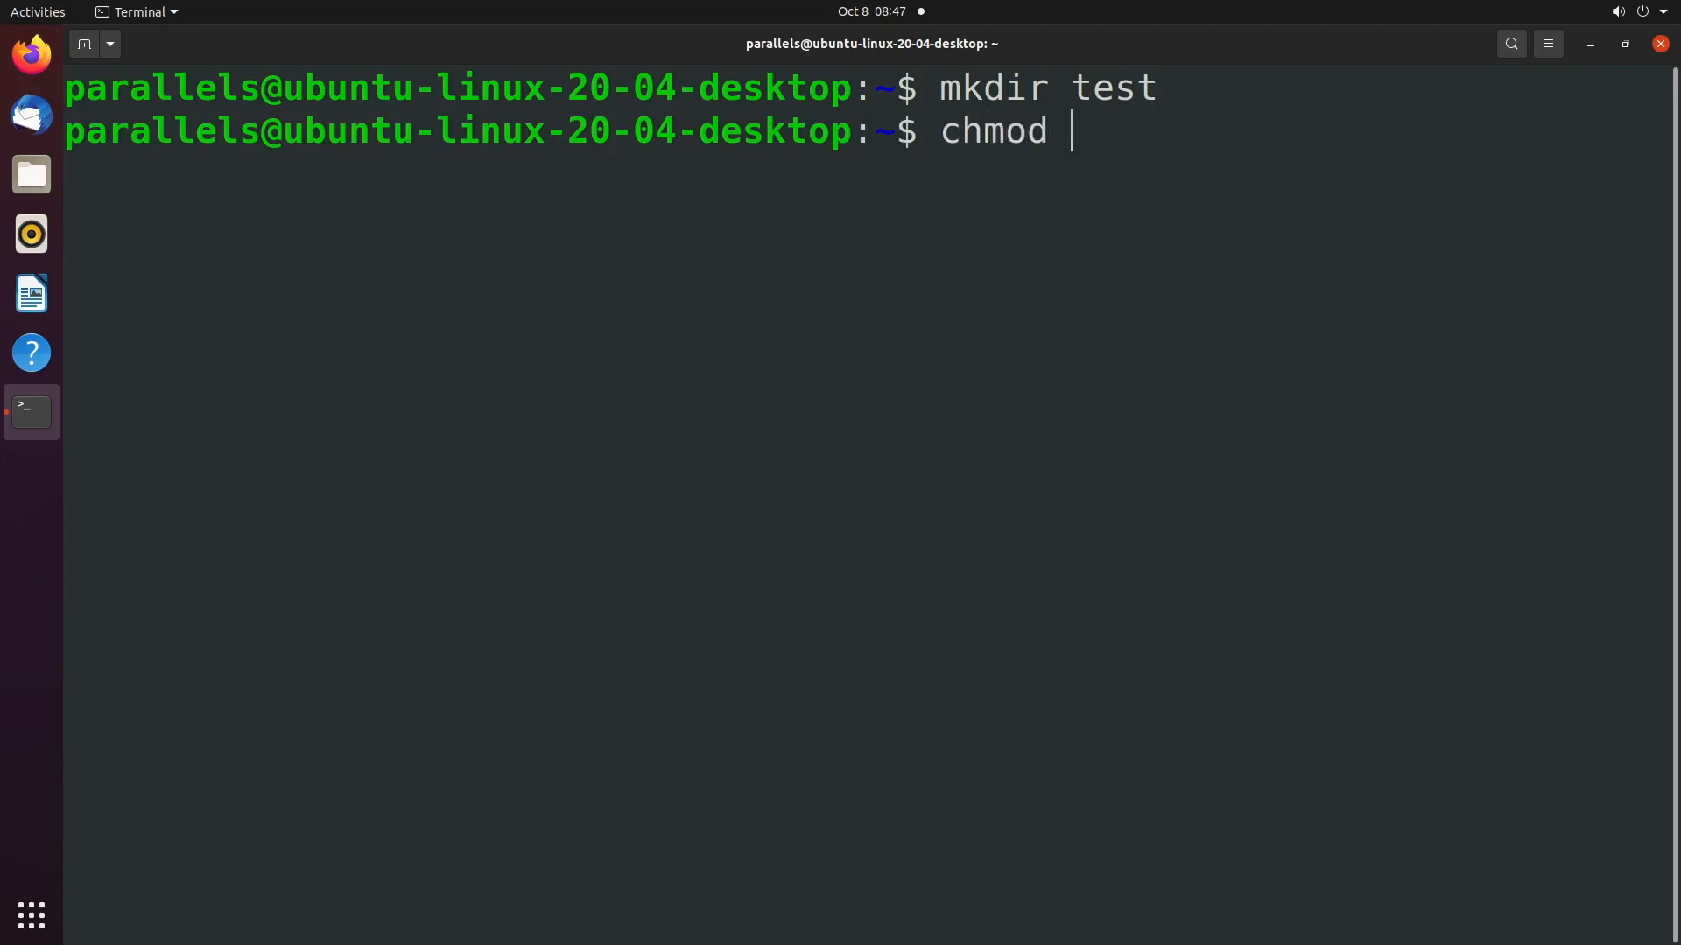
text(777)
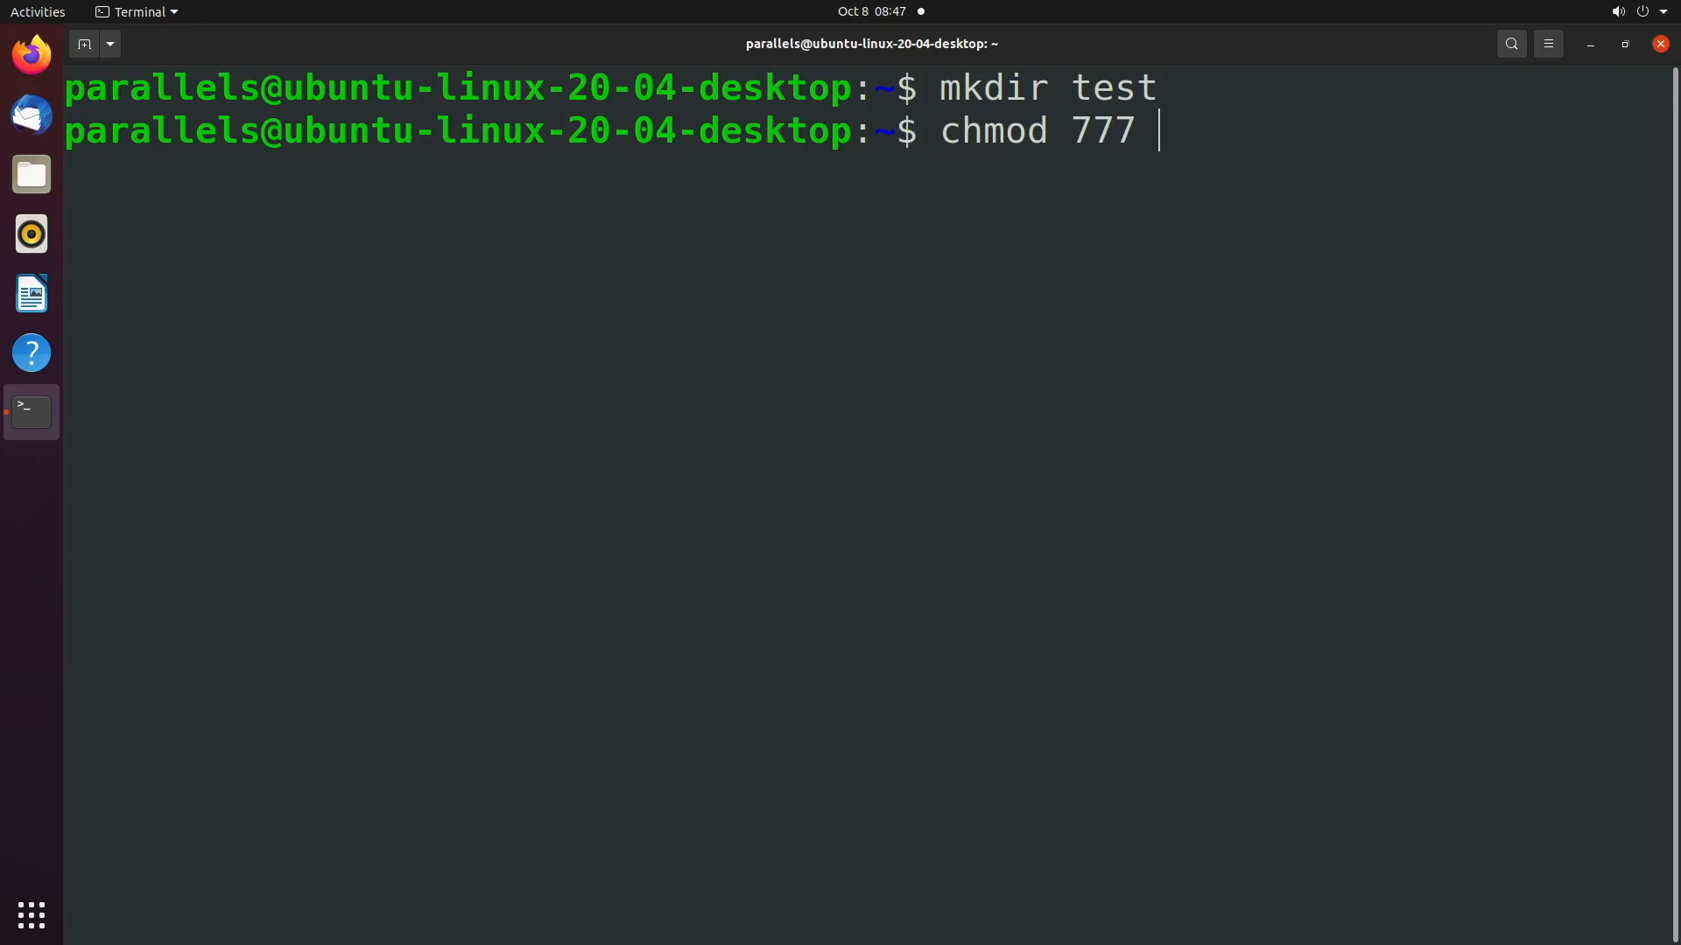
key(Return)
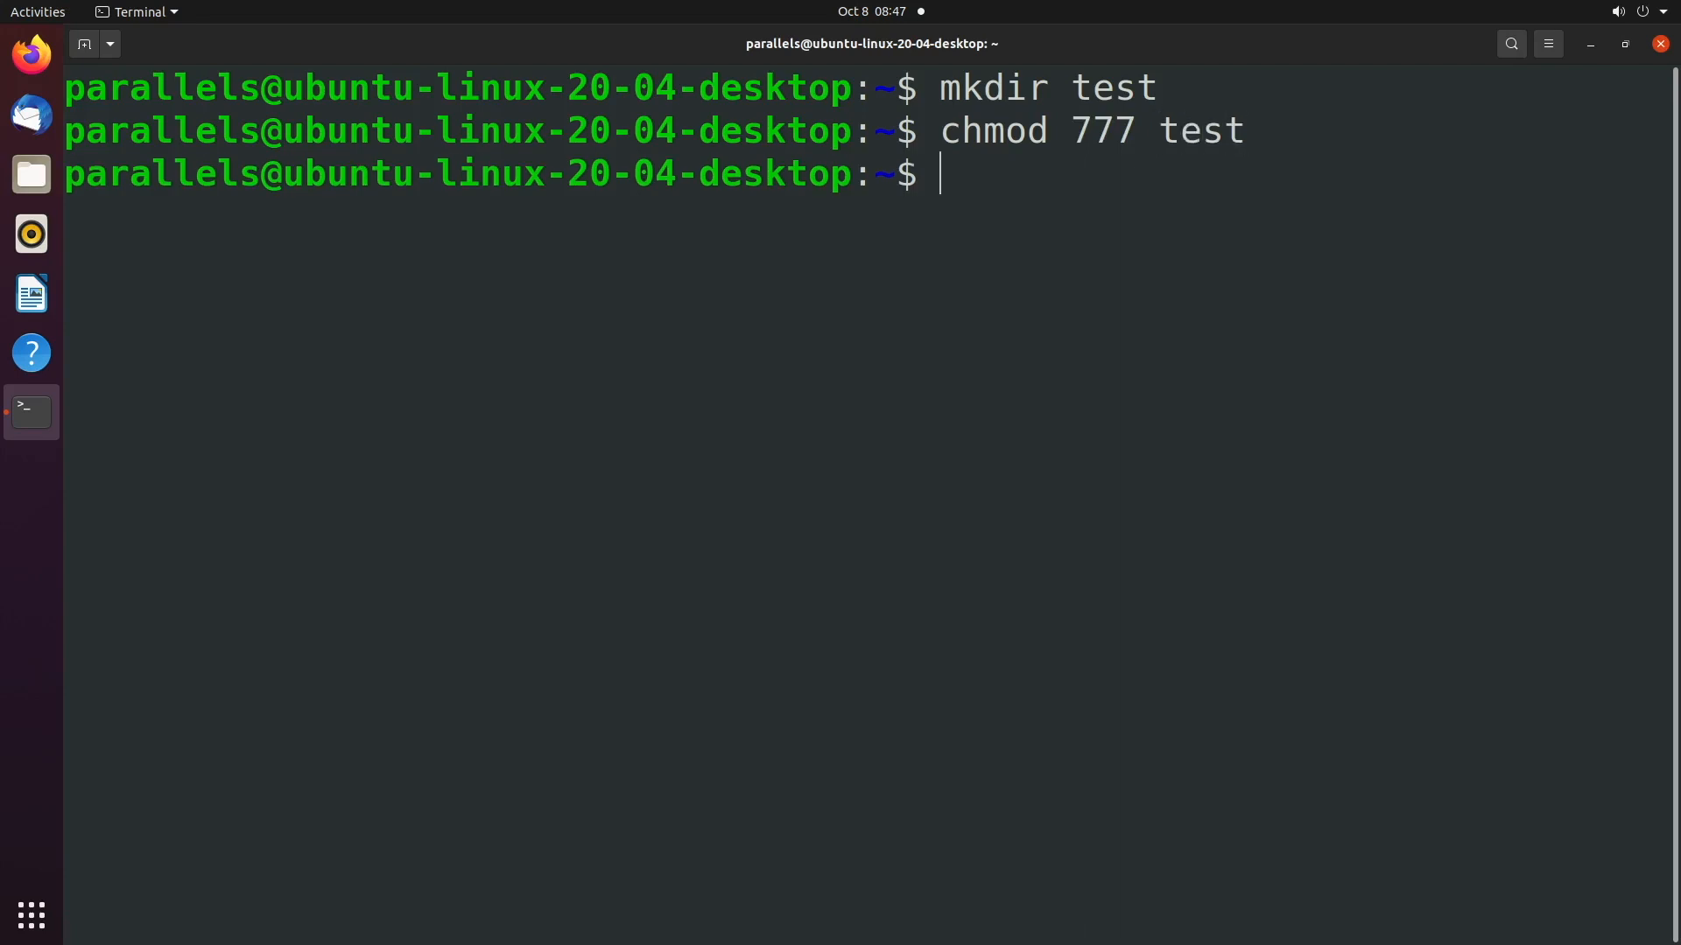
text(cd test/)
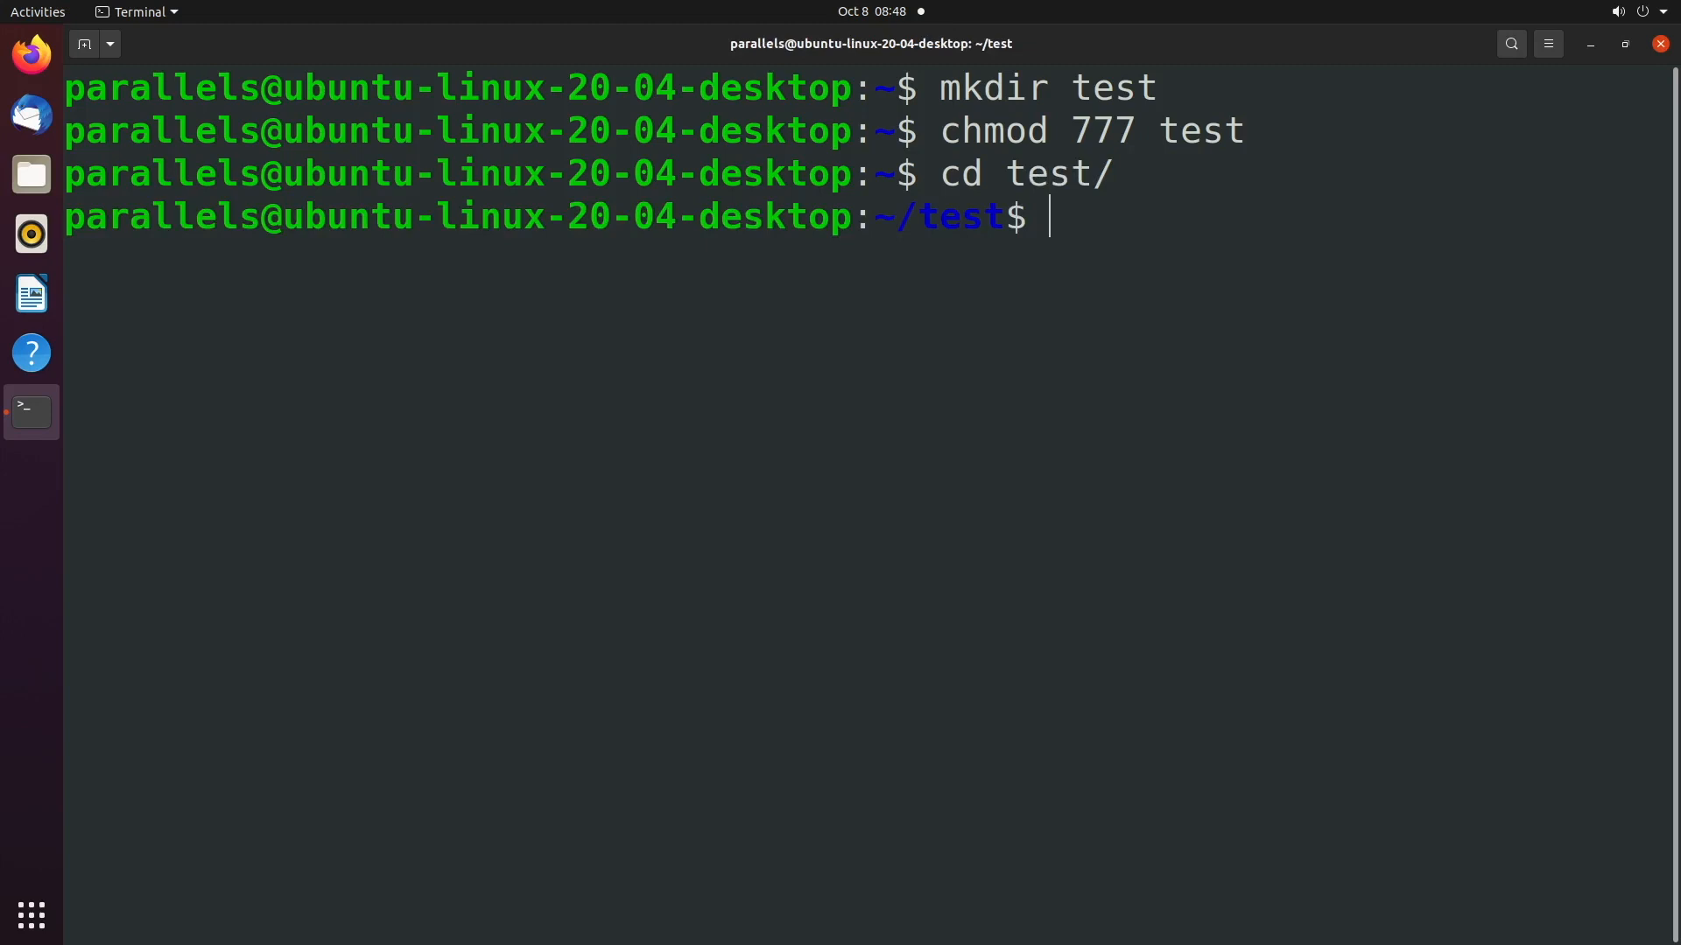
text(touch testfile1)
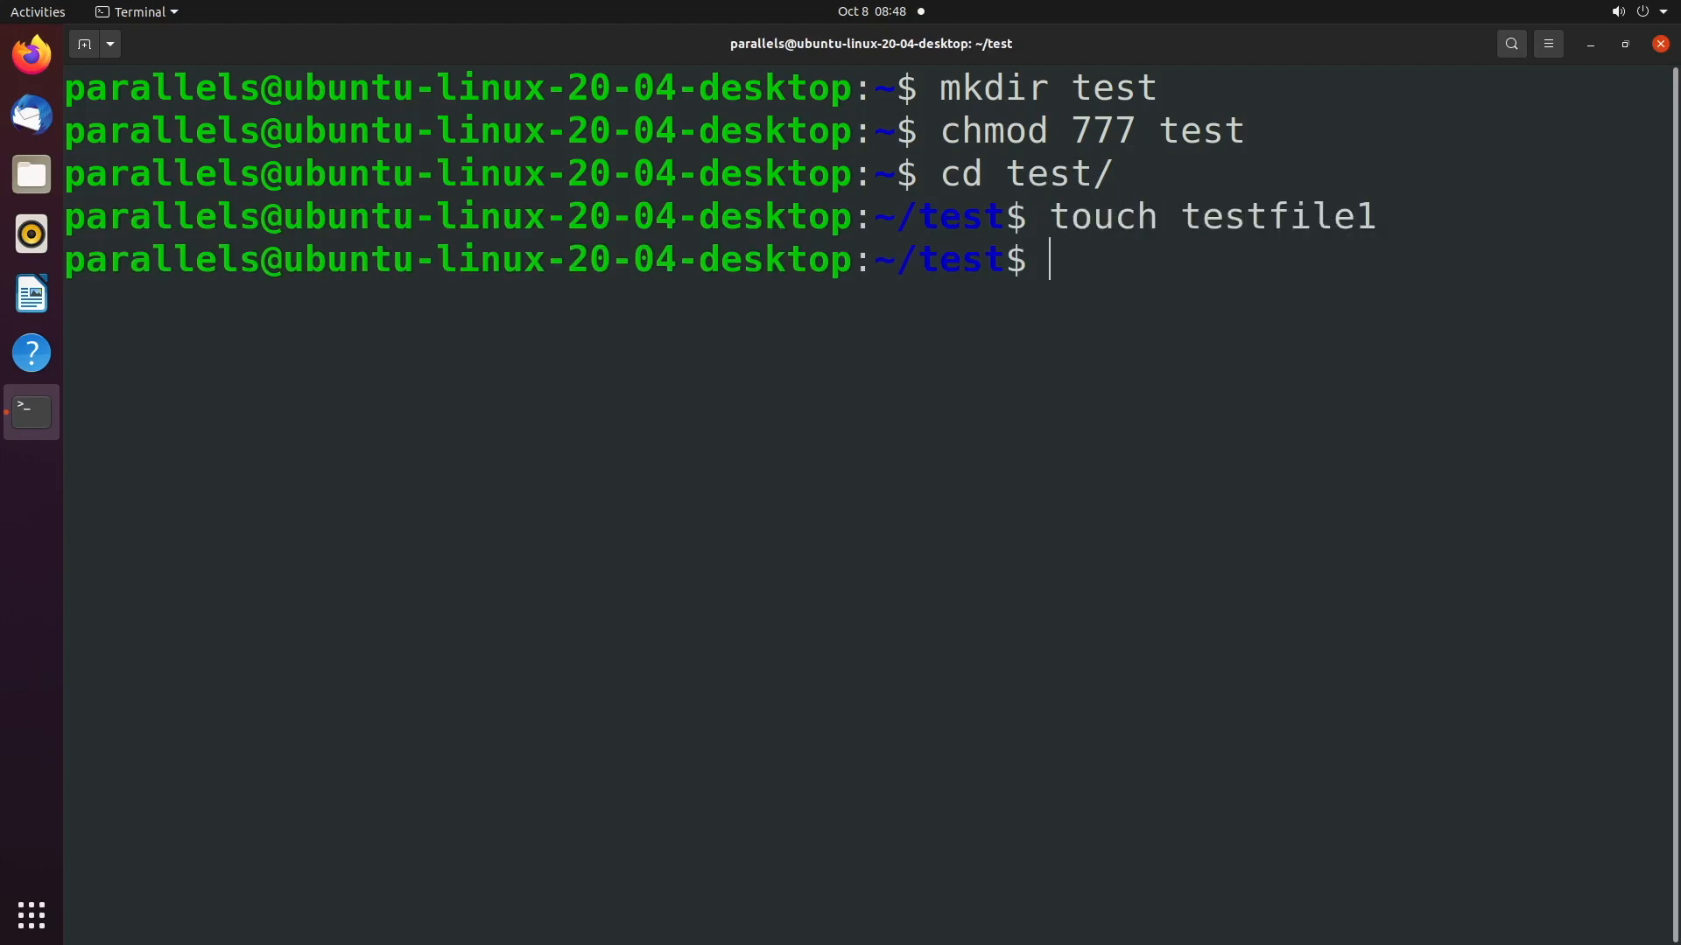
Step: As user student, create testfile2, highlight its owner and group, and run ls -l .
text(su)
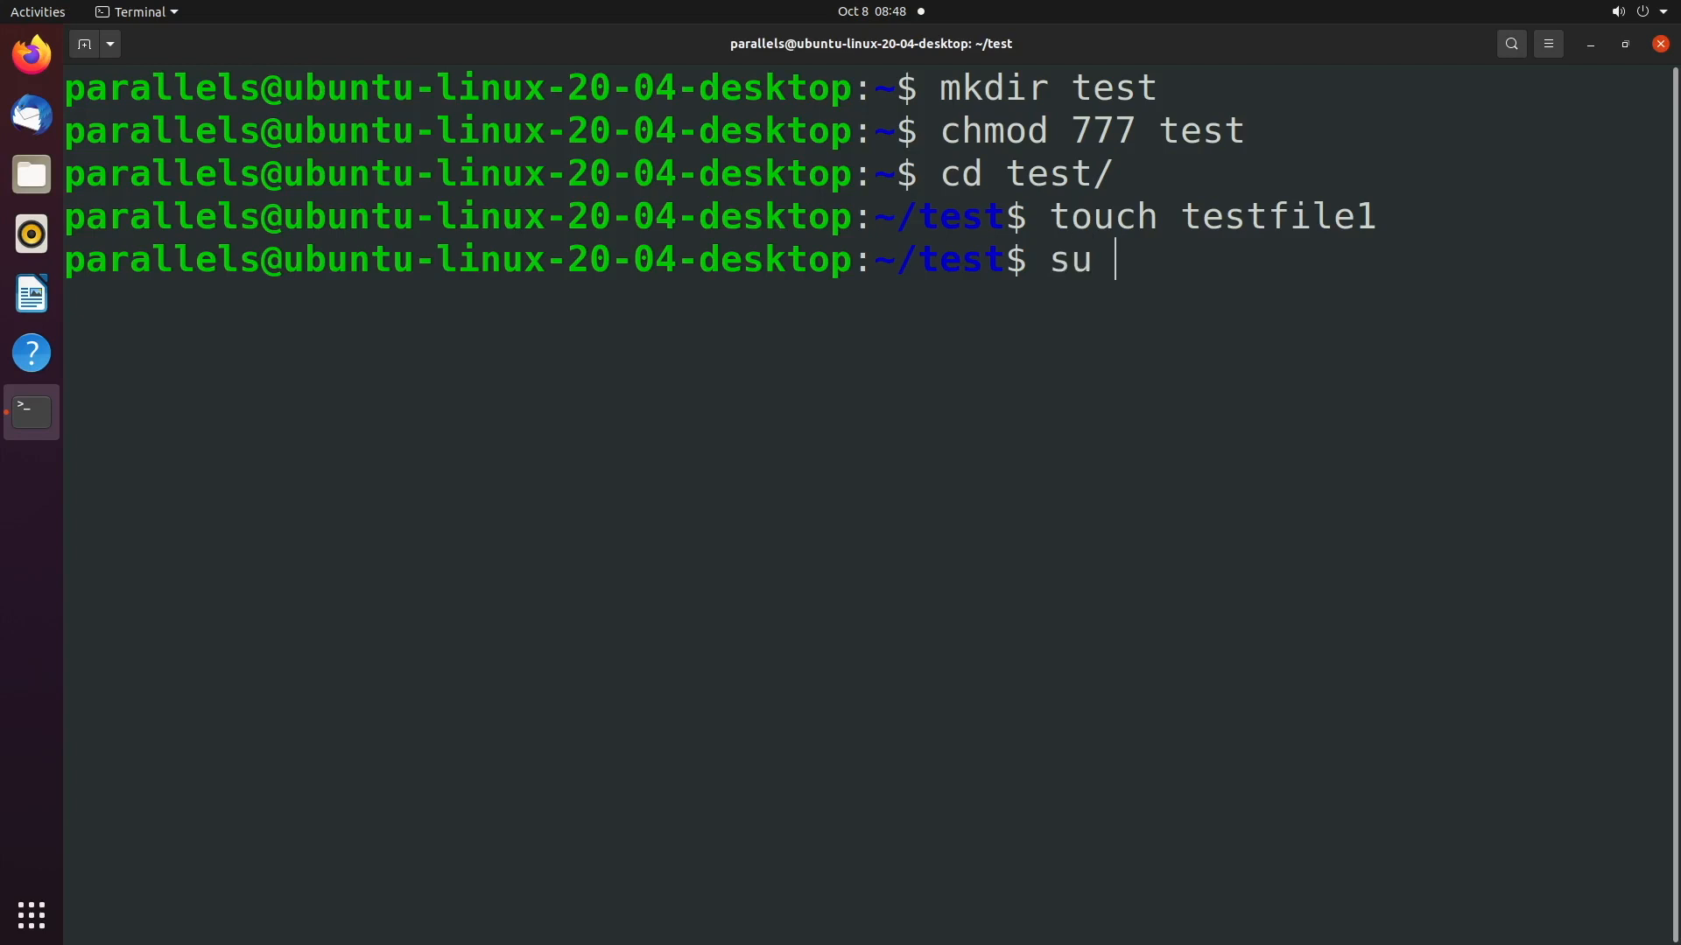
text(student)
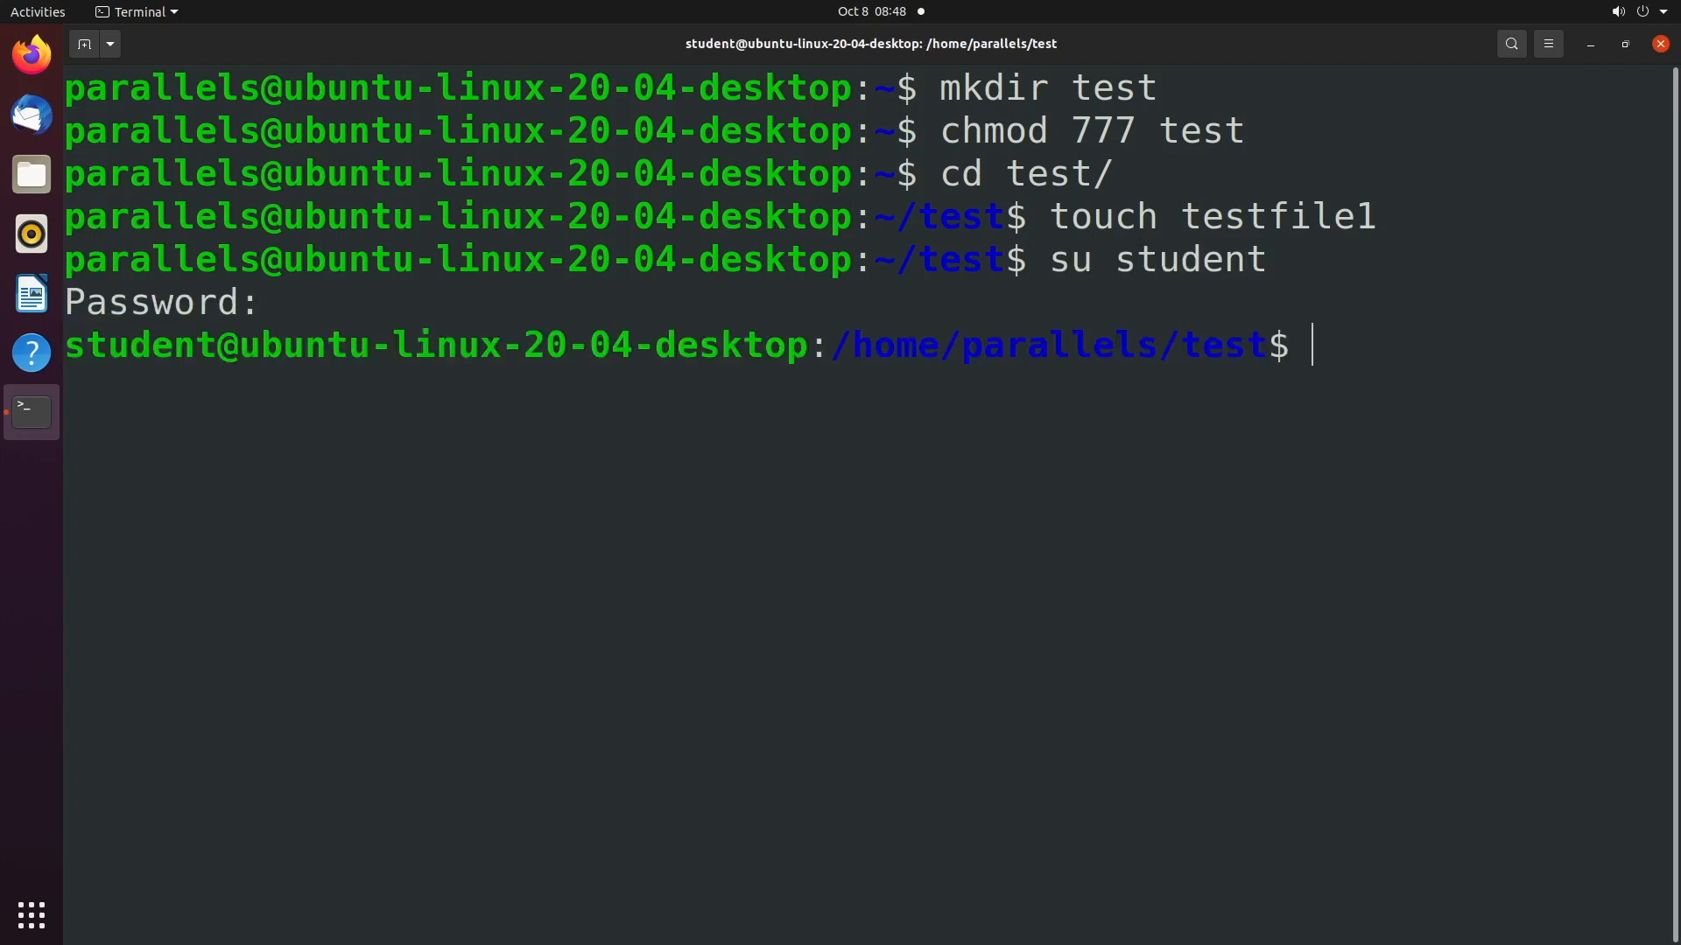
text(touch testfile2)
text(ls -l)
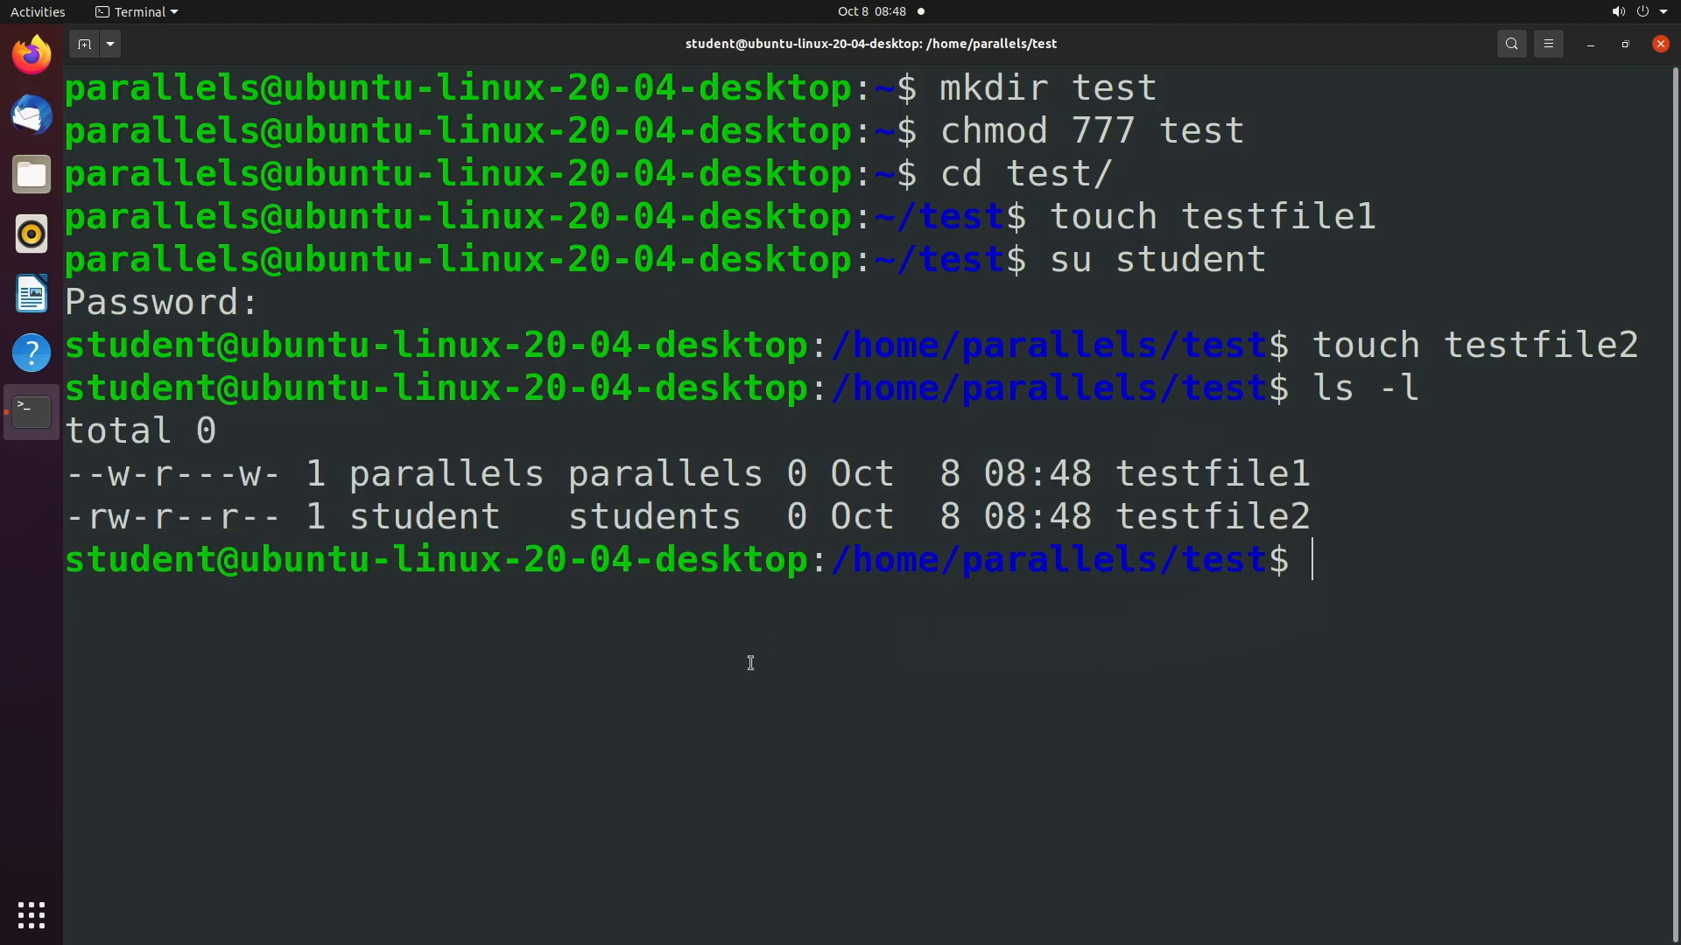
drag(348, 473, 675, 473)
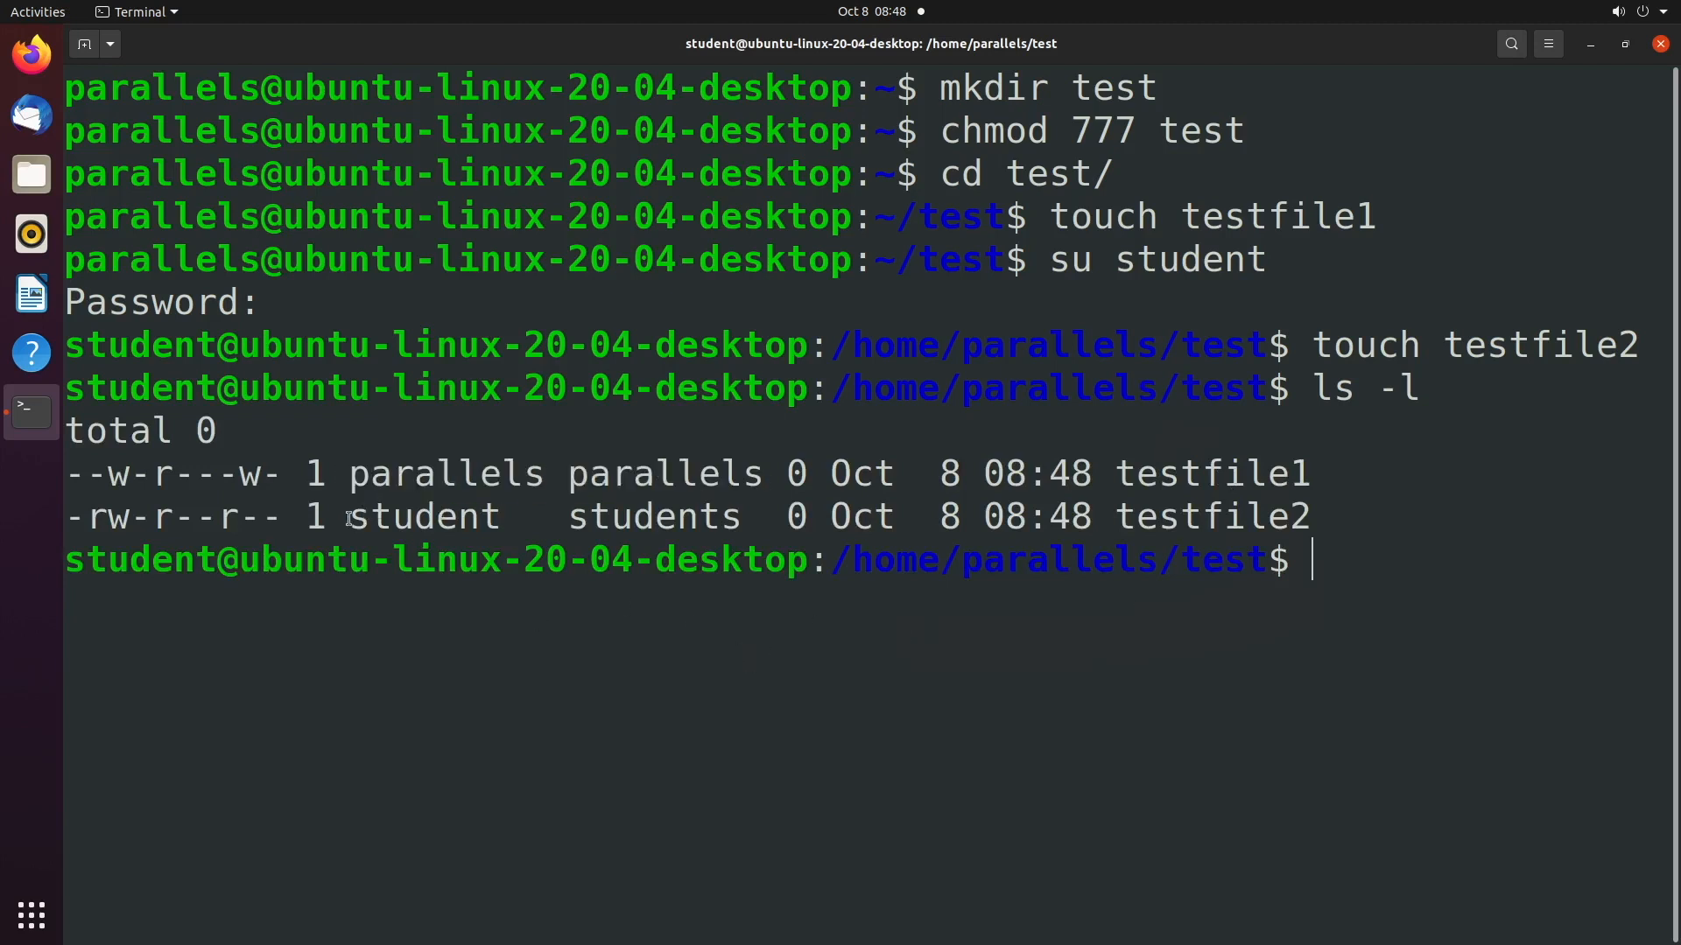
drag(348, 516, 750, 516)
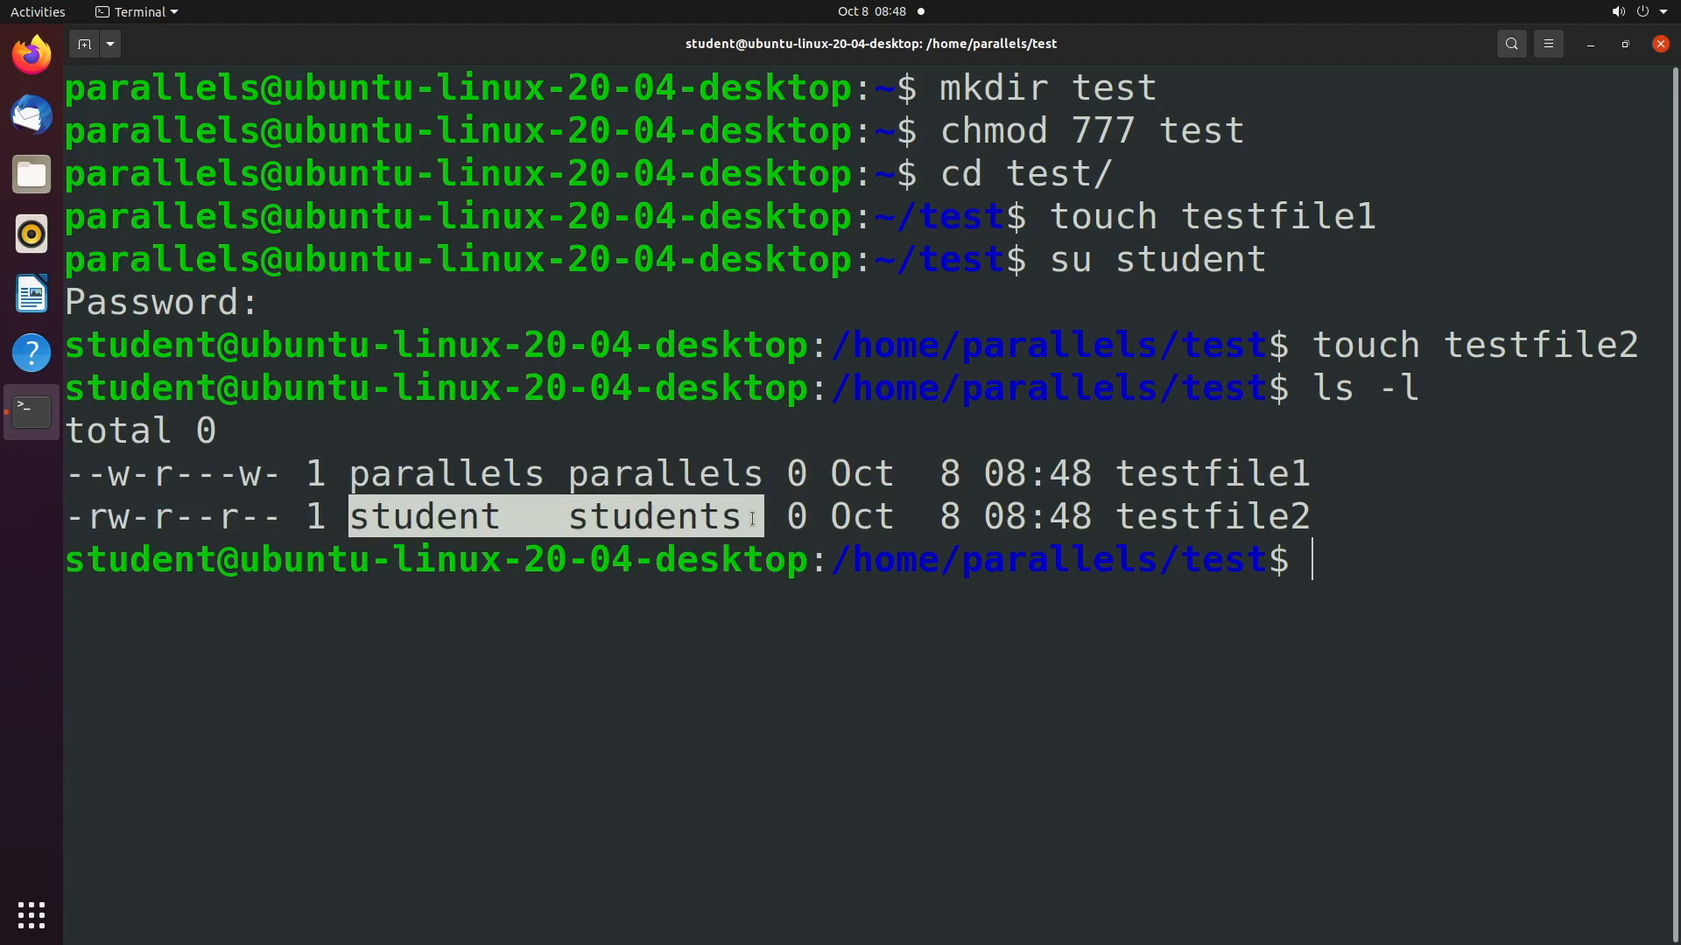
text(ls)
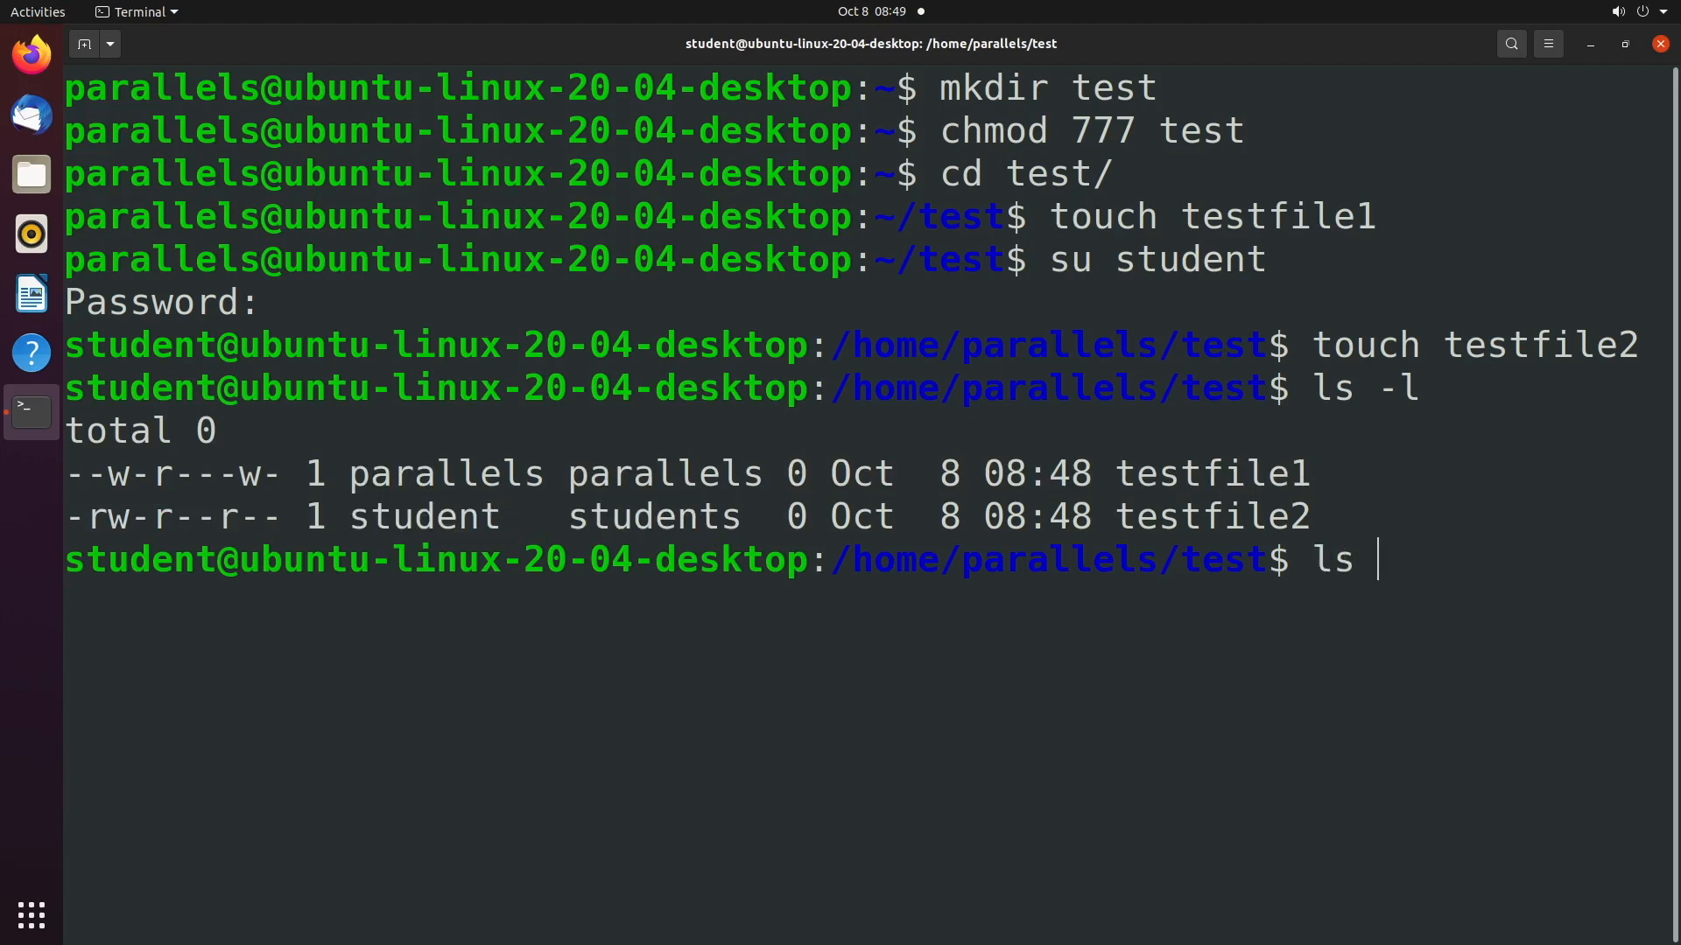
text(-l ..)
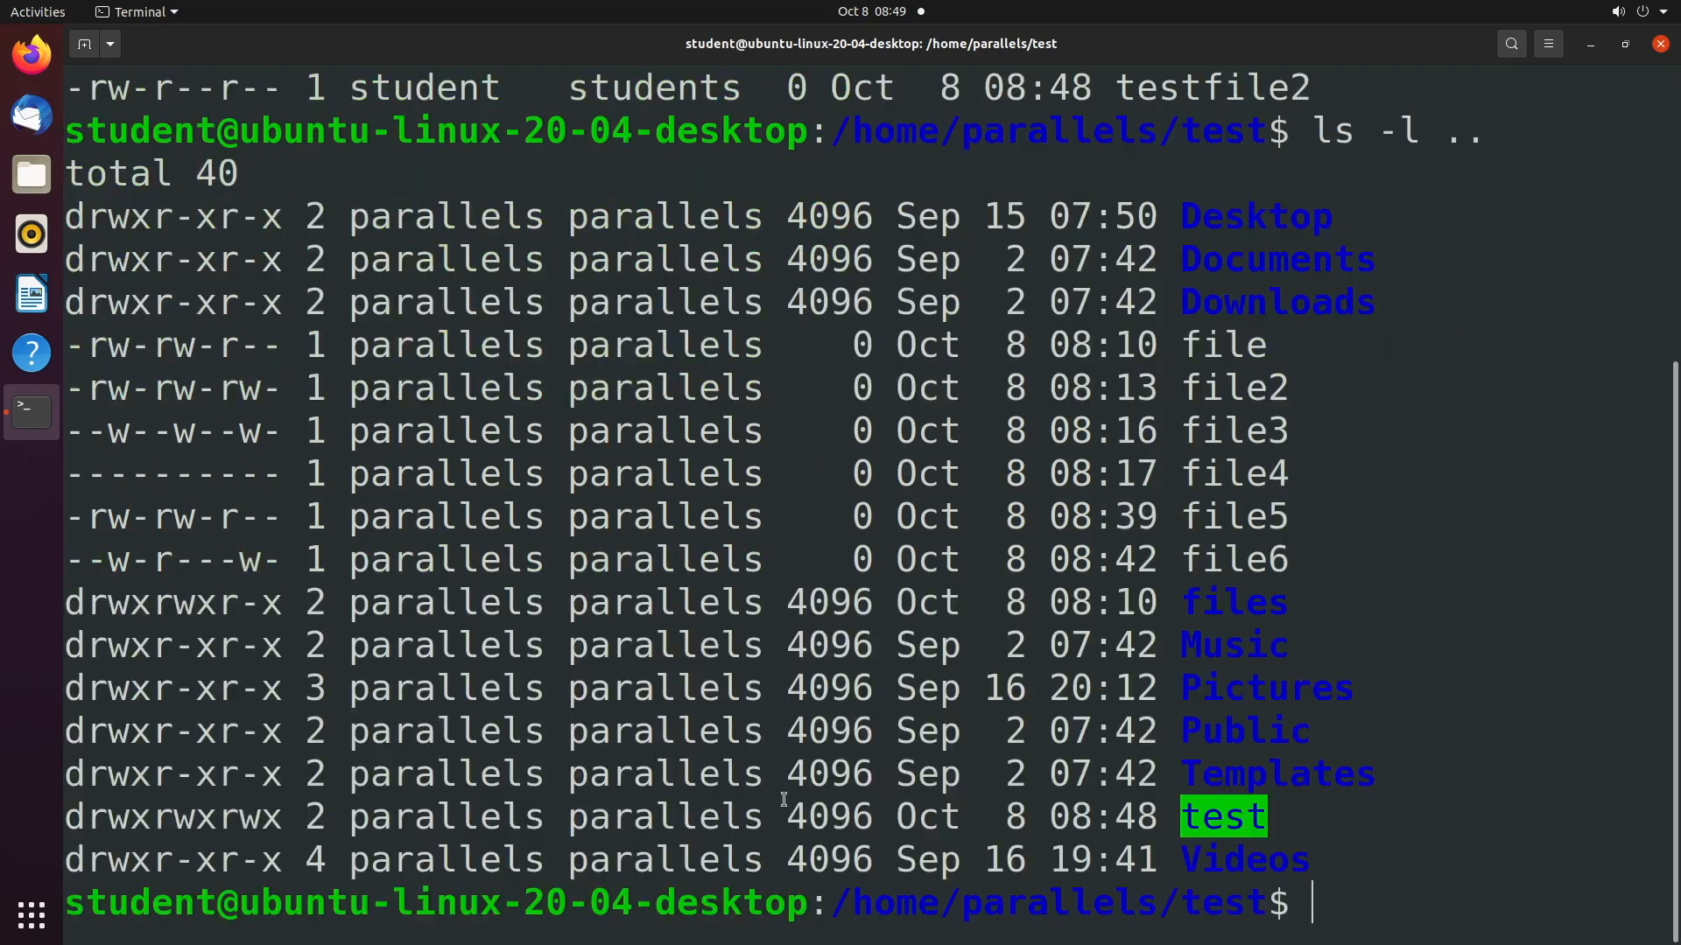
Step: Compare test's group parallels with testfile2's group students, then type clear
double_click(664, 817)
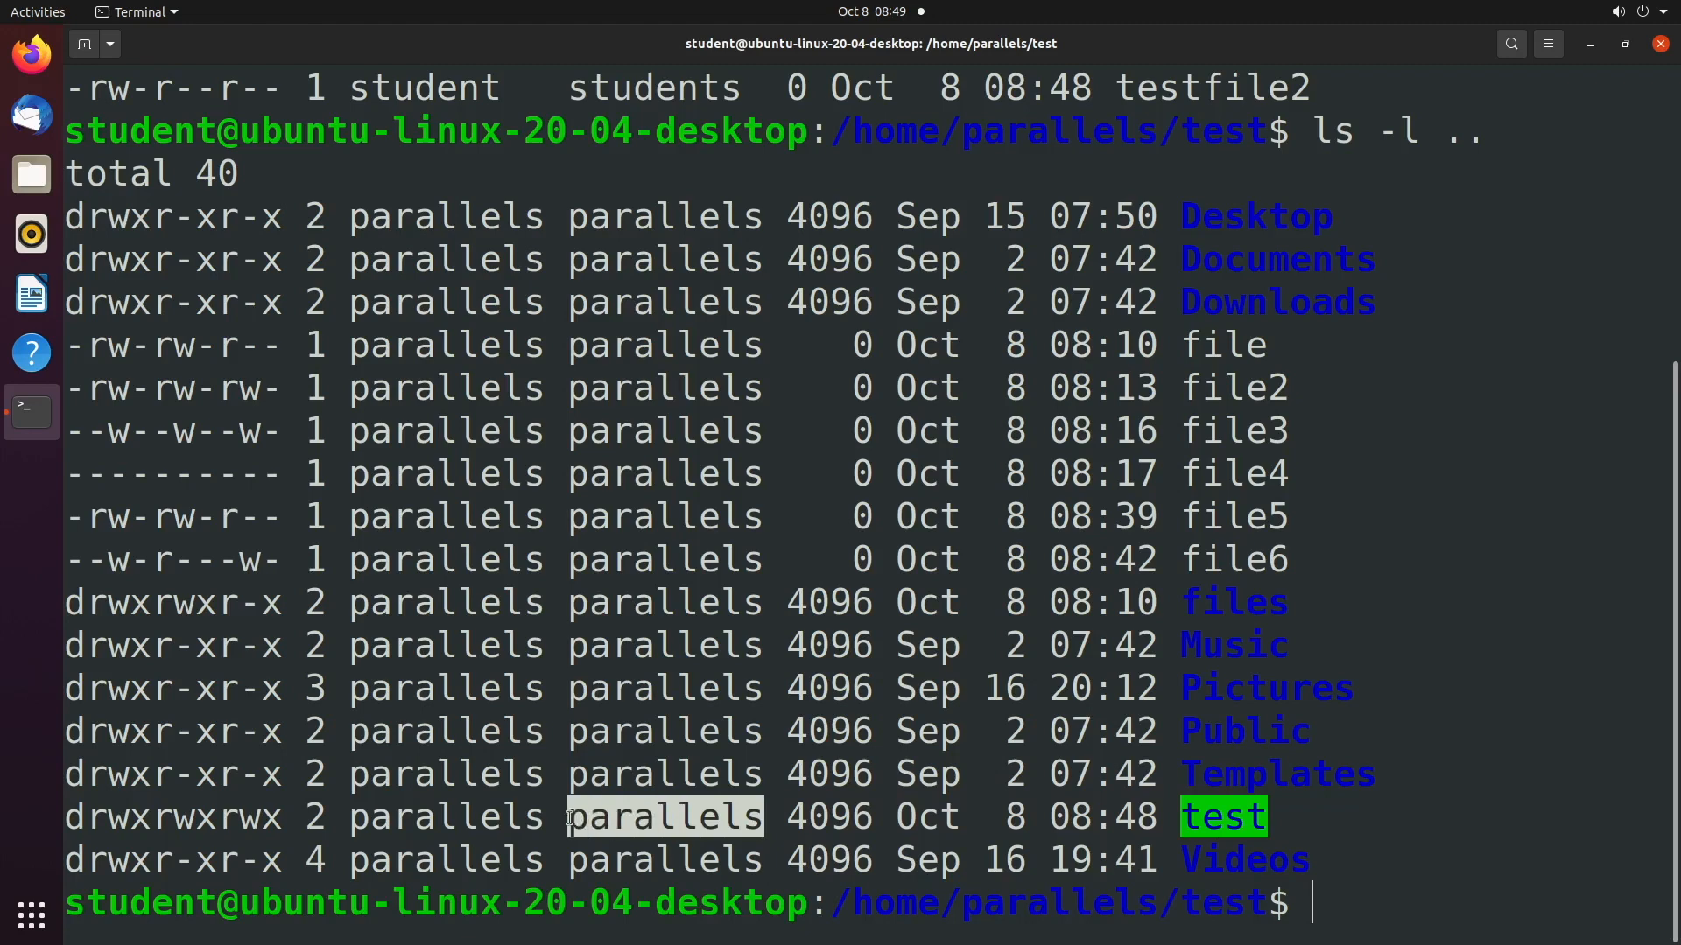
mouse_move(1420, 905)
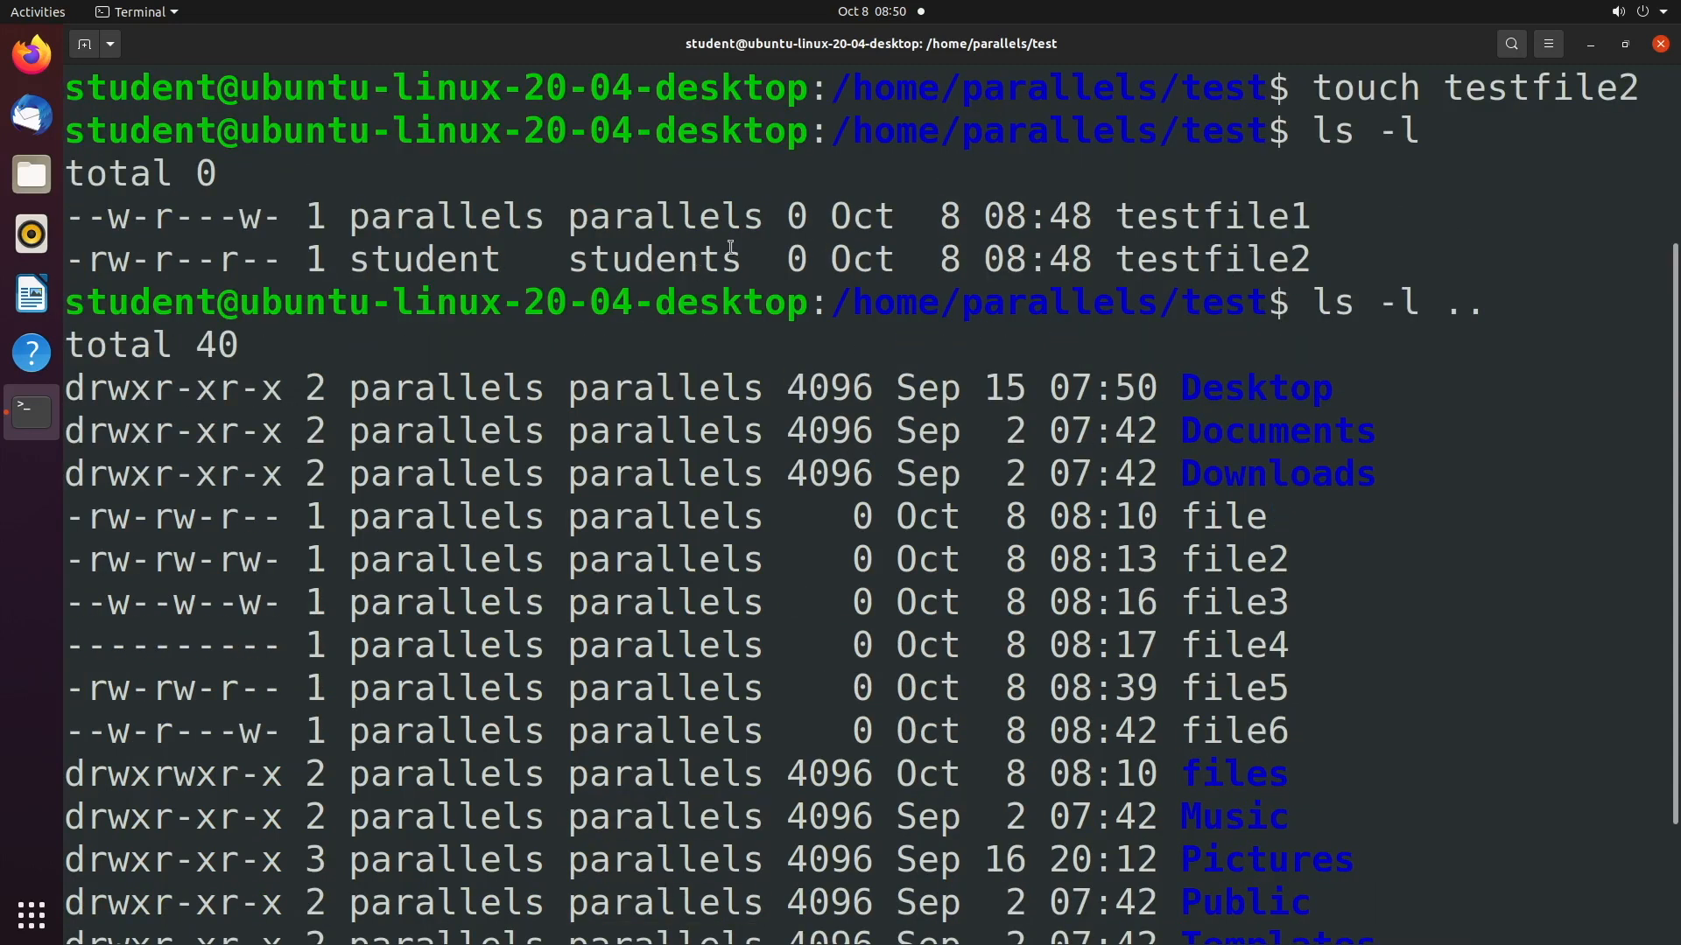
double_click(663, 215)
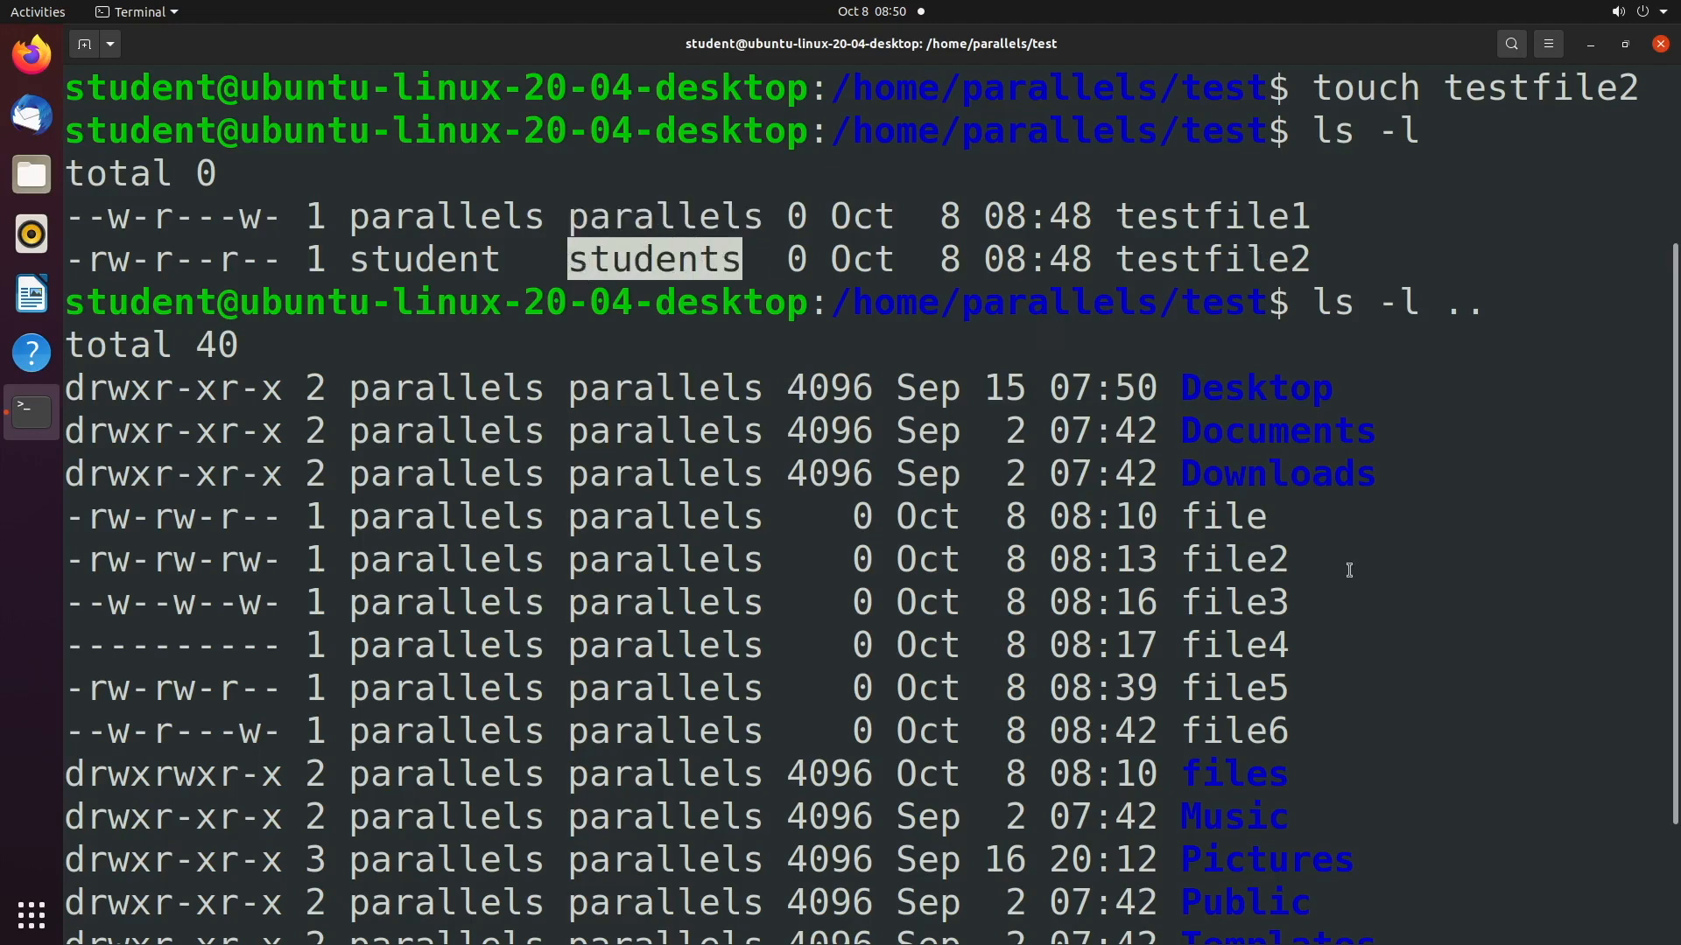
text(c)
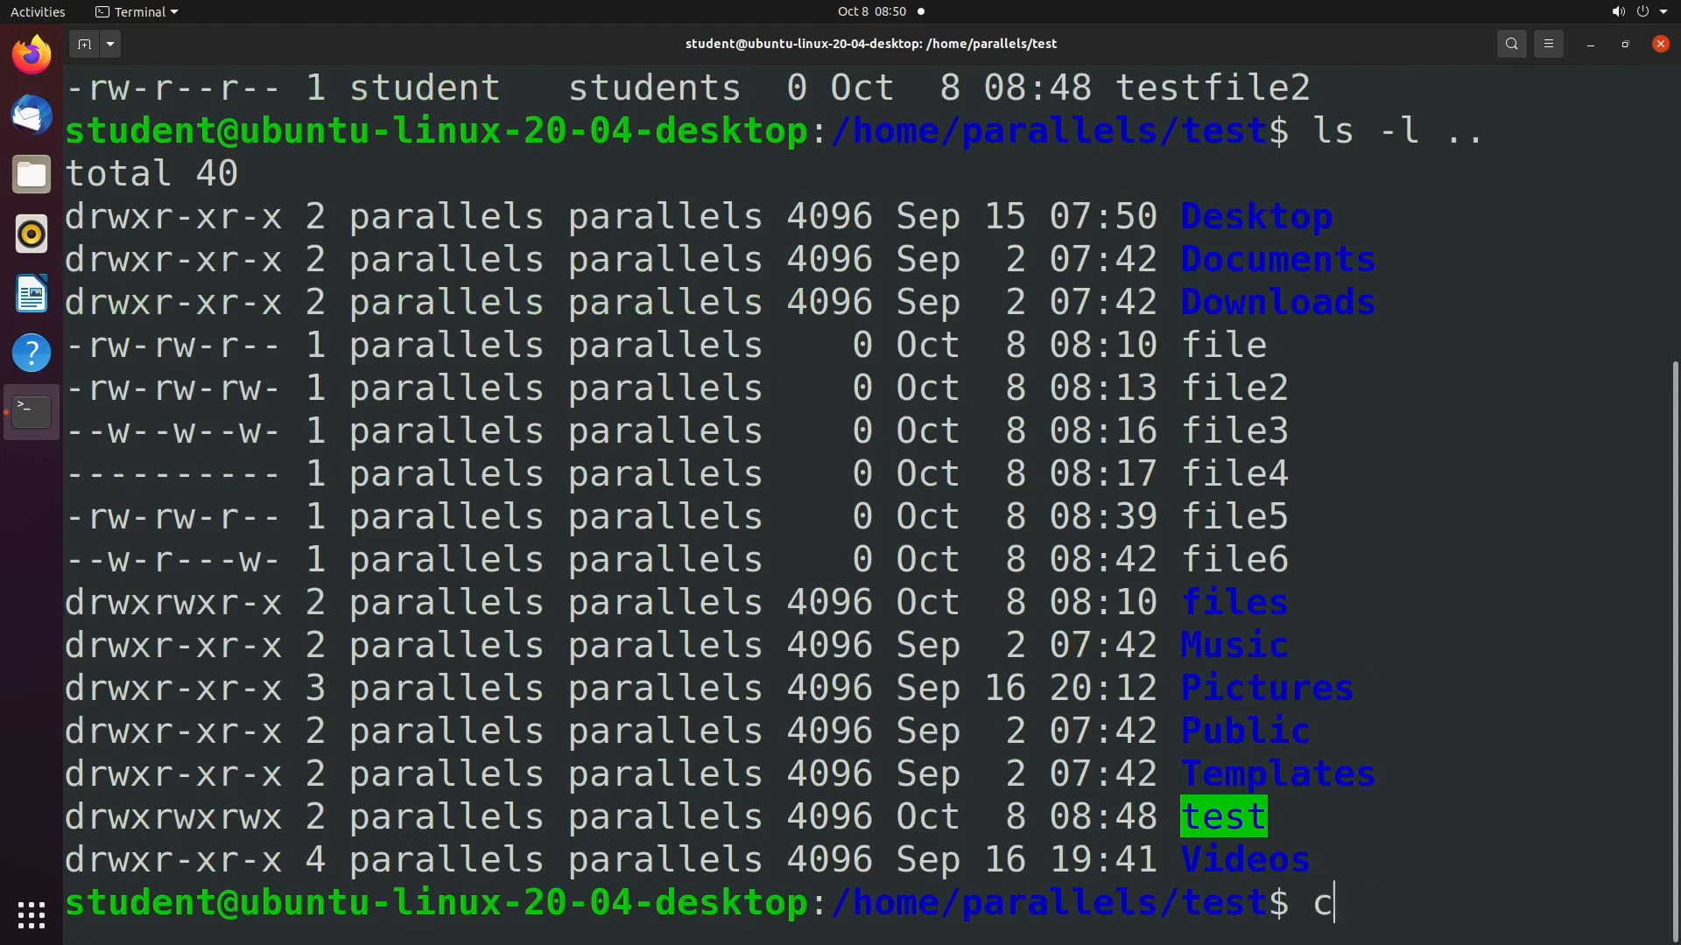
text(lear)
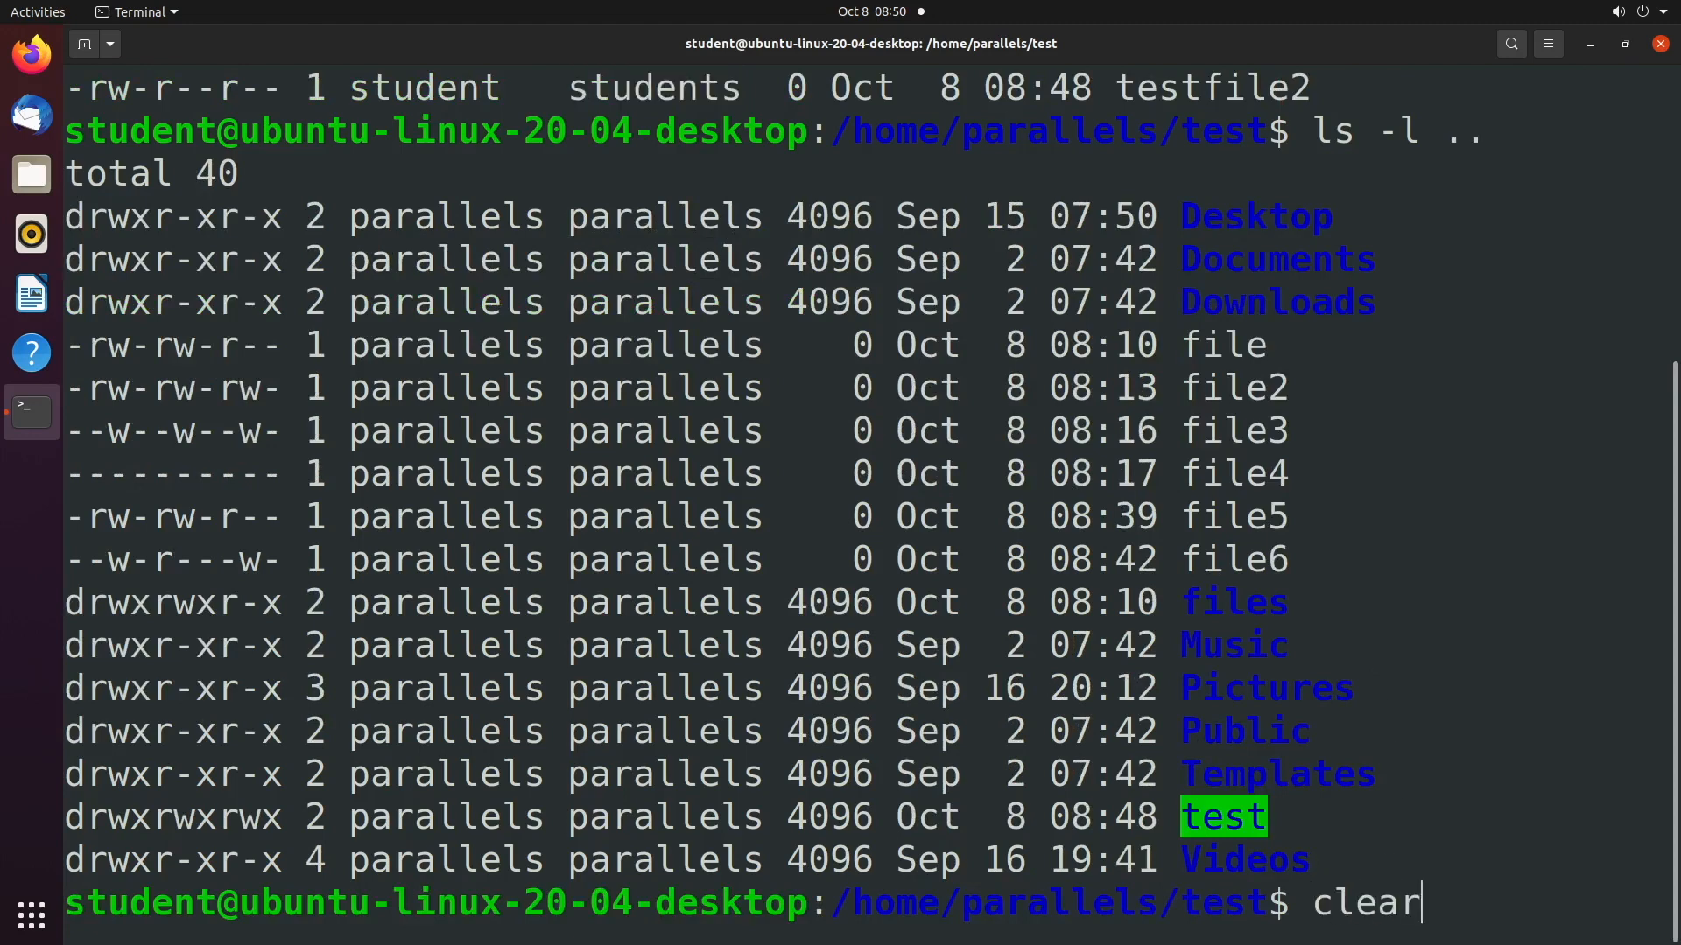
Step: Clear the screen and set the setgid bit on test with chmod 2777
key(Return)
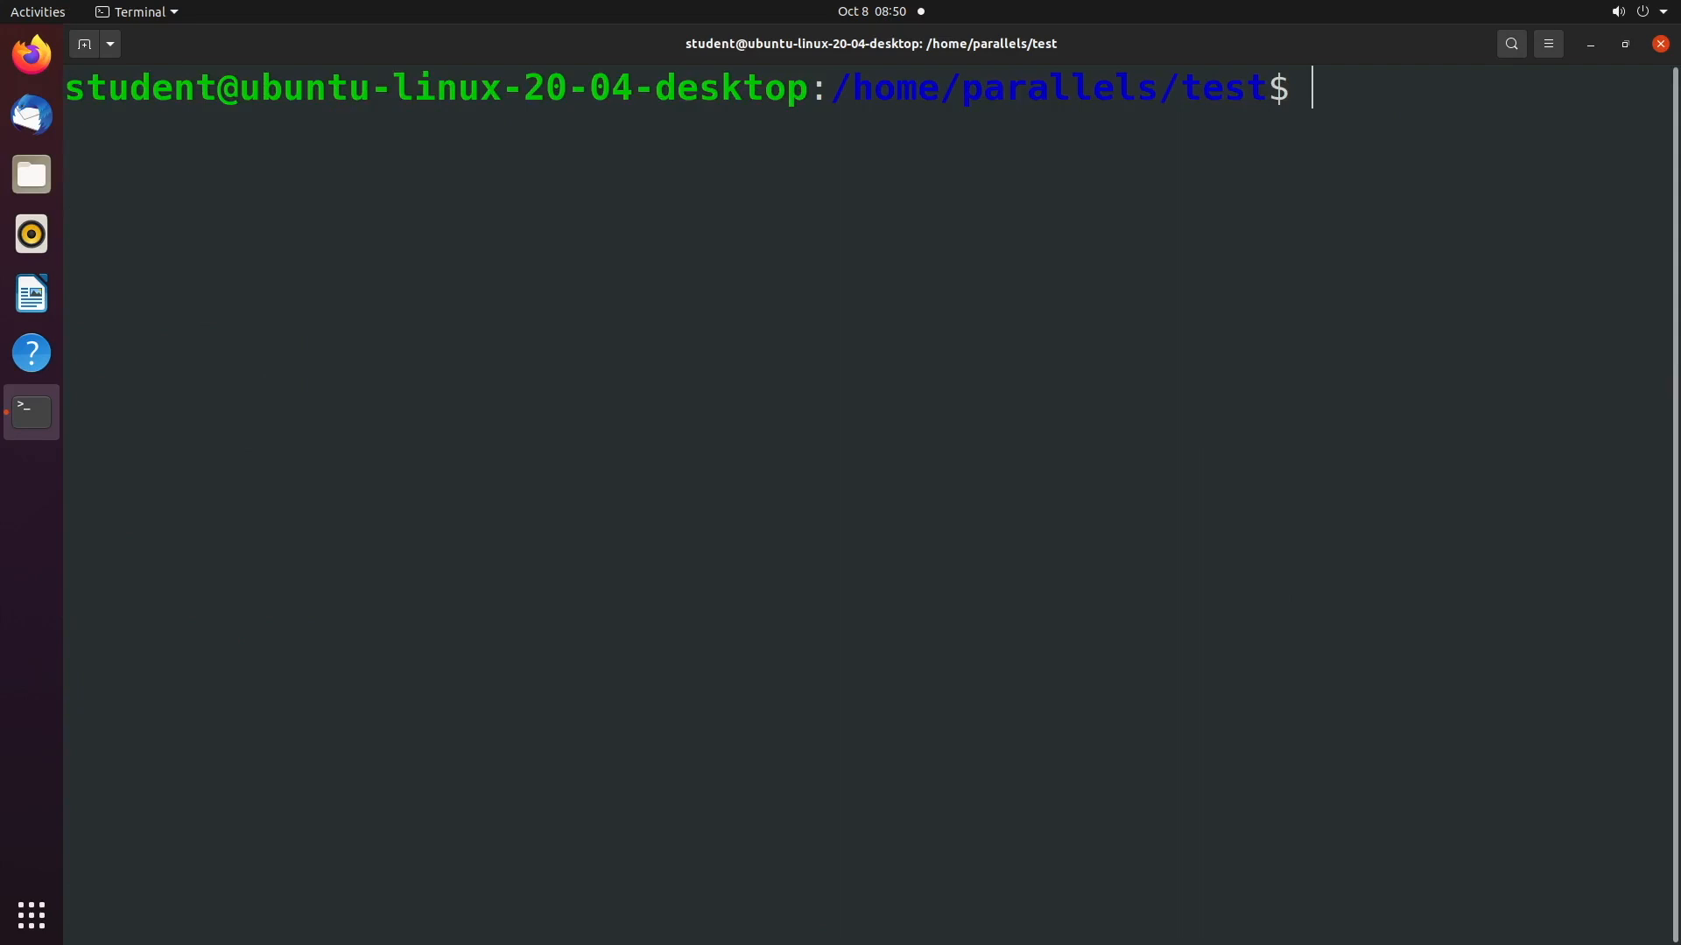
text(chmod)
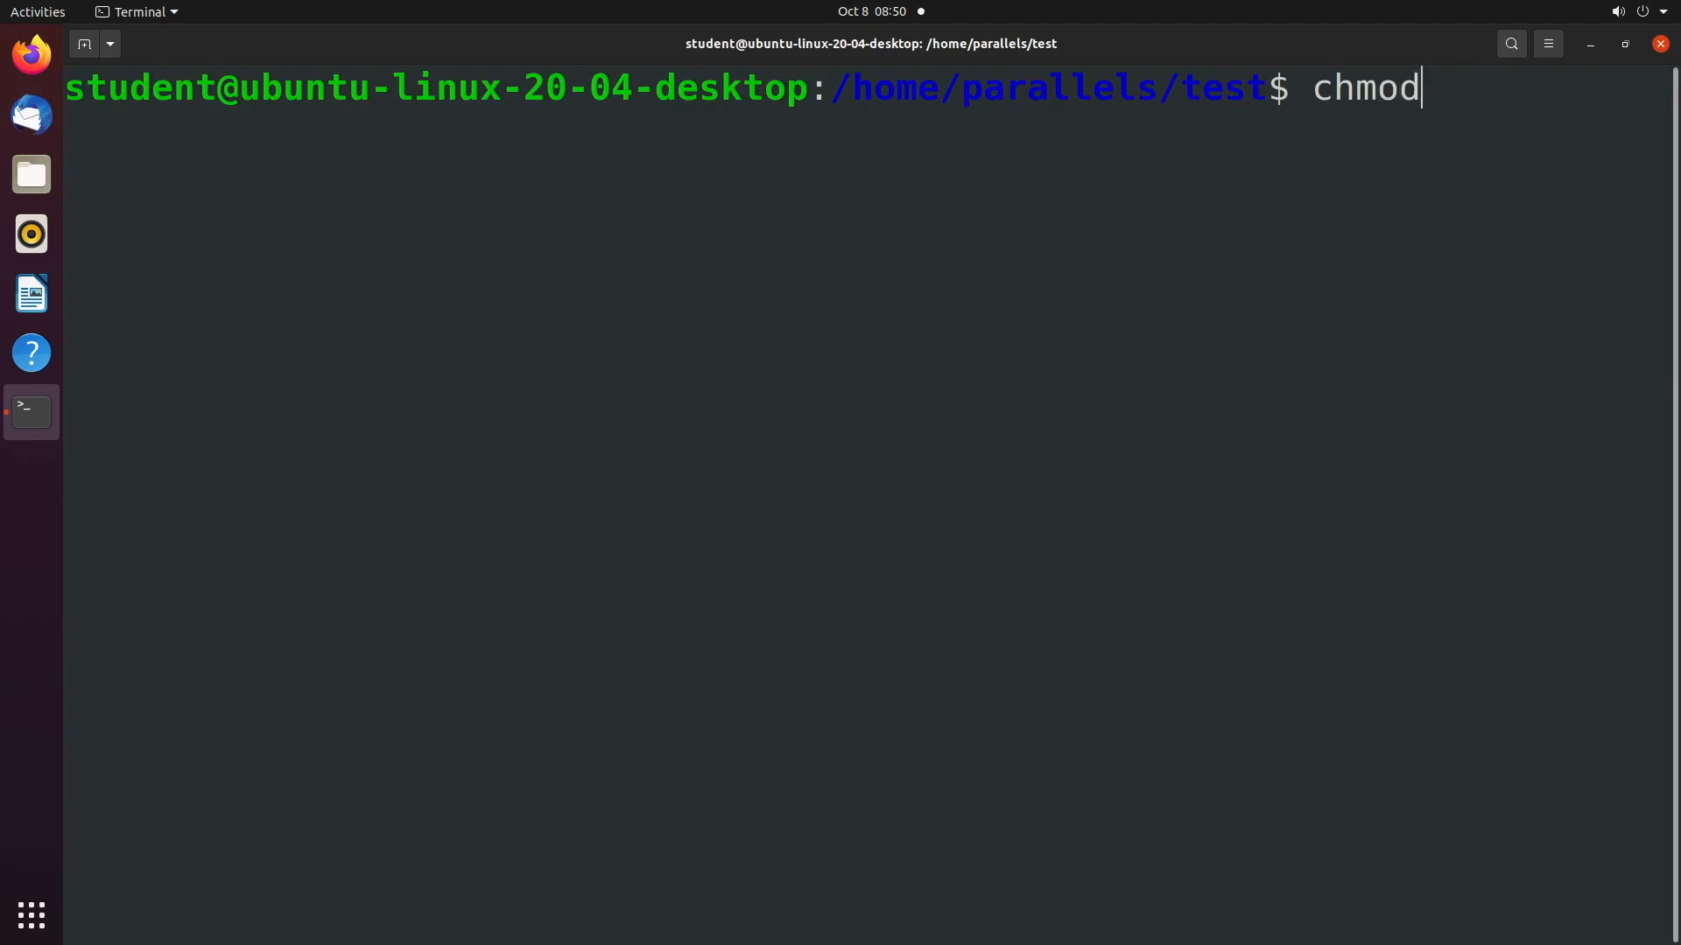
text(777)
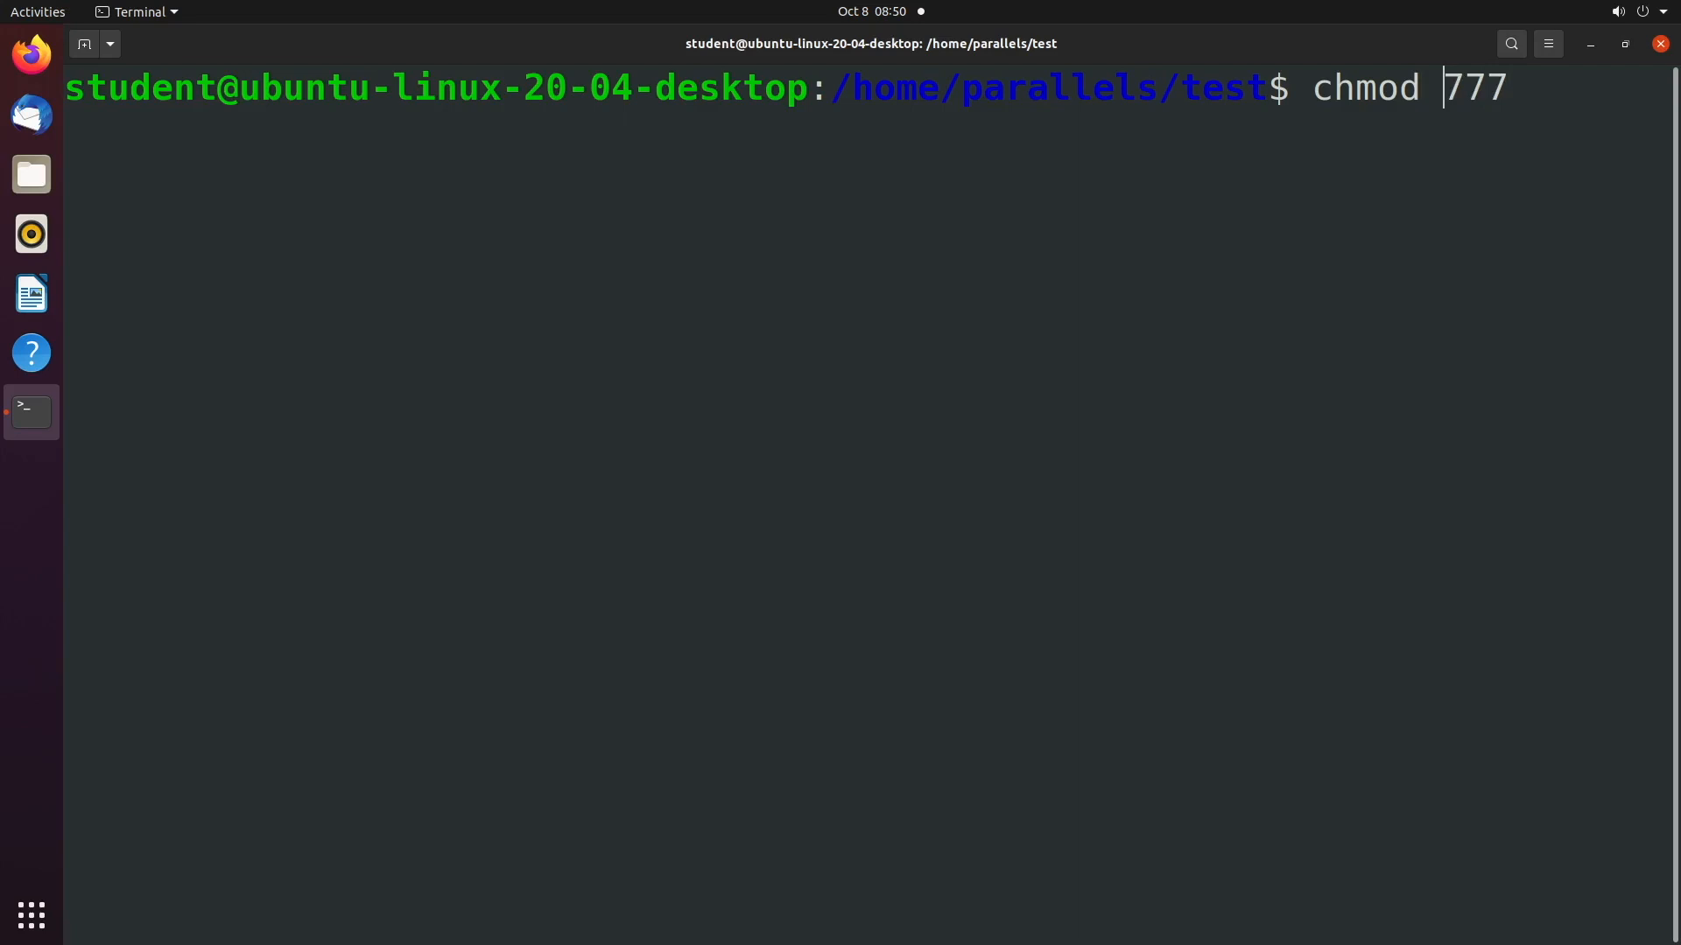
text(2)
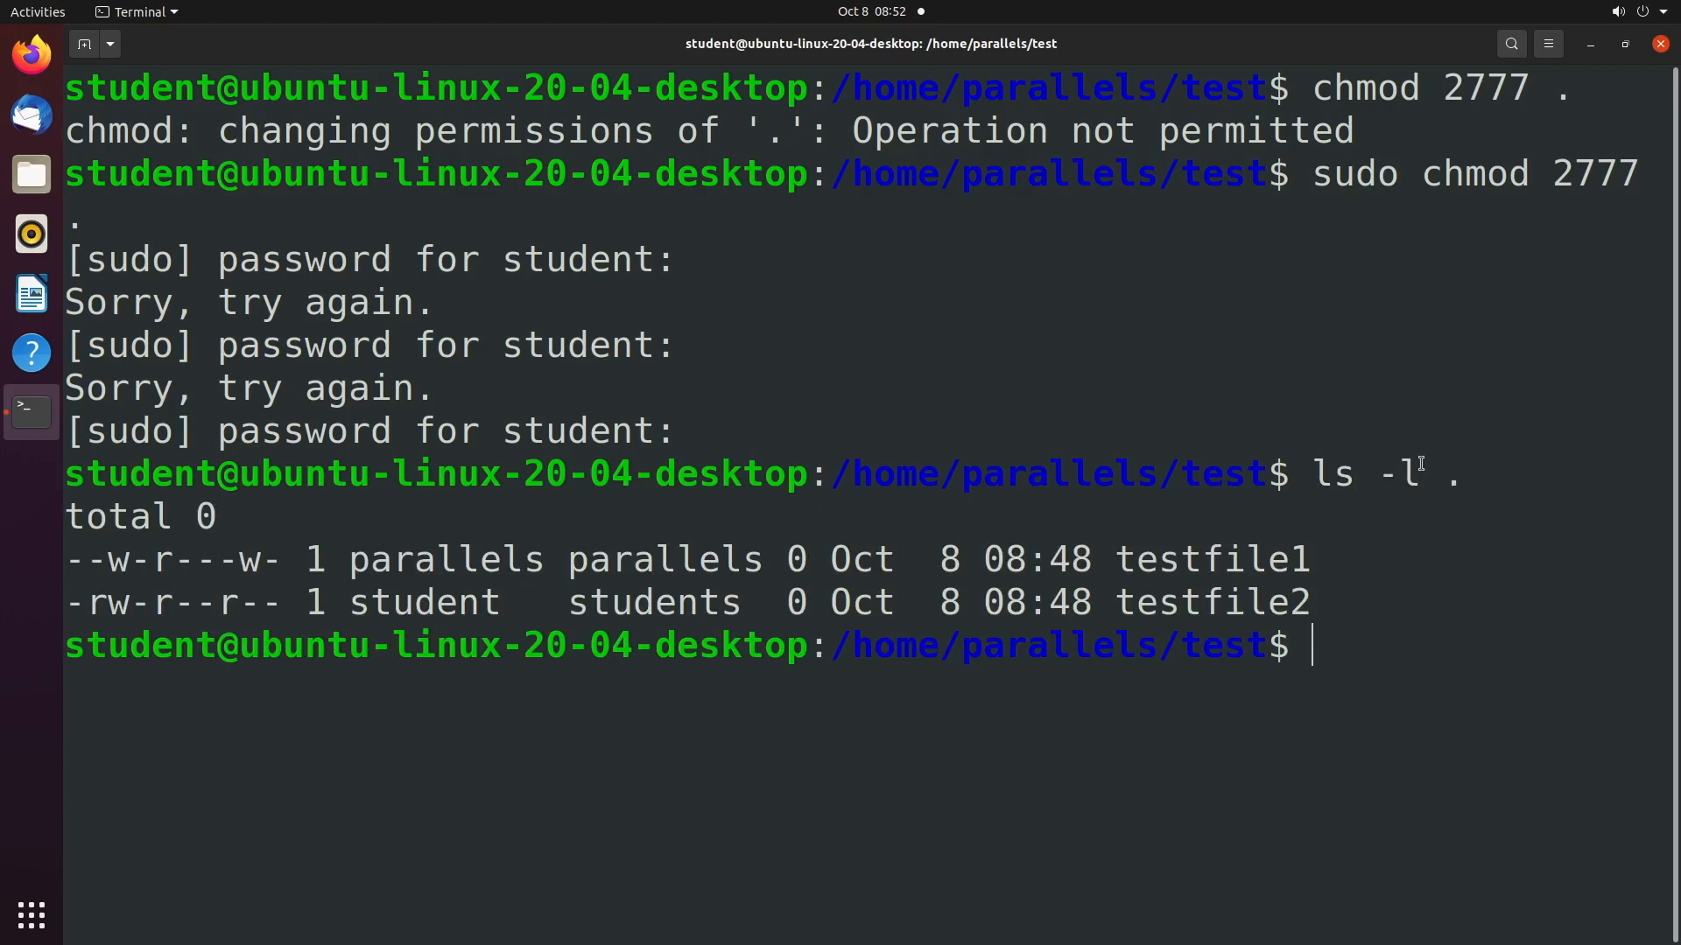
Step: Create testfile3, then verify with ls -l and ls -l .. that test shows drwxrwsrwx
text(touch)
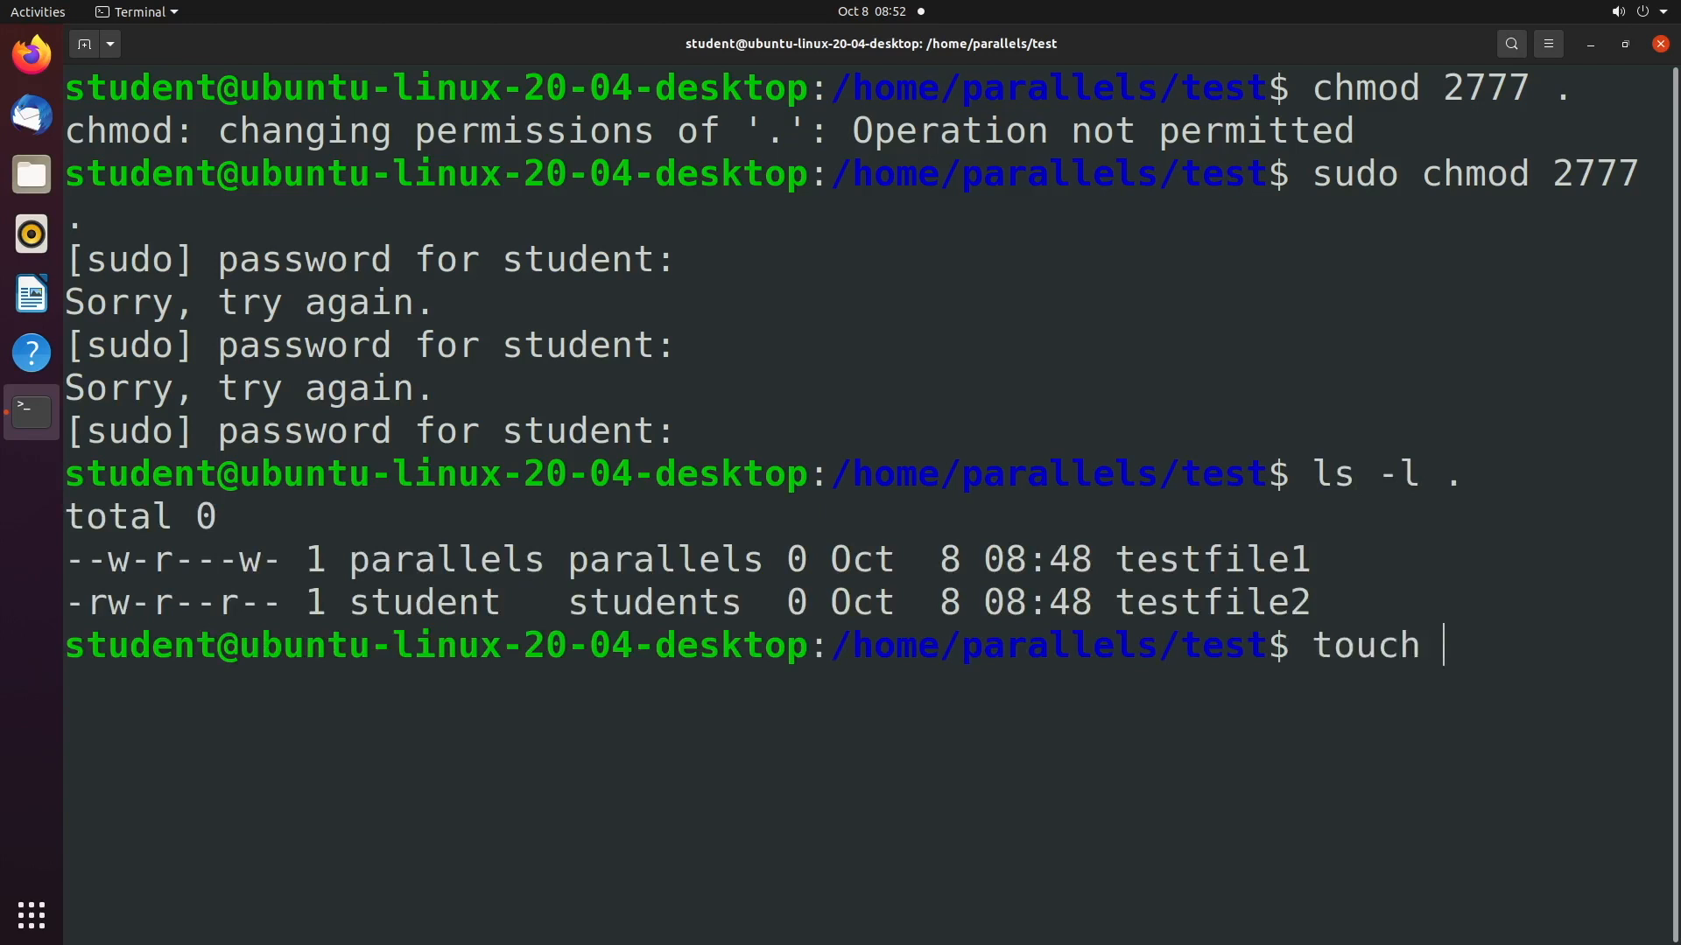
text(testfile3)
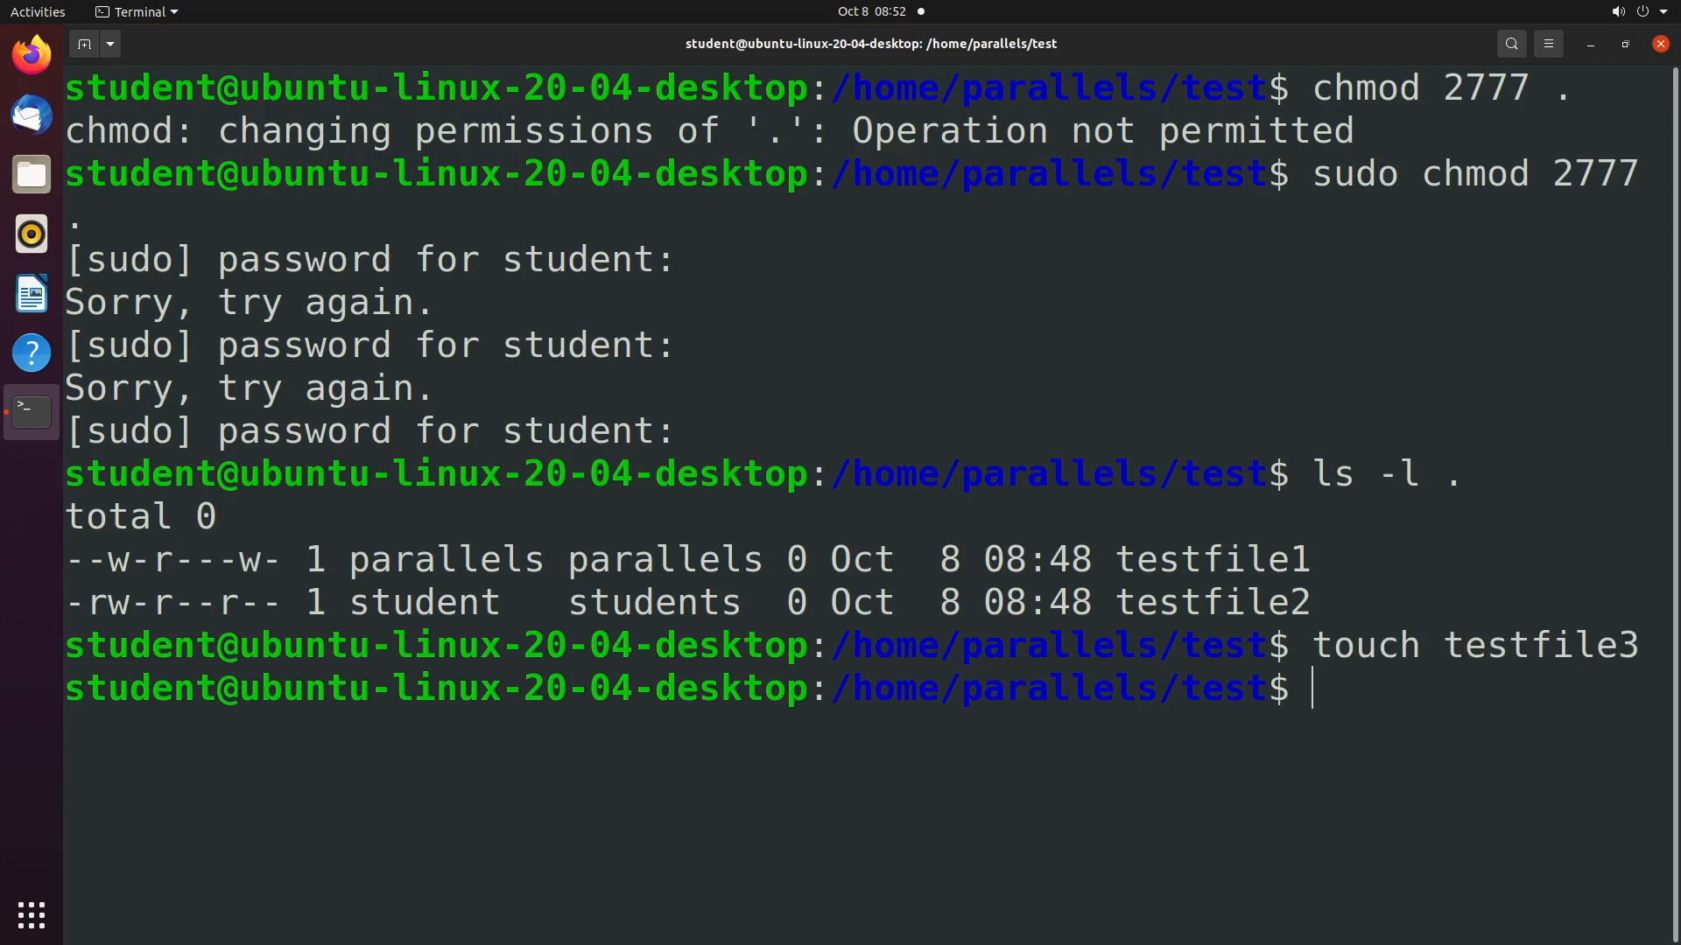
text(ls -l)
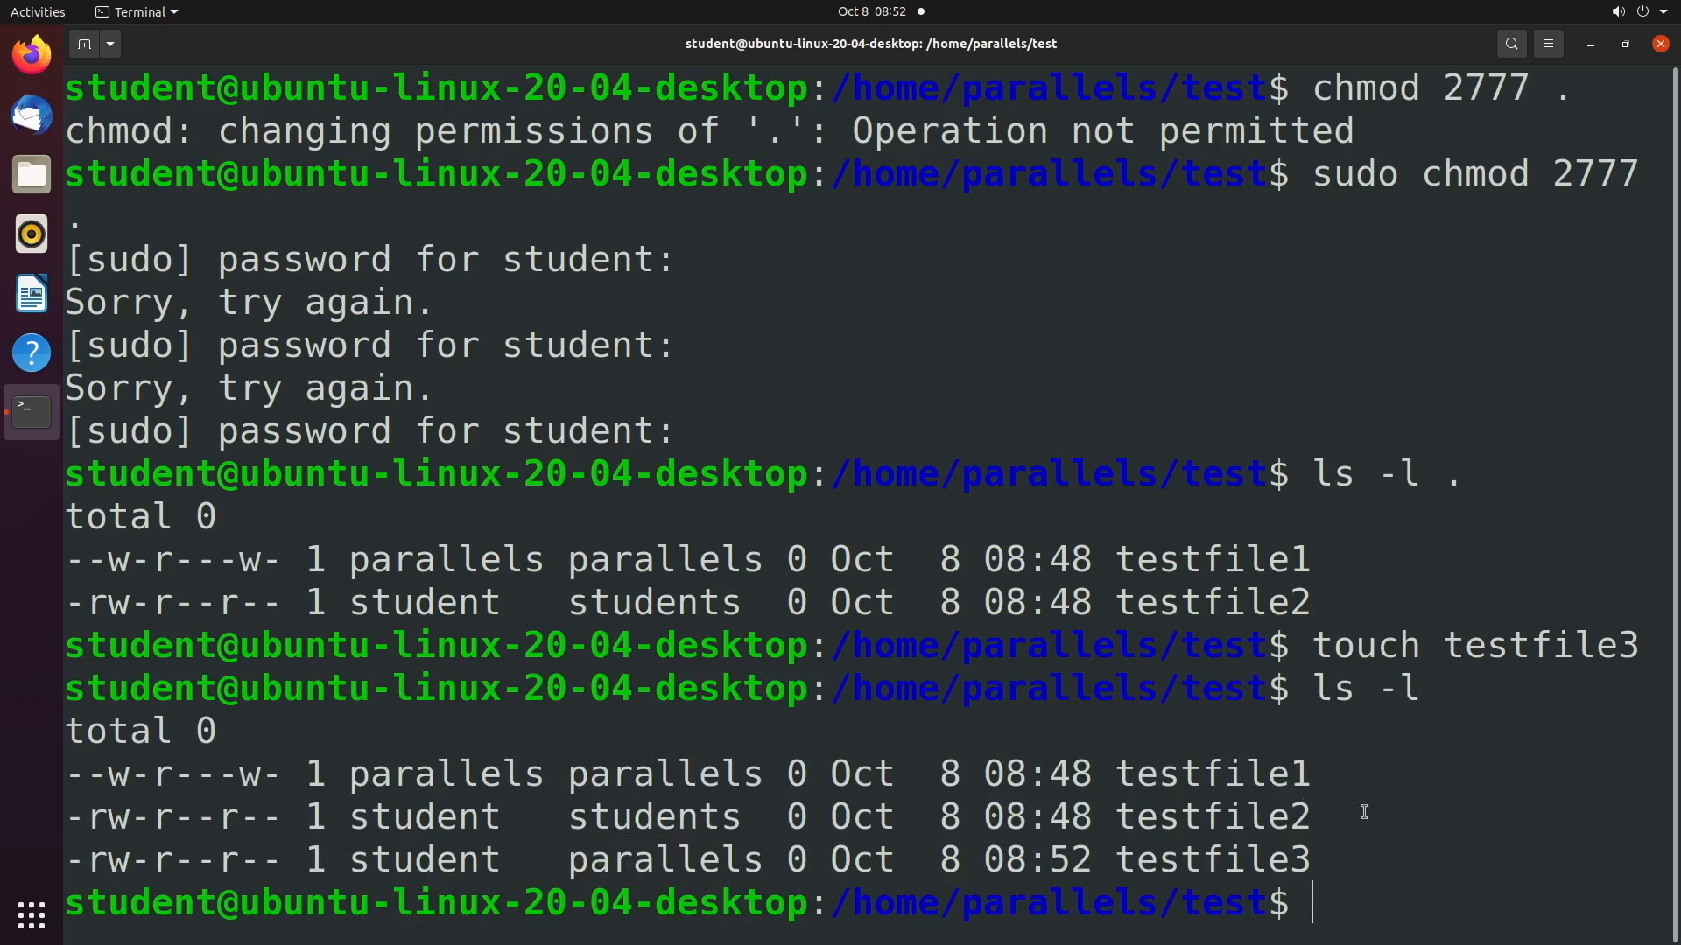
text(ls -l)
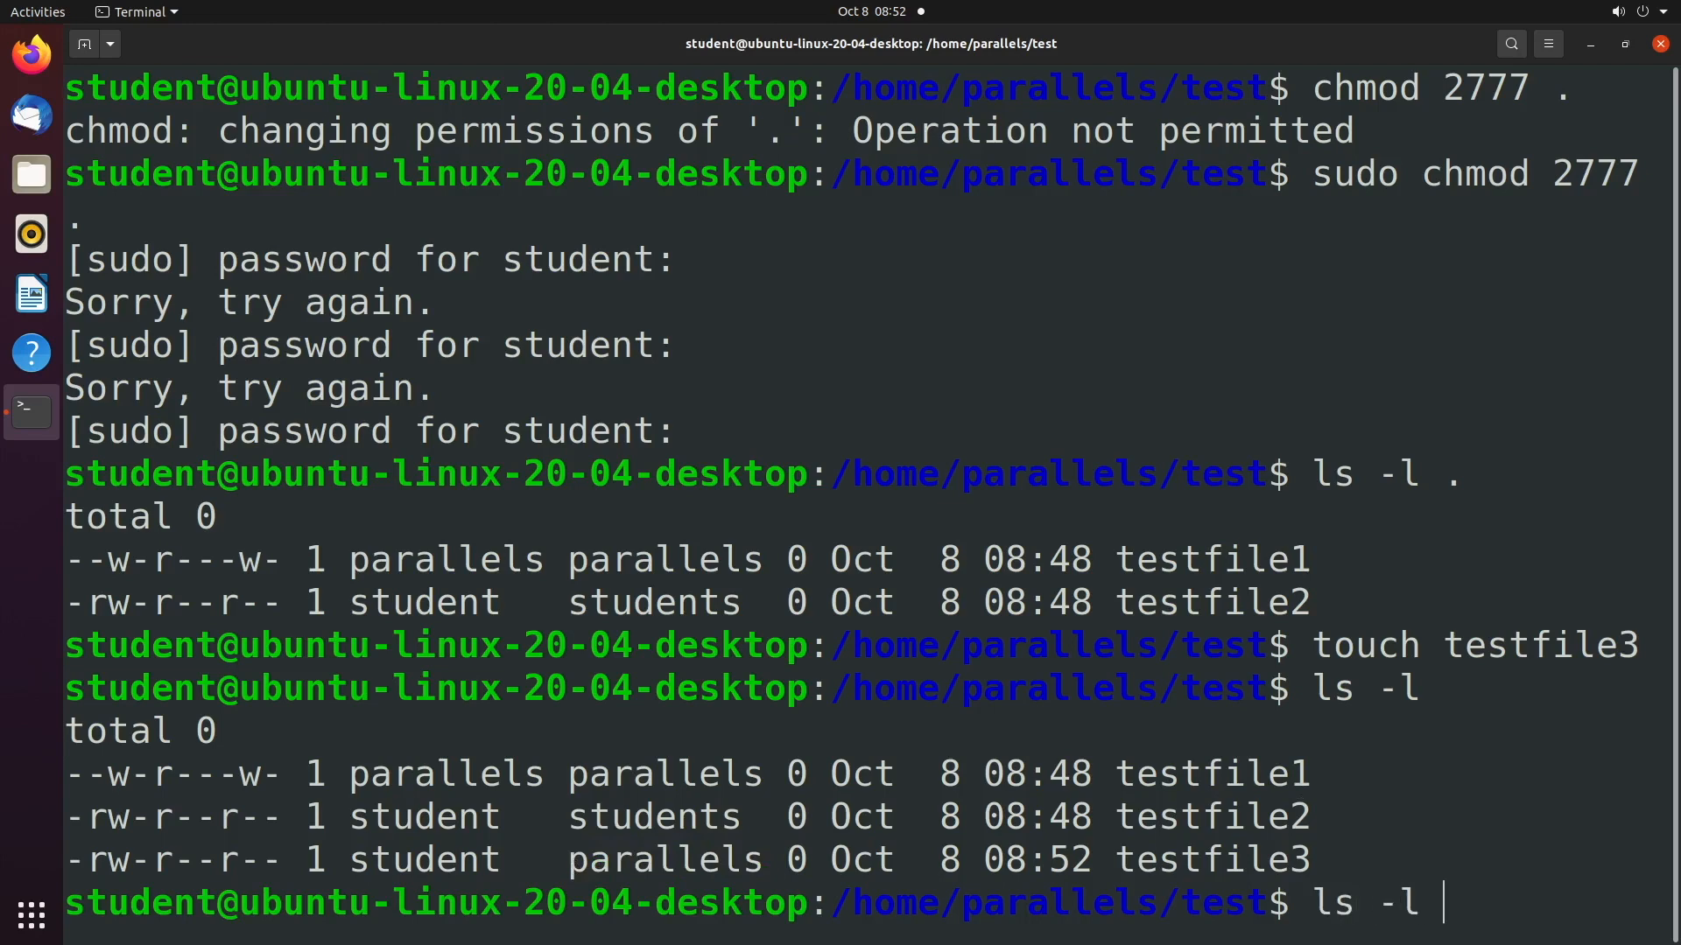
text(..)
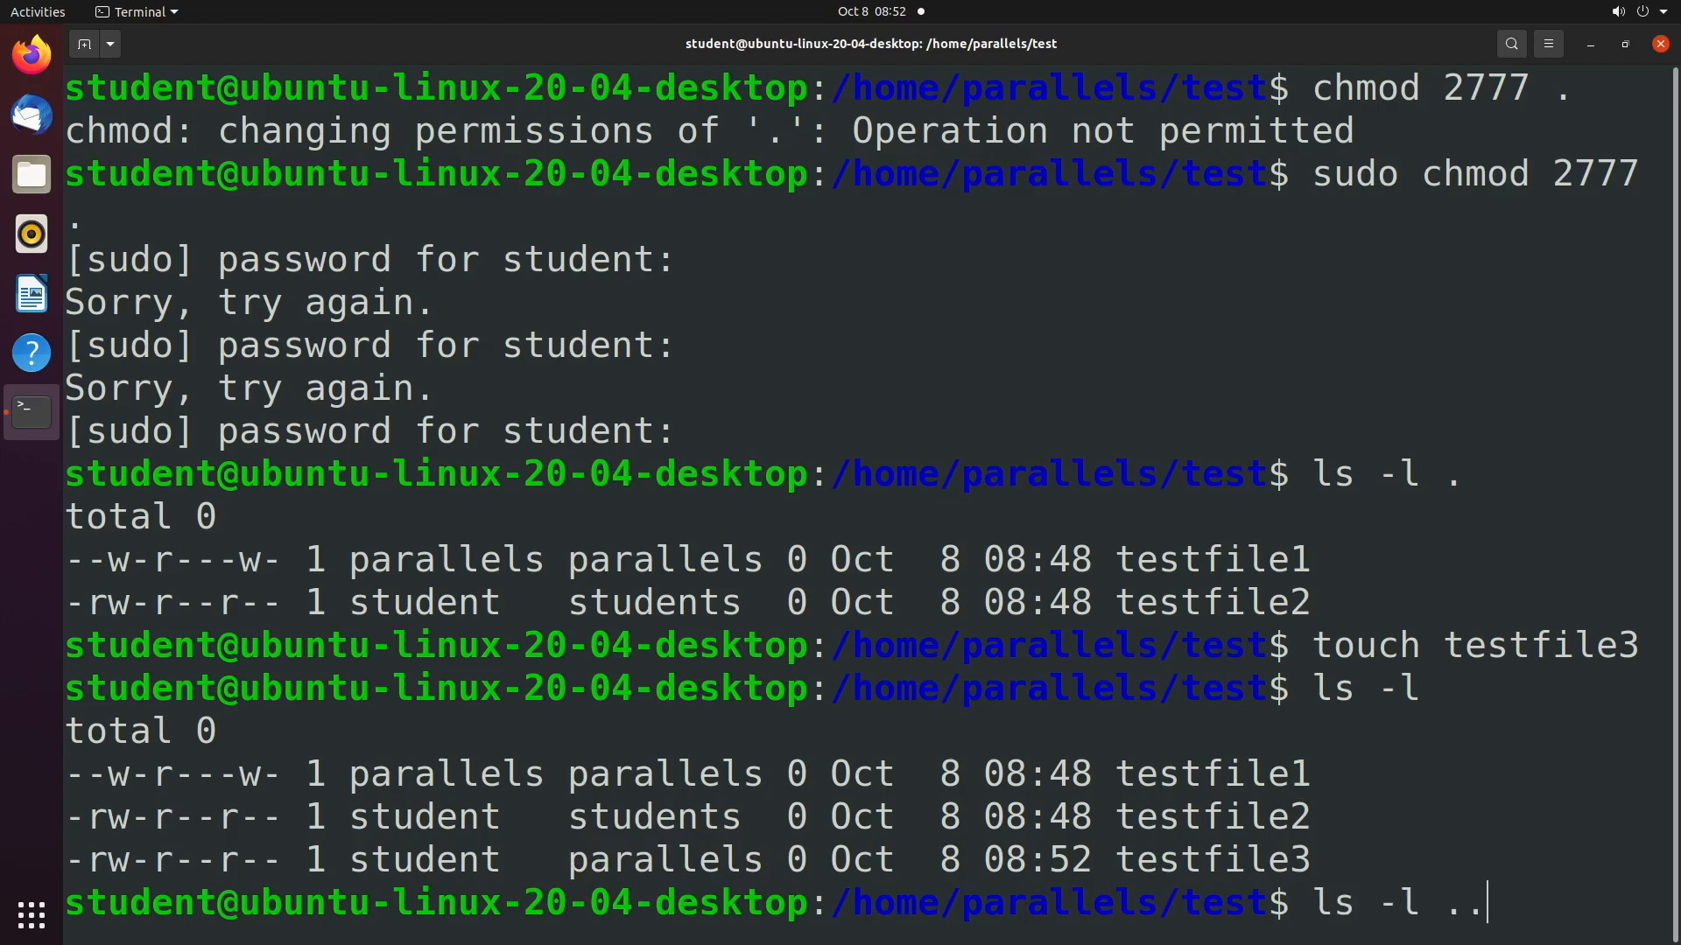
key(Return)
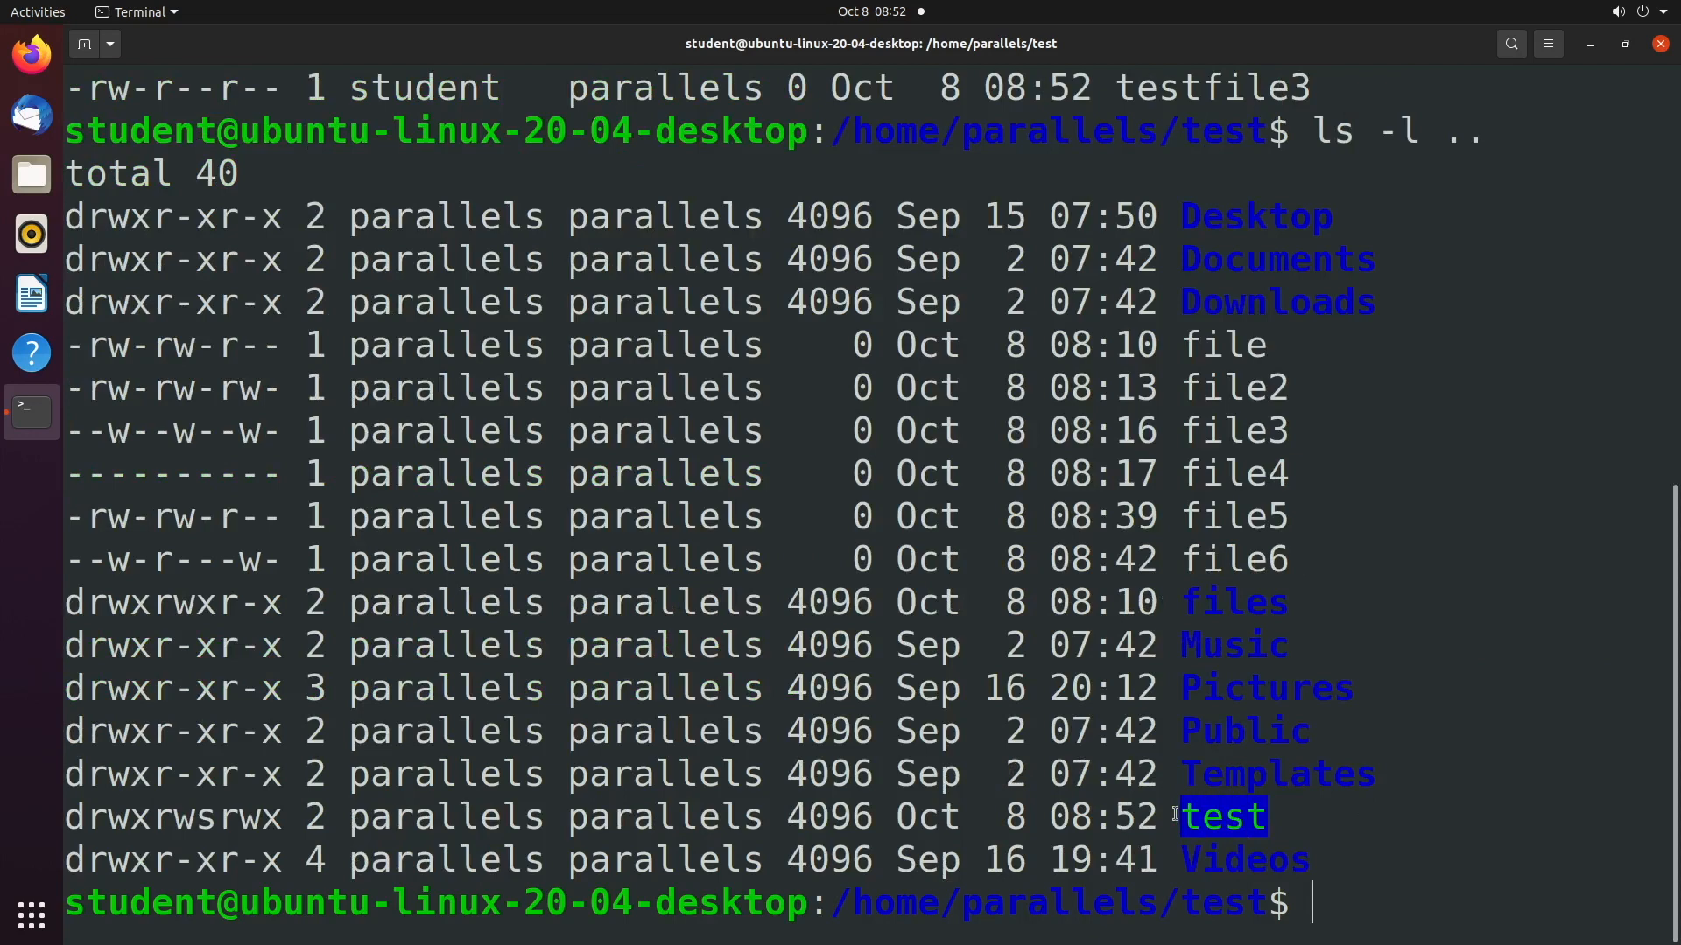